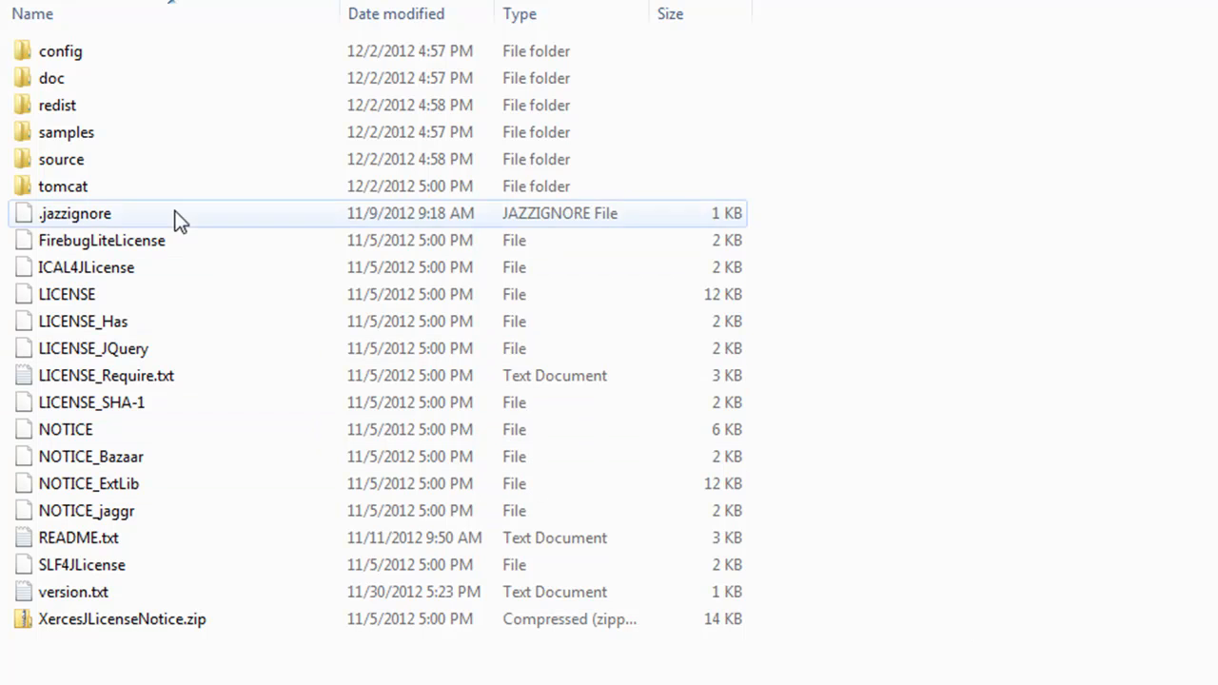
# Browse the SDK's config and samples folders, then enter the tomcat folder.
pyautogui.click(61, 52)
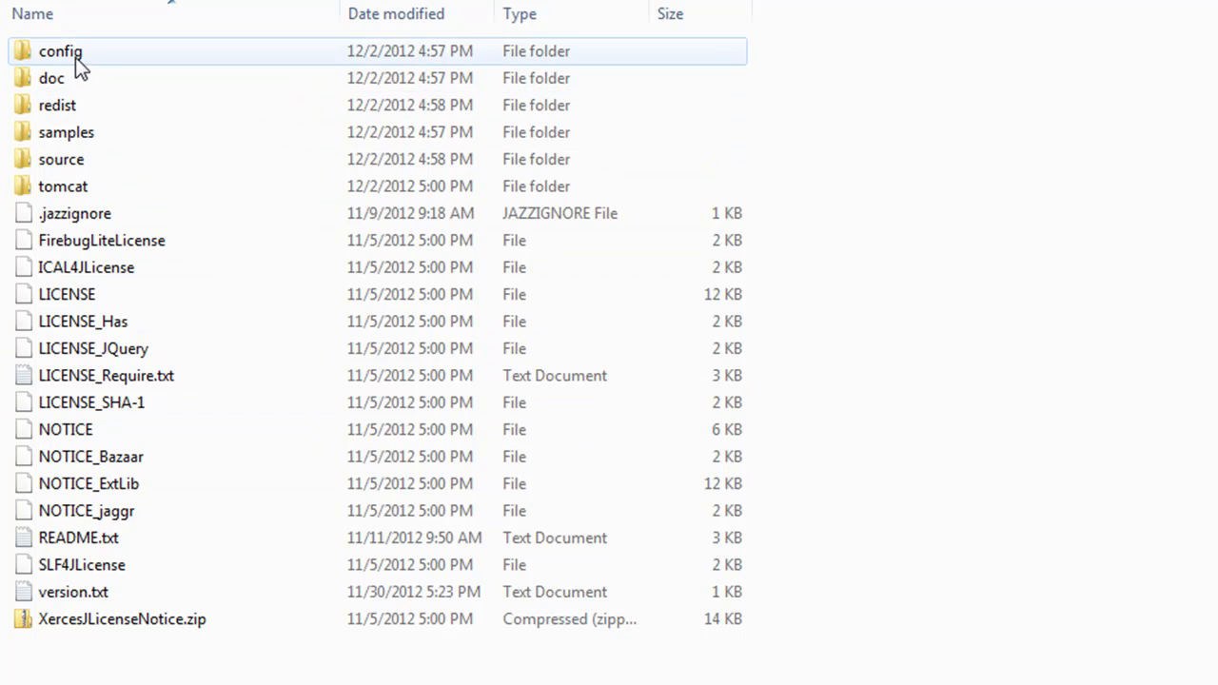
pyautogui.doubleClick(61, 50)
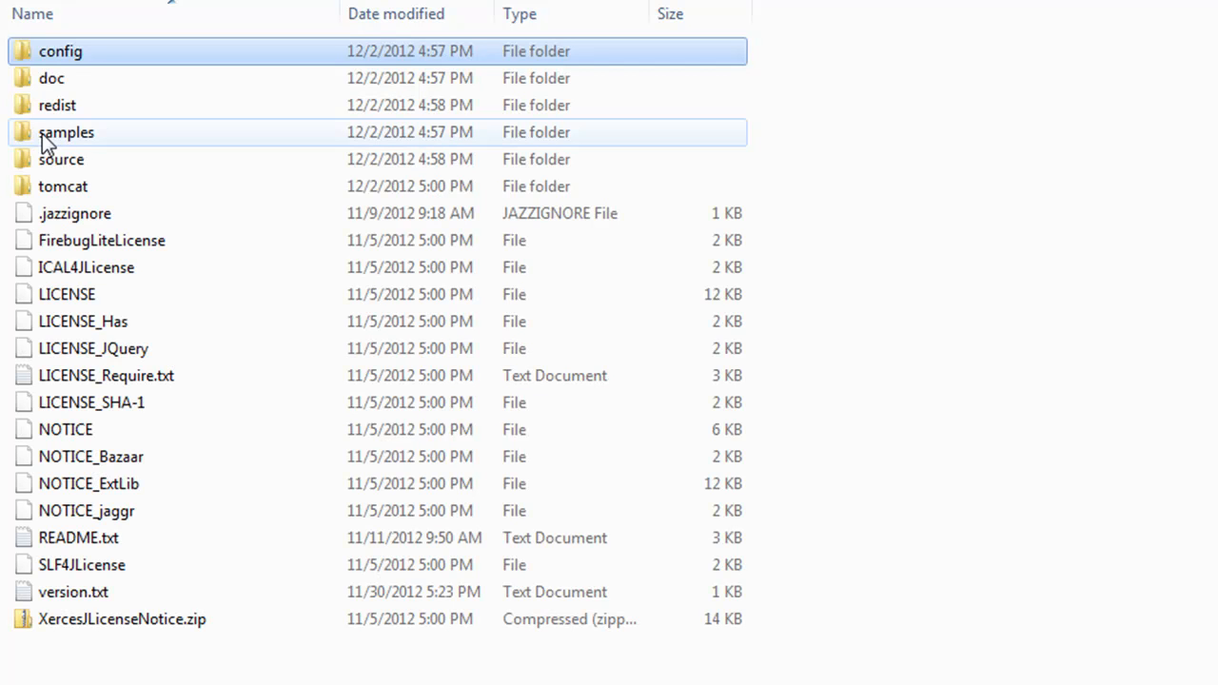
pyautogui.click(61, 160)
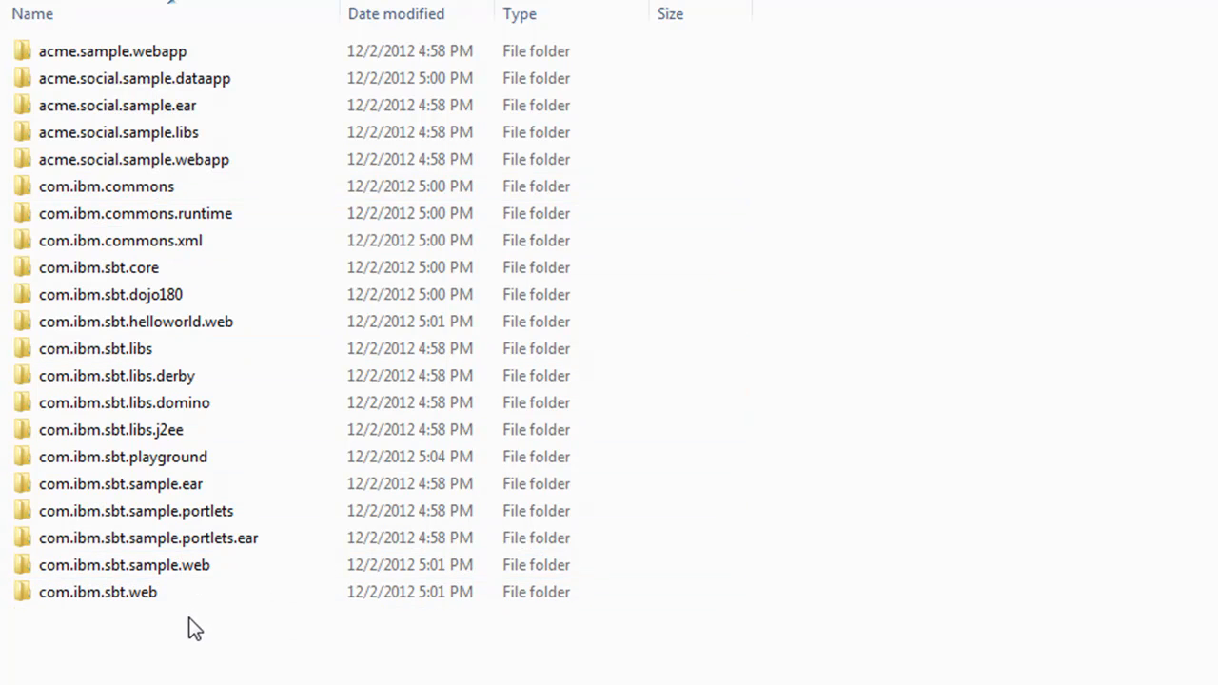
pyautogui.click(137, 320)
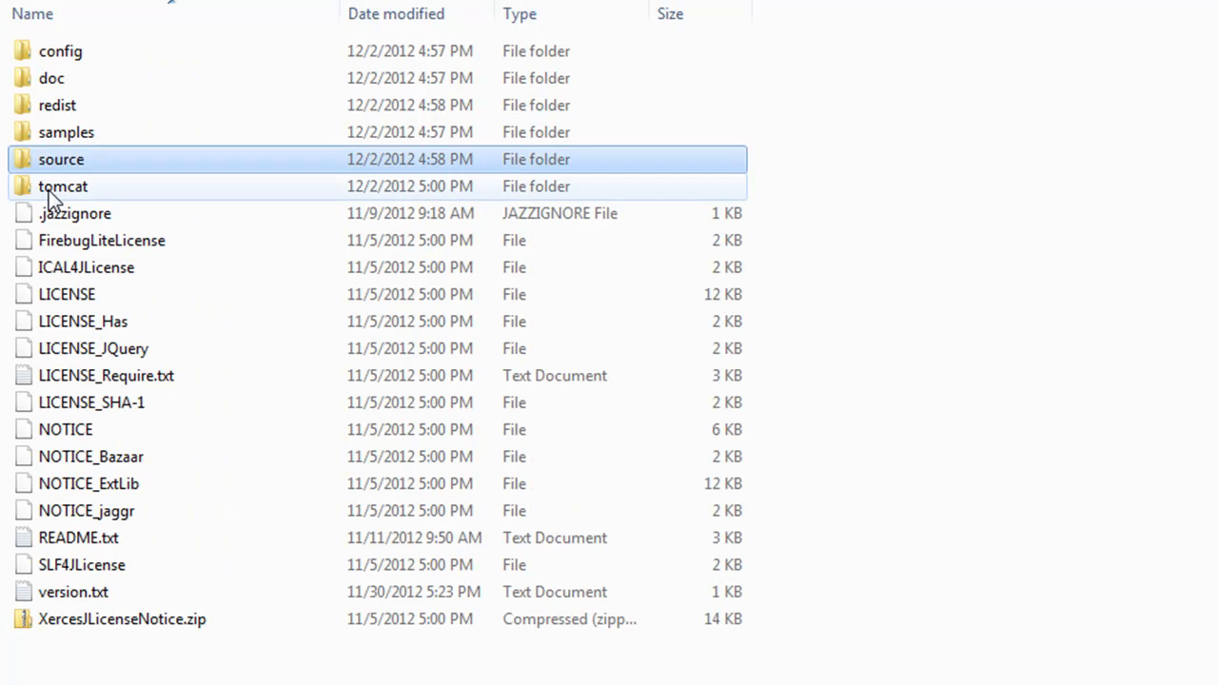
pyautogui.moveTo(63, 187)
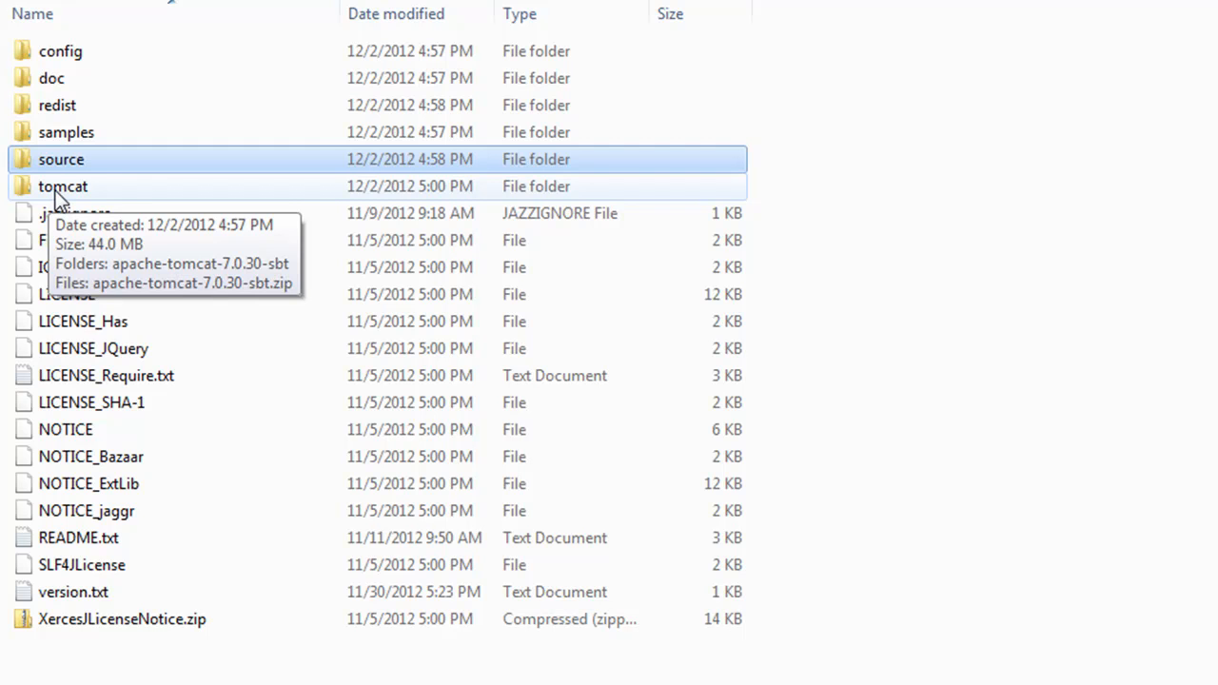
pyautogui.moveTo(59, 192)
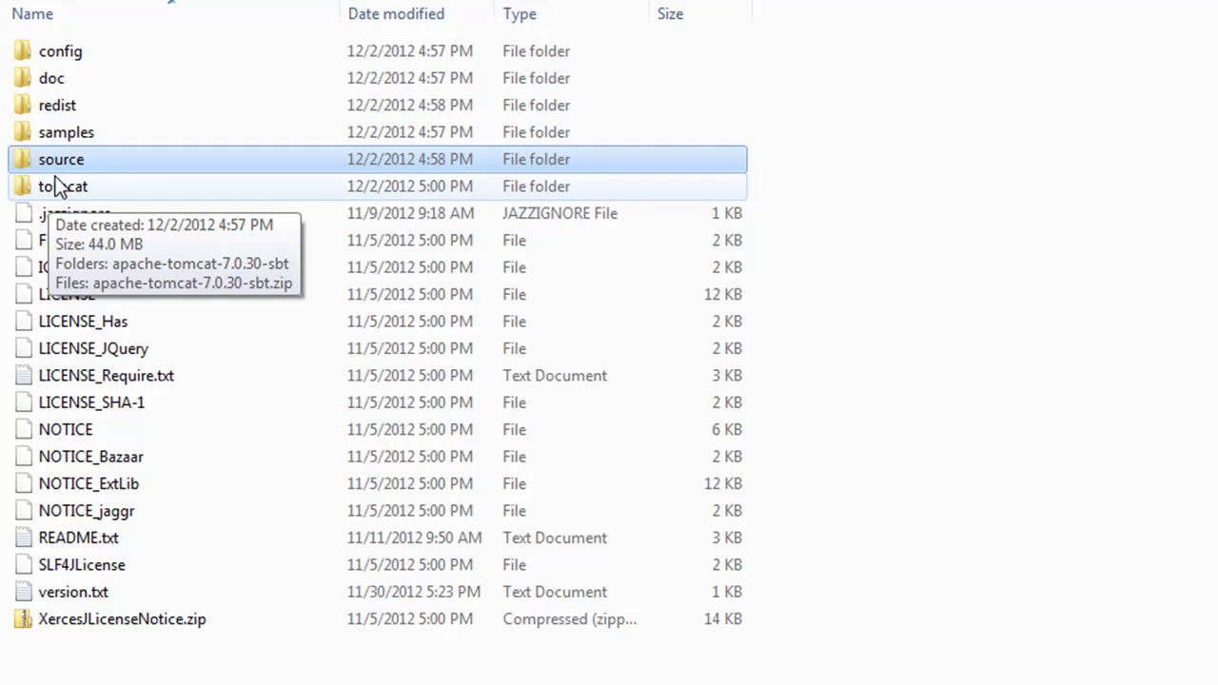
pyautogui.moveTo(59, 194)
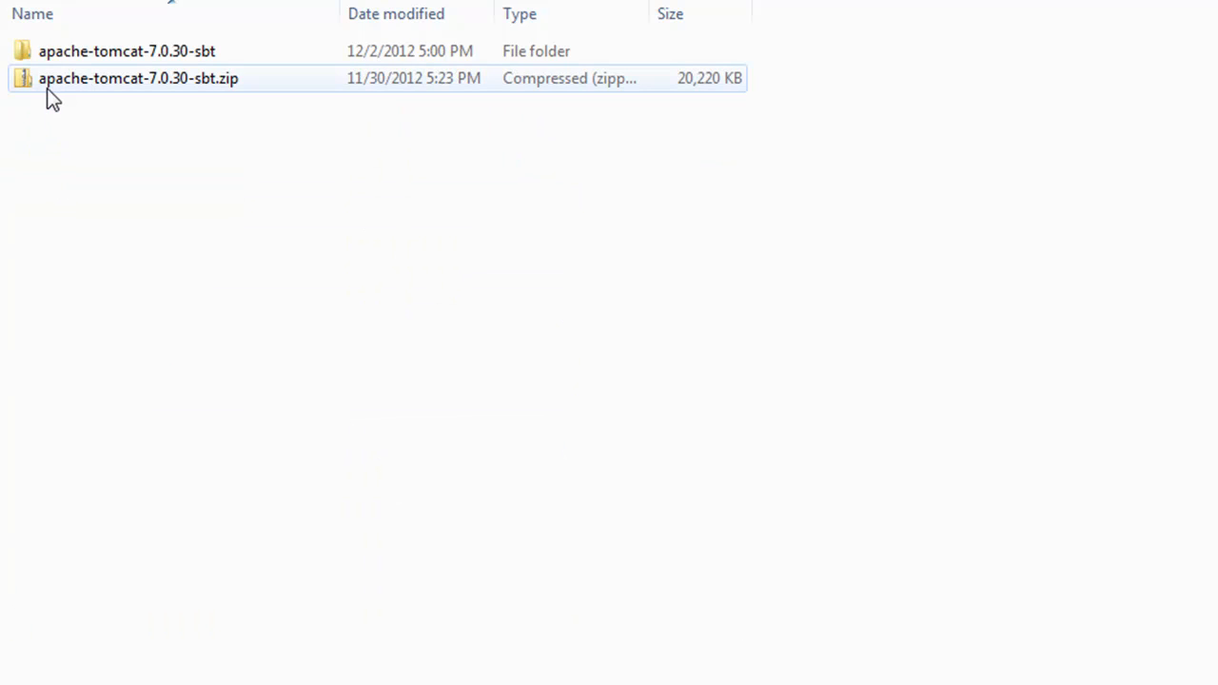
# Check the JavaMail API page, then browse into apache-tomcat-7.0.30-sbt's lib folder with mail.jar.
pyautogui.click(137, 78)
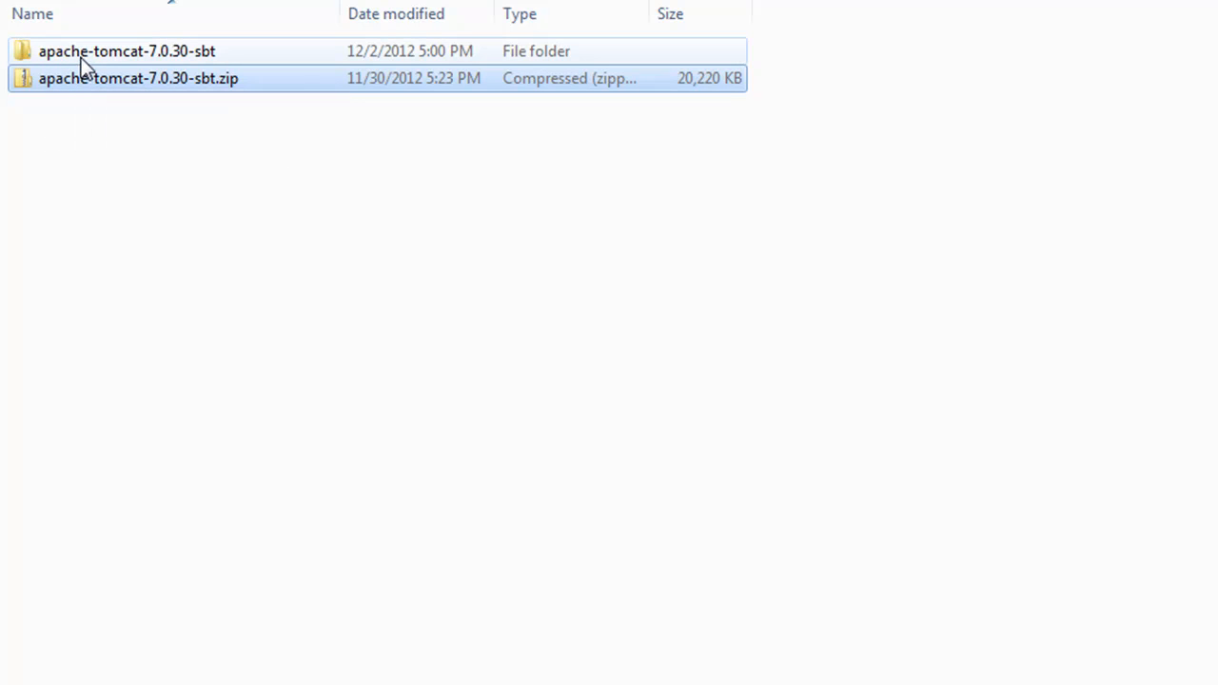
pyautogui.moveTo(80, 79)
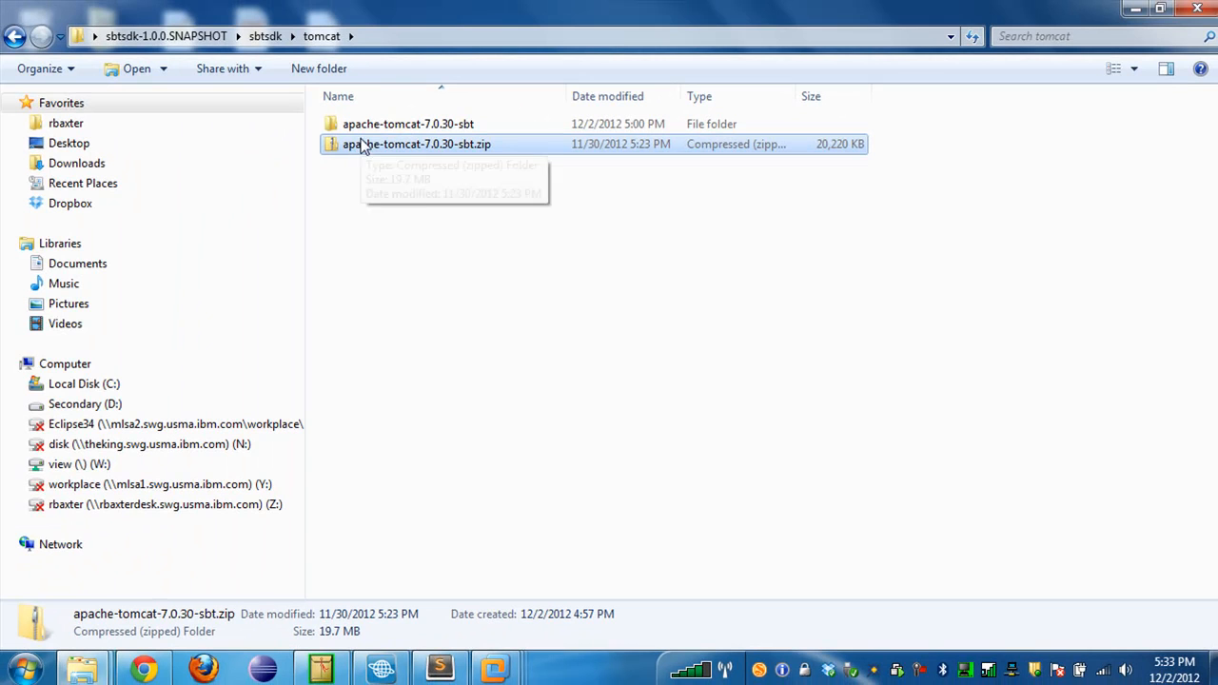
pyautogui.moveTo(388, 195)
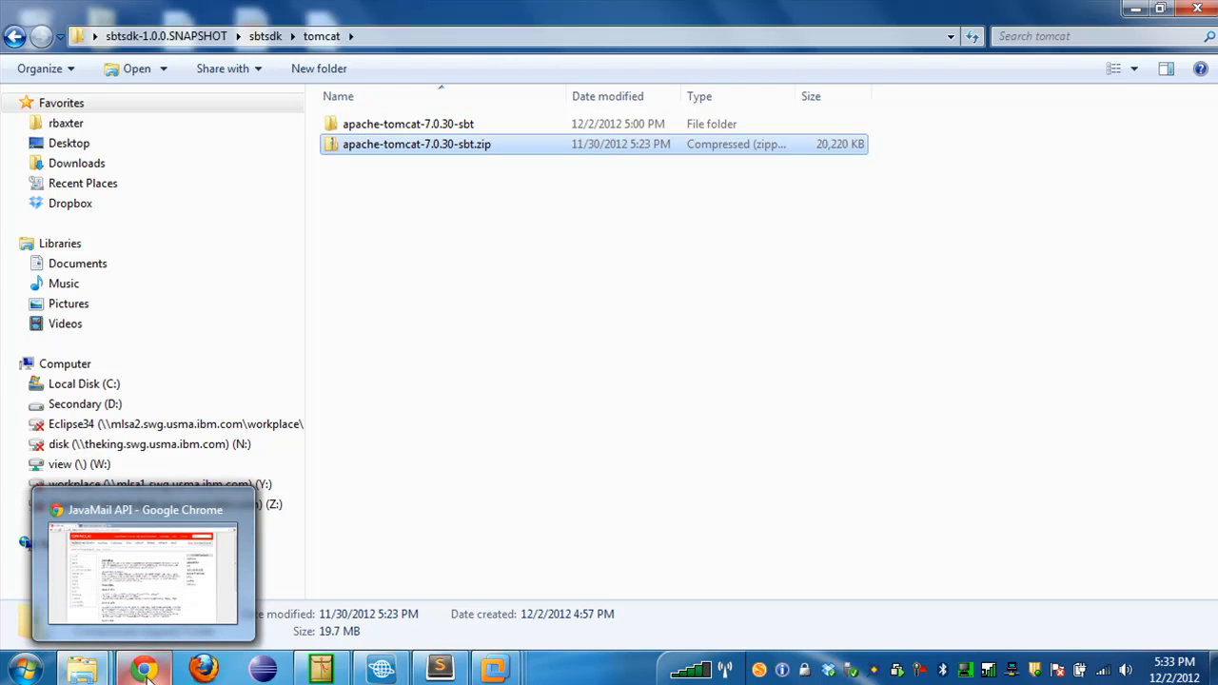
pyautogui.click(143, 571)
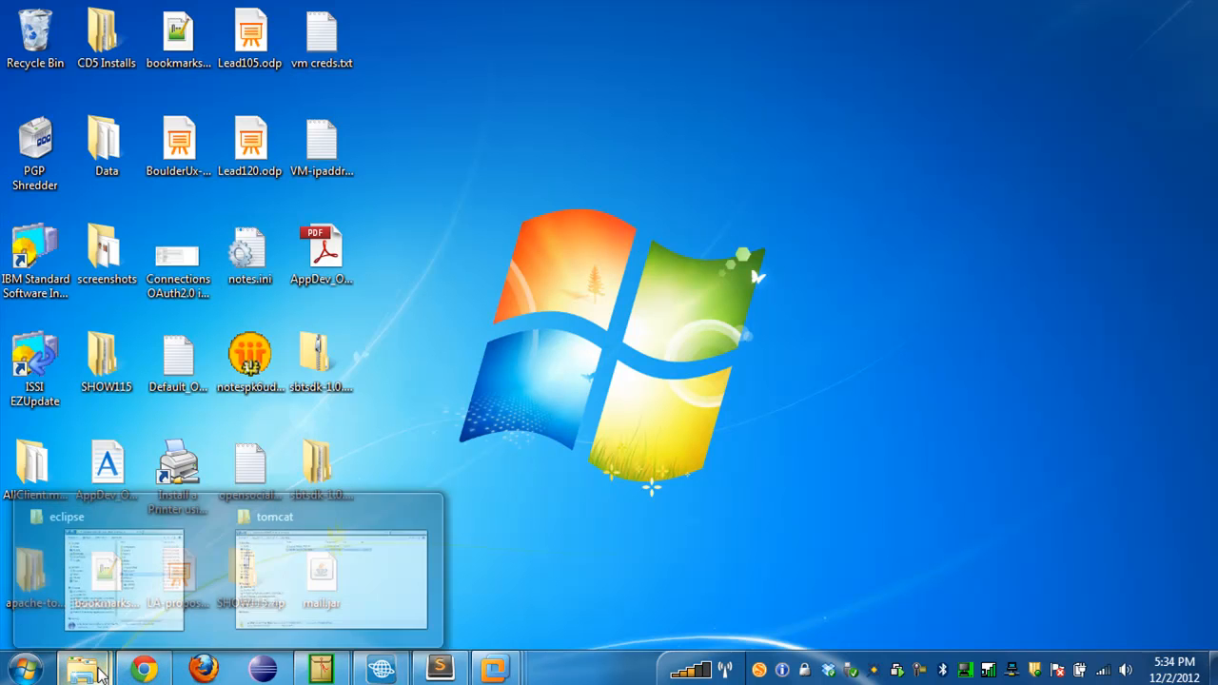
pyautogui.click(332, 571)
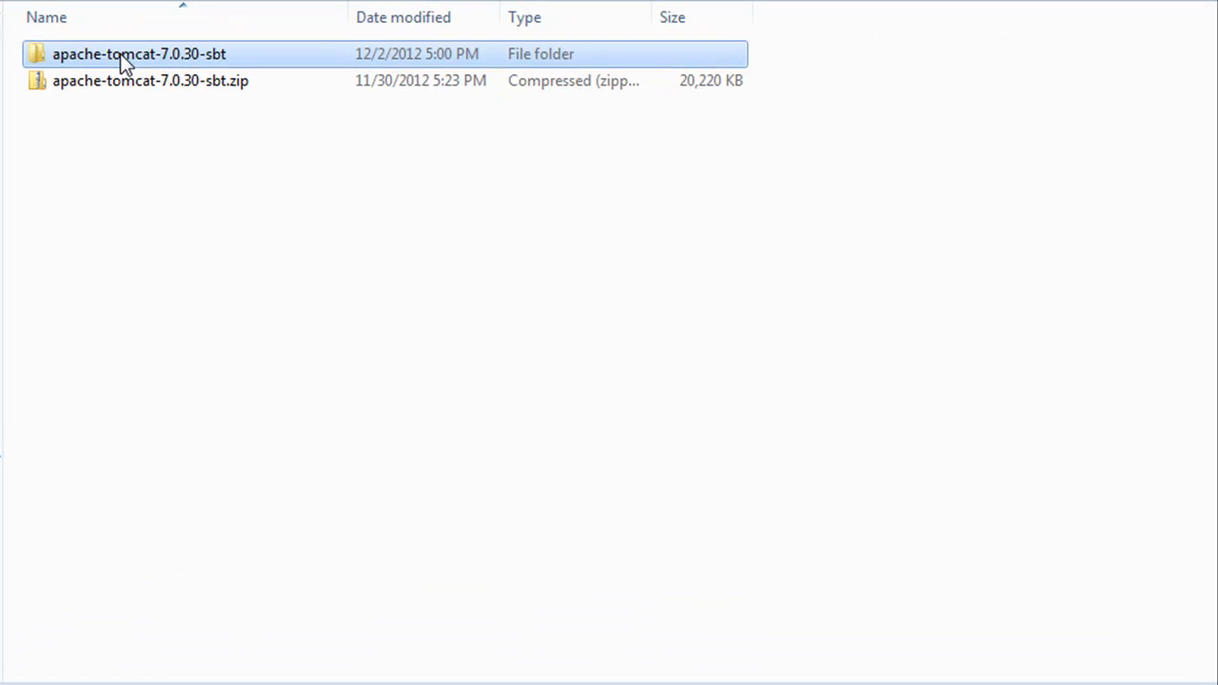
pyautogui.doubleClick(139, 53)
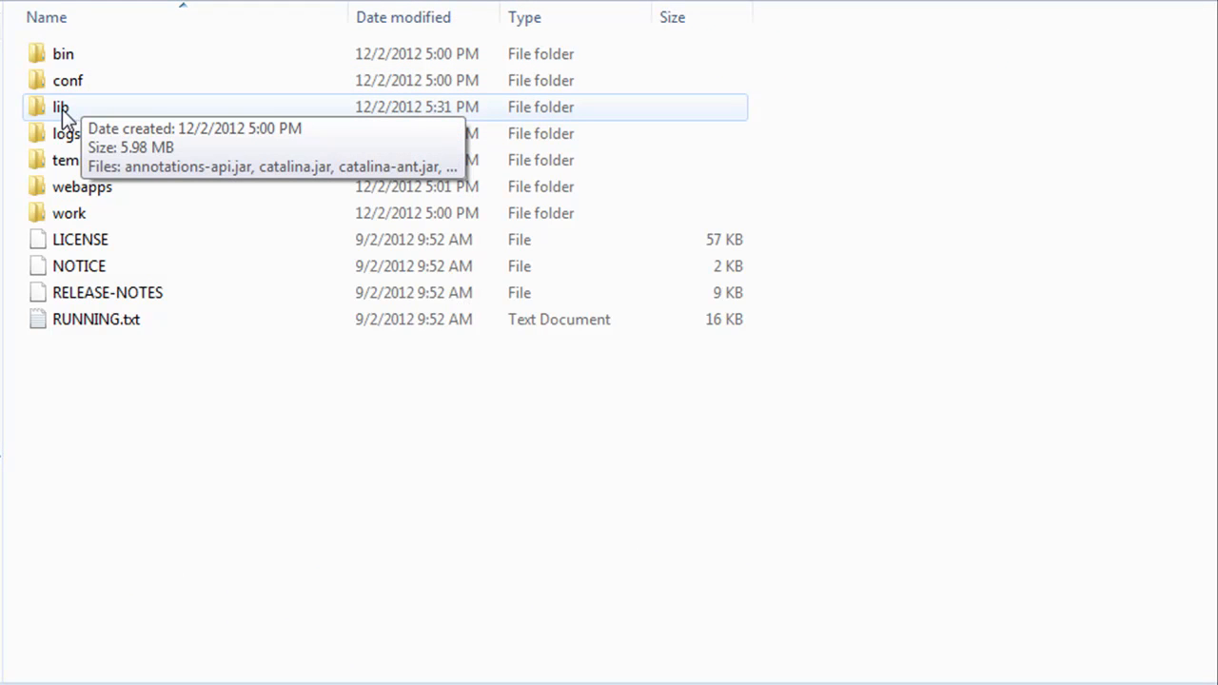
pyautogui.doubleClick(61, 106)
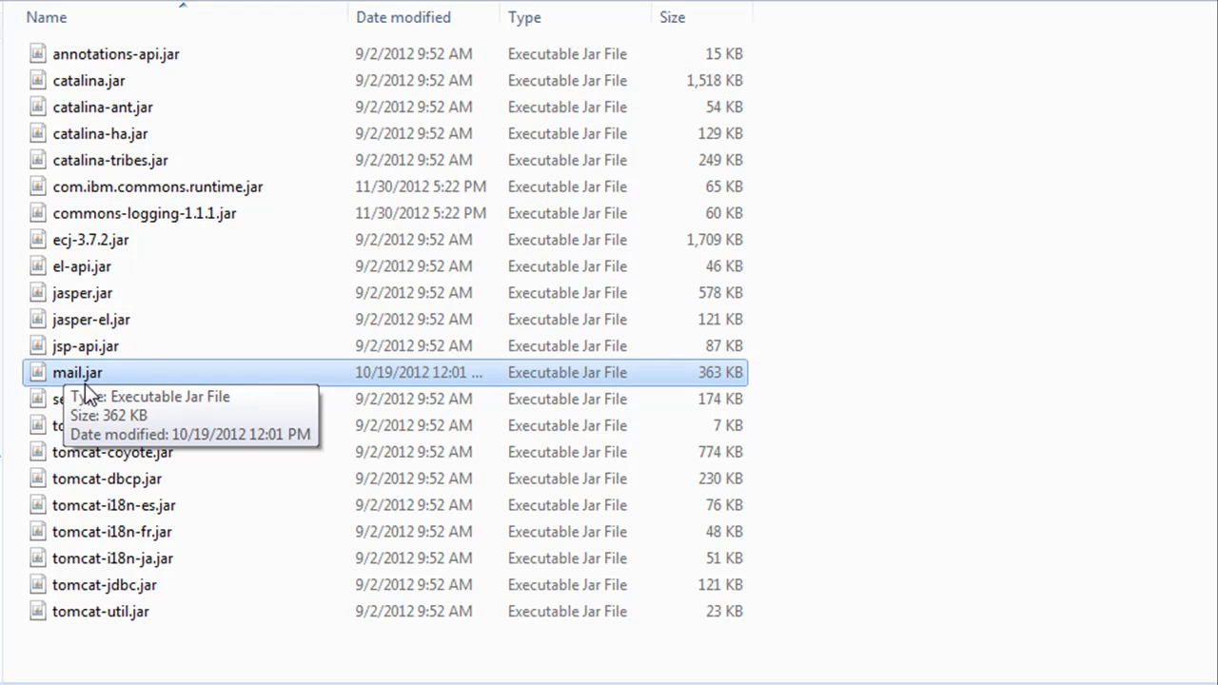
pyautogui.moveTo(156, 187)
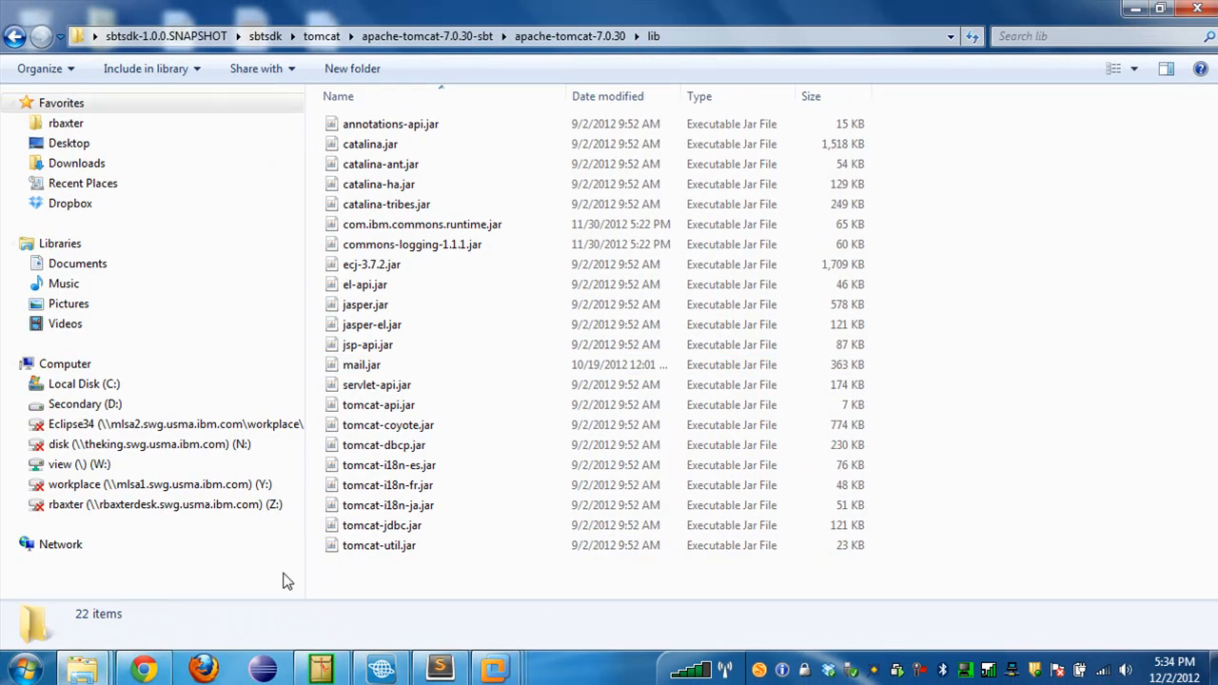
pyautogui.moveTo(80, 667)
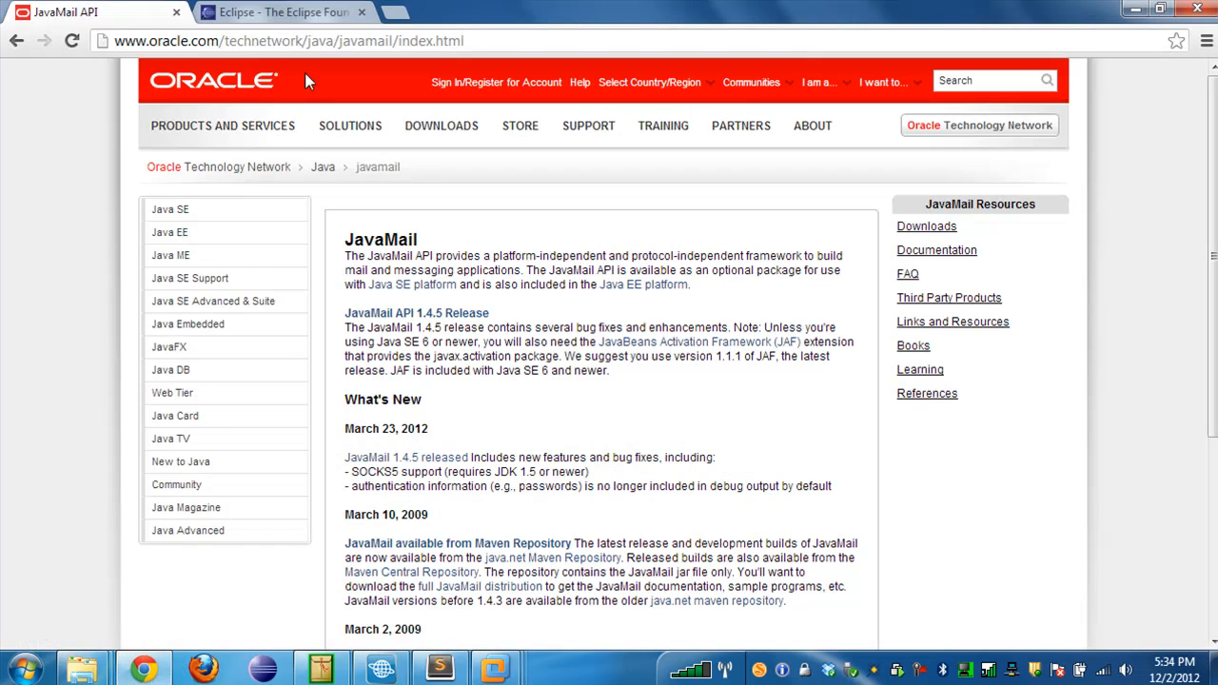
# Go from the Eclipse Foundation site to the Eclipse Downloads page of Juno packages.
pyautogui.click(282, 12)
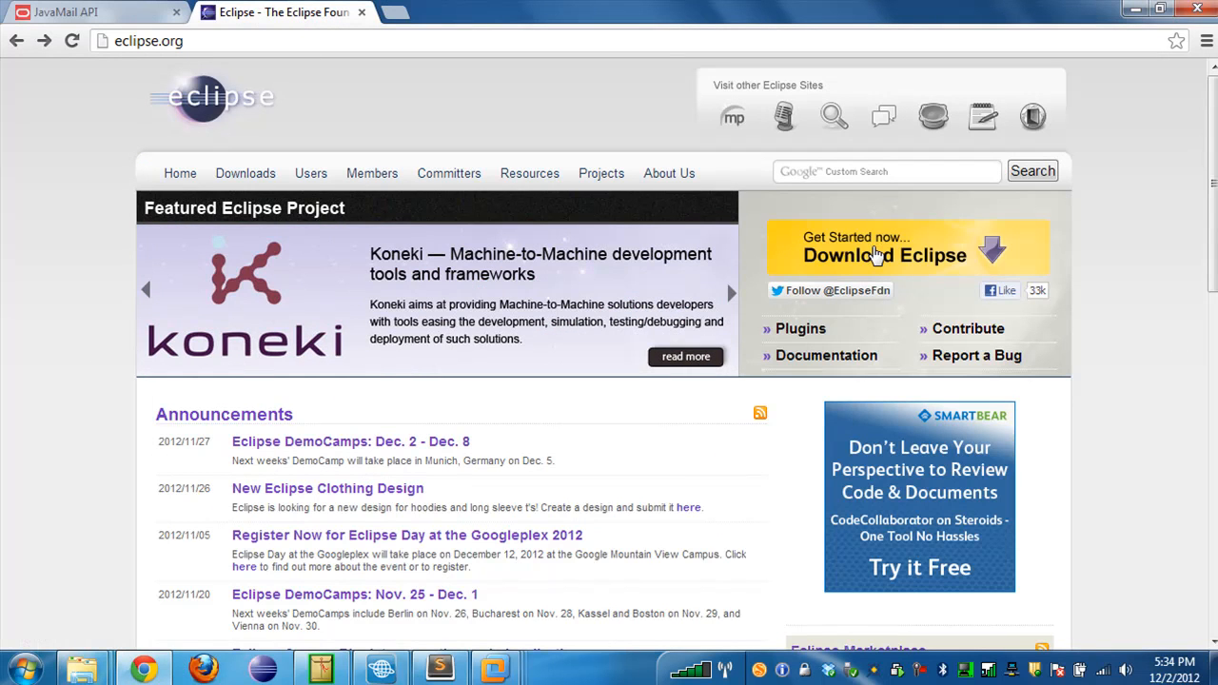
pyautogui.click(883, 255)
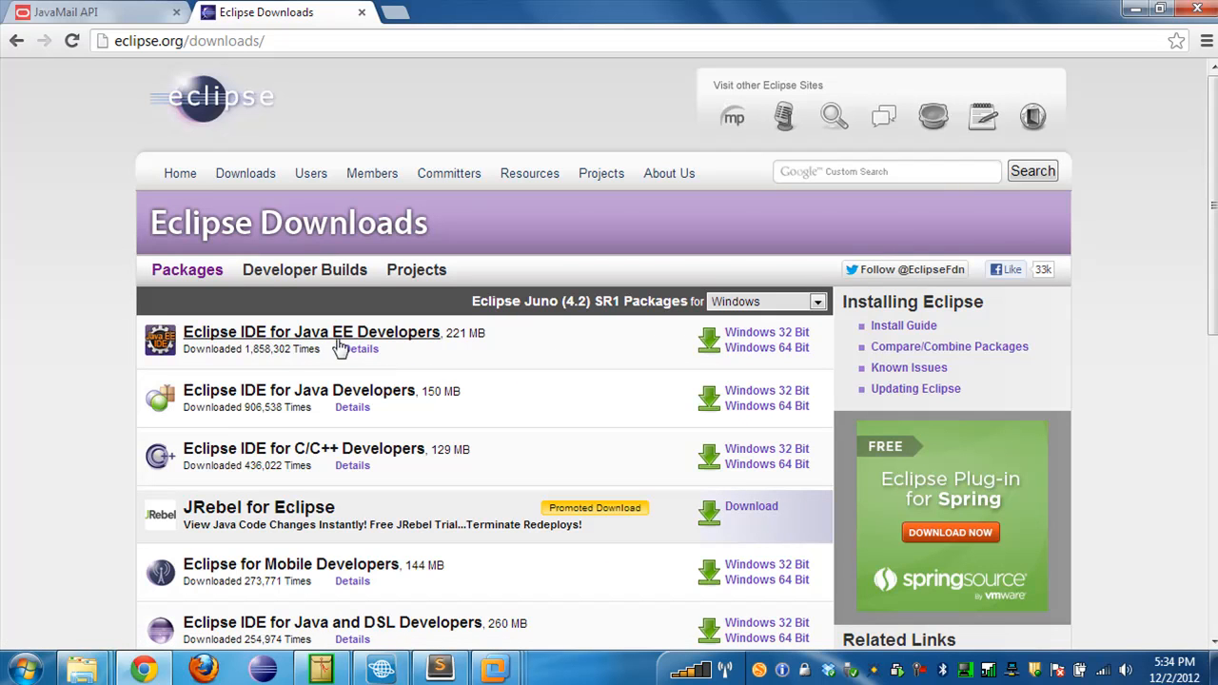
pyautogui.moveTo(420, 340)
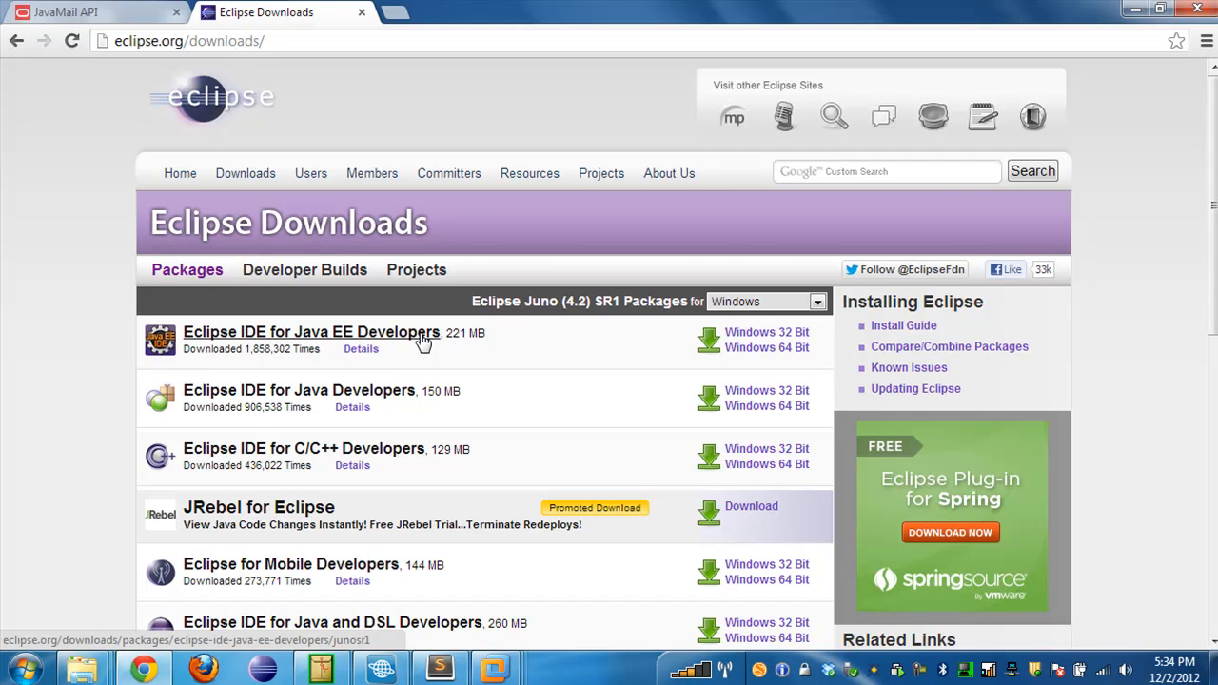
pyautogui.moveTo(491, 320)
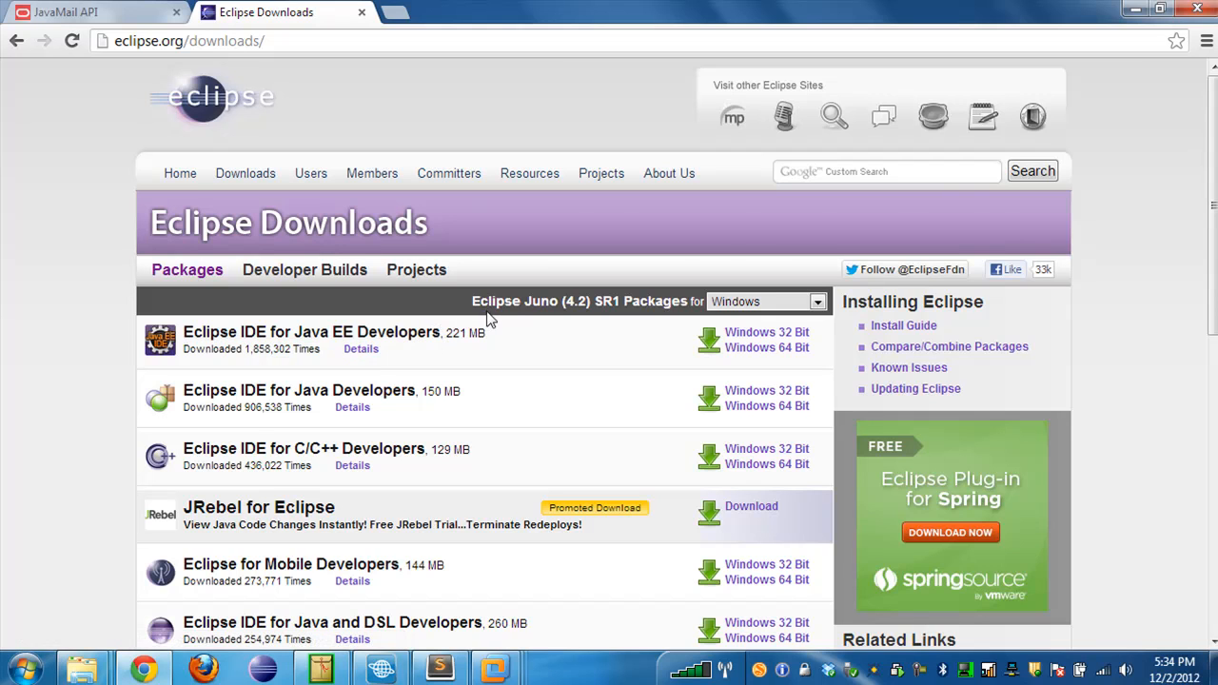
pyautogui.moveTo(588, 316)
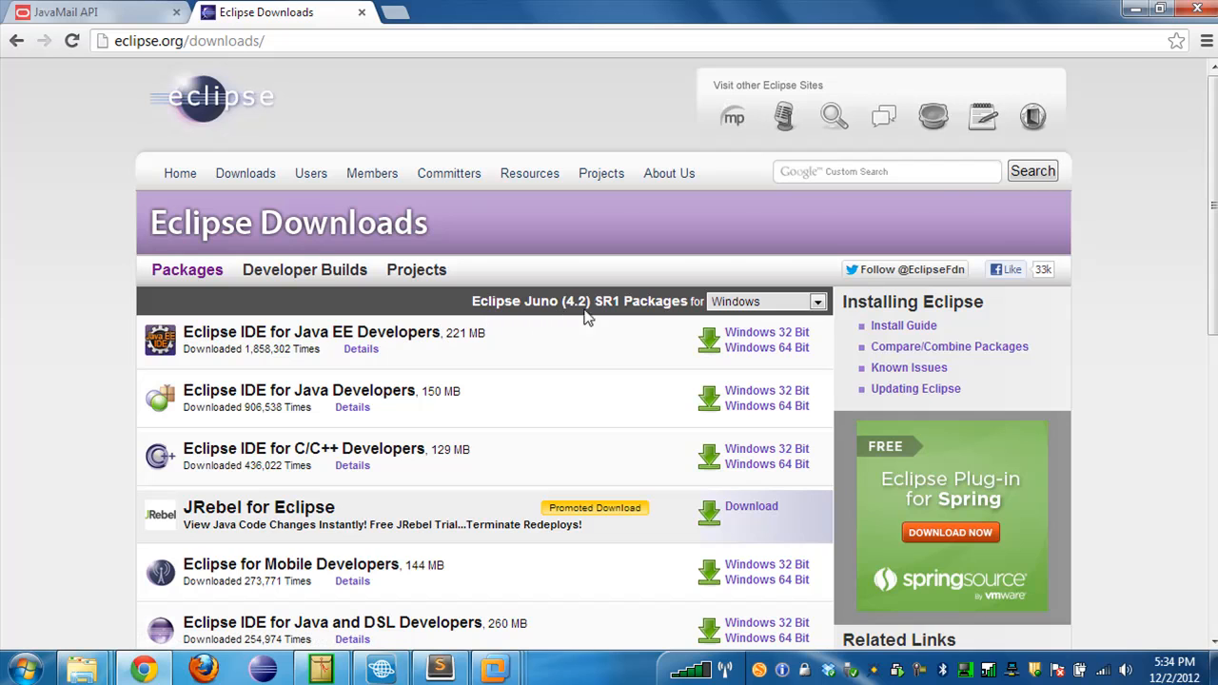
pyautogui.moveTo(543, 354)
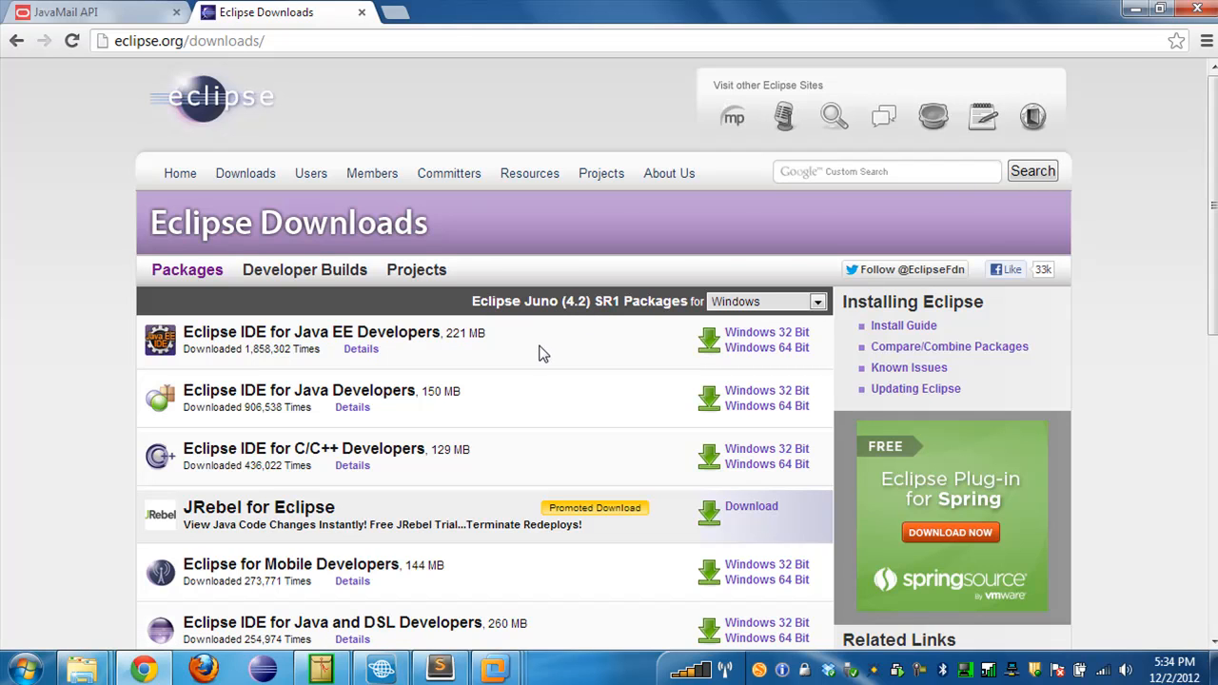
pyautogui.moveTo(313, 331)
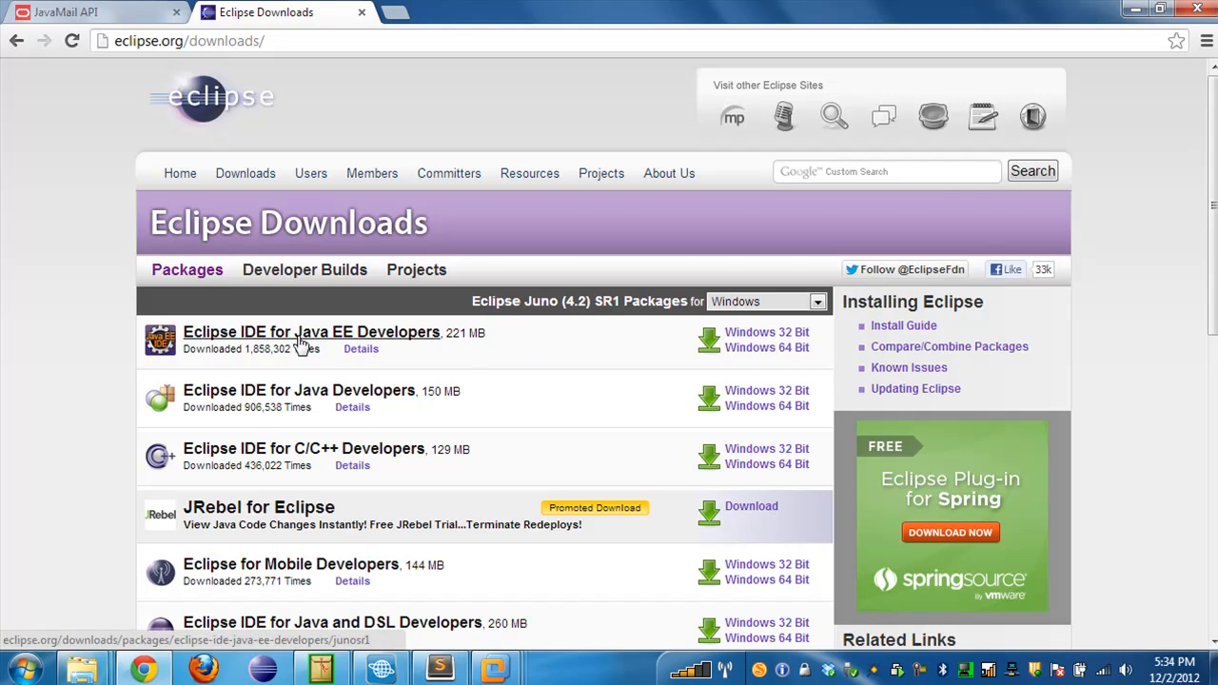
pyautogui.moveTo(396, 340)
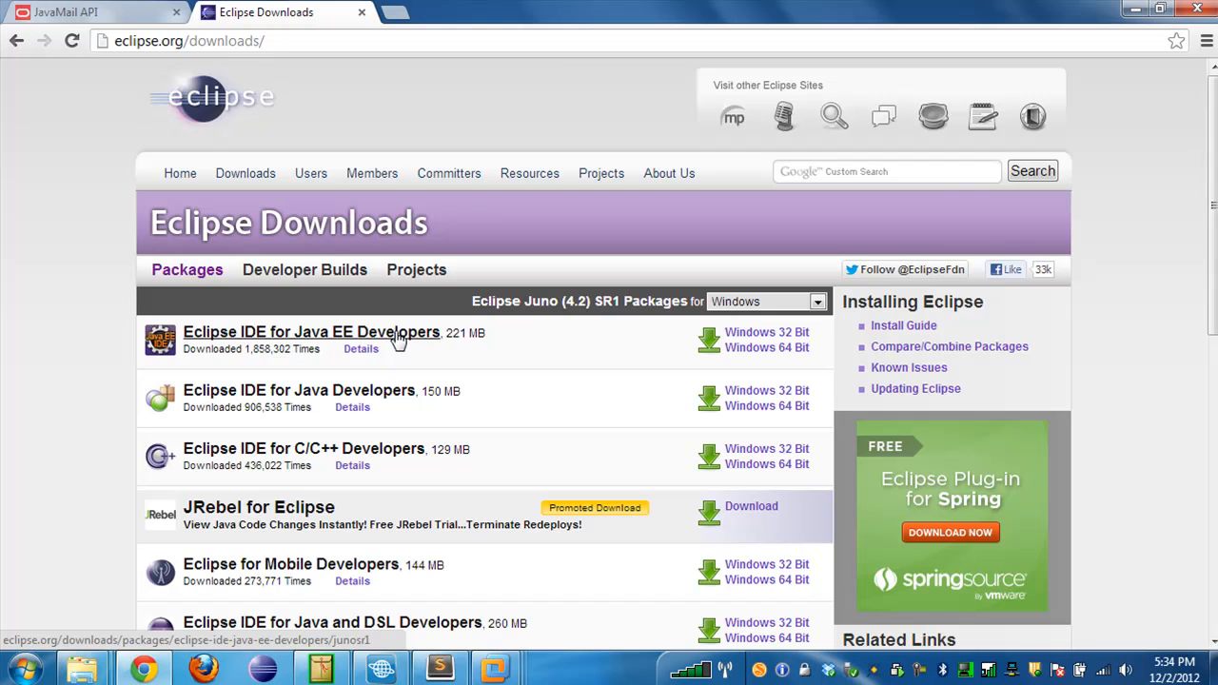
pyautogui.moveTo(88, 607)
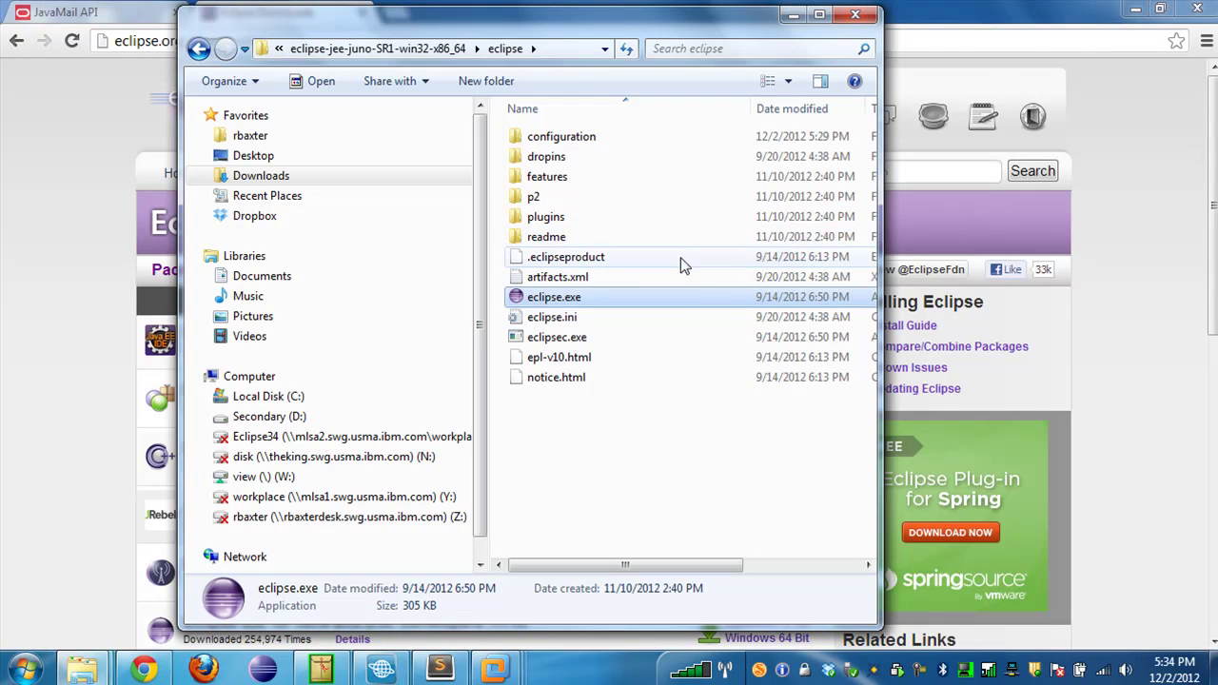
pyautogui.moveTo(681, 297)
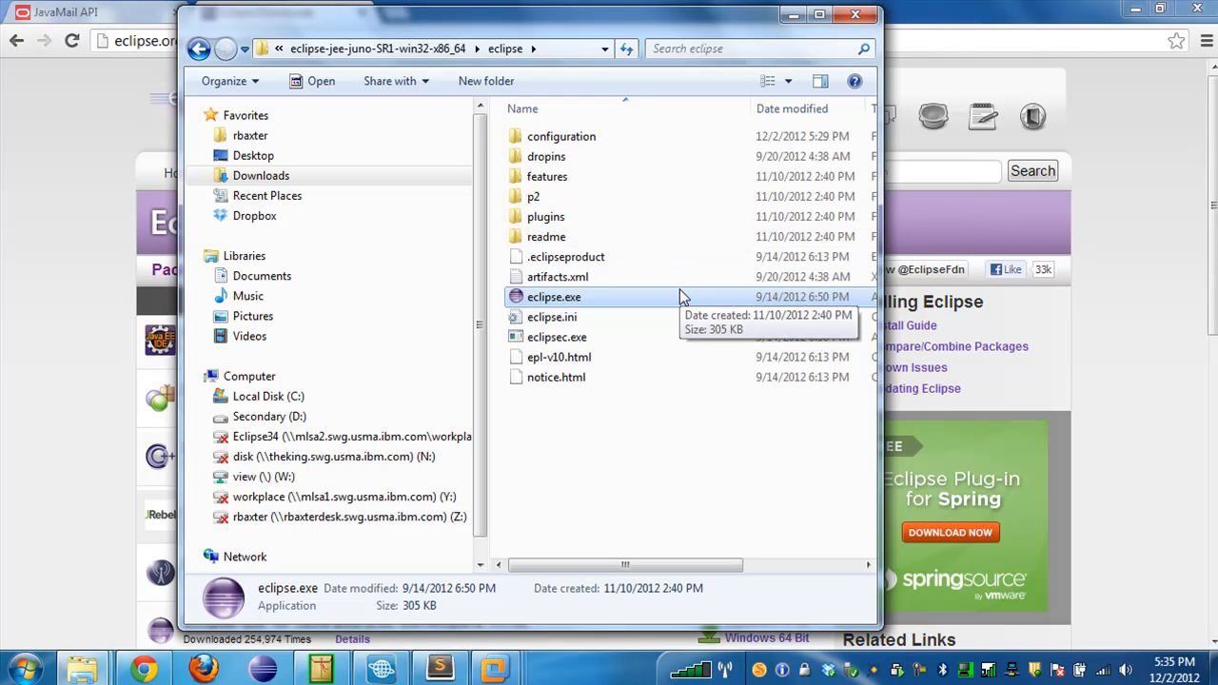
pyautogui.moveTo(560, 303)
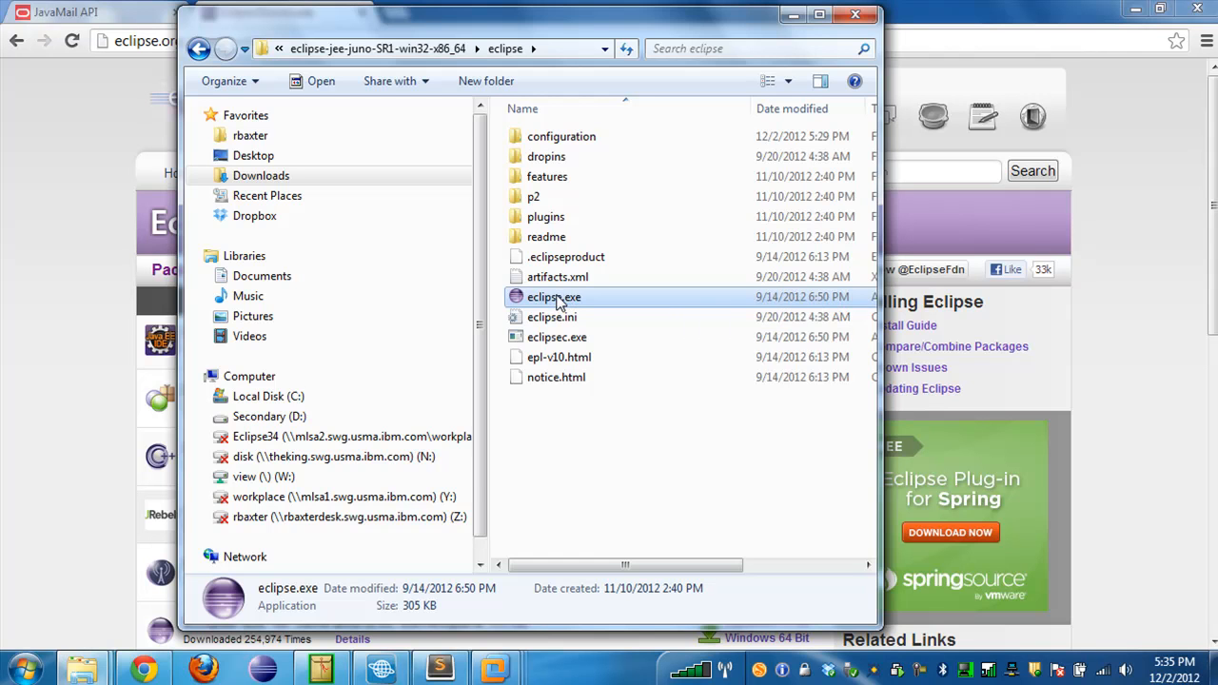
# Launch Eclipse and confirm the demo-sdk workspace in the Workspace Launcher.
pyautogui.doubleClick(553, 296)
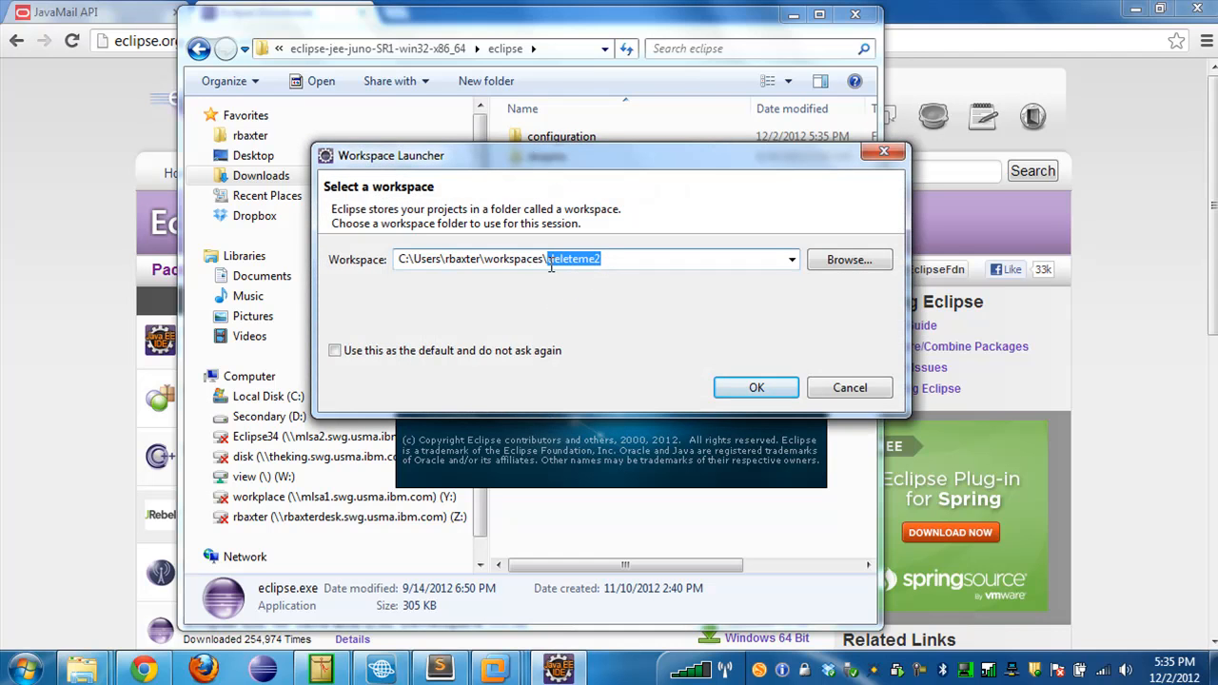
pyautogui.write('demo')
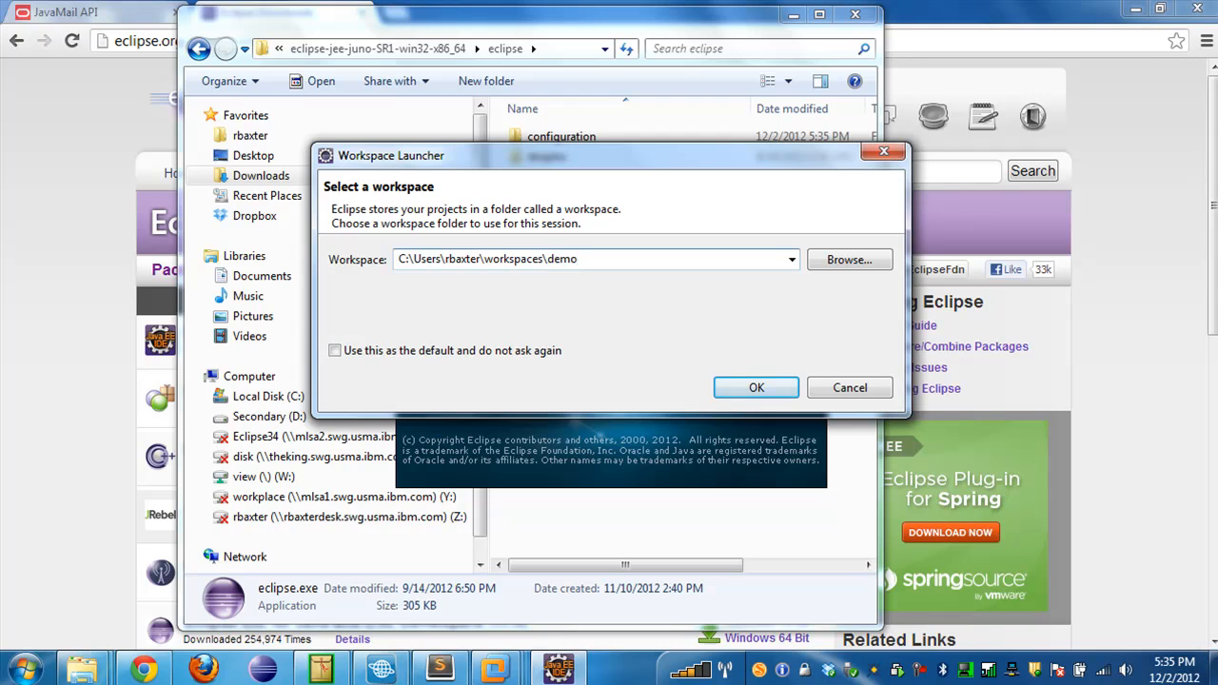
pyautogui.write('-sdk')
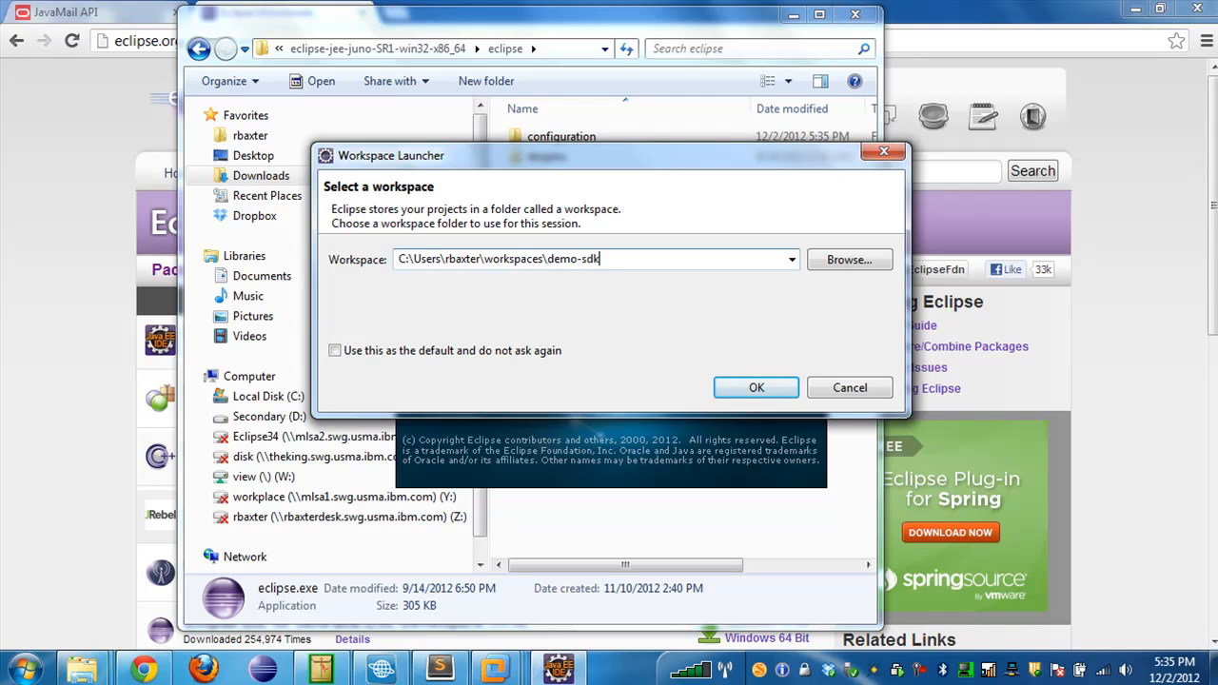
pyautogui.moveTo(732, 350)
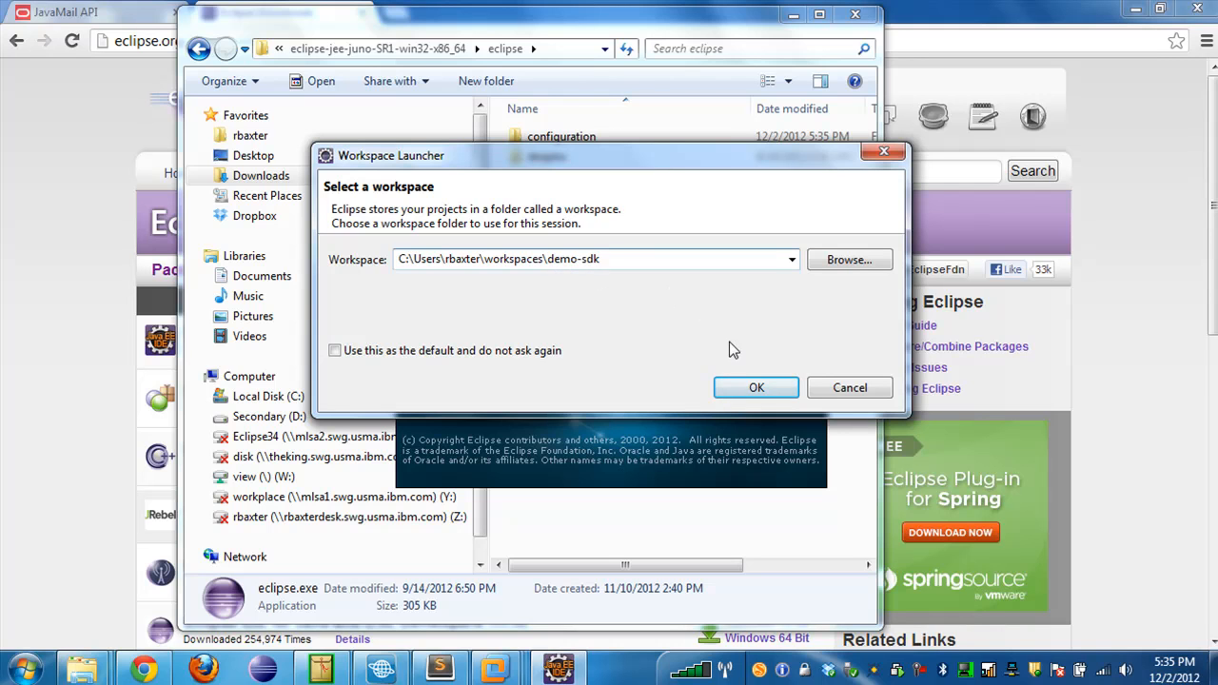
pyautogui.click(756, 388)
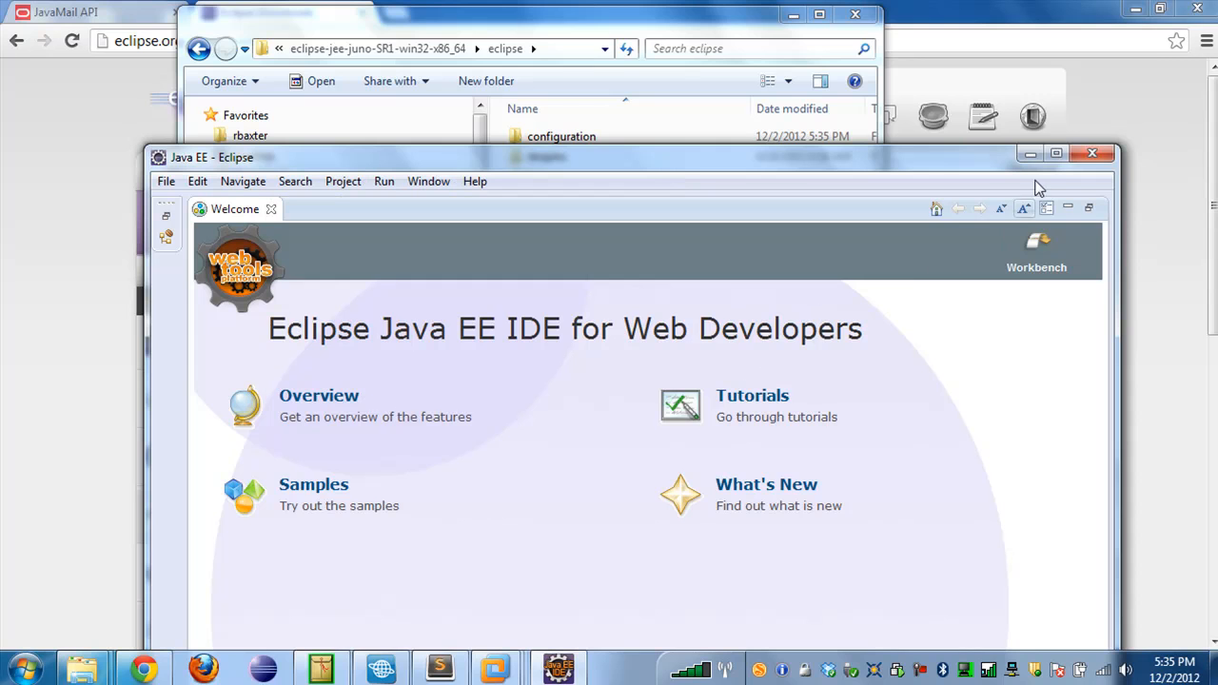
# Maximize the IDE window and close the Welcome page.
pyautogui.click(1055, 152)
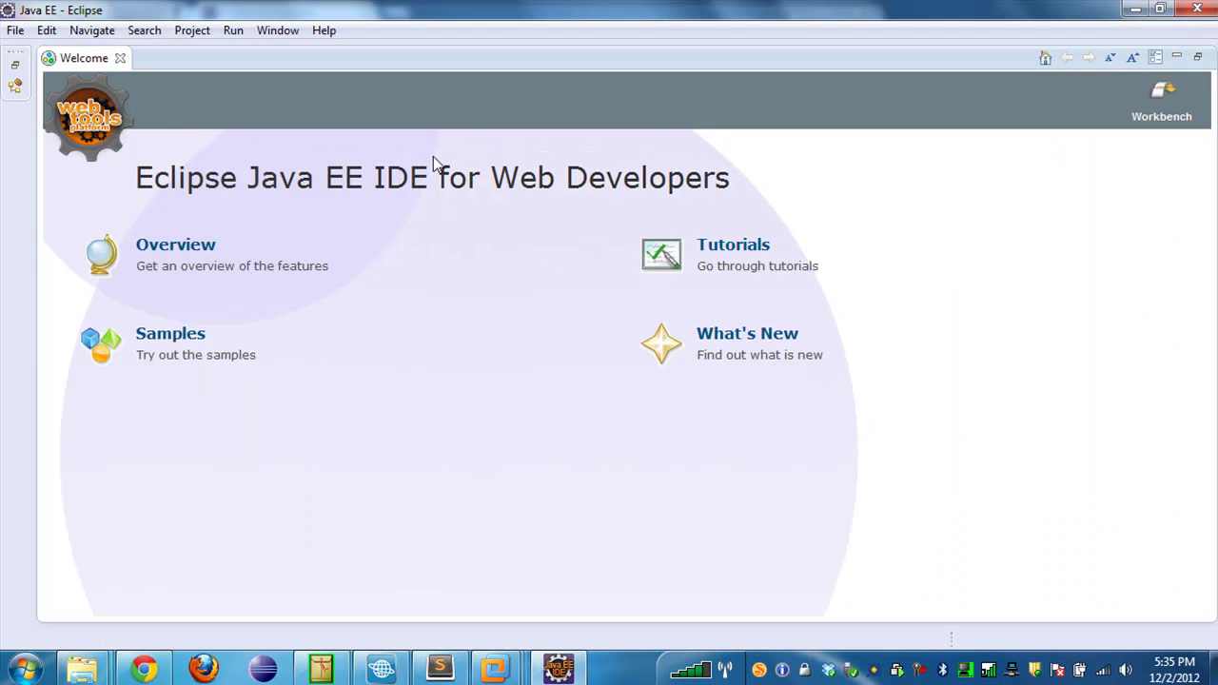
pyautogui.moveTo(121, 57)
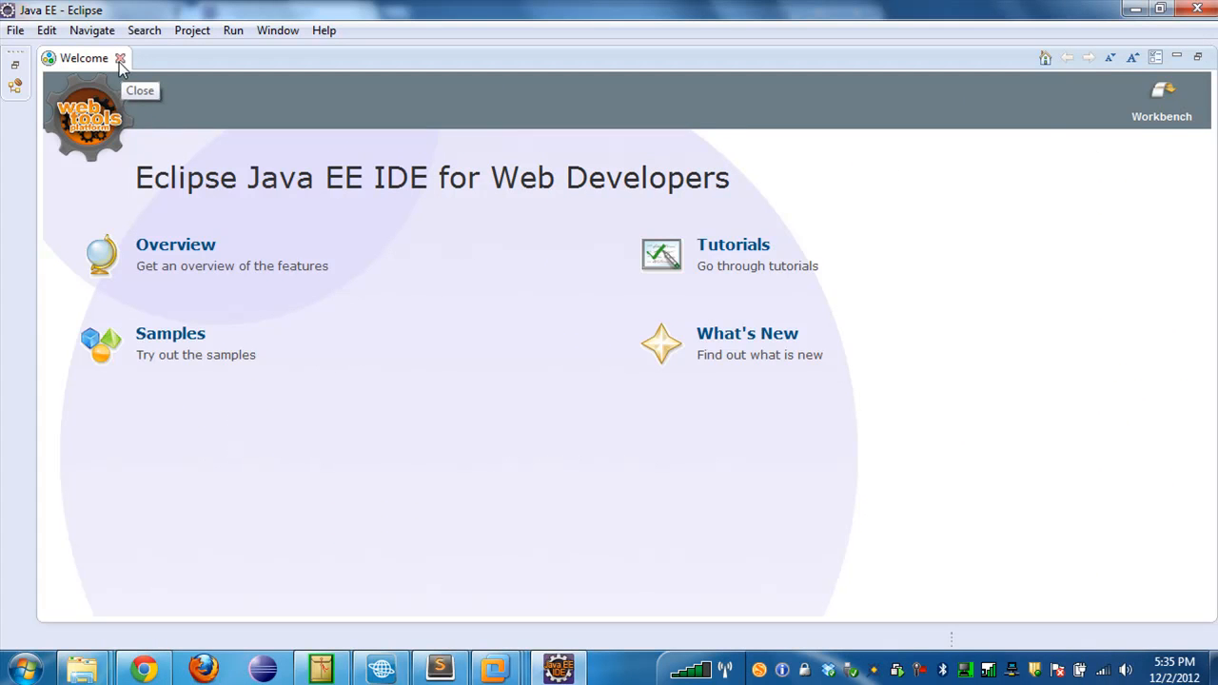
pyautogui.click(122, 58)
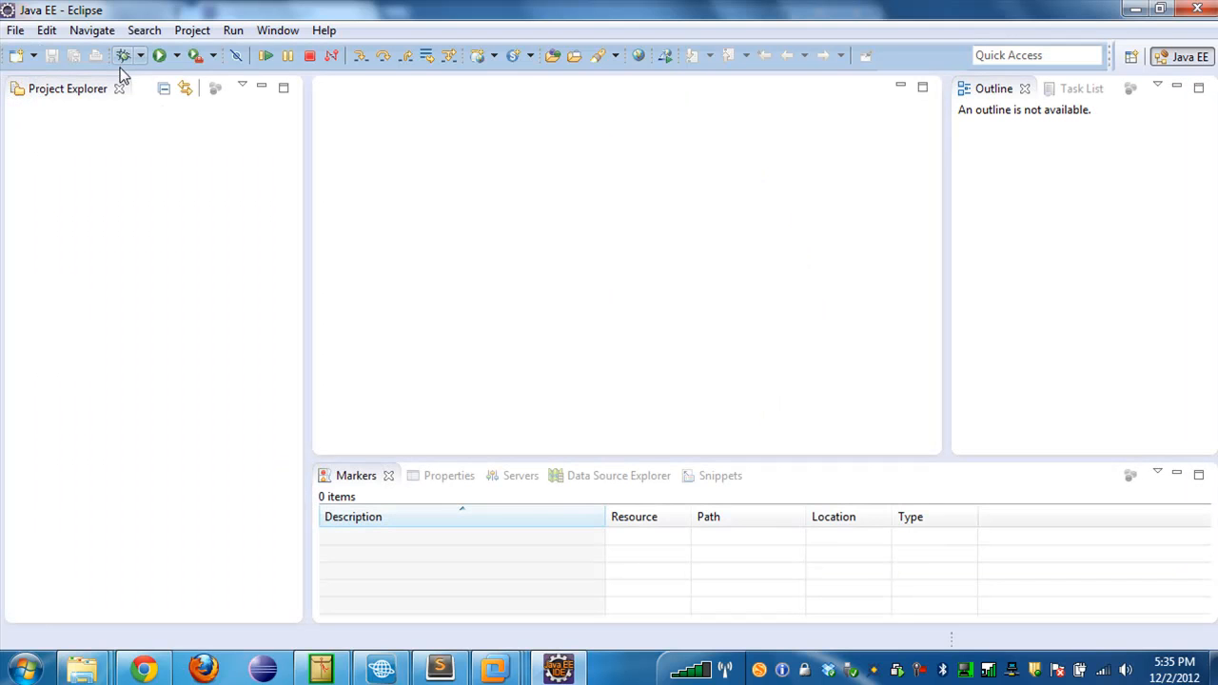
pyautogui.moveTo(173, 220)
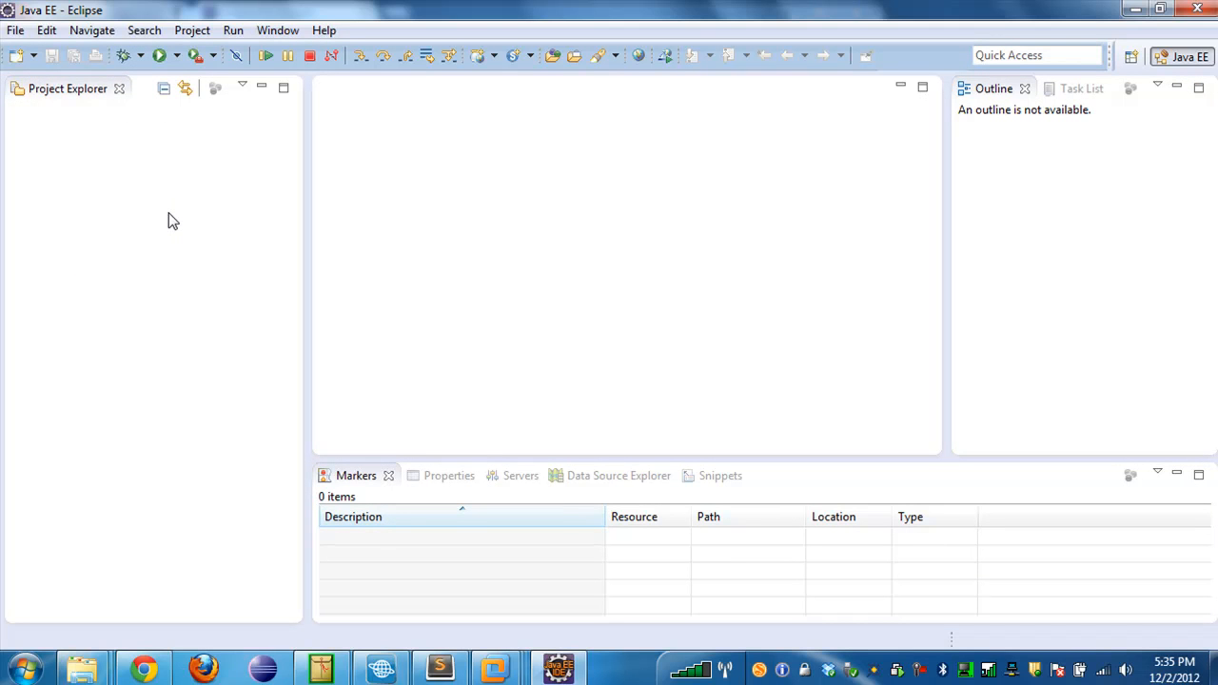
pyautogui.moveTo(179, 221)
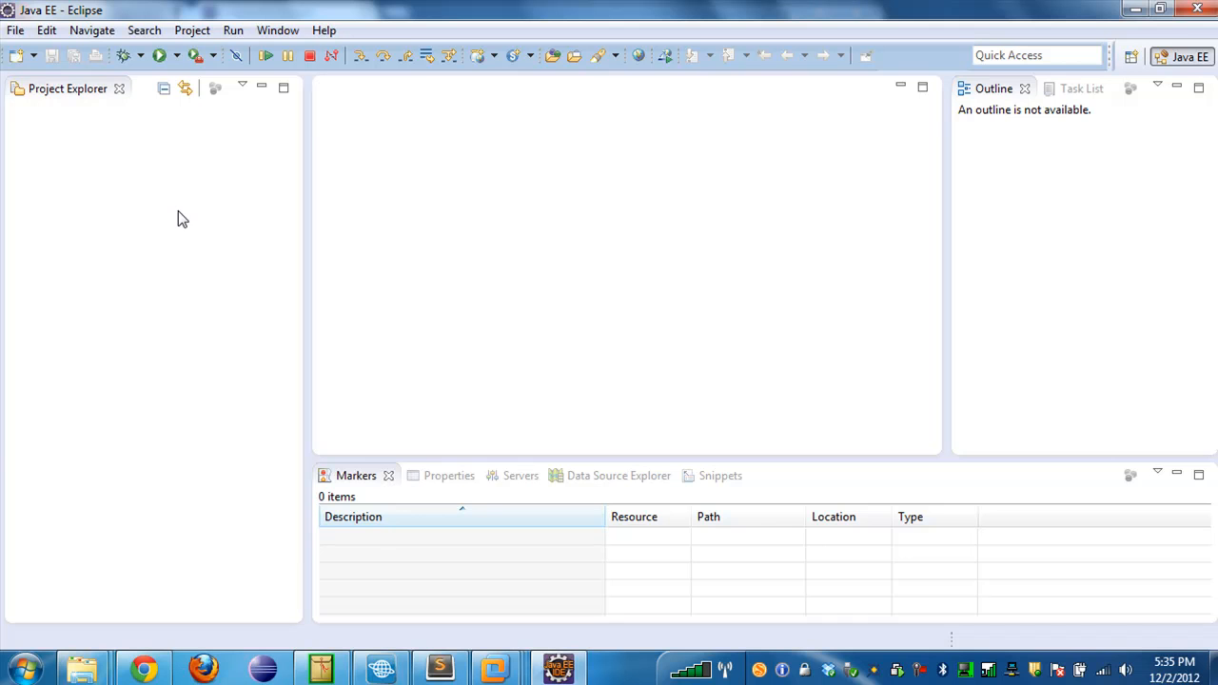
pyautogui.moveTo(240, 149)
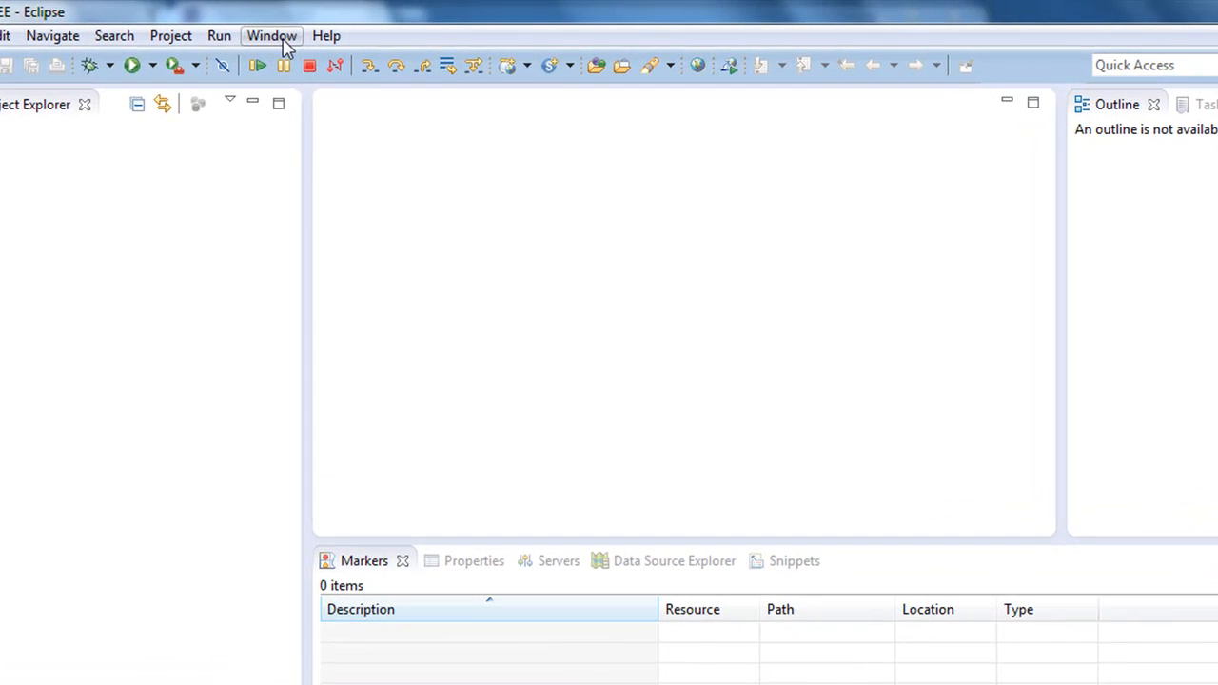
# Show Window > Preferences at Java > Installed JREs with jre6 checked.
pyautogui.click(270, 34)
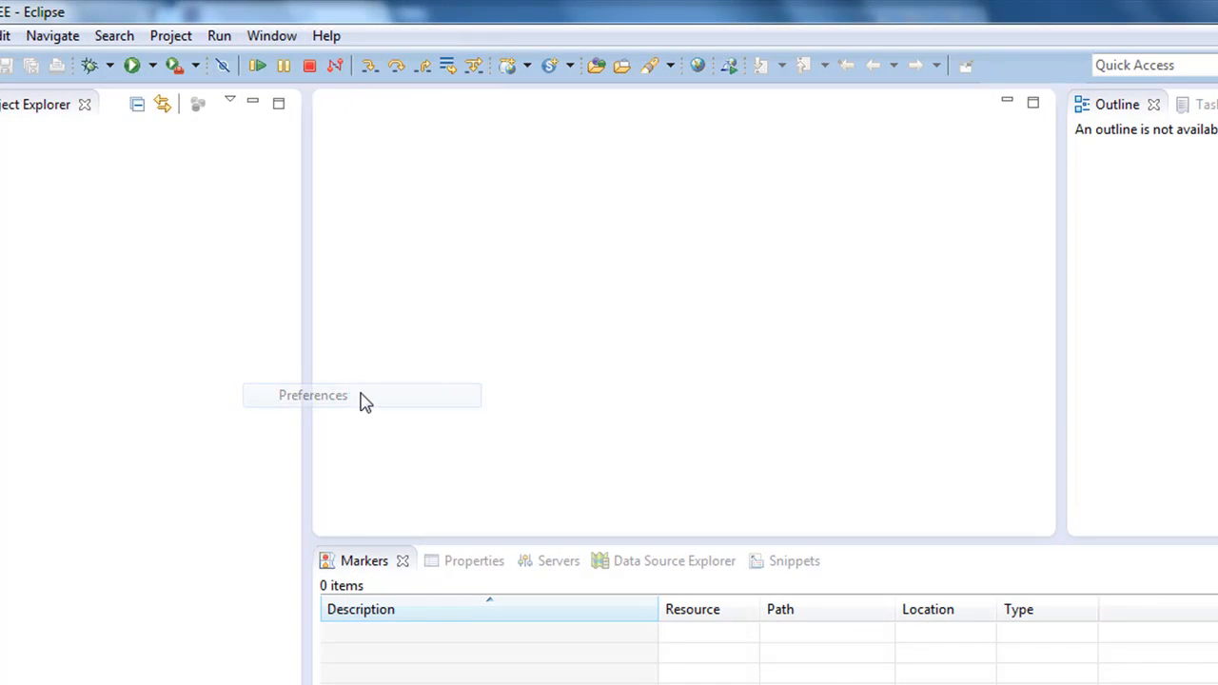
pyautogui.click(312, 394)
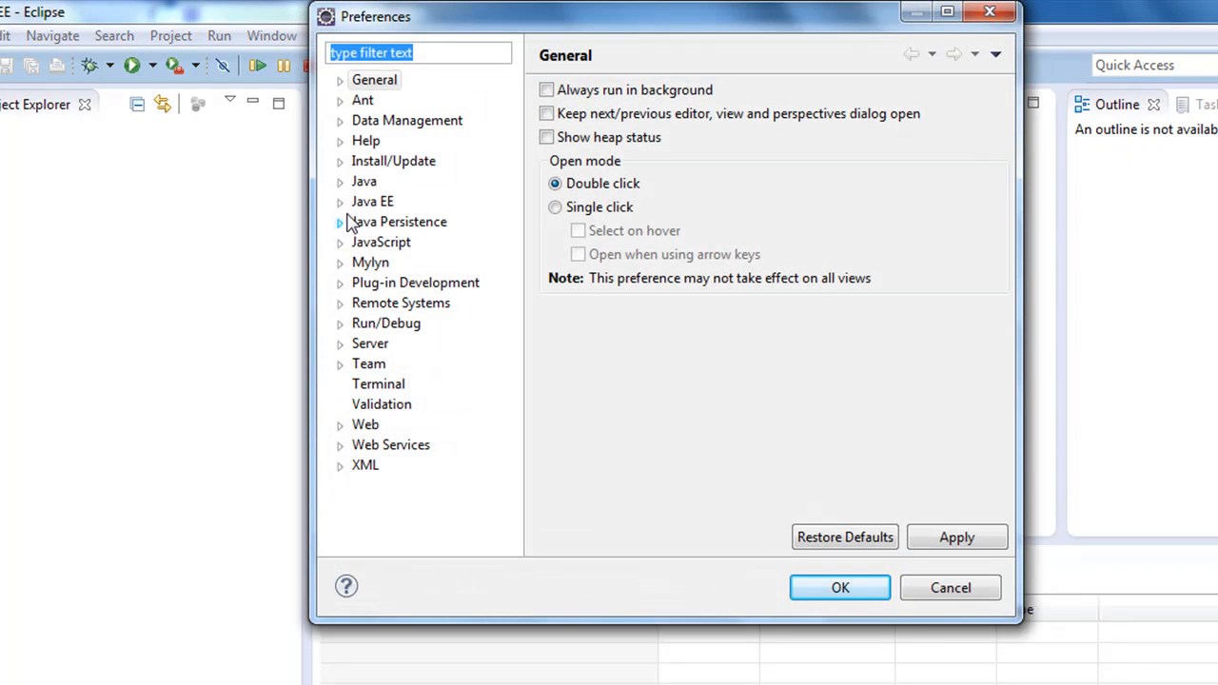
pyautogui.click(339, 181)
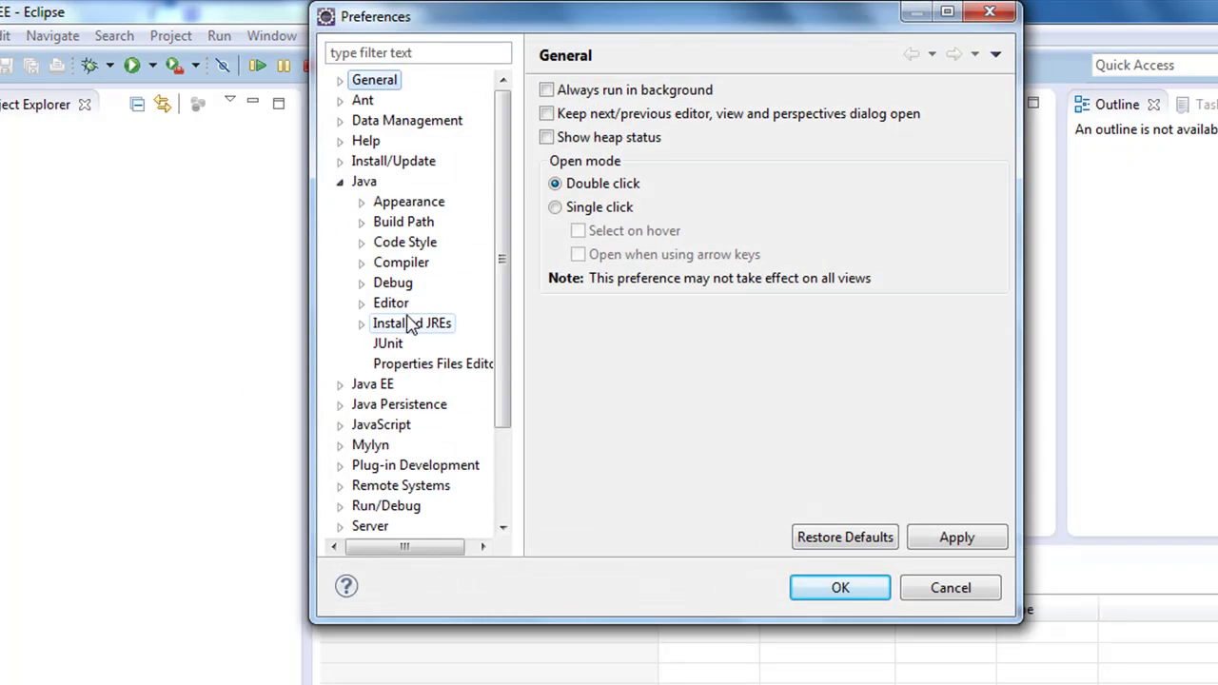
pyautogui.click(412, 323)
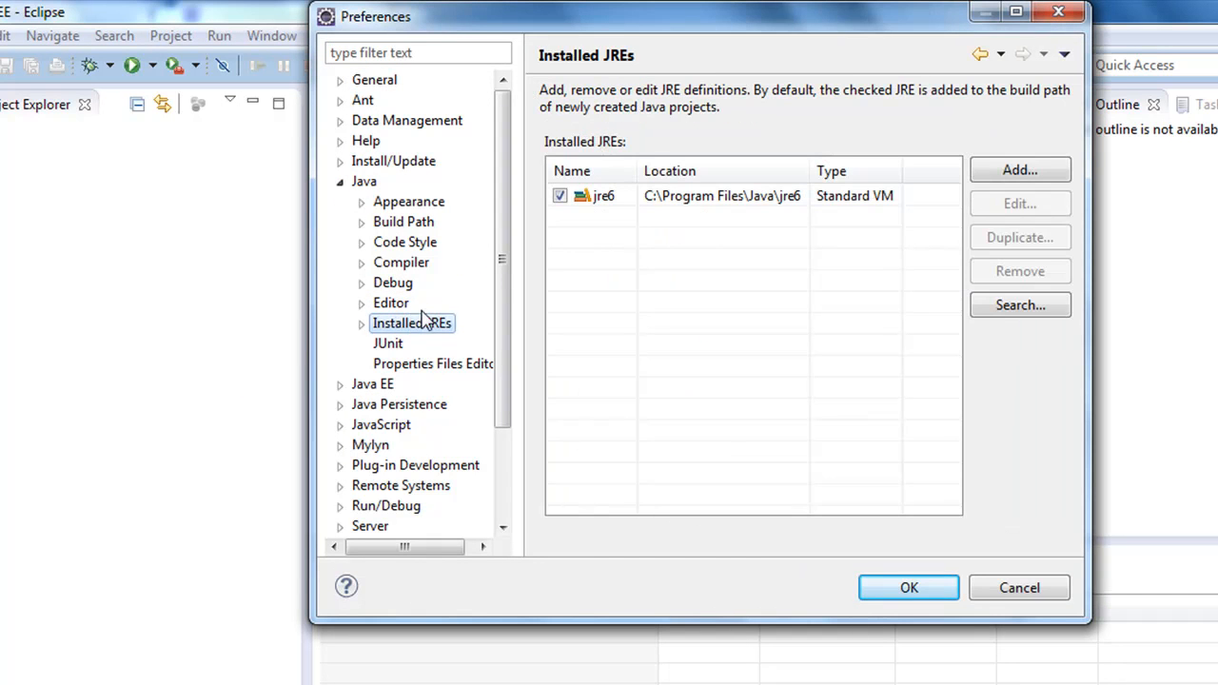
pyautogui.moveTo(636, 218)
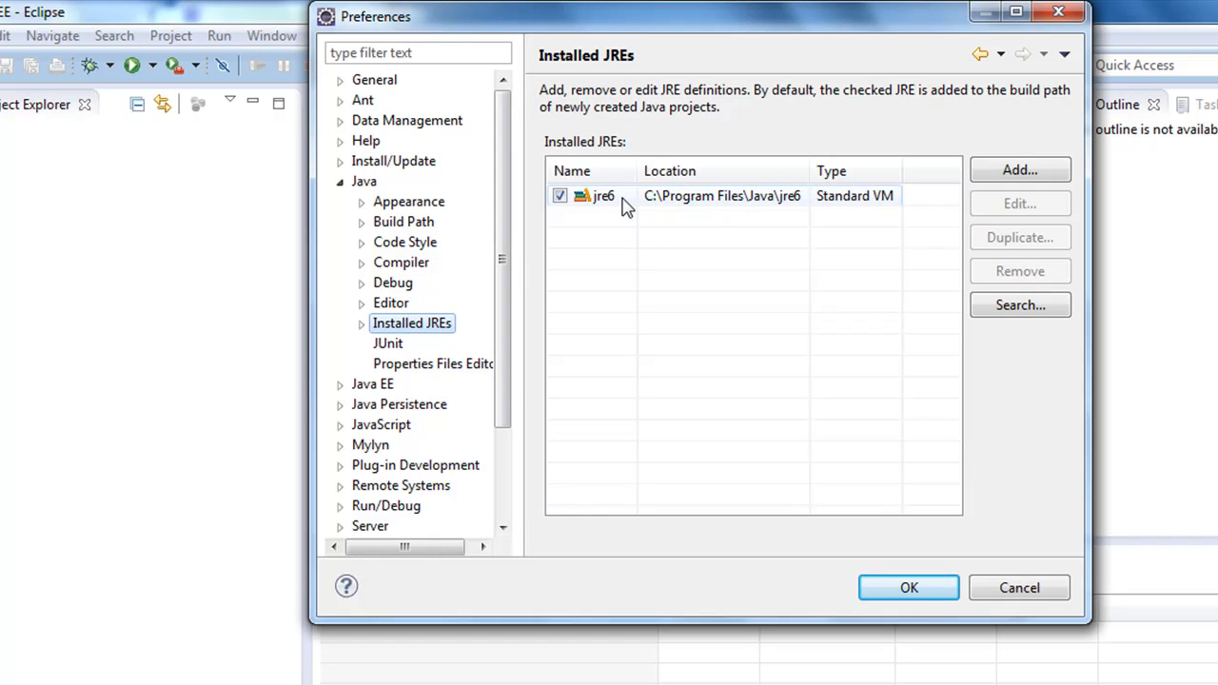
pyautogui.moveTo(712, 206)
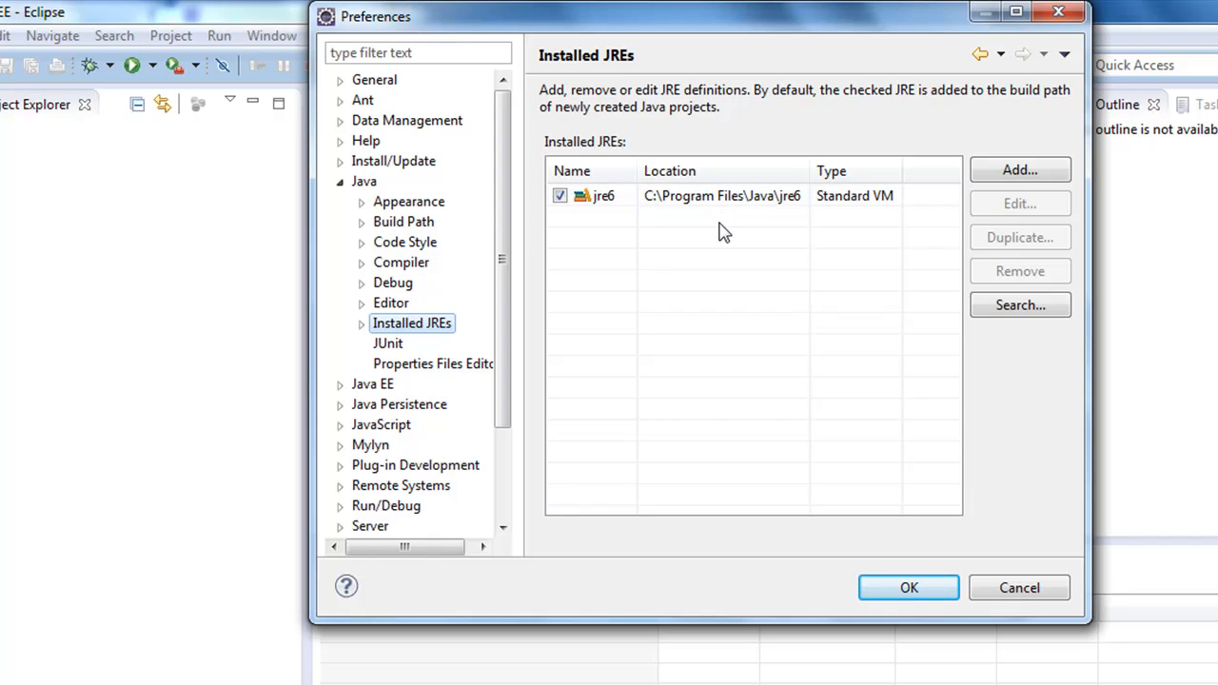
pyautogui.moveTo(703, 215)
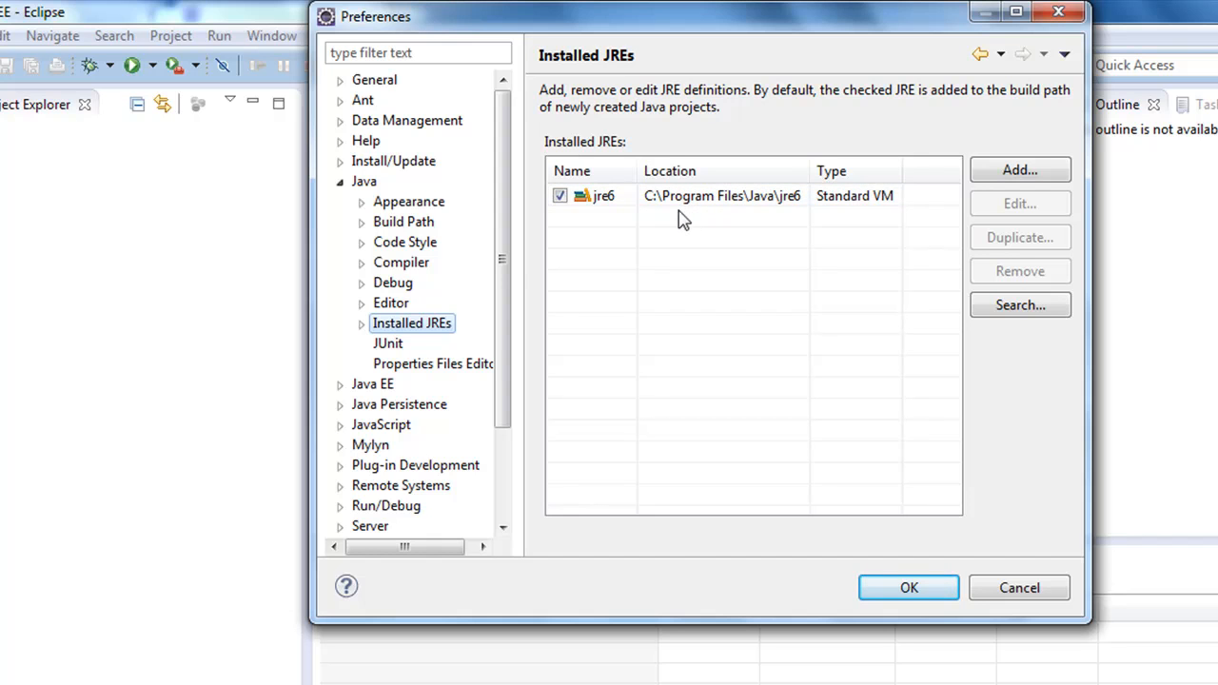
# Add a new runtime under Server > Runtime Environments, choosing Apache Tomcat v7.0.
pyautogui.click(366, 181)
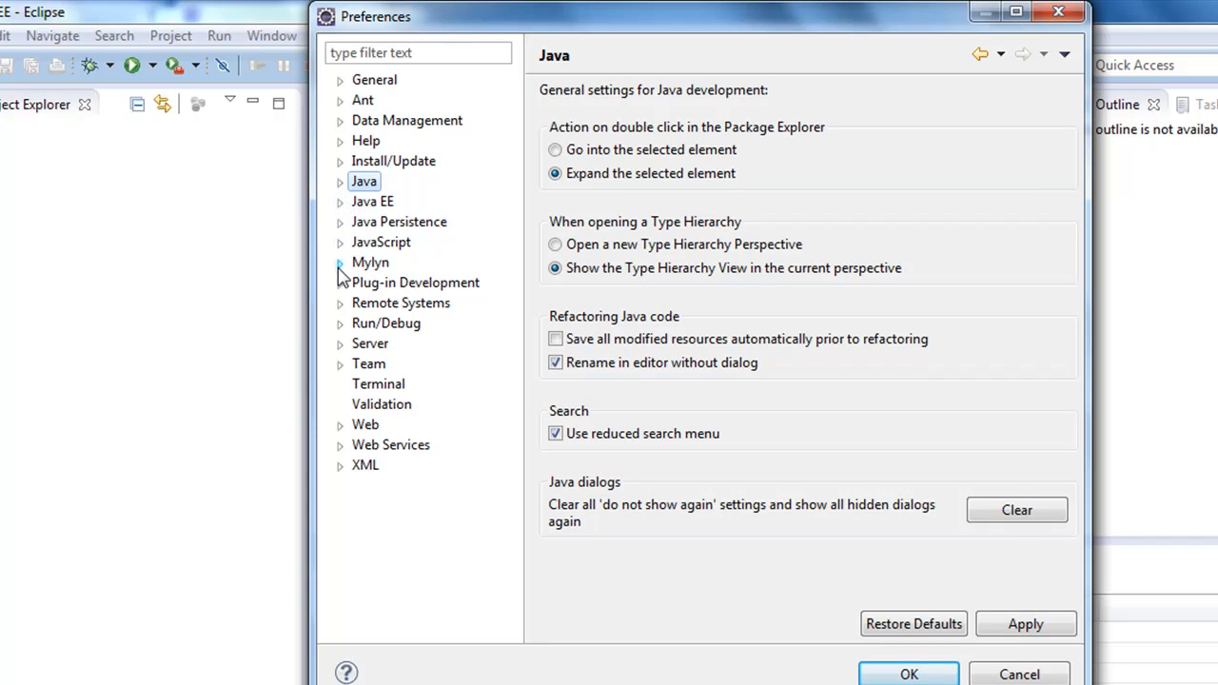
pyautogui.moveTo(342, 289)
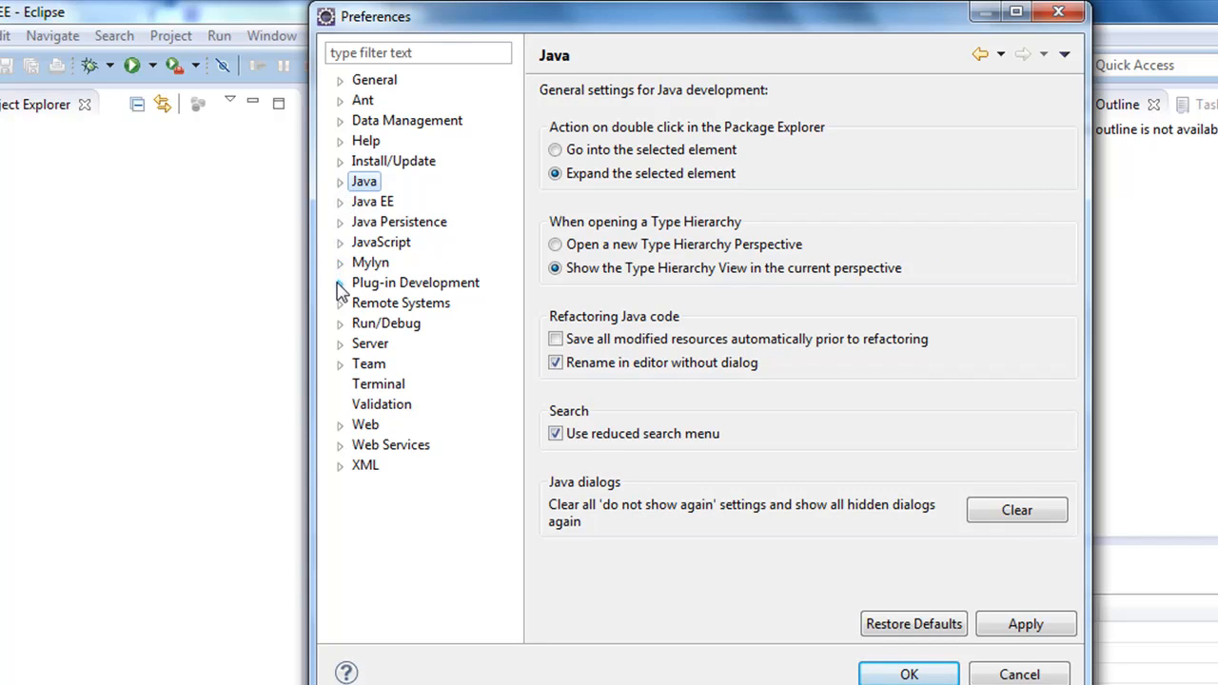
pyautogui.moveTo(343, 350)
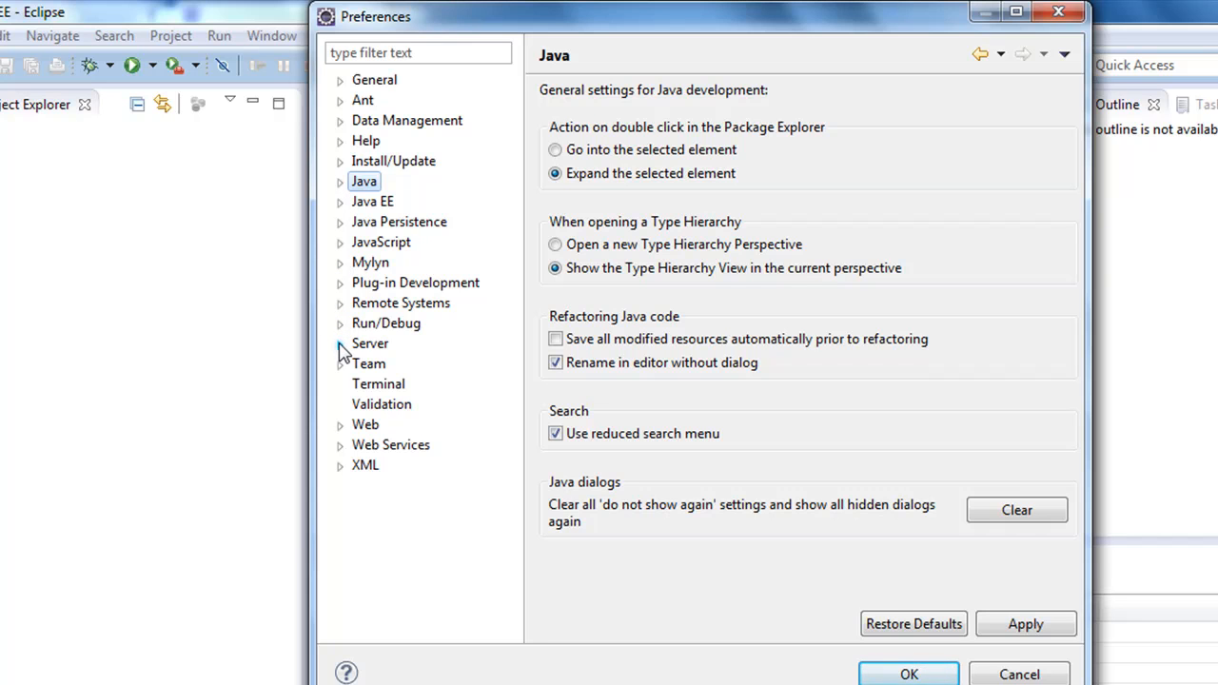
pyautogui.click(339, 342)
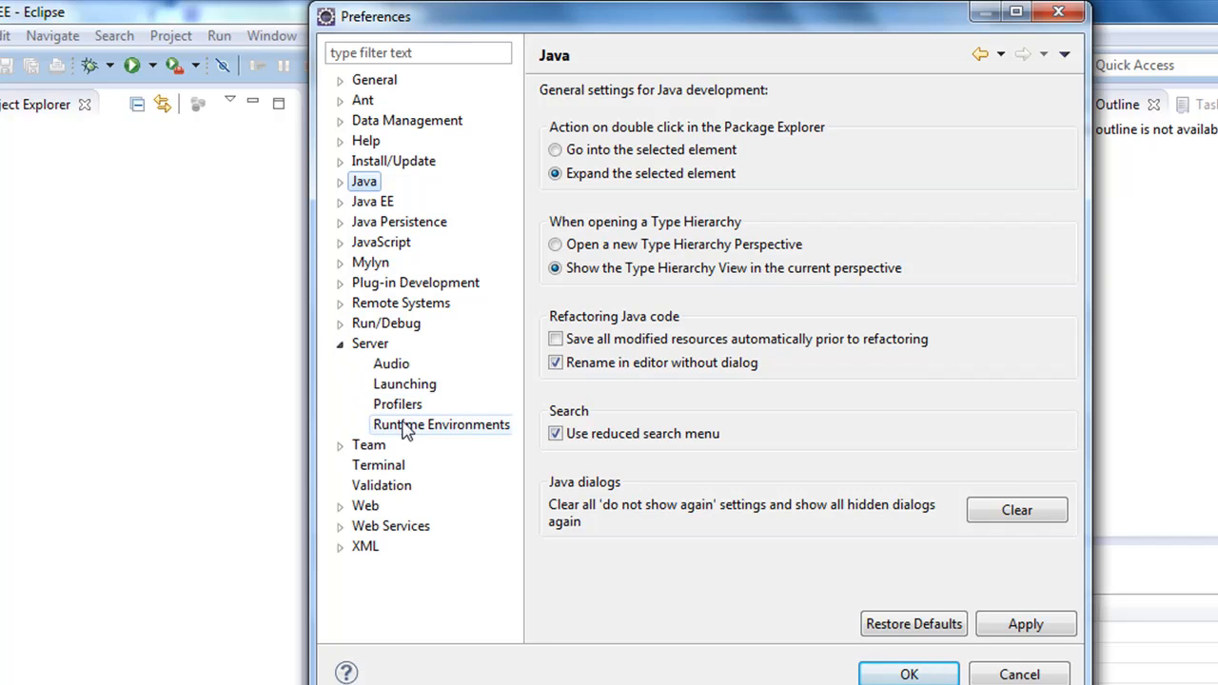
pyautogui.click(441, 424)
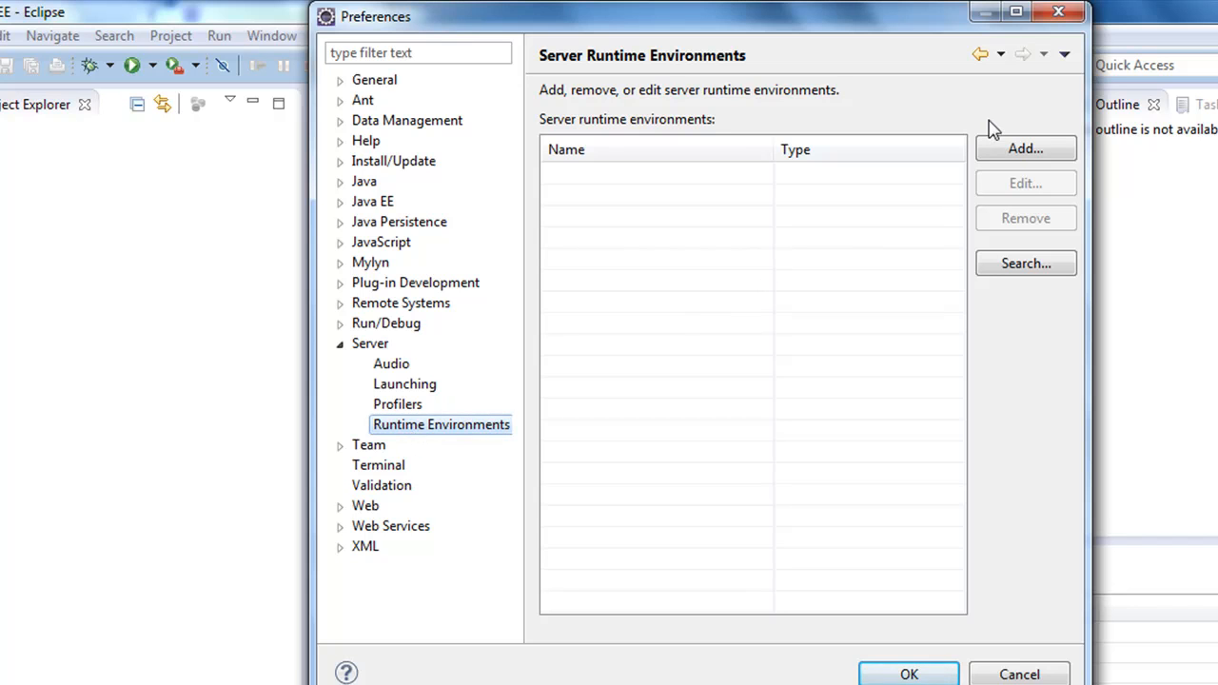
pyautogui.click(1024, 149)
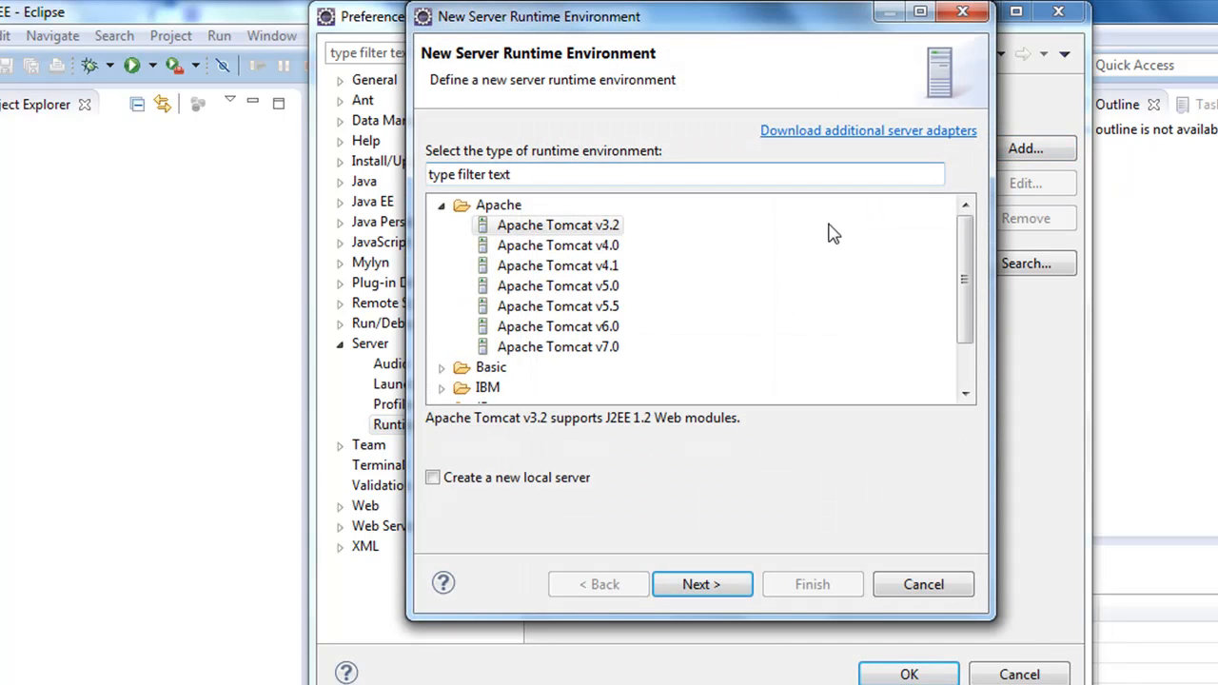
pyautogui.click(557, 346)
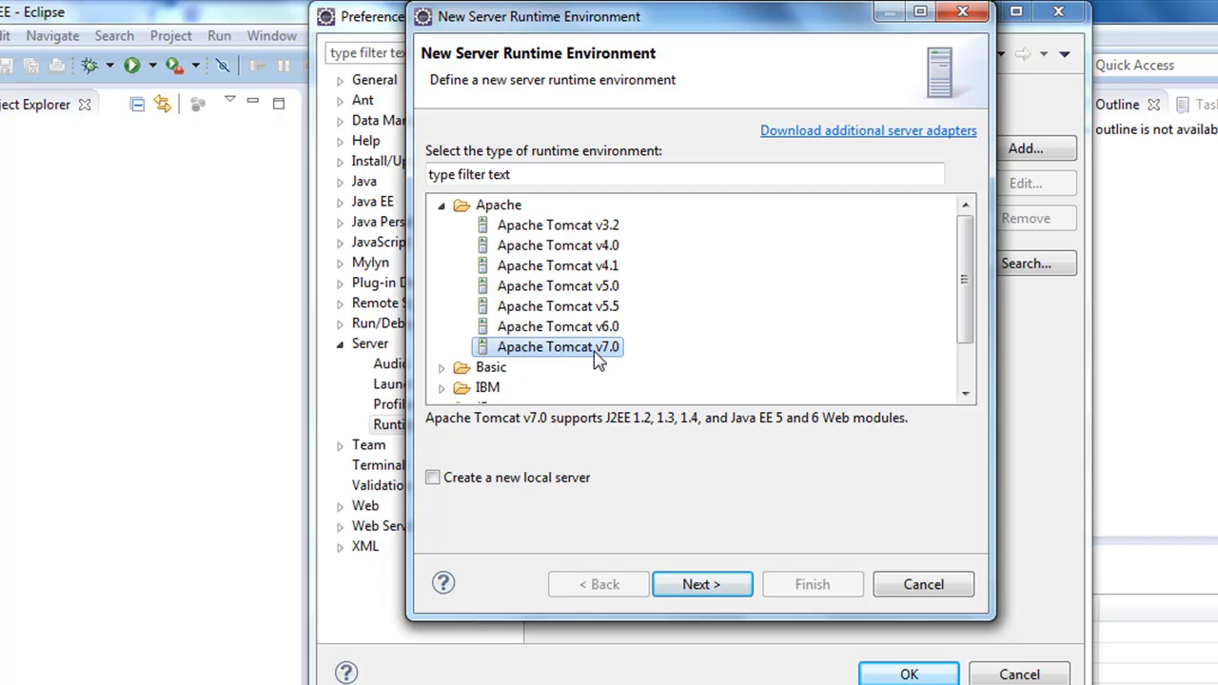
pyautogui.moveTo(701, 584)
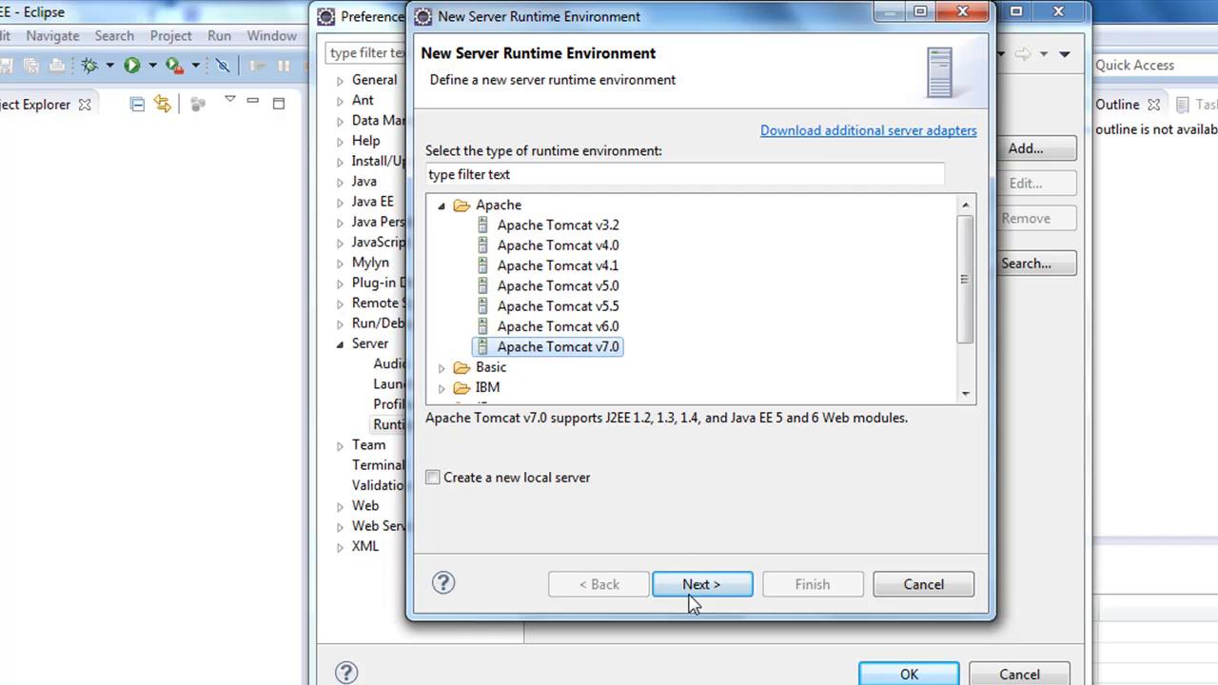
# Browse to sbtsdk's tomcat > apache-tomcat-7.0.30-sbt > apache-tomcat-7.0.30 as the installation directory.
pyautogui.click(700, 585)
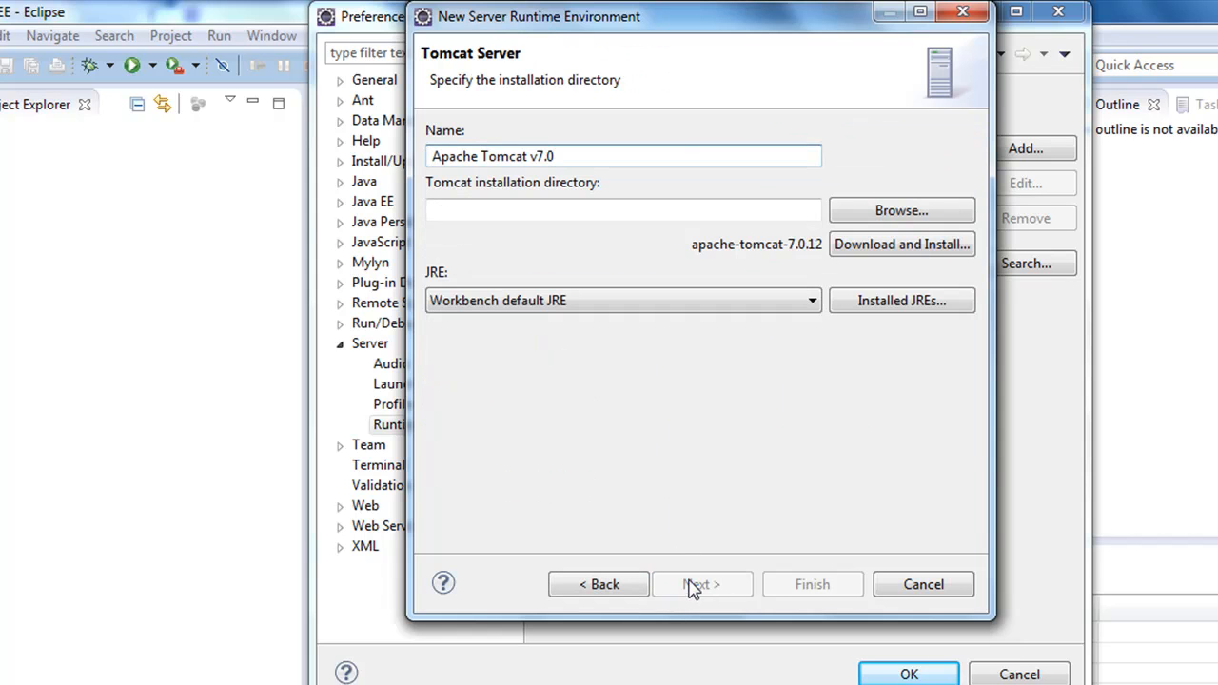
pyautogui.moveTo(512, 188)
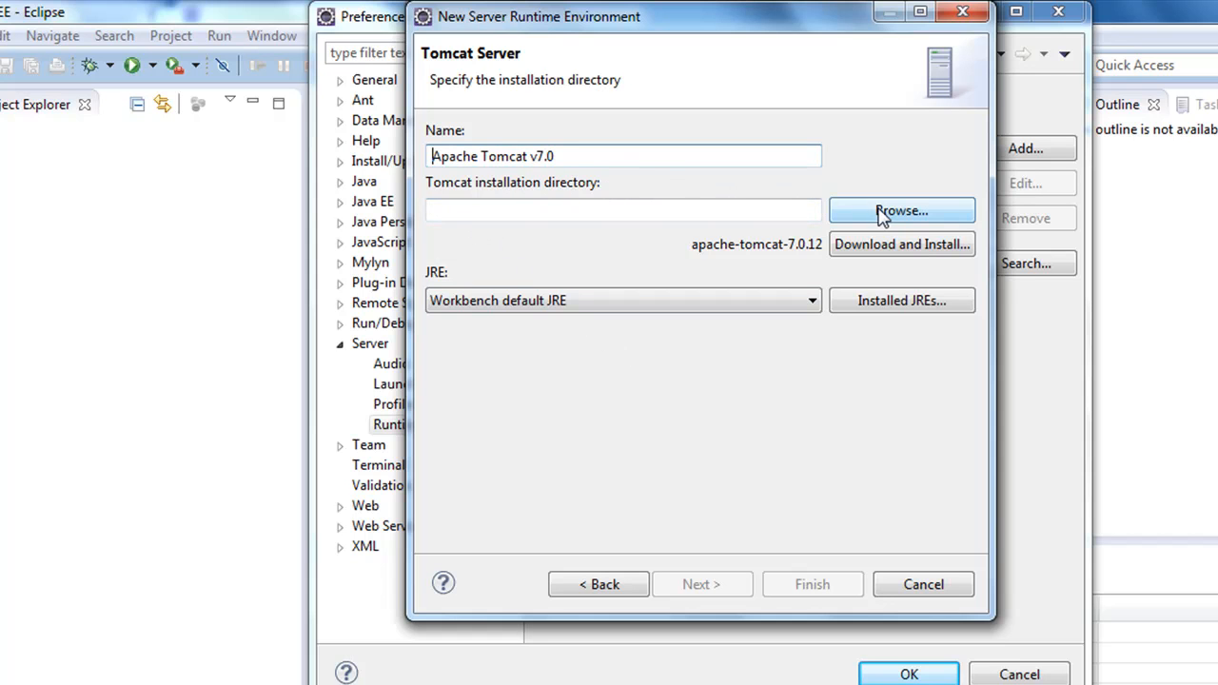
pyautogui.click(901, 210)
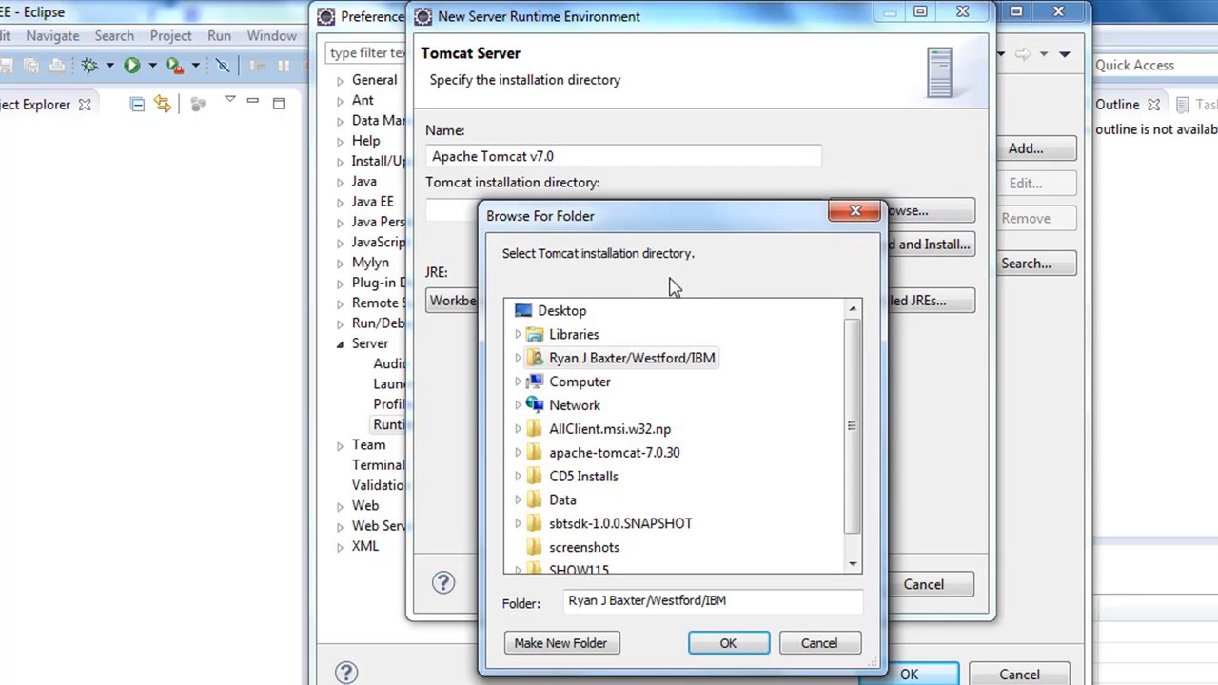
pyautogui.scroll(-3)
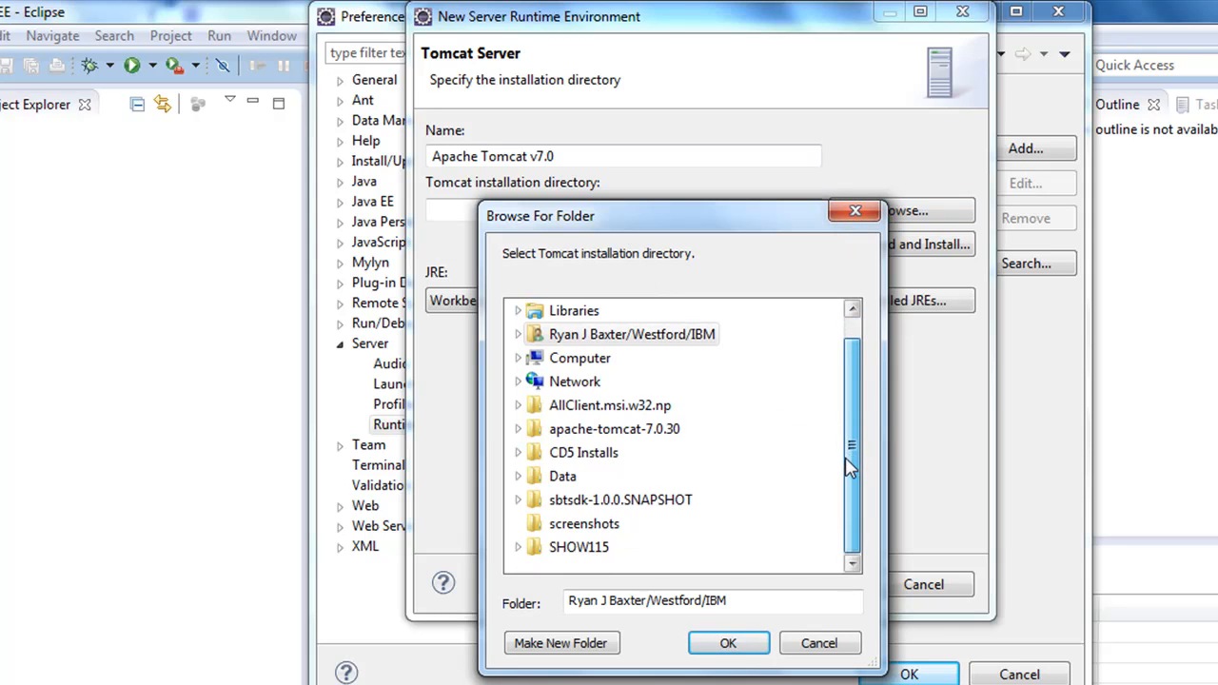
pyautogui.click(517, 498)
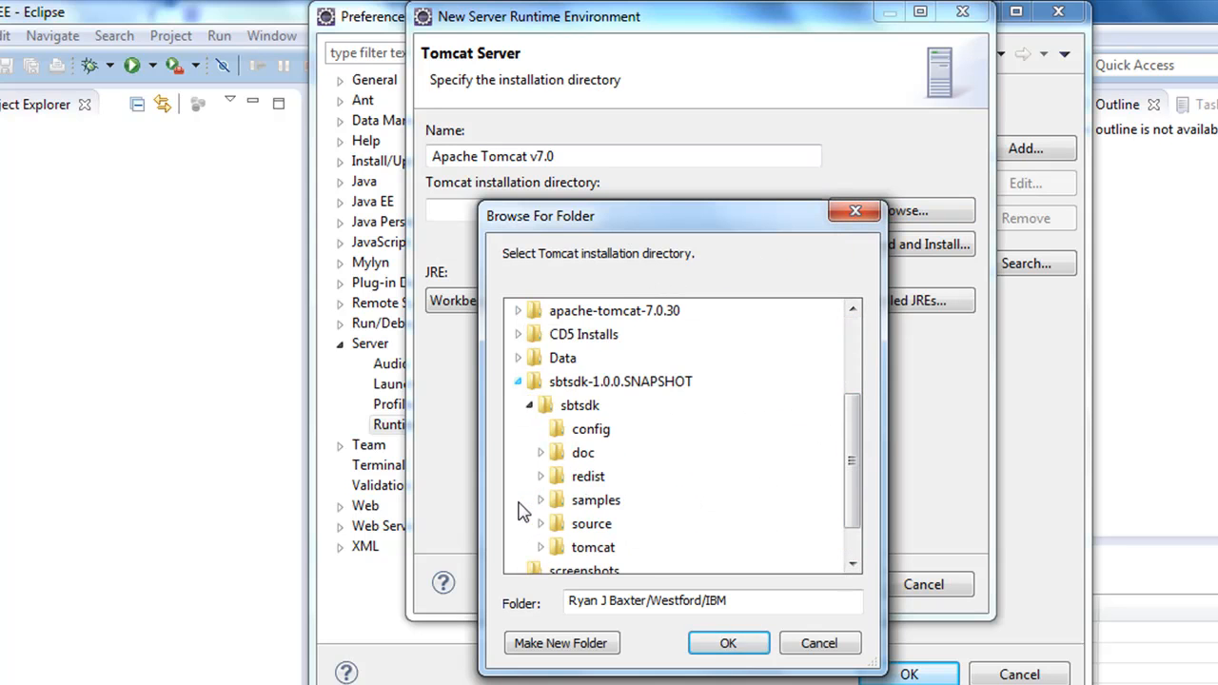
pyautogui.moveTo(592, 549)
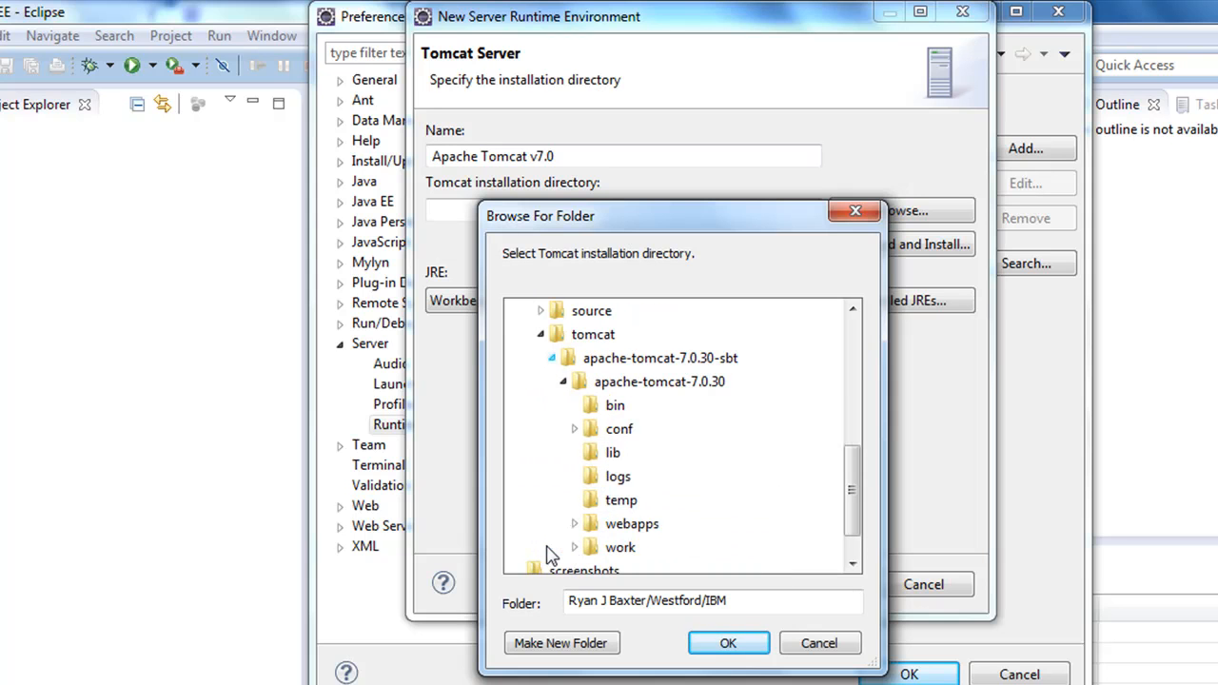
pyautogui.click(659, 381)
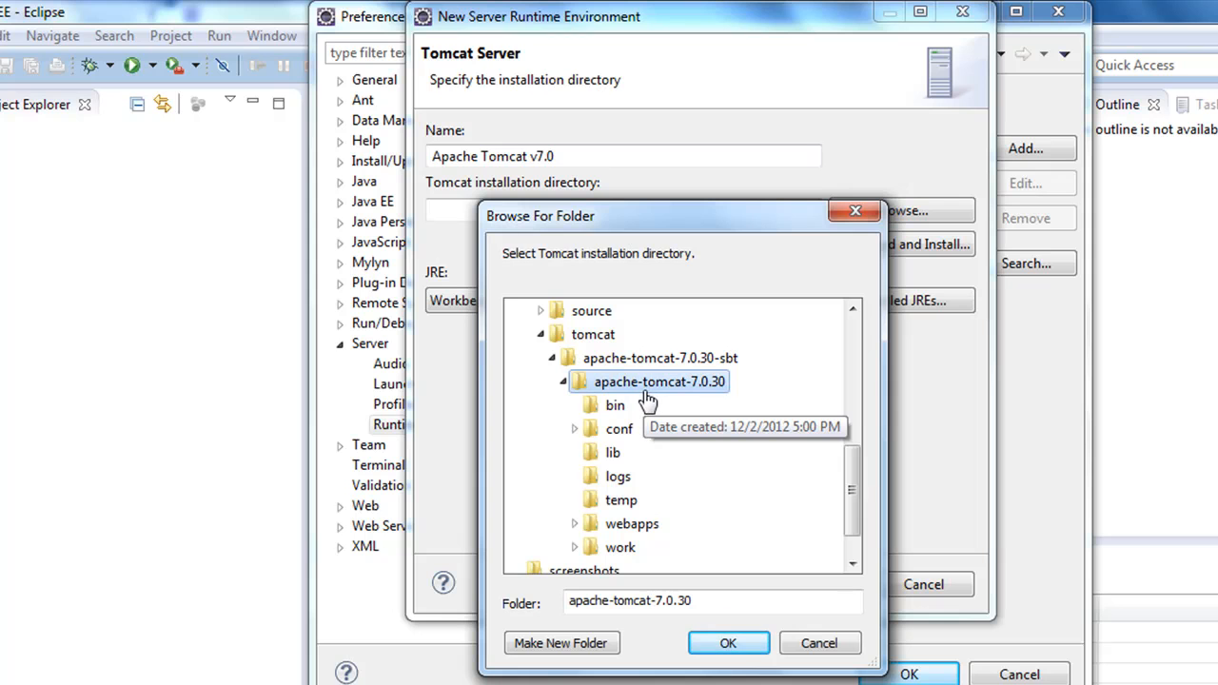
pyautogui.moveTo(689, 376)
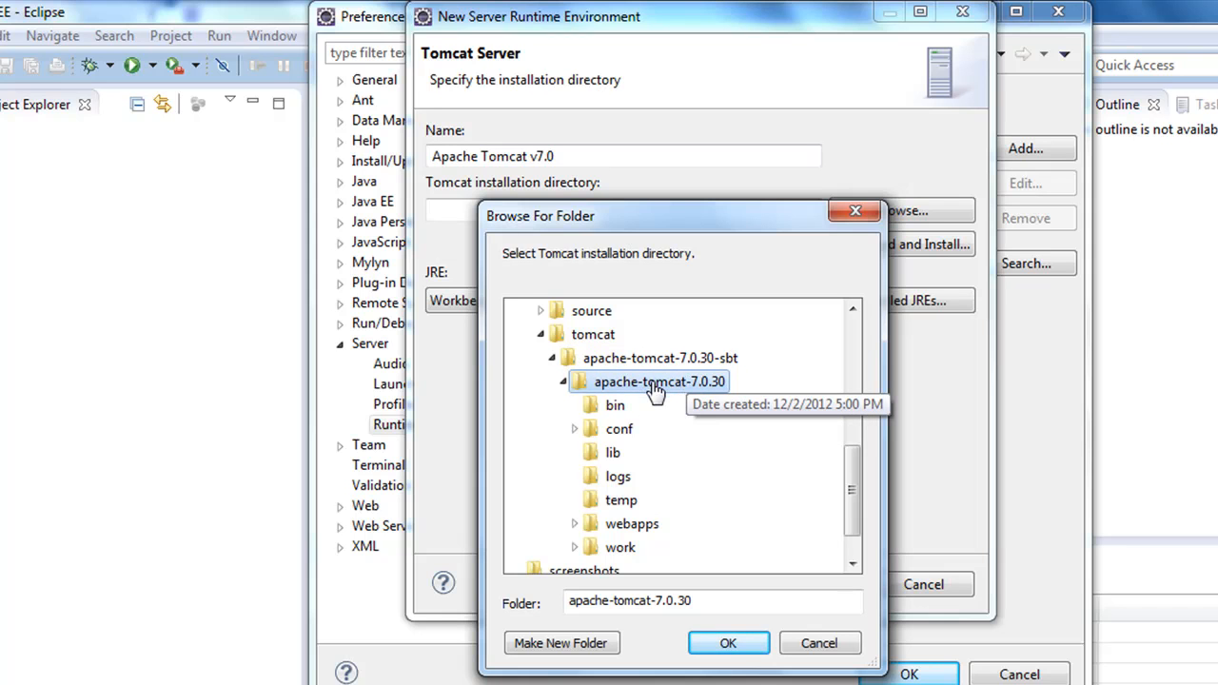
pyautogui.moveTo(667, 391)
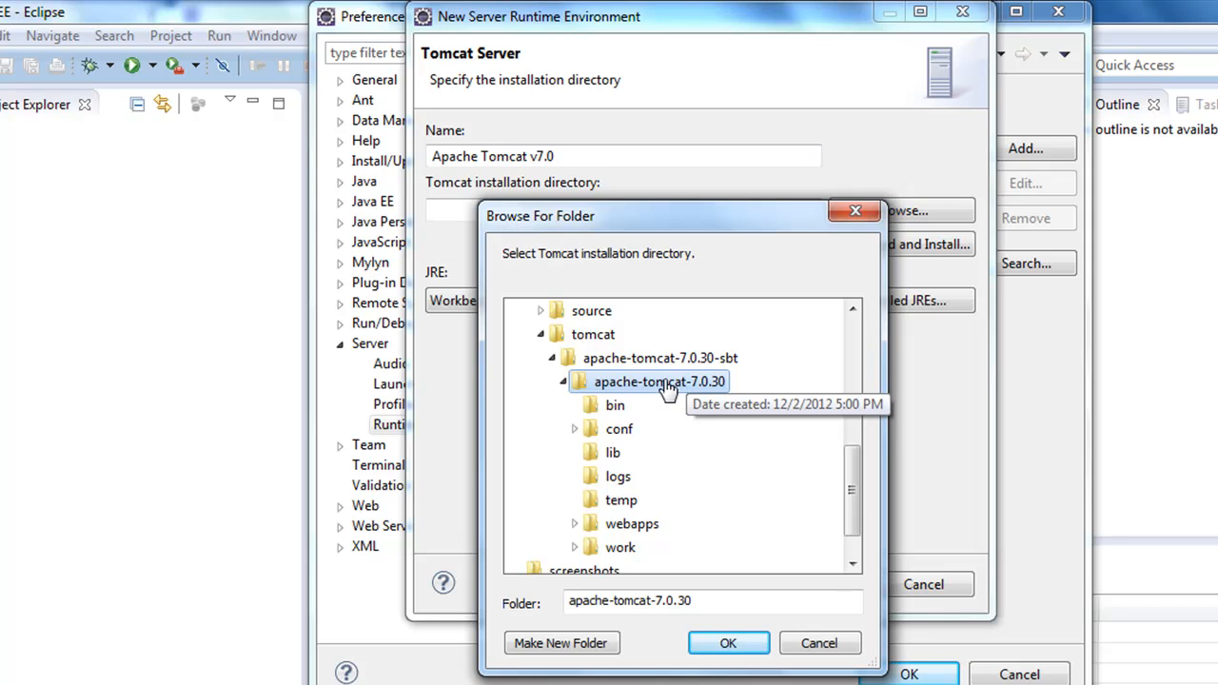
pyautogui.moveTo(639, 389)
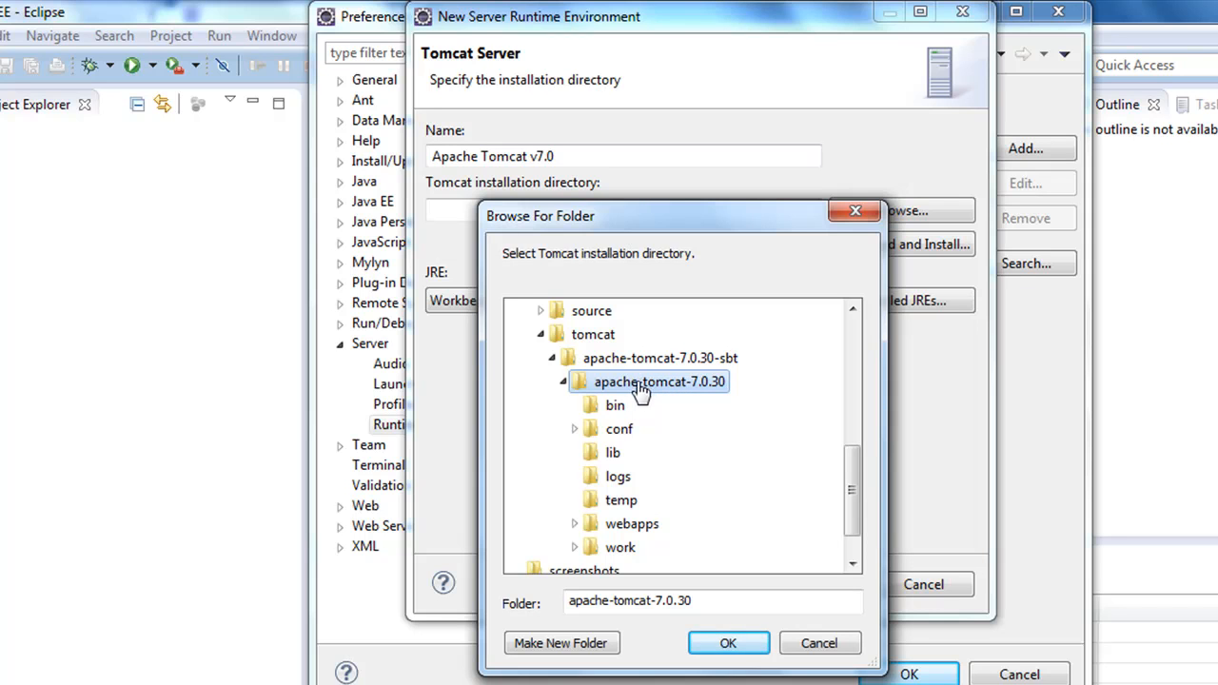
pyautogui.moveTo(670, 404)
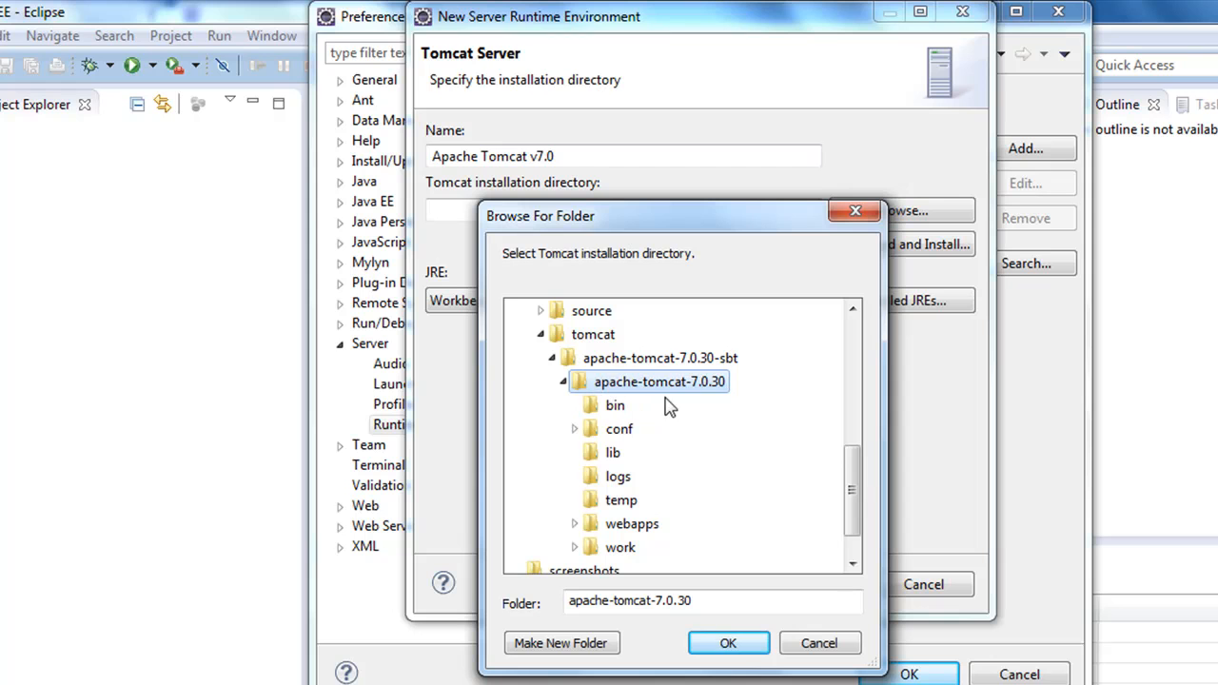
pyautogui.moveTo(853, 492)
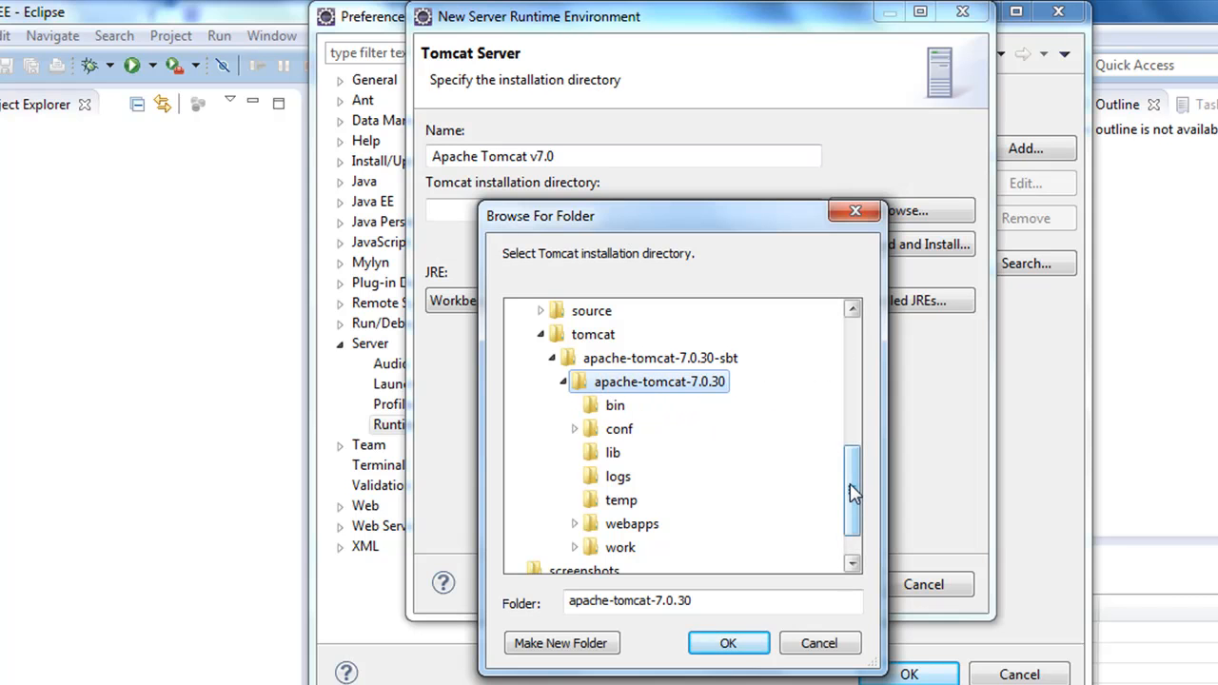
pyautogui.scroll(3)
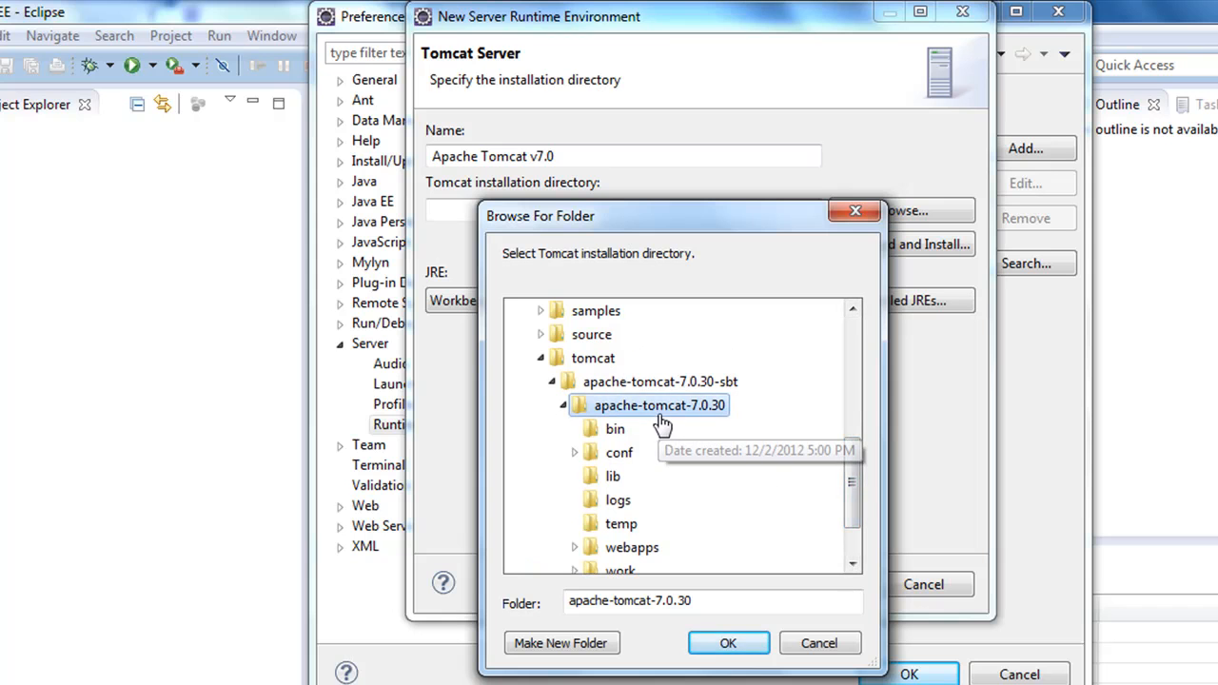
pyautogui.moveTo(762, 657)
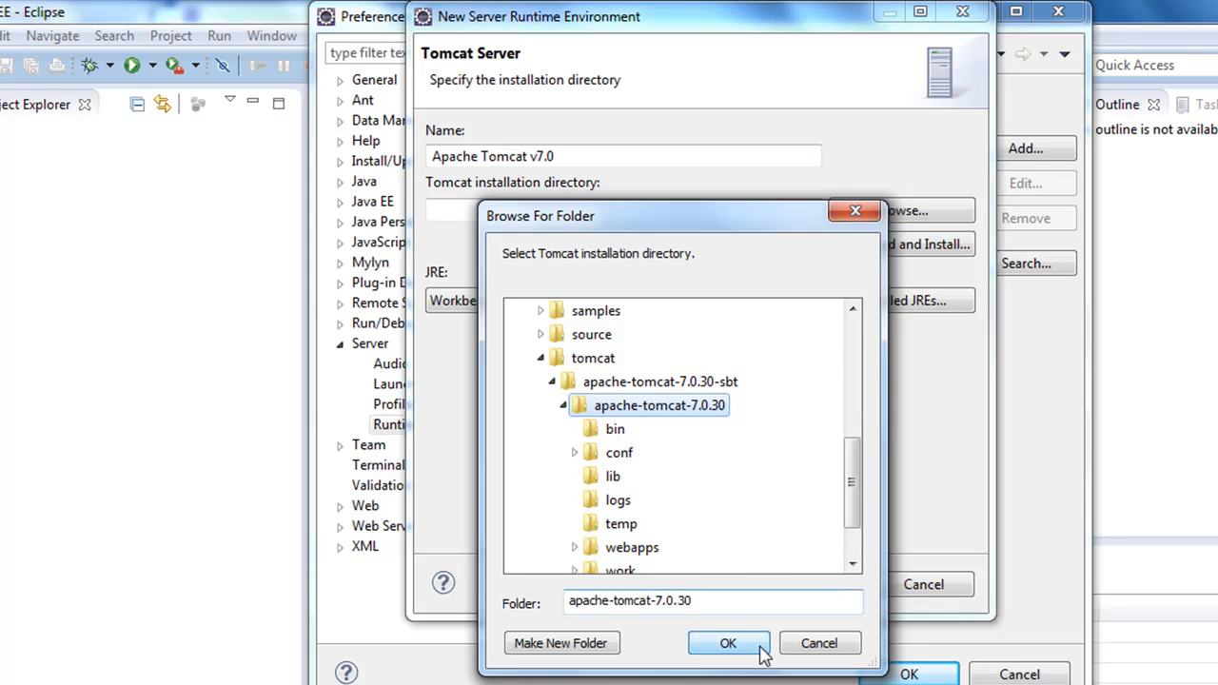
pyautogui.click(727, 643)
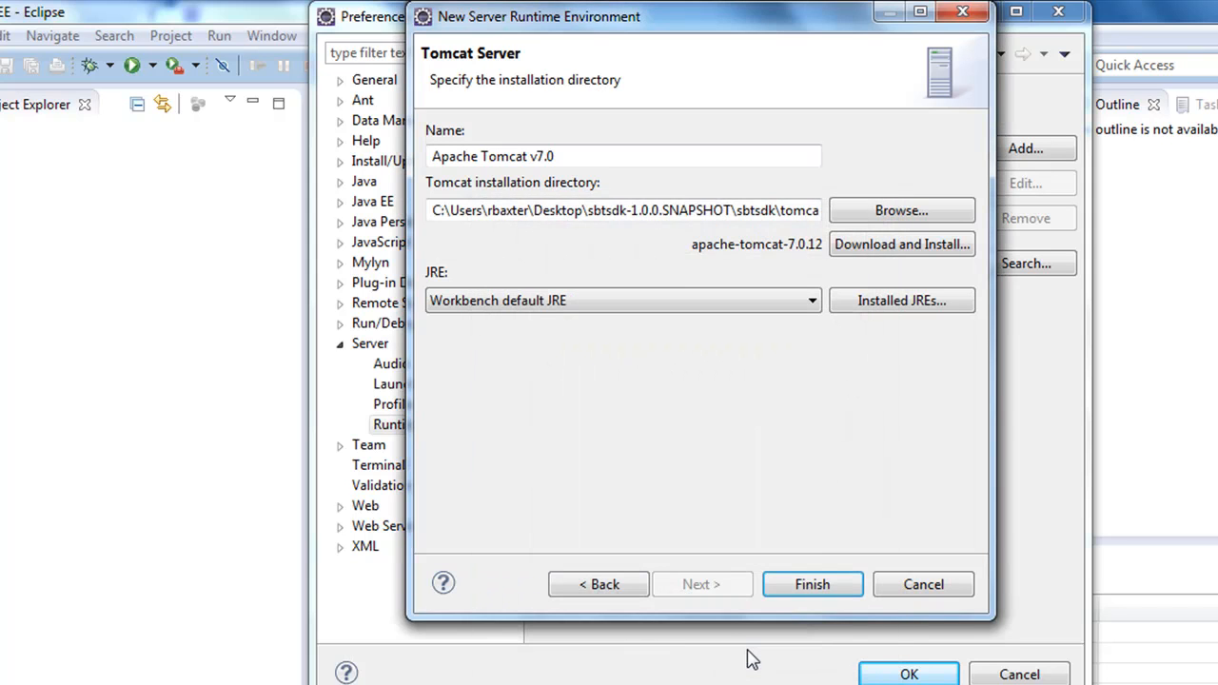
# Finish the wizard so the Apache Tomcat v7.0 runtime is listed.
pyautogui.click(811, 584)
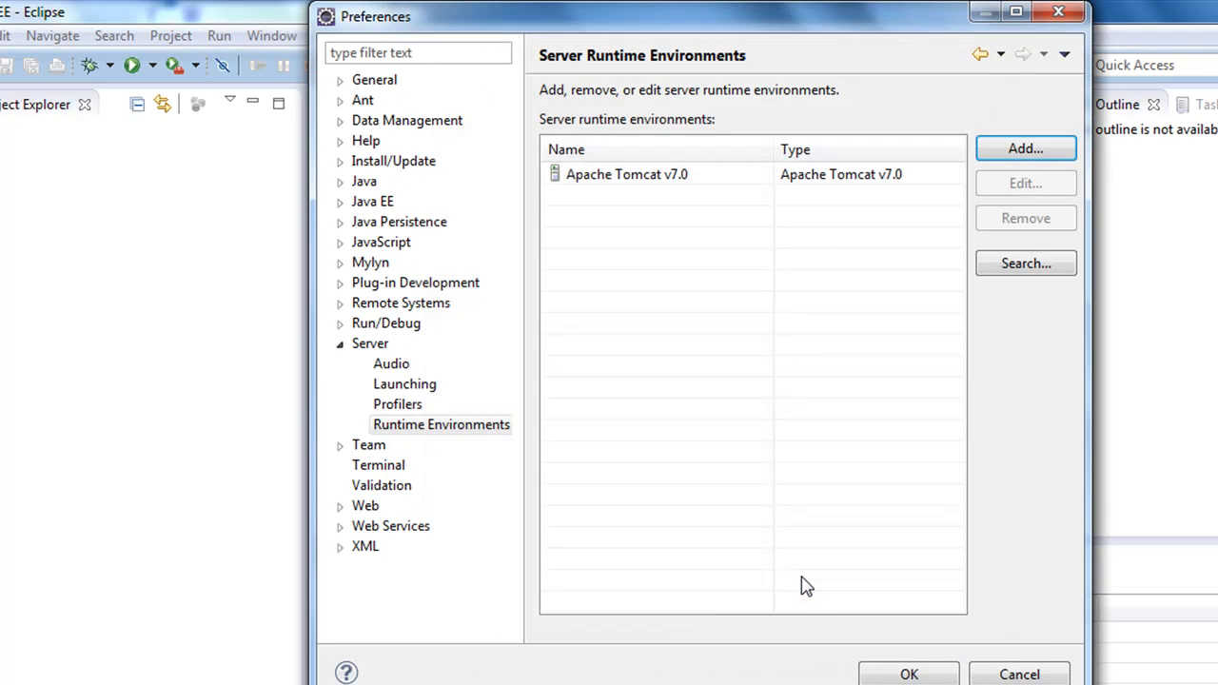
pyautogui.moveTo(624, 232)
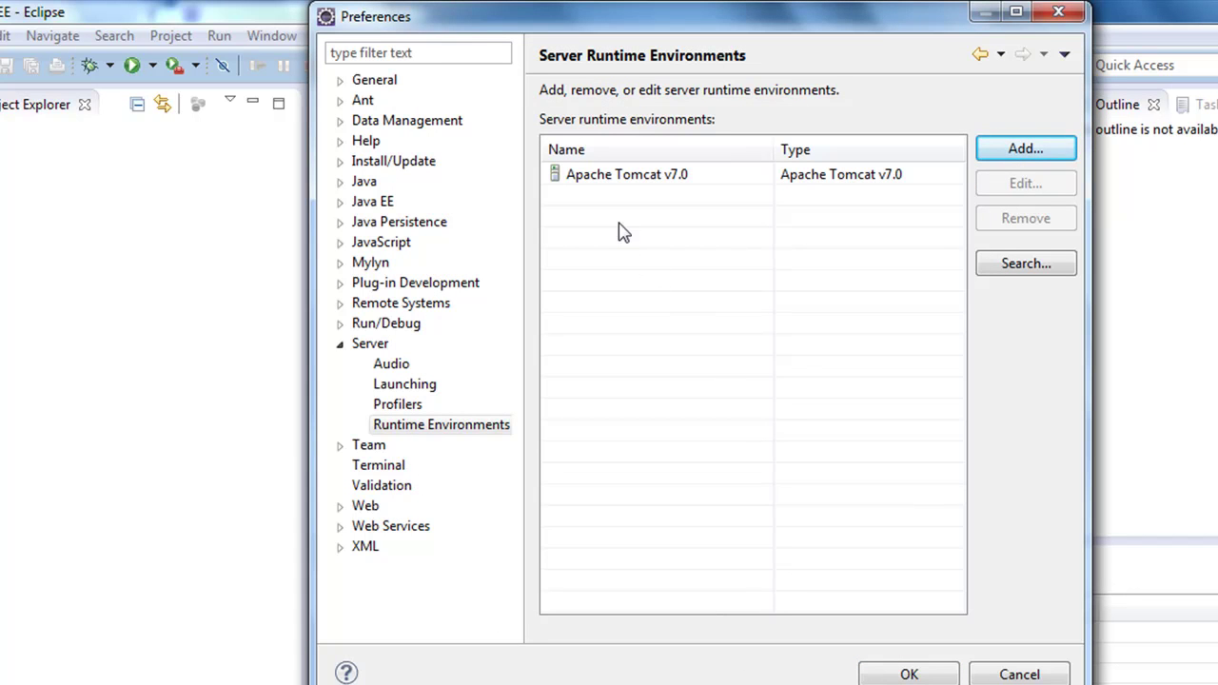
pyautogui.moveTo(651, 194)
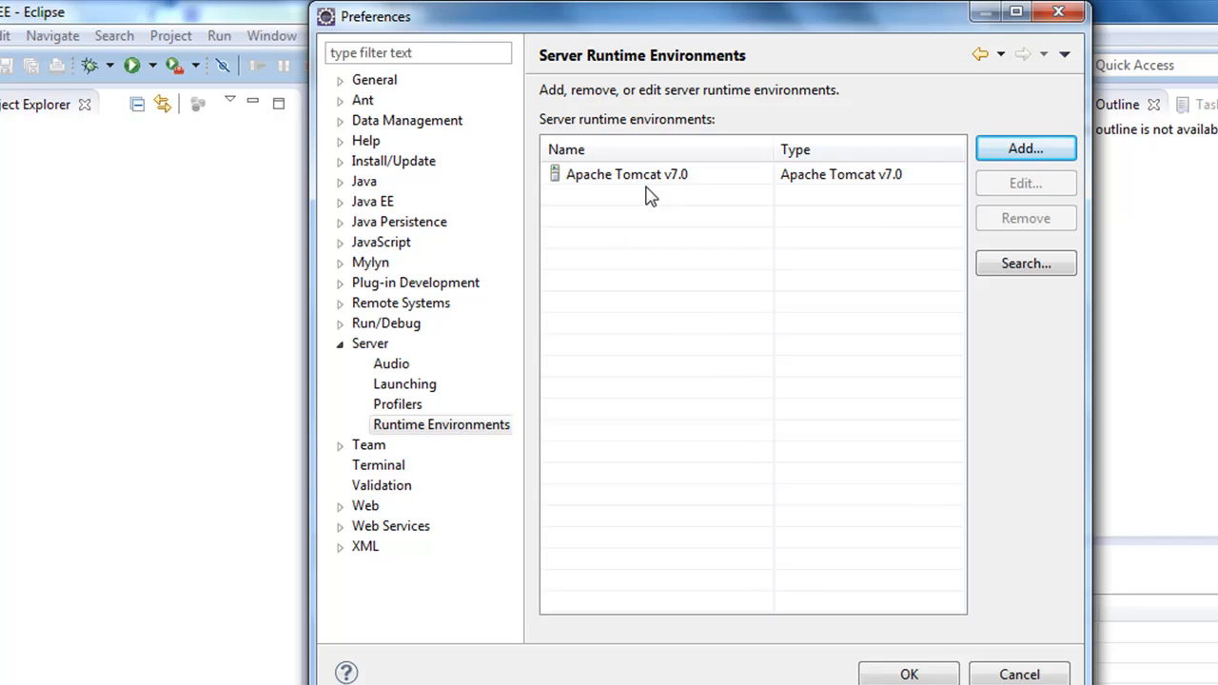
pyautogui.moveTo(649, 206)
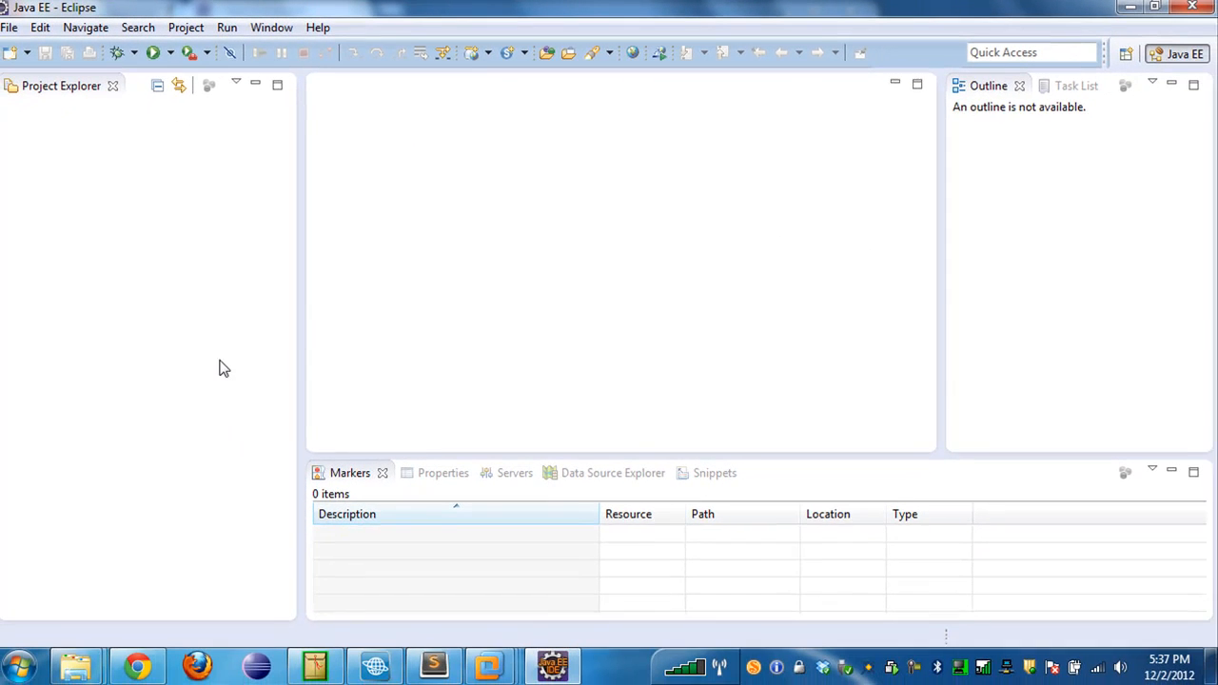
pyautogui.moveTo(28, 128)
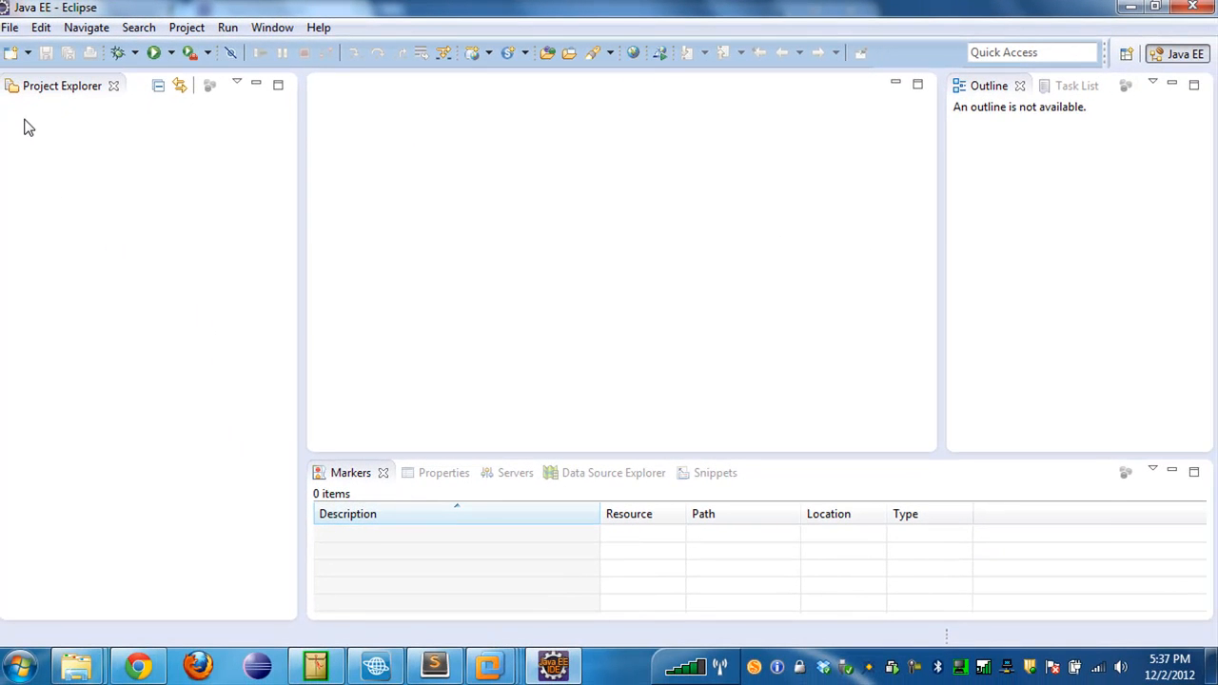
pyautogui.moveTo(103, 297)
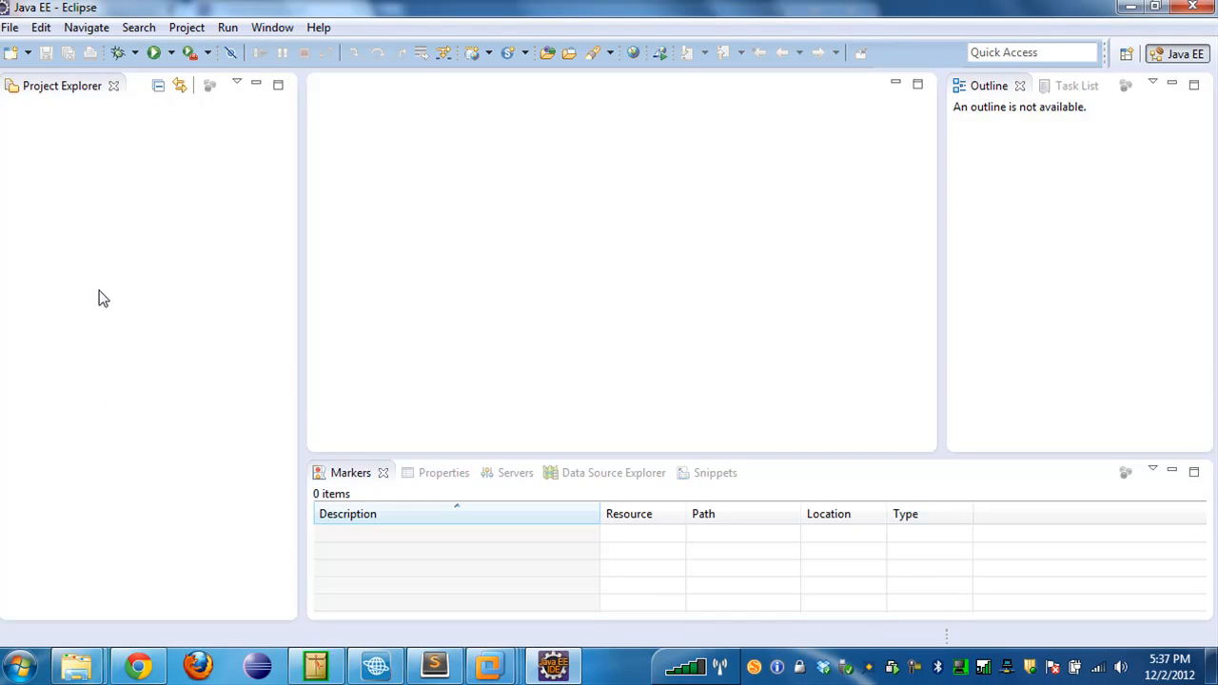
pyautogui.moveTo(34, 172)
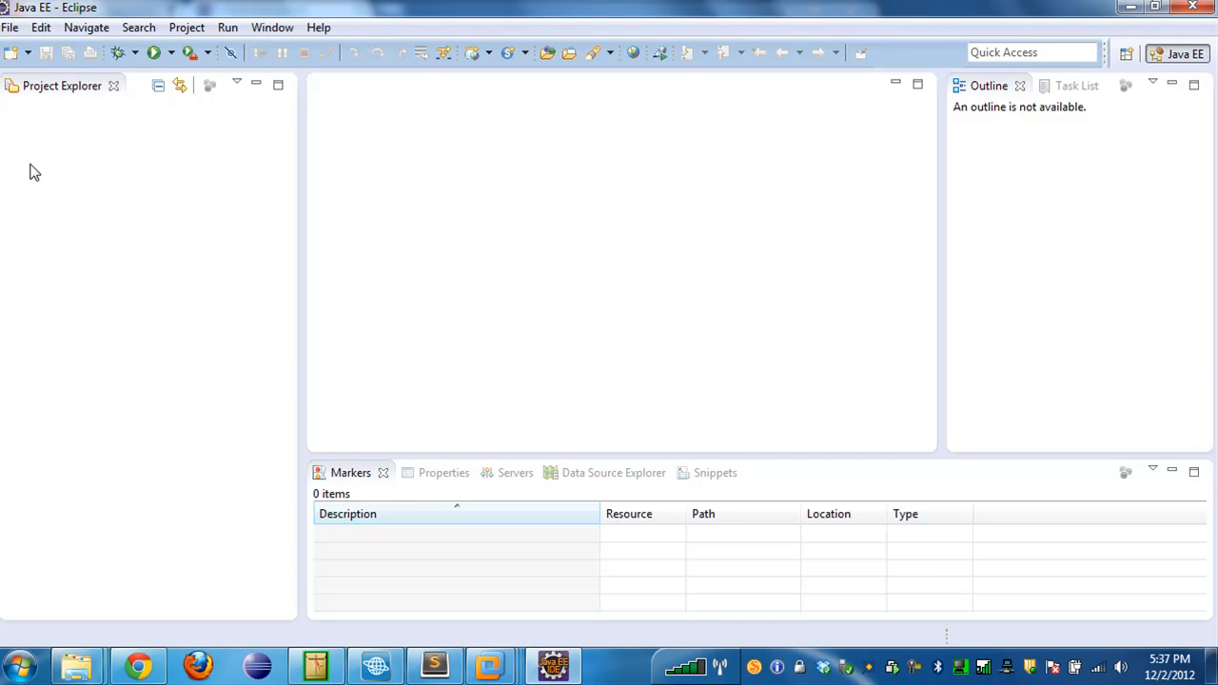
# Start File > Import with General > Existing Projects into Workspace and continue.
pyautogui.click(11, 26)
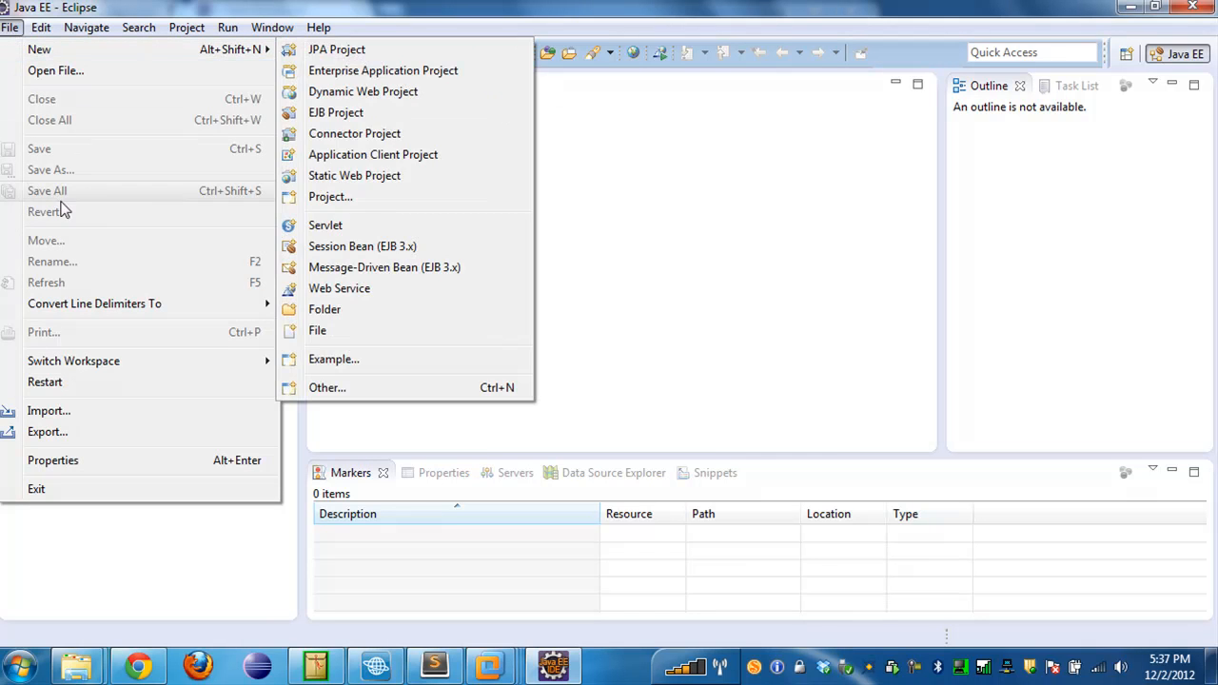
pyautogui.click(50, 412)
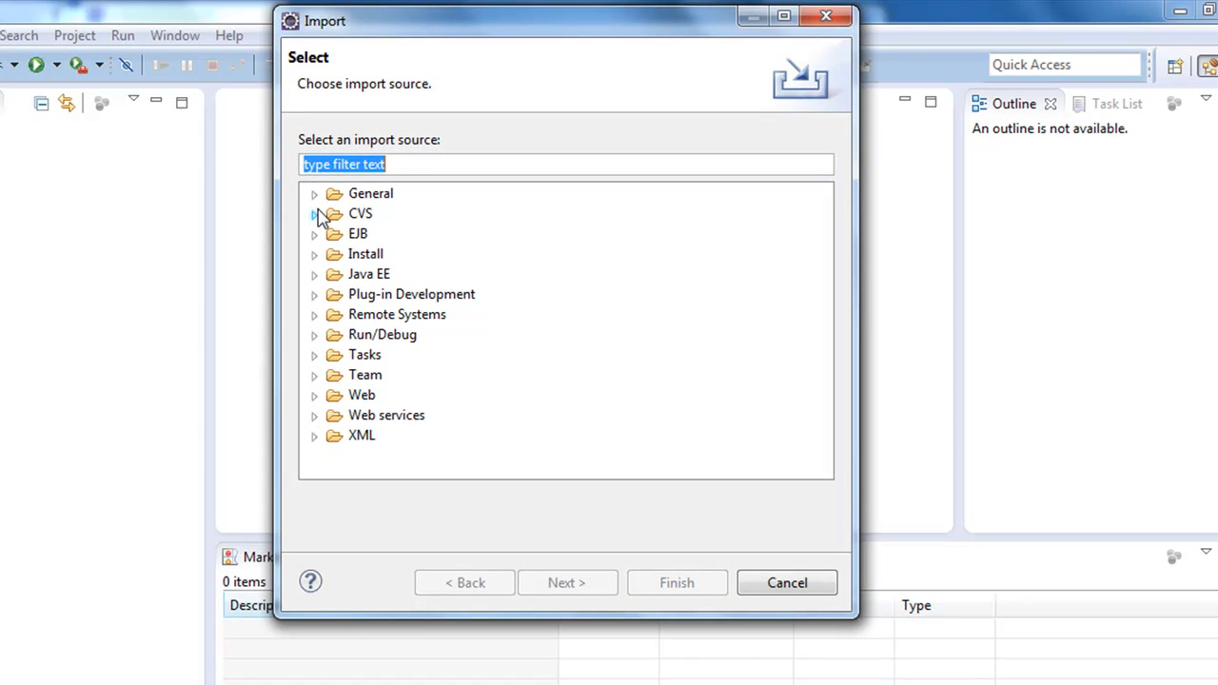
pyautogui.click(314, 194)
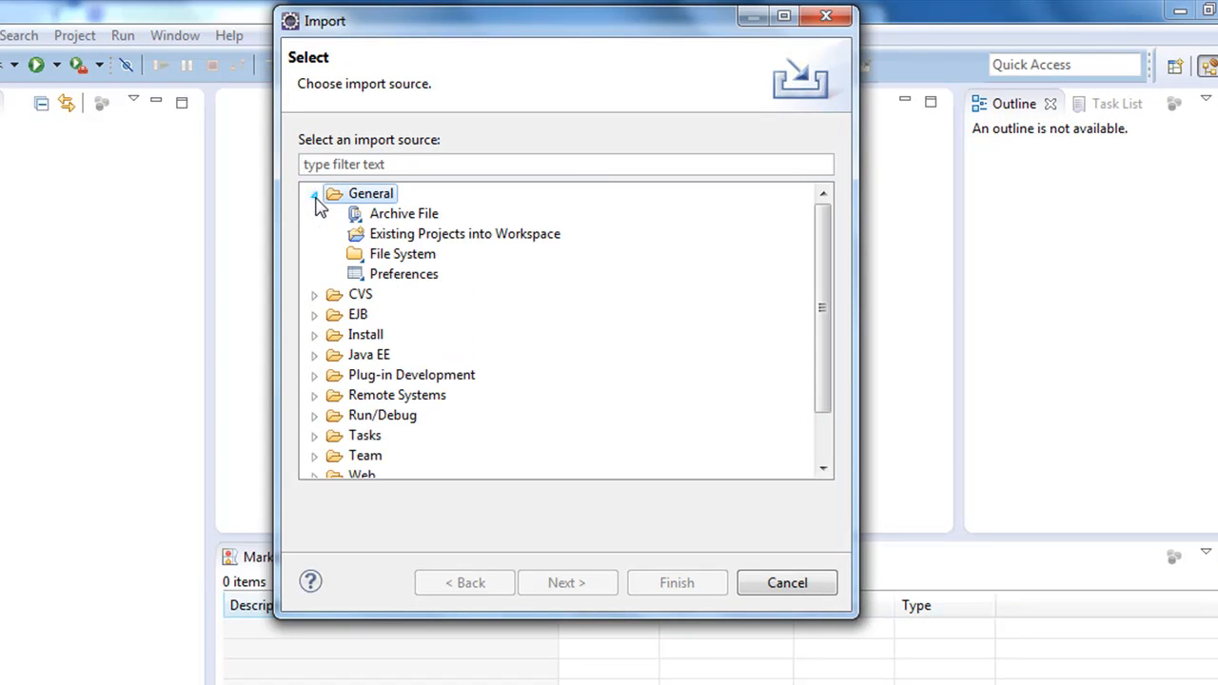
pyautogui.click(465, 232)
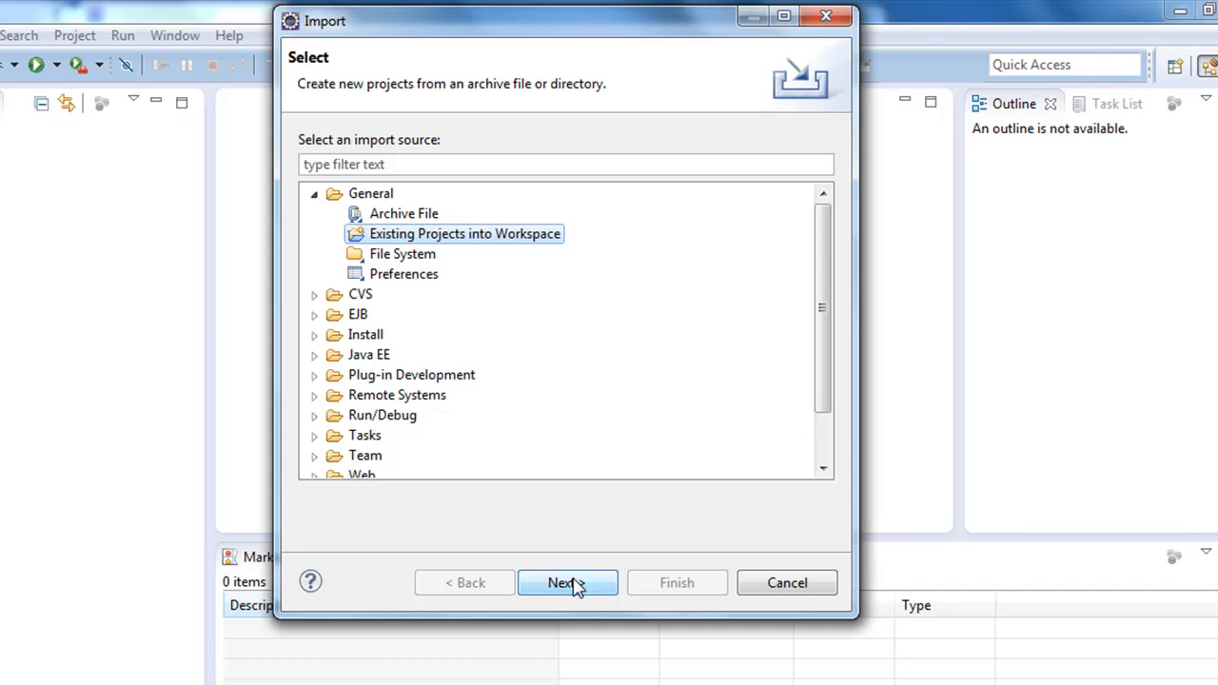
pyautogui.click(567, 583)
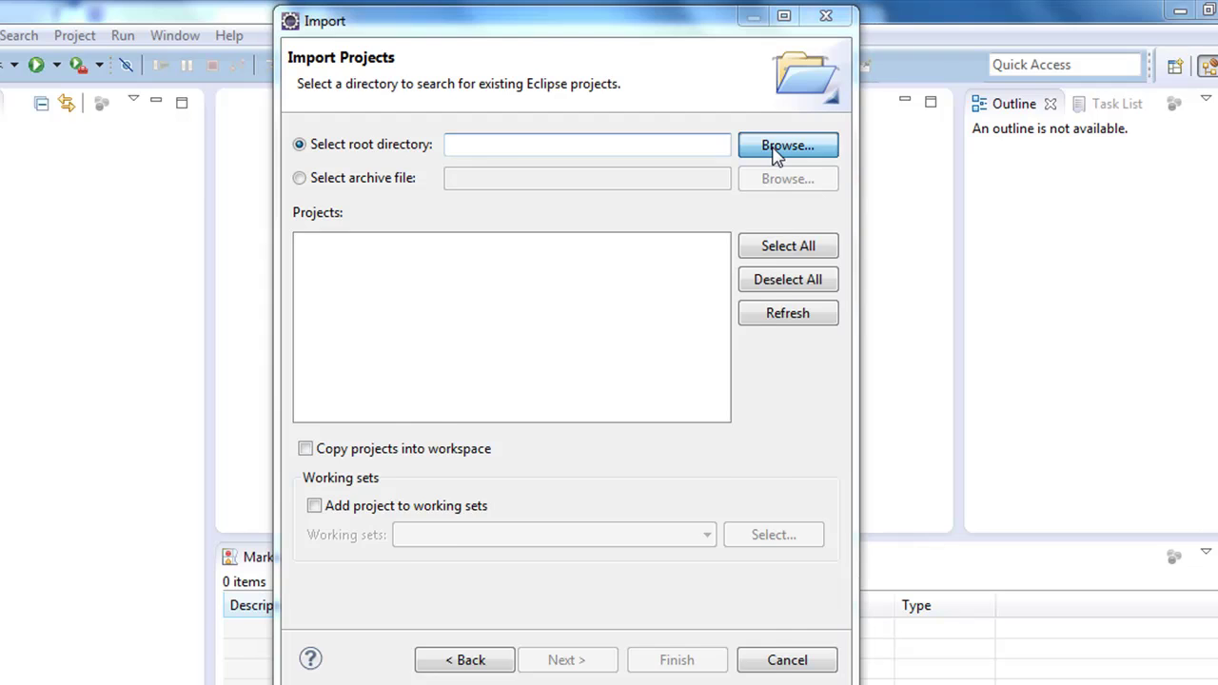
# Set sbtsdk-1.0.0.SNAPSHOT\sbtsdk\source as root directory, listing all acme and com.ibm projects.
pyautogui.click(788, 144)
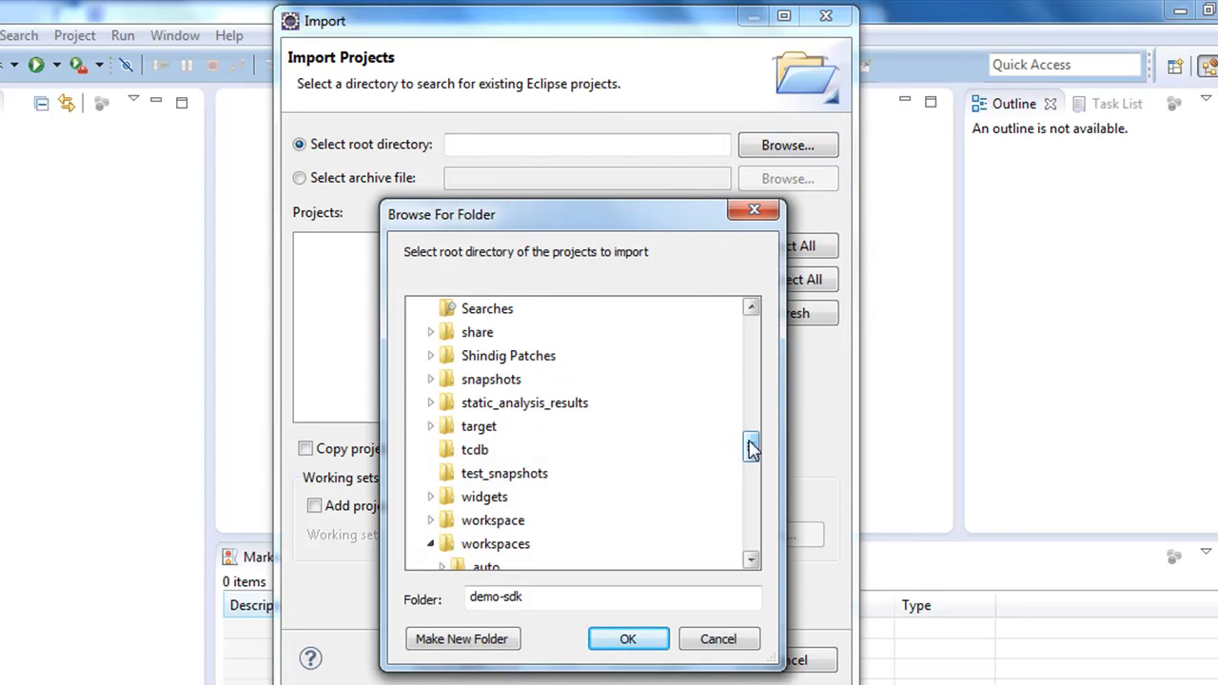
pyautogui.scroll(3)
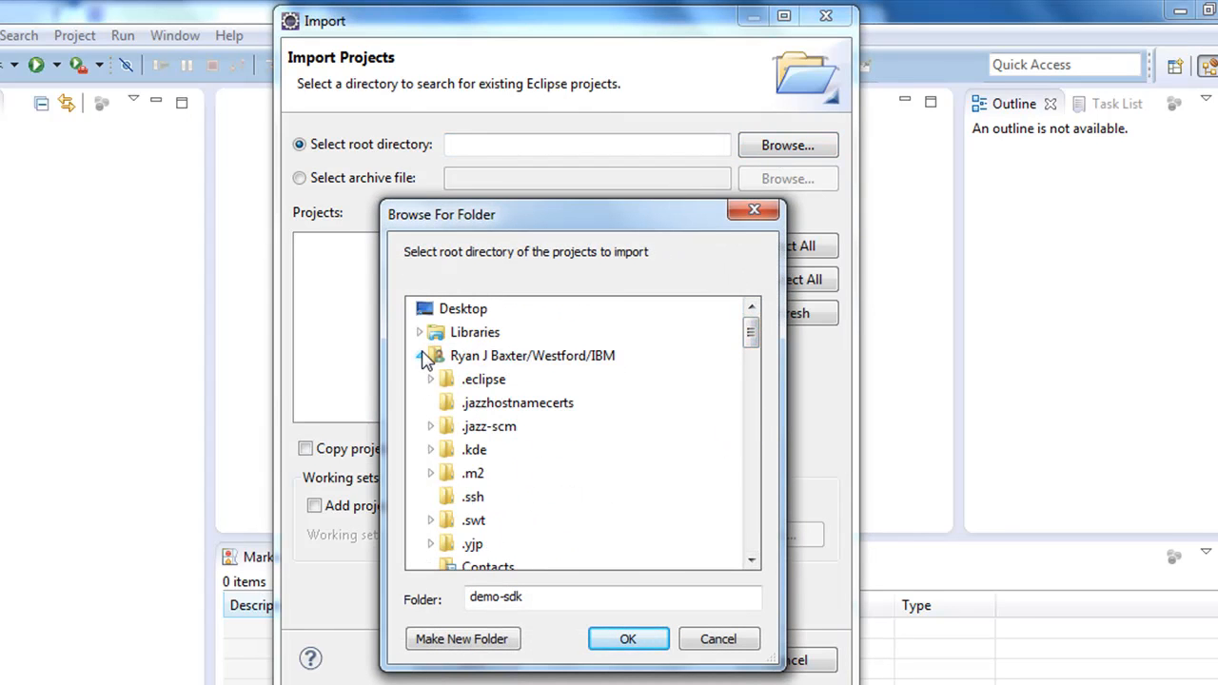
pyautogui.click(422, 356)
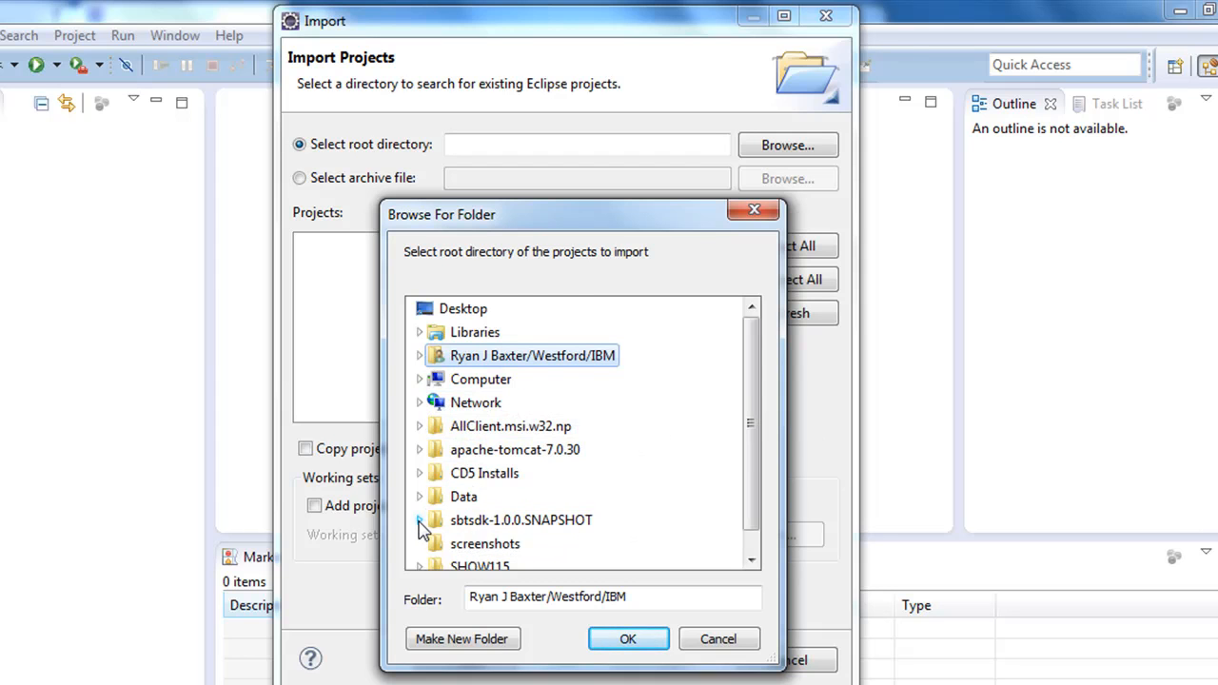
pyautogui.click(419, 520)
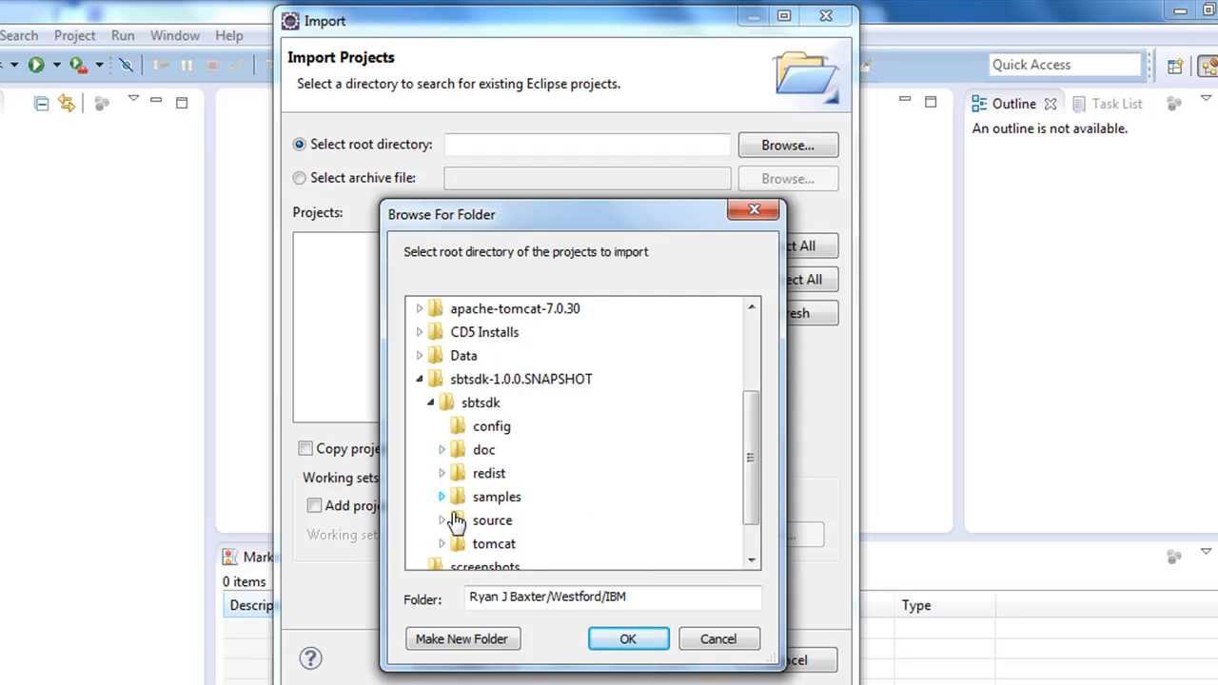
pyautogui.click(491, 520)
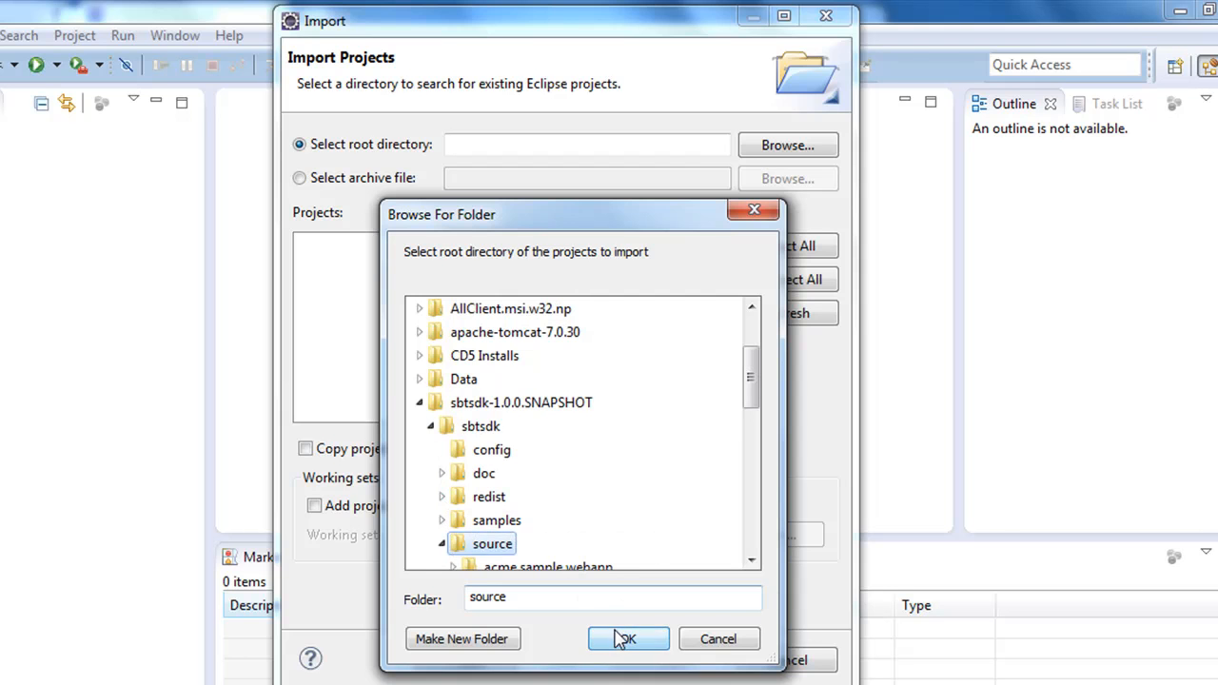
pyautogui.click(628, 639)
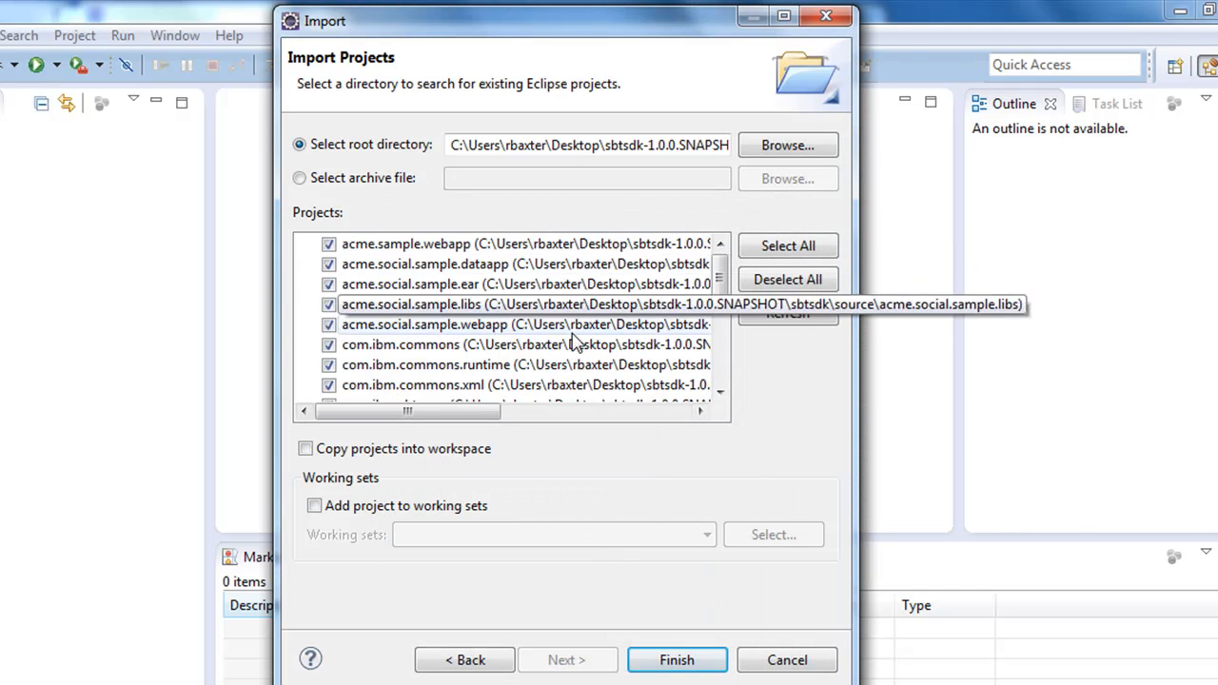
pyautogui.moveTo(571, 295)
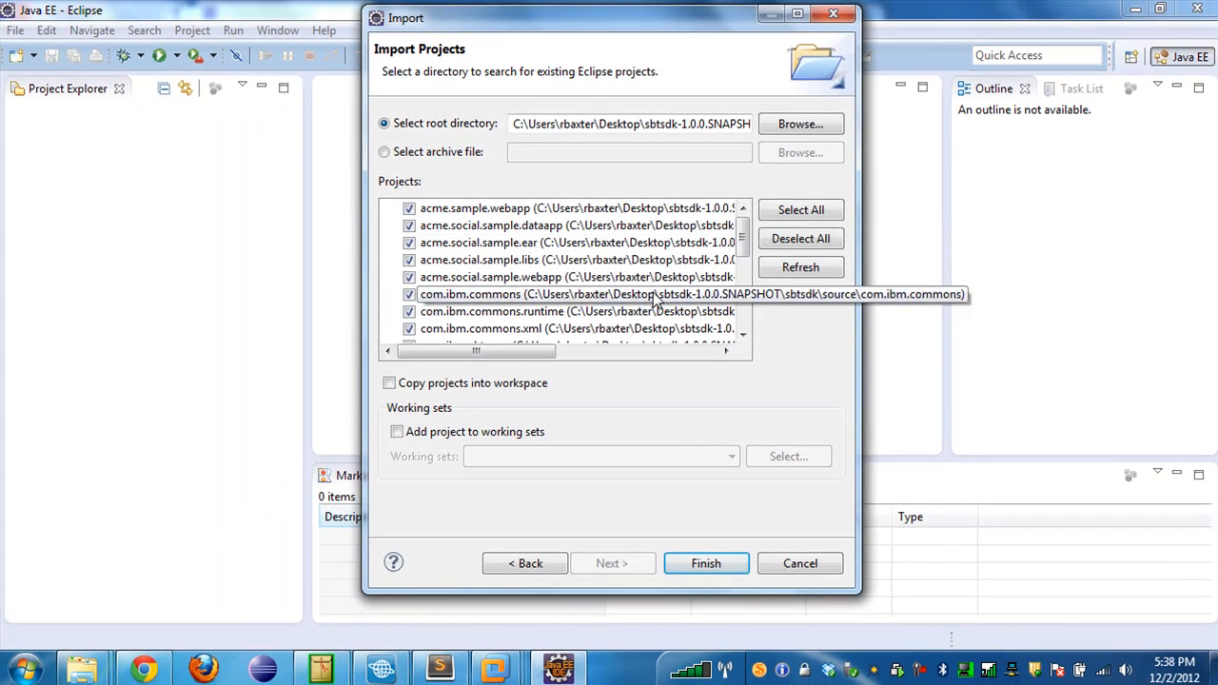
# Uncheck acme.social.sample.ear, acme.social.sample.libs, com.ibm.sbt.libs.derby and com.ibm.sbt.libs.domino.
pyautogui.click(798, 14)
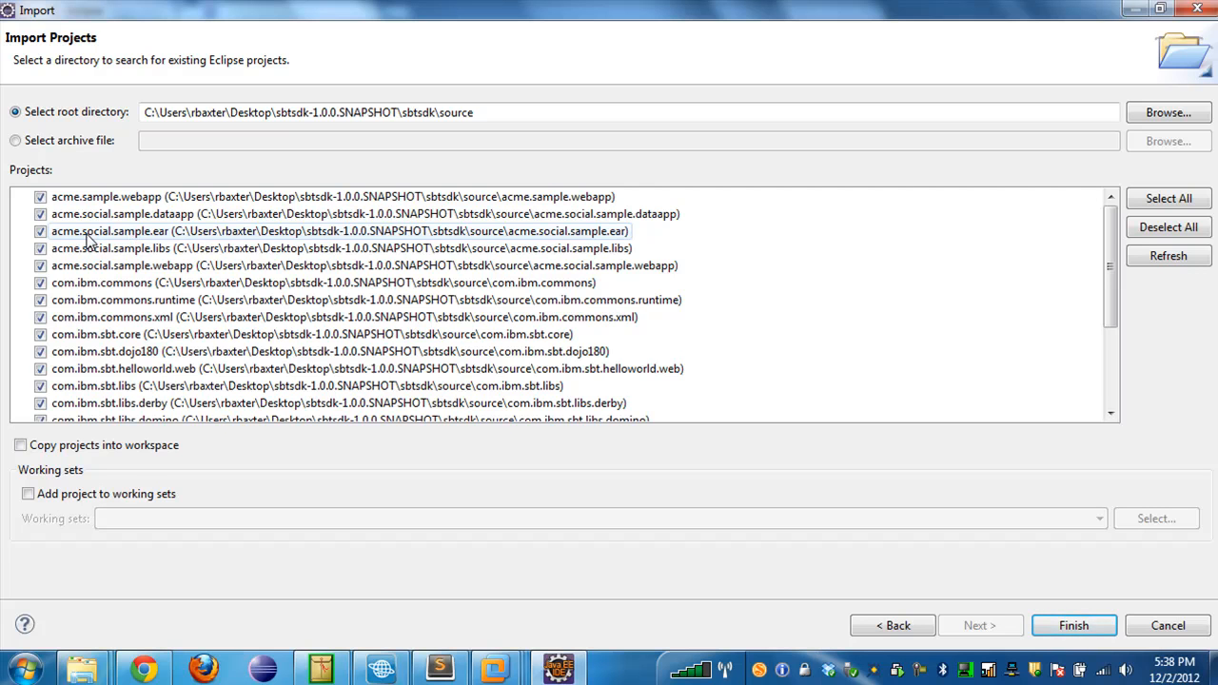
pyautogui.moveTo(61, 233)
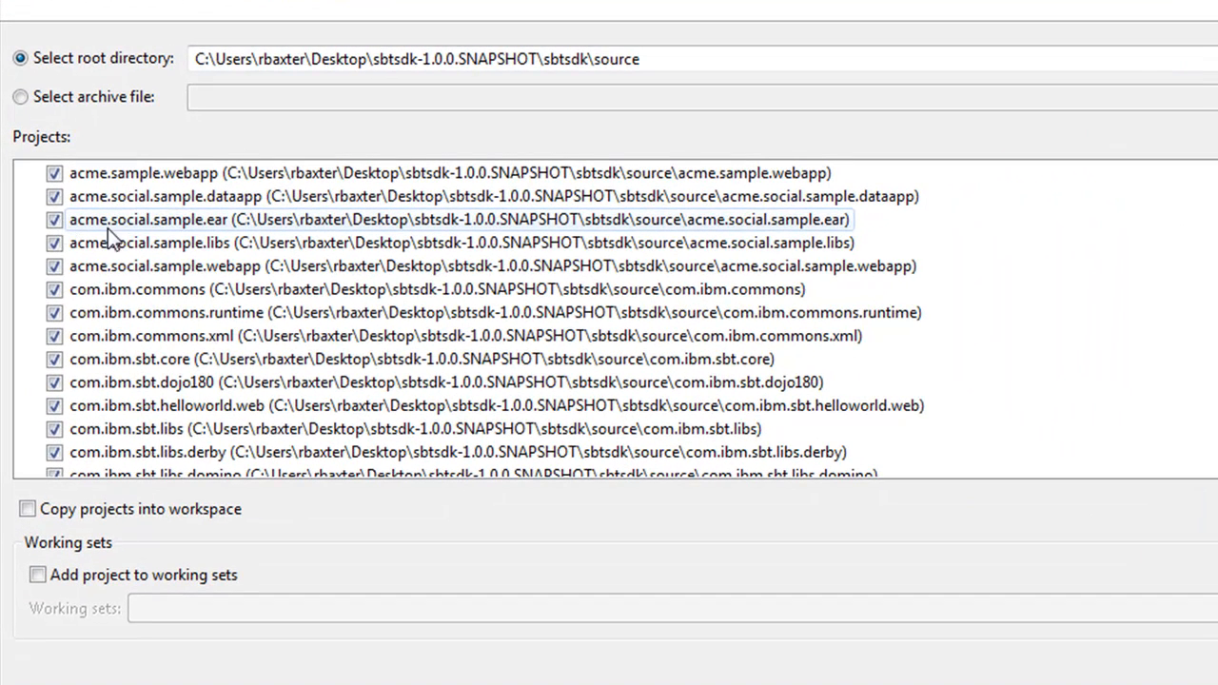
pyautogui.moveTo(53, 241)
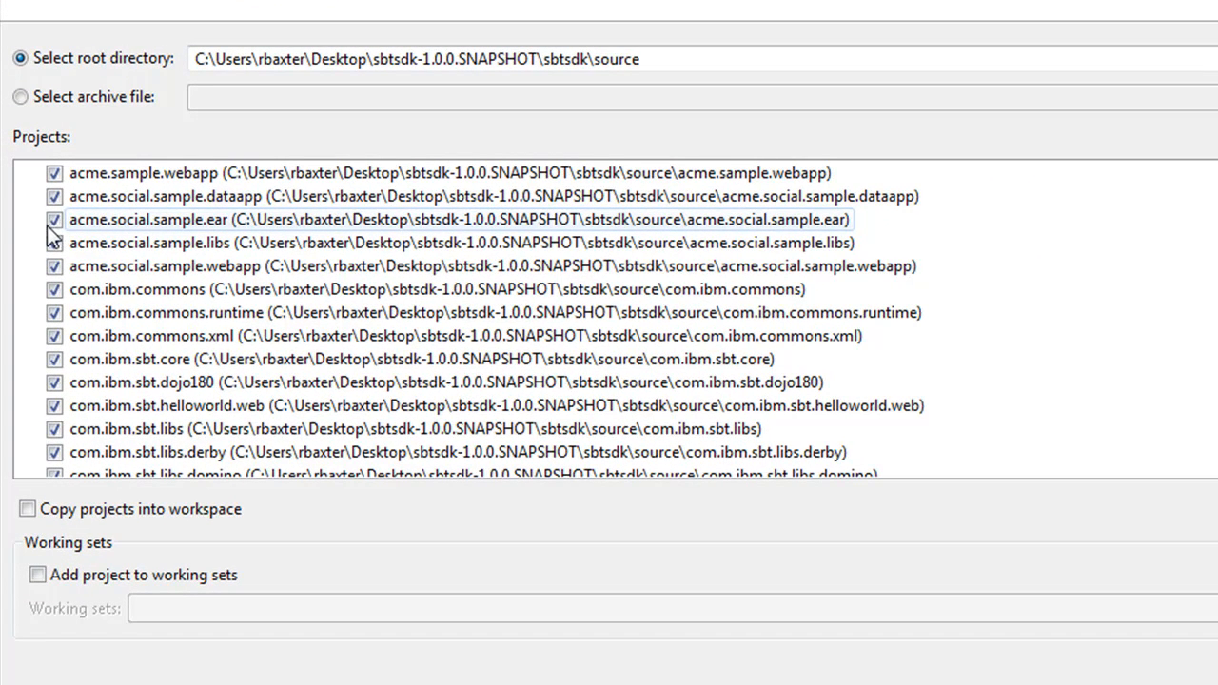
pyautogui.click(53, 221)
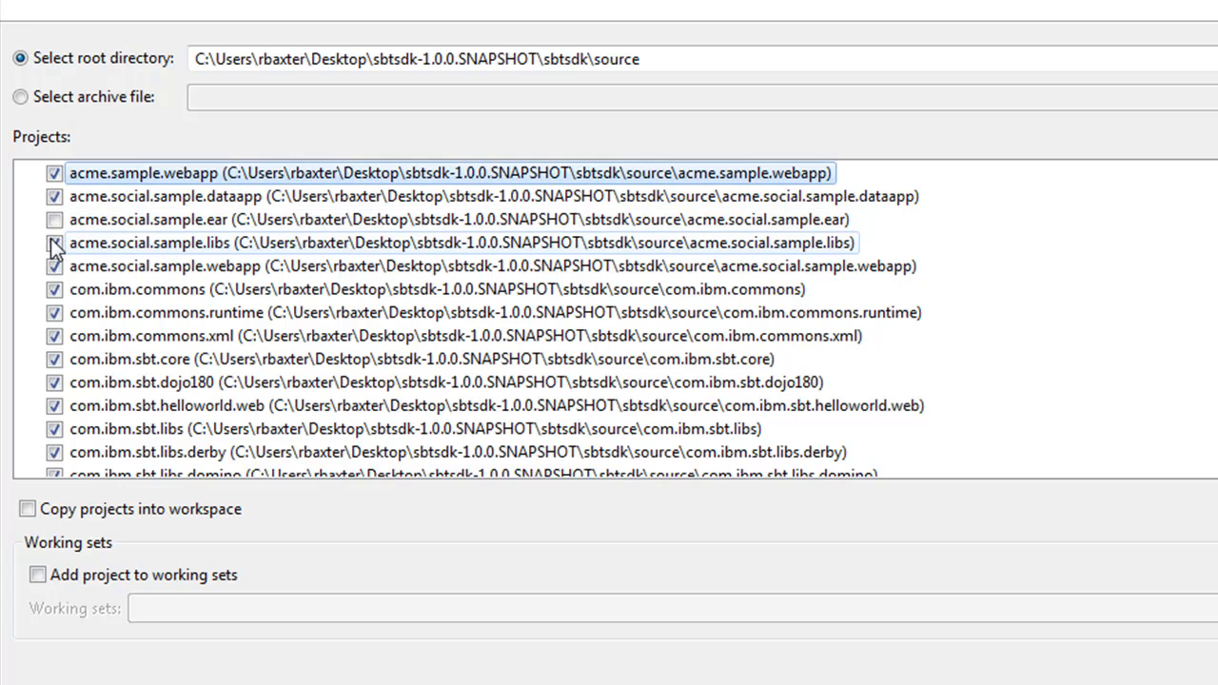
pyautogui.click(54, 244)
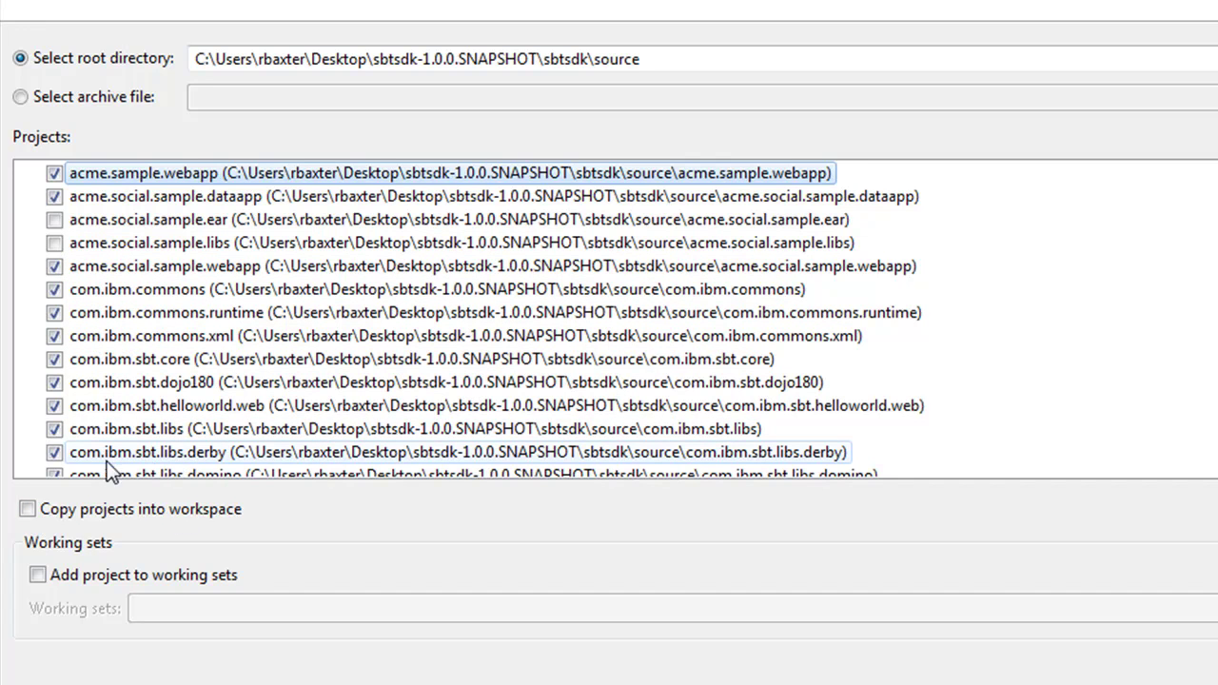
pyautogui.click(53, 453)
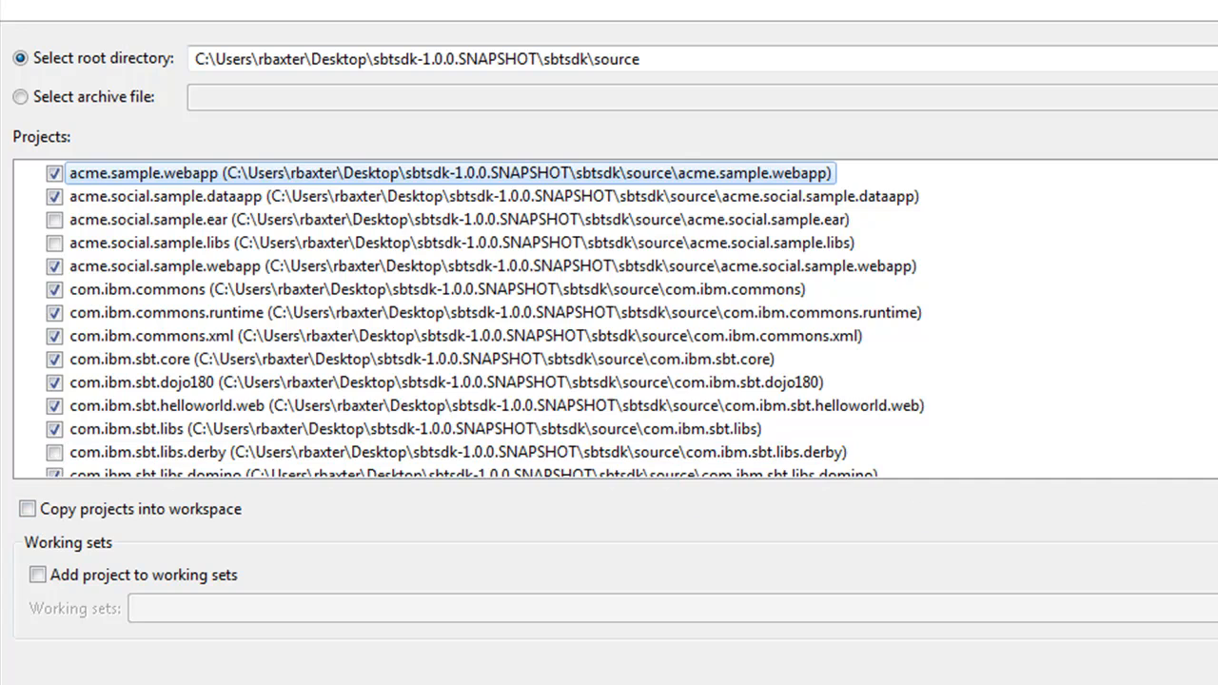
pyautogui.scroll(-3)
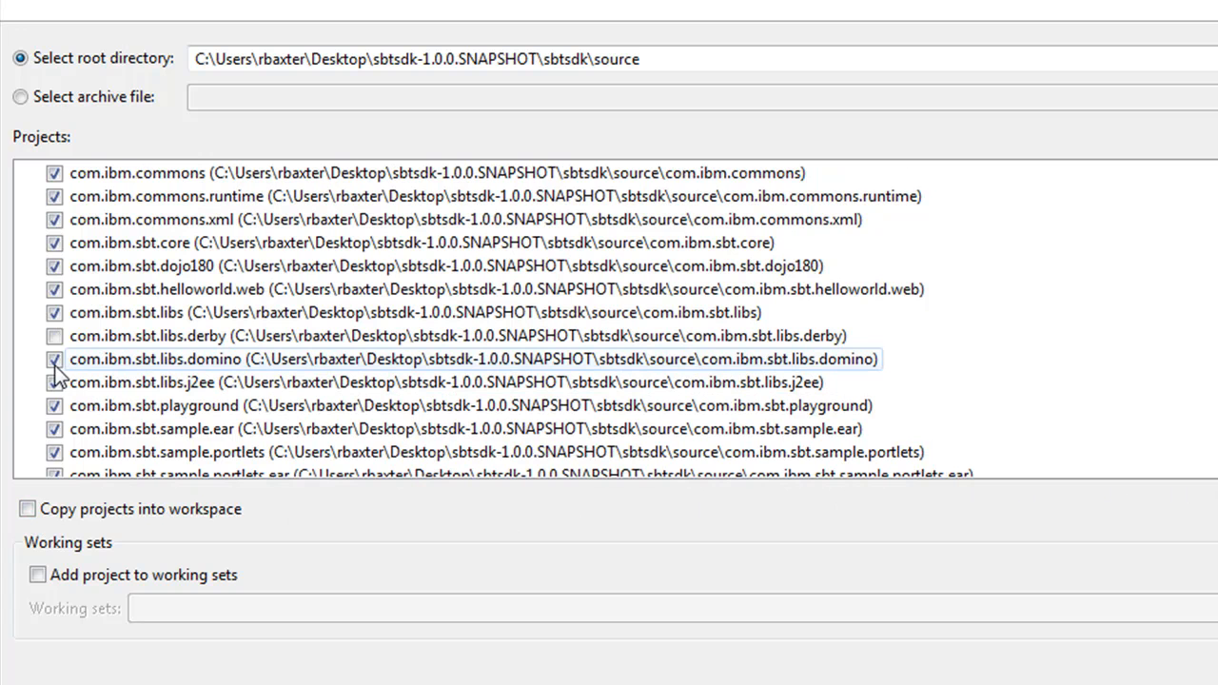
pyautogui.click(54, 358)
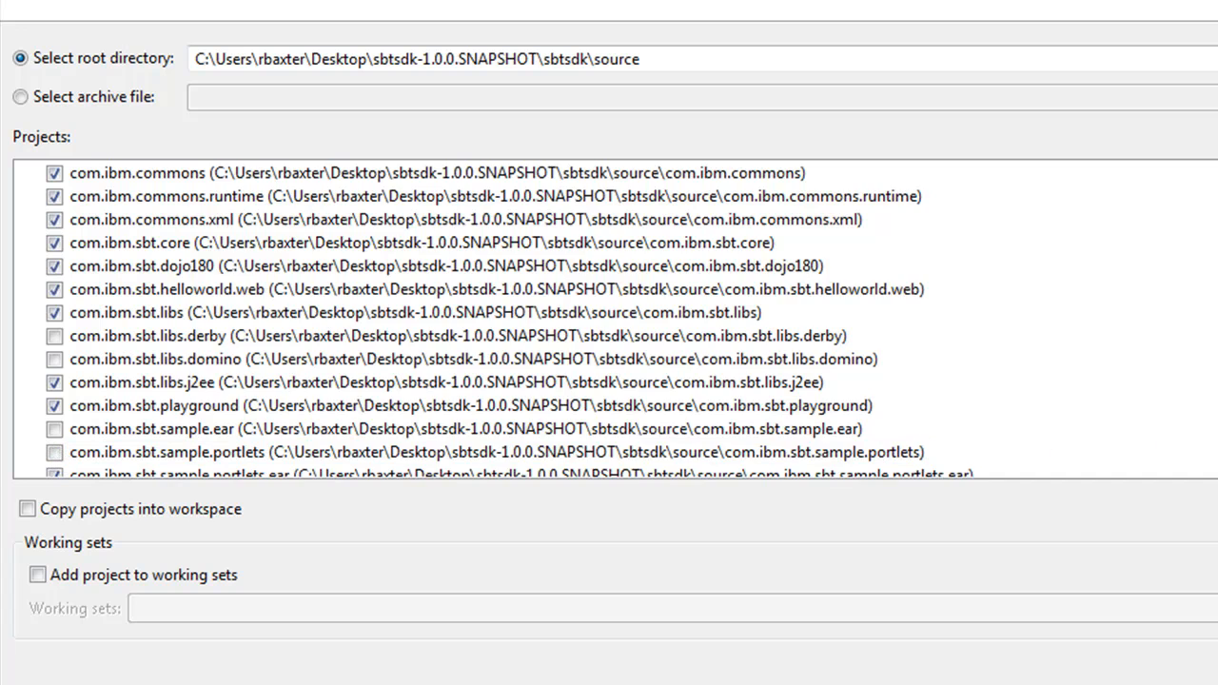
pyautogui.scroll(-3)
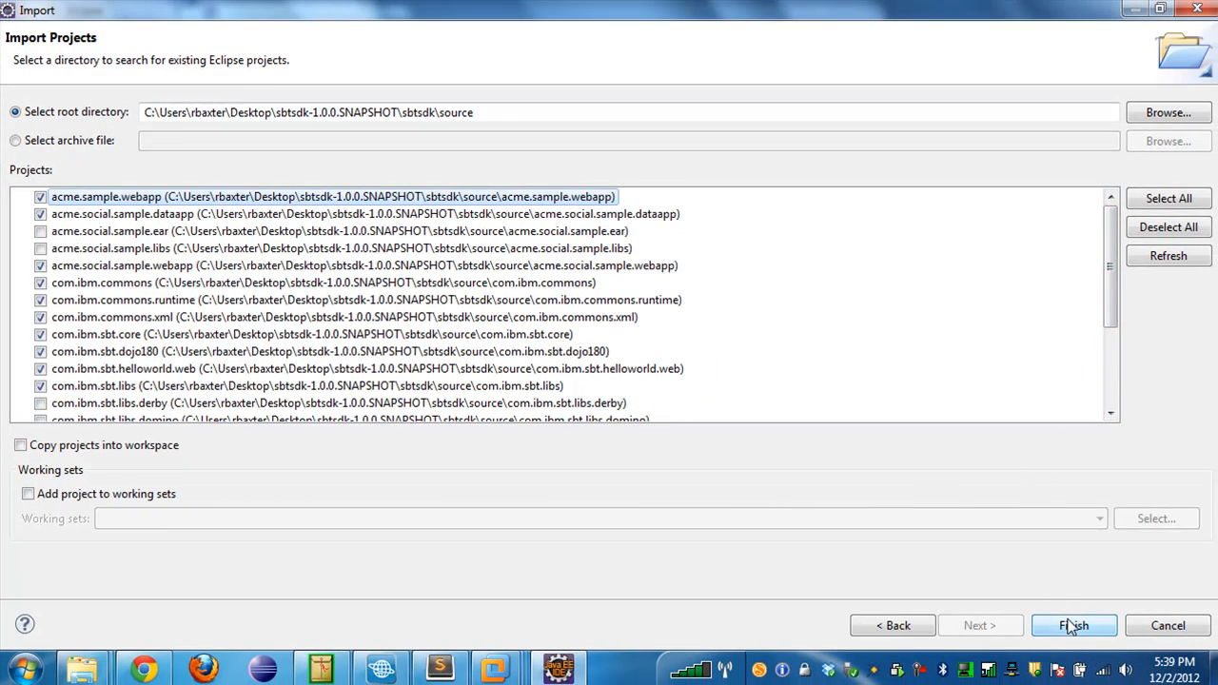
# Finish the import, let the workspace build, and select com.ibm.sbt.core in Project Explorer.
pyautogui.click(1074, 624)
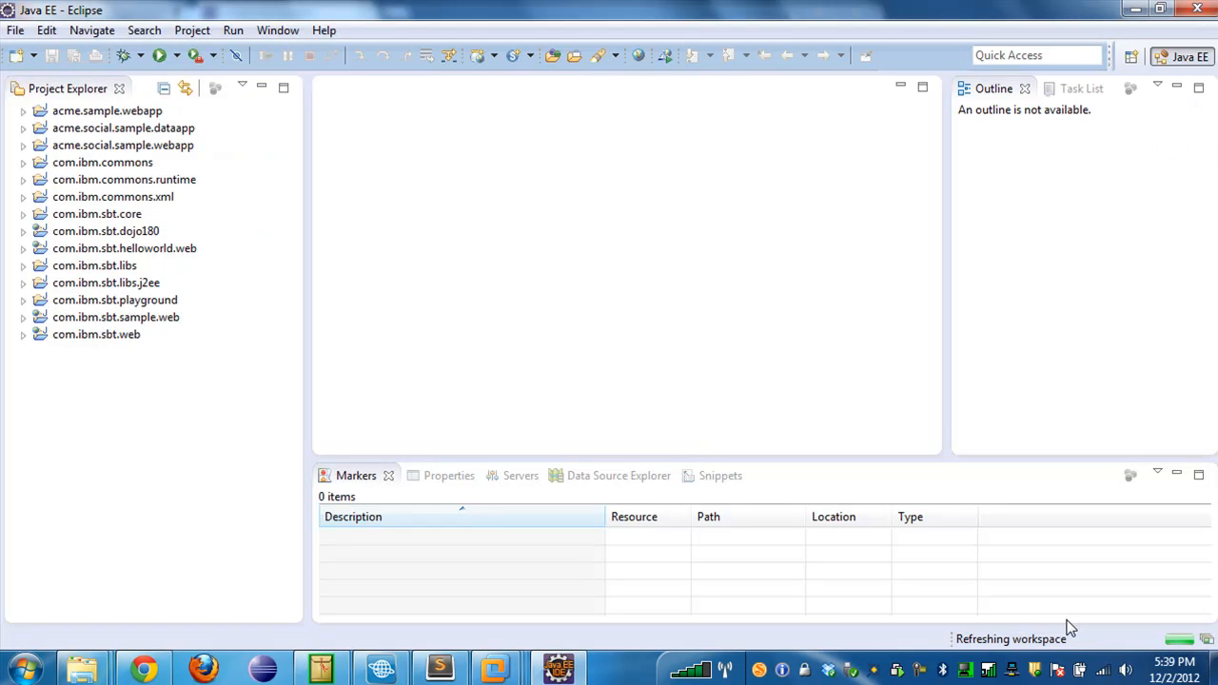
pyautogui.moveTo(213, 259)
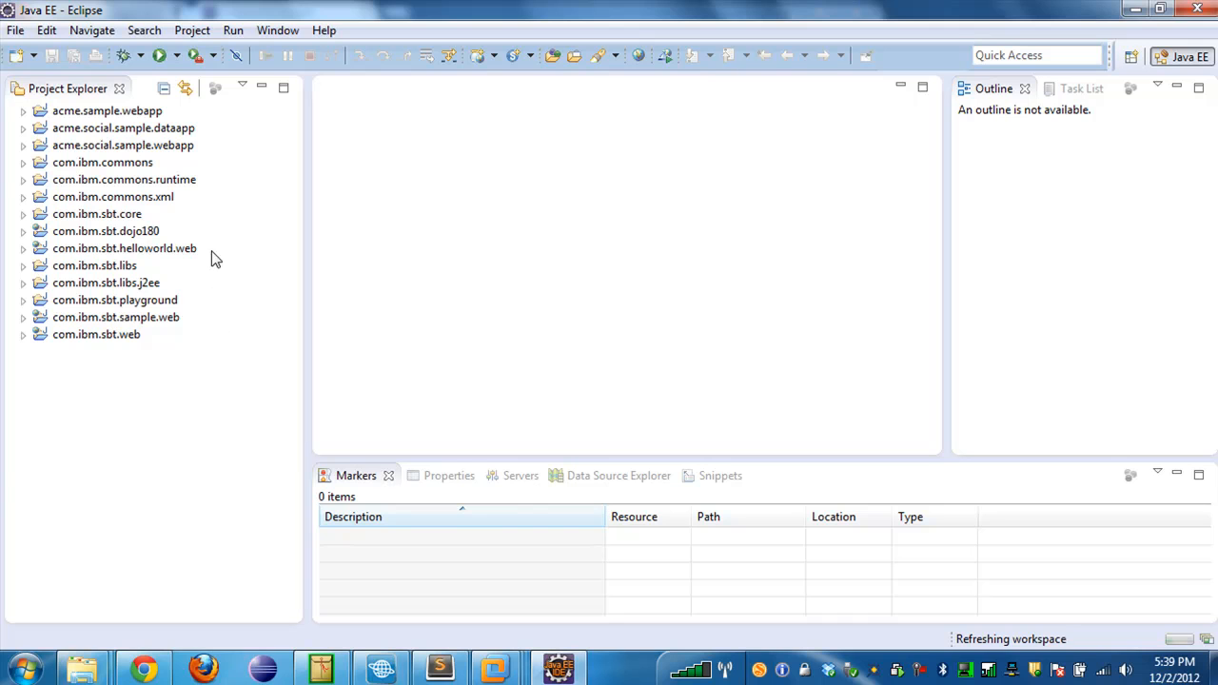
pyautogui.moveTo(210, 148)
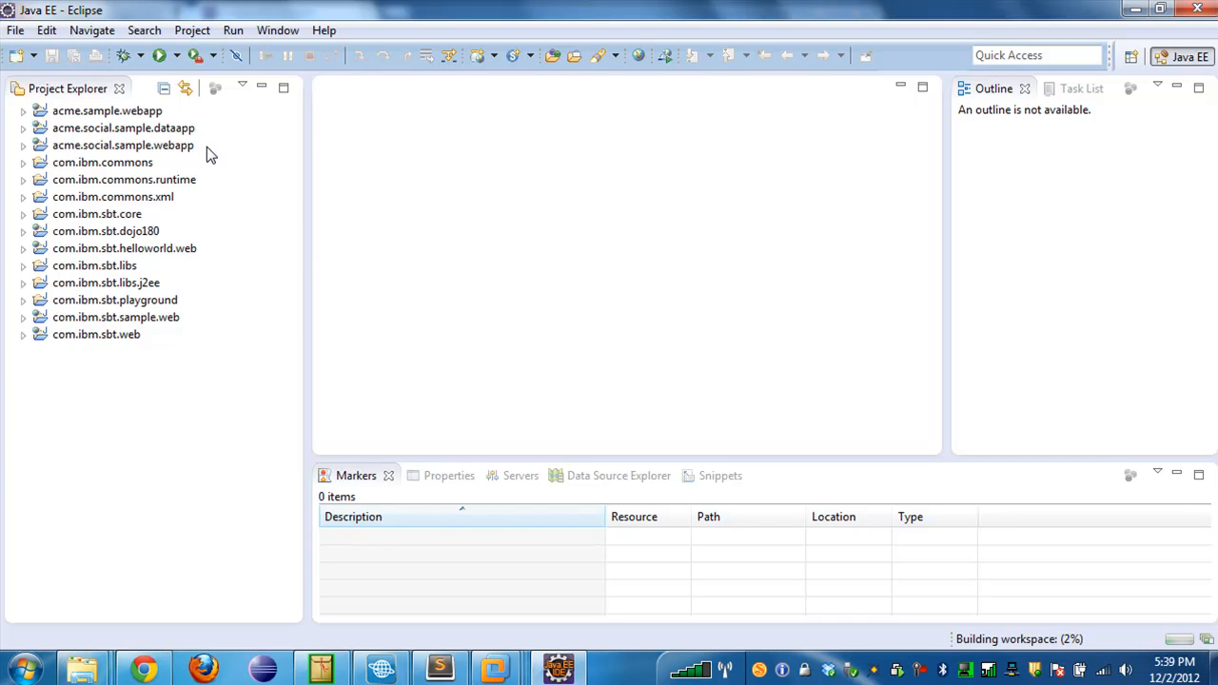
pyautogui.moveTo(213, 245)
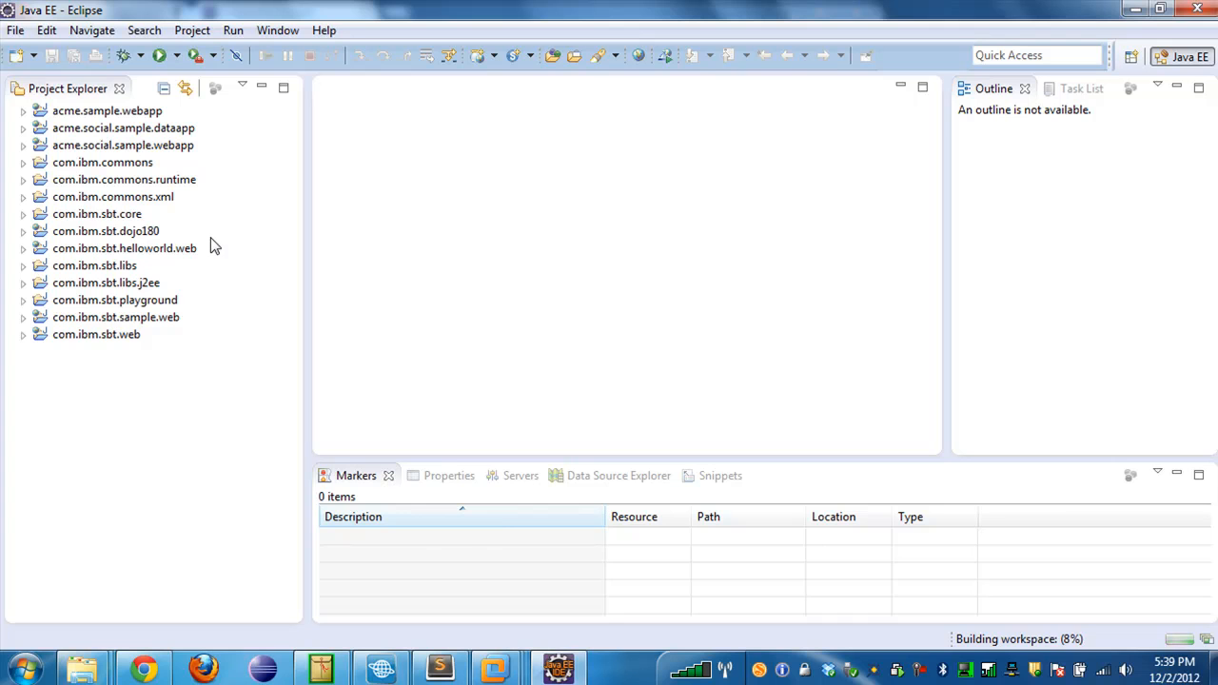
pyautogui.click(97, 213)
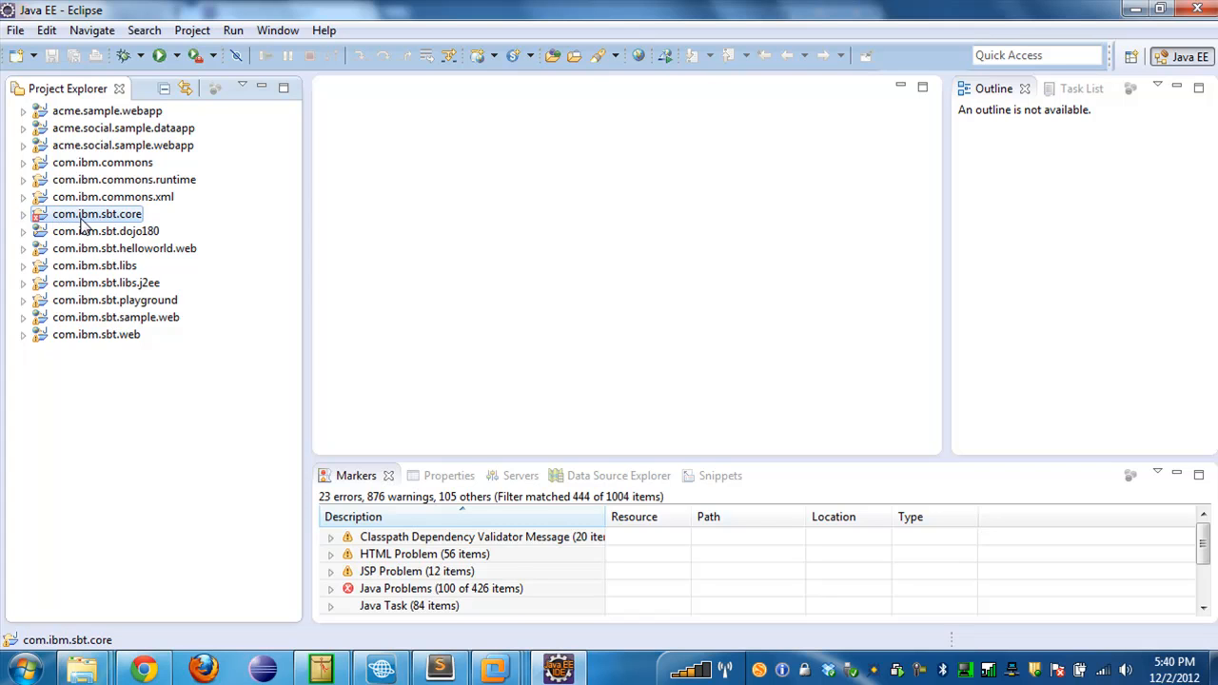
pyautogui.moveTo(61, 232)
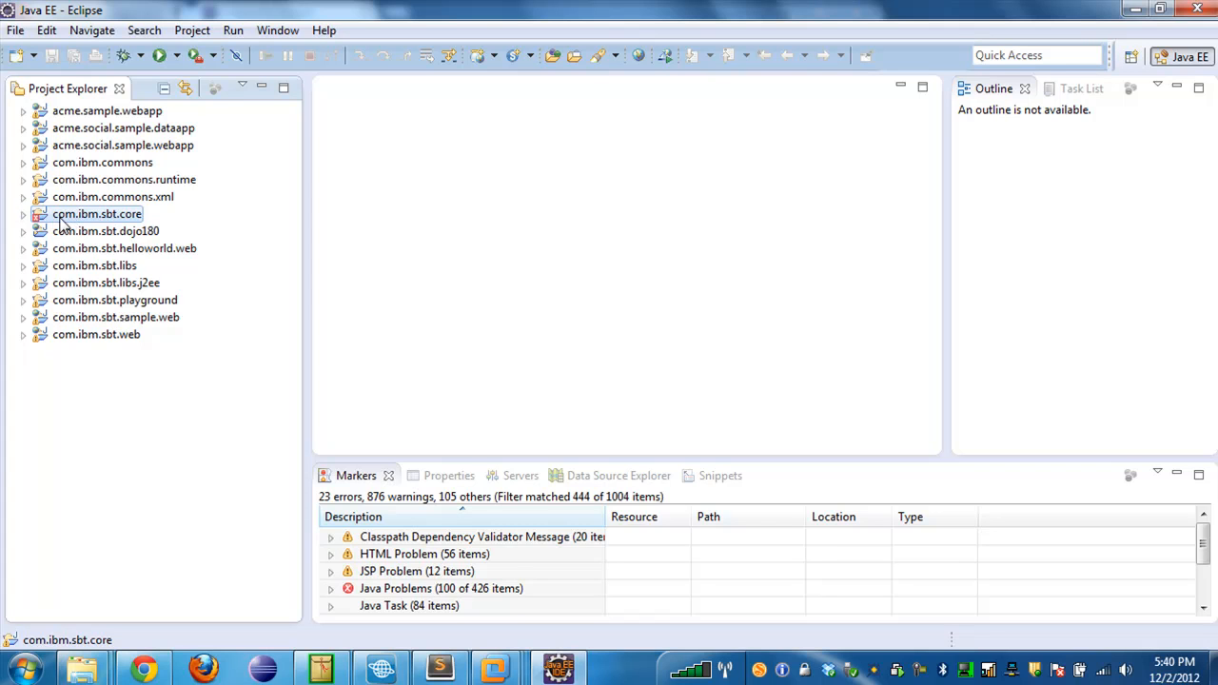
pyautogui.moveTo(111, 219)
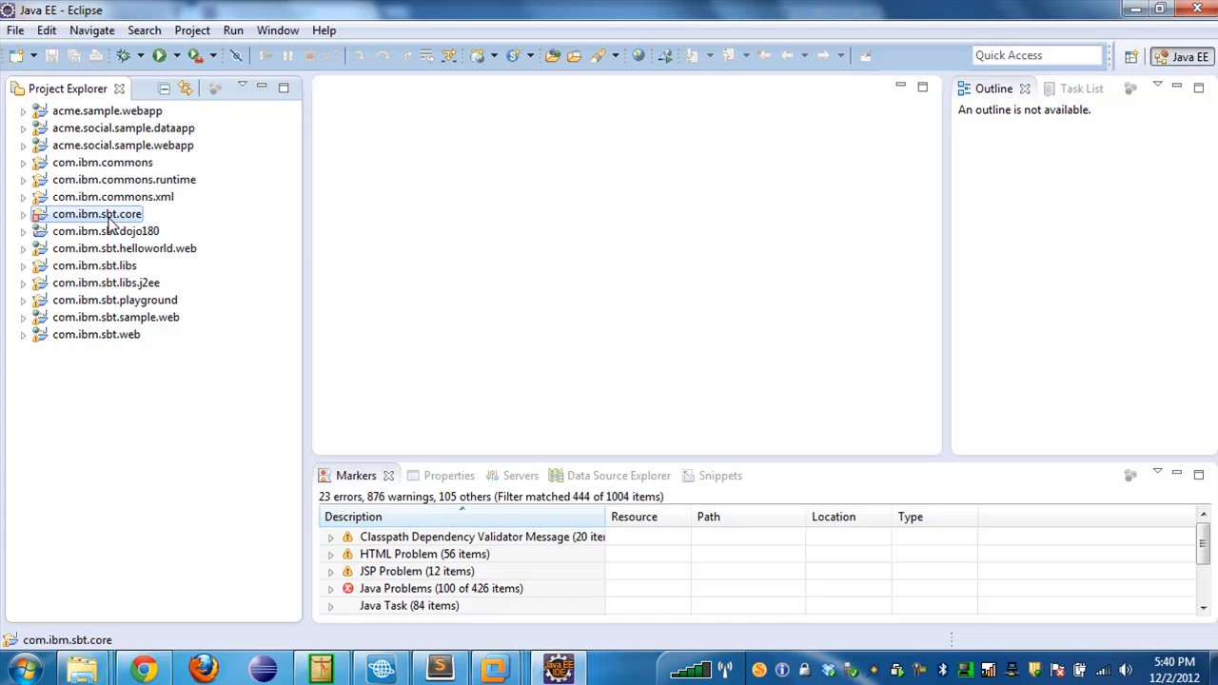
pyautogui.moveTo(65, 229)
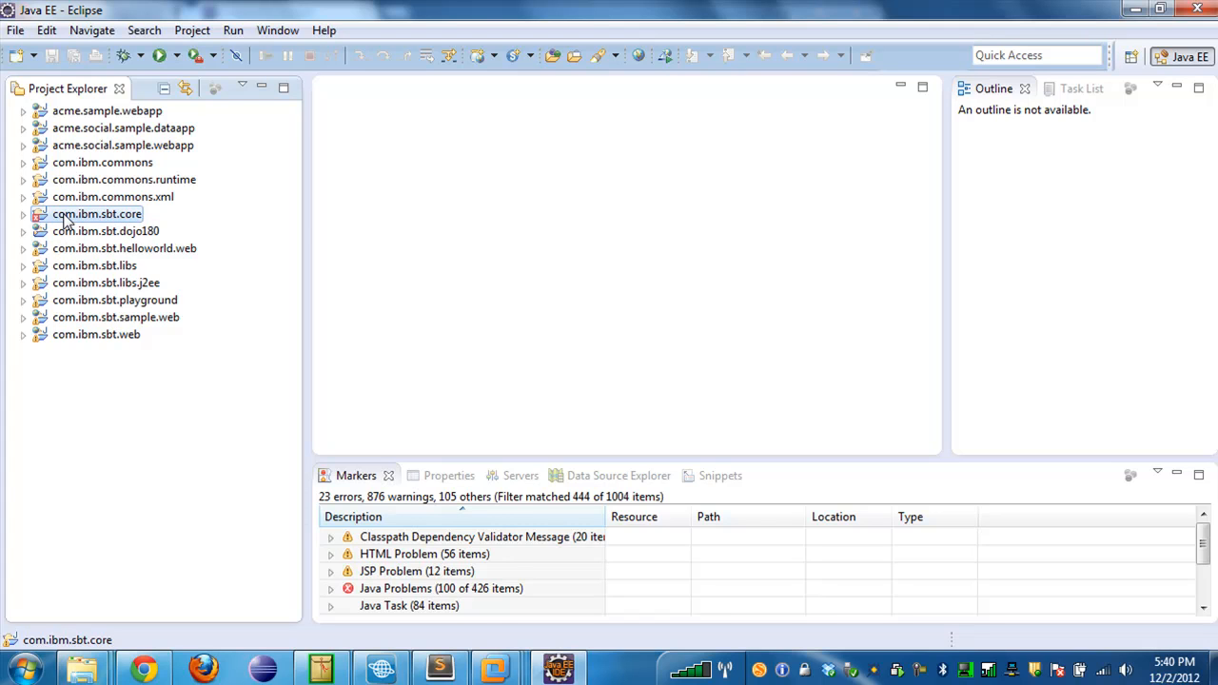
pyautogui.moveTo(154, 276)
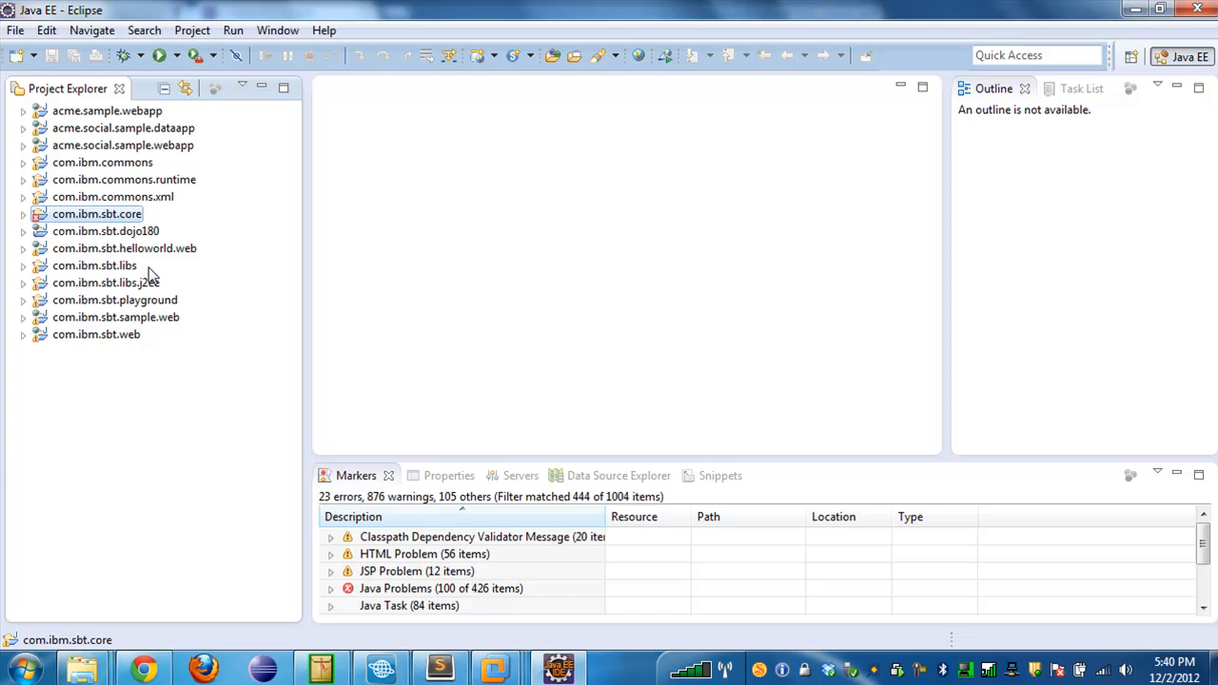
pyautogui.moveTo(149, 221)
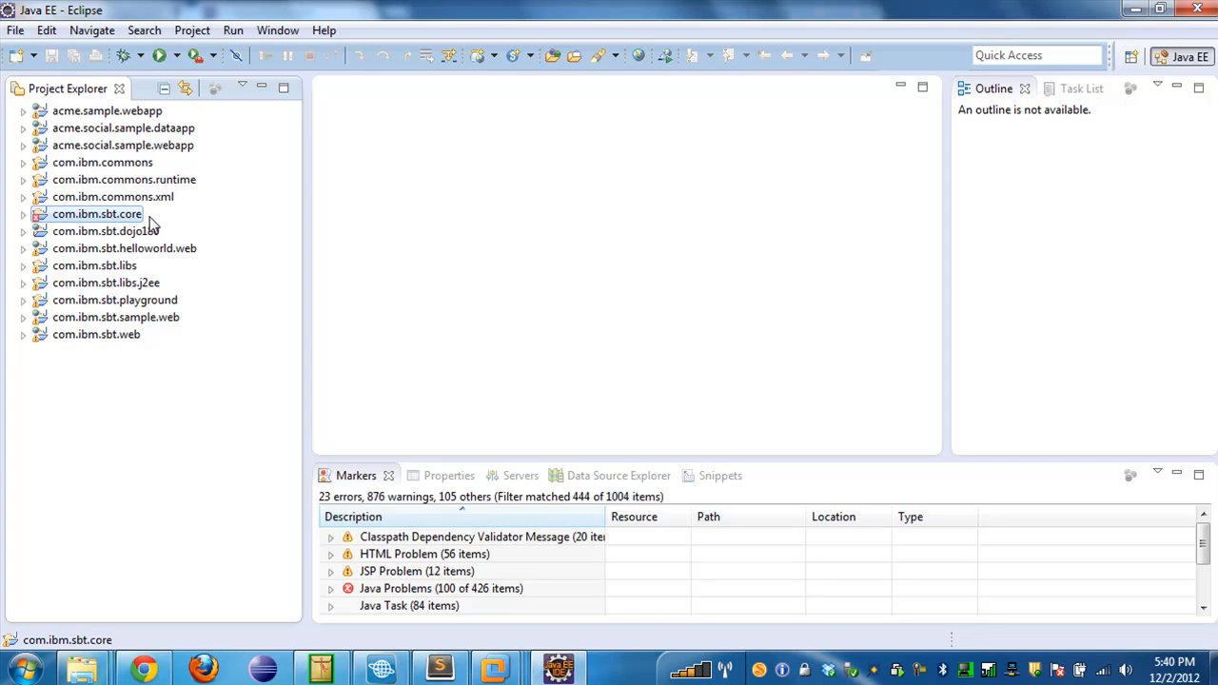
pyautogui.moveTo(143, 226)
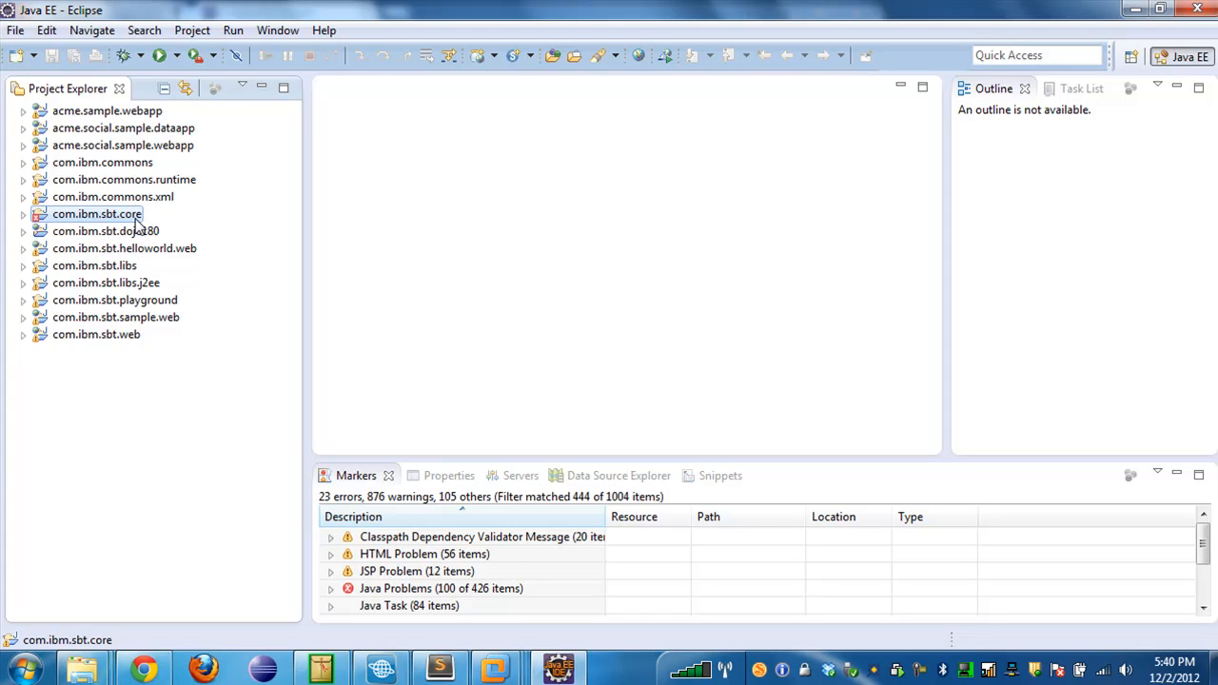
pyautogui.moveTo(187, 227)
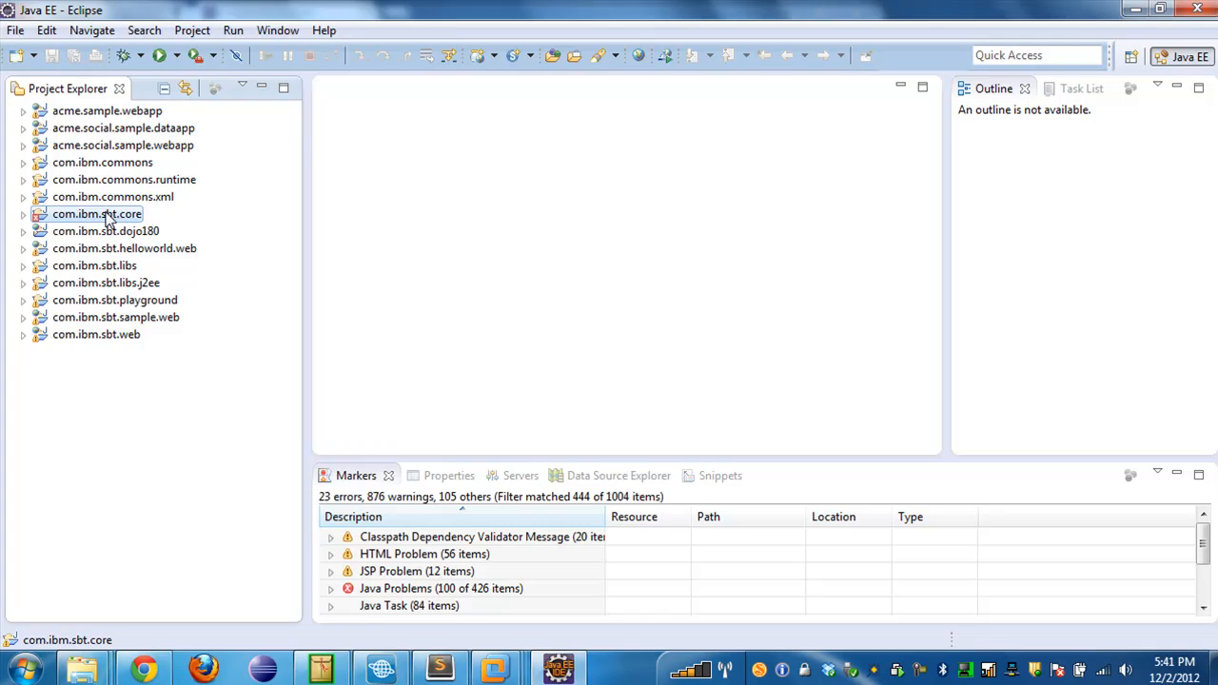
# Add the Apache Tomcat v7.0 Server Runtime library on com.ibm.sbt.core's Libraries build path.
pyautogui.rightClick(95, 214)
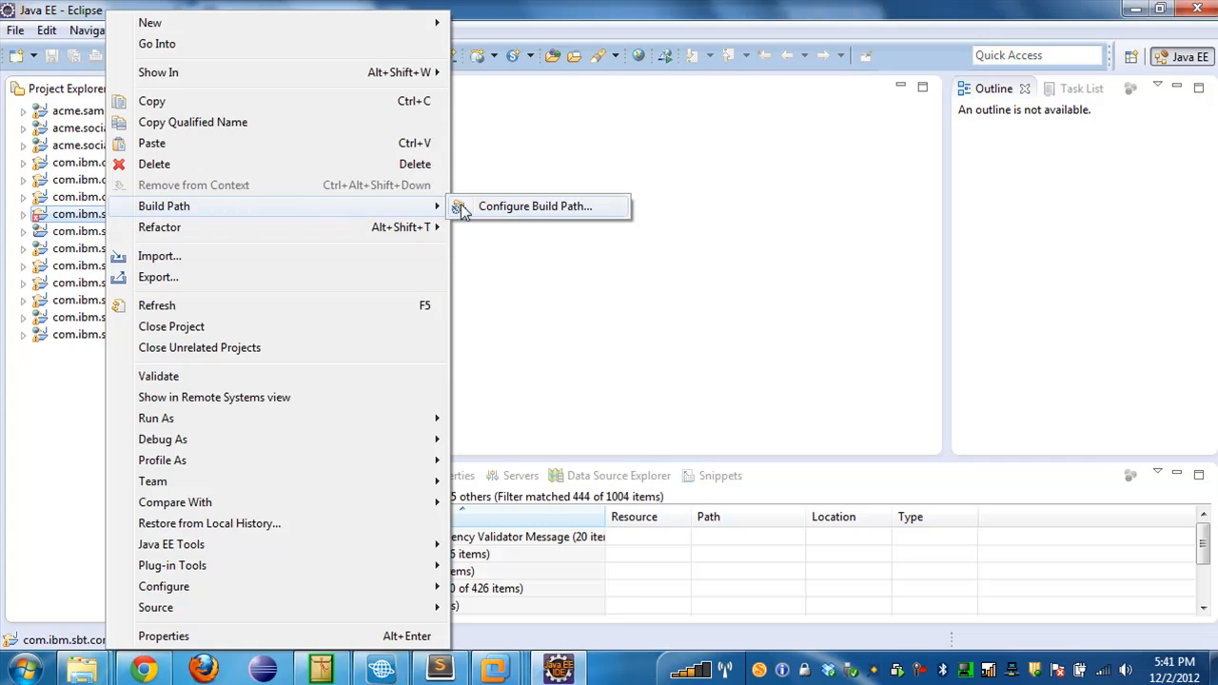
pyautogui.click(533, 206)
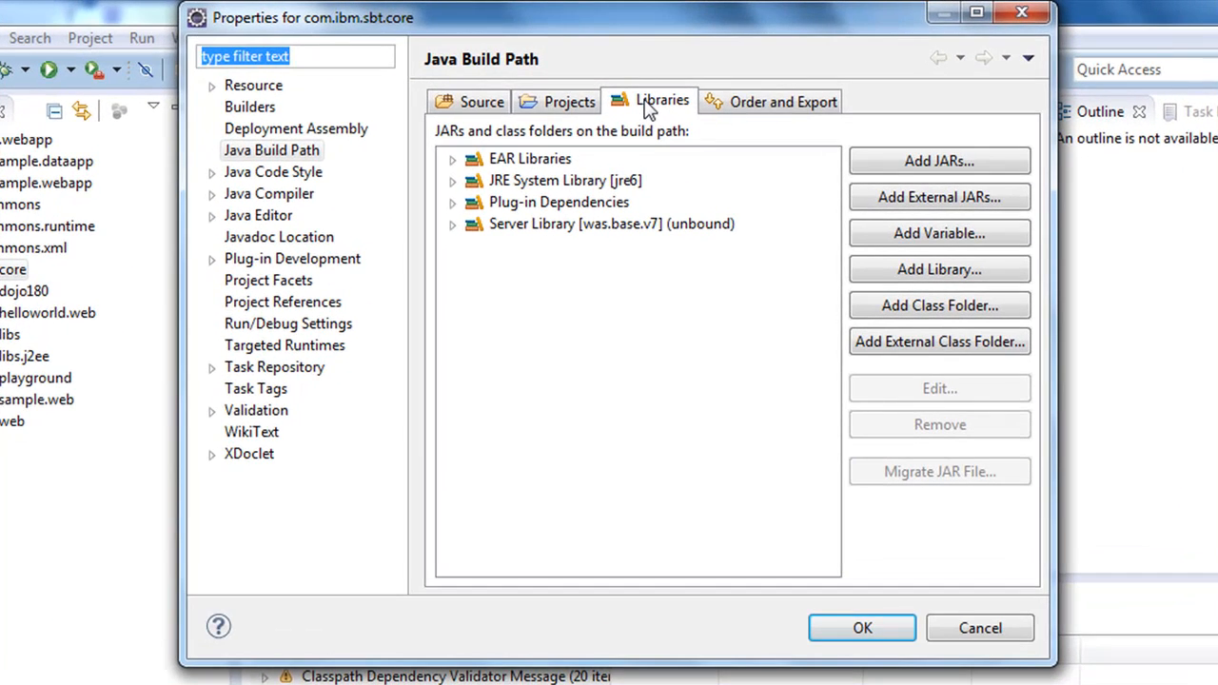
pyautogui.moveTo(841, 187)
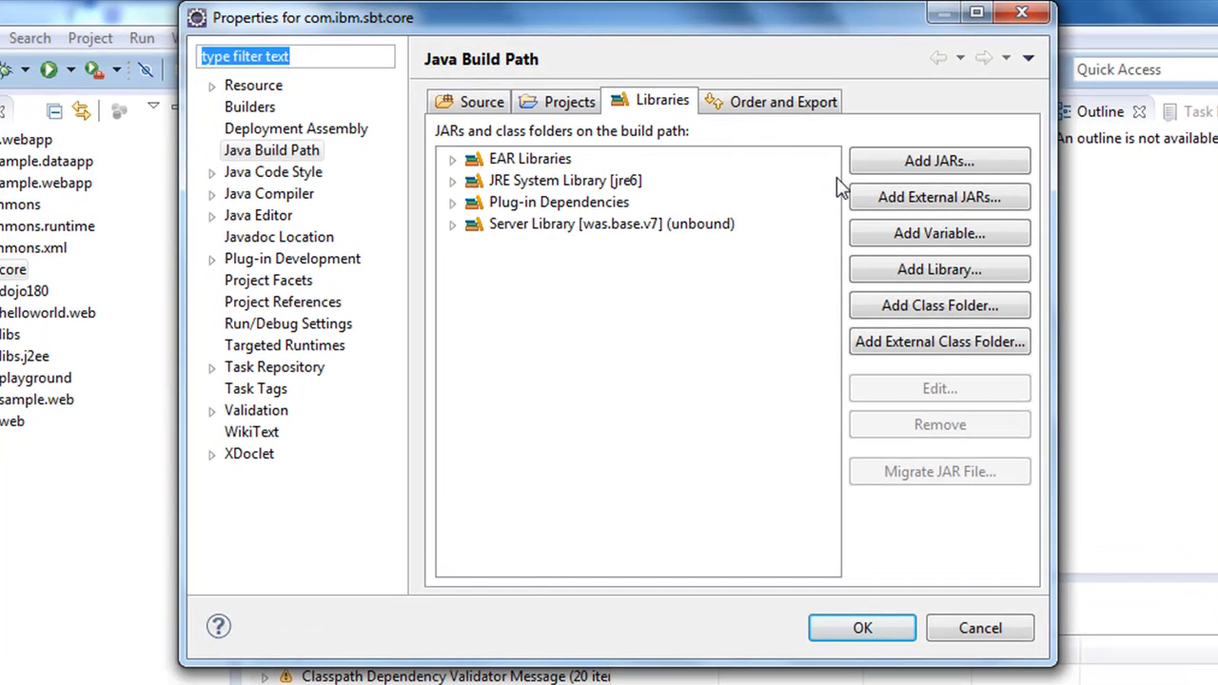
pyautogui.moveTo(940, 271)
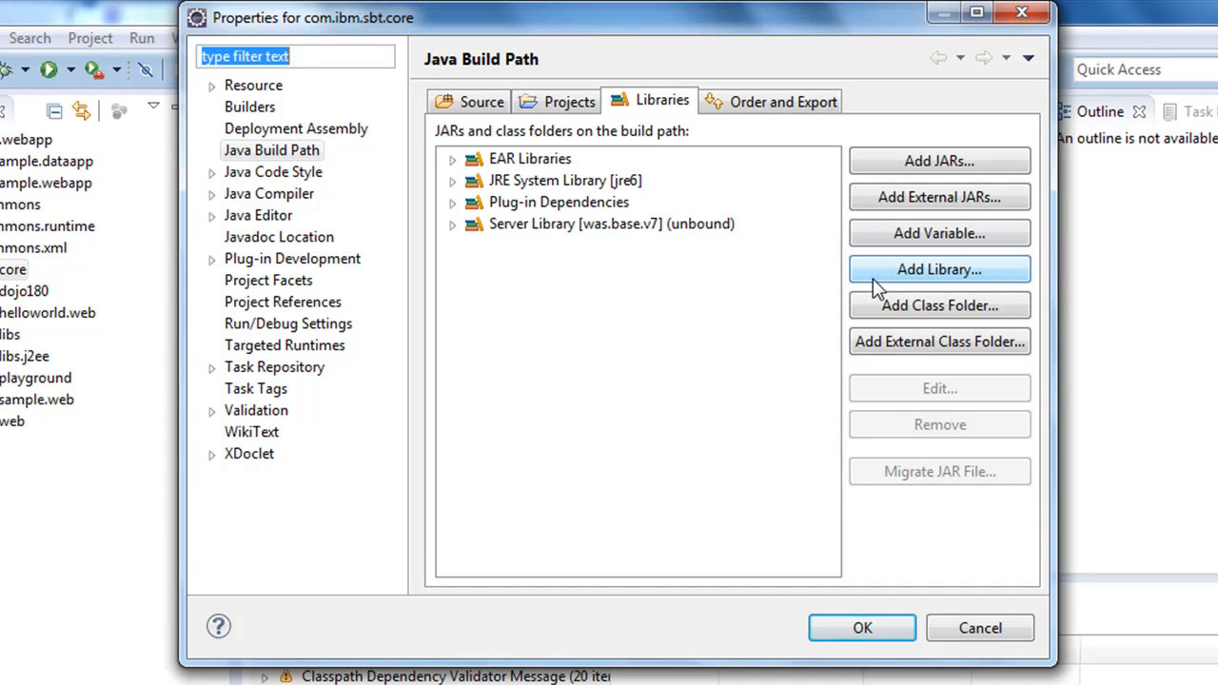
pyautogui.click(938, 270)
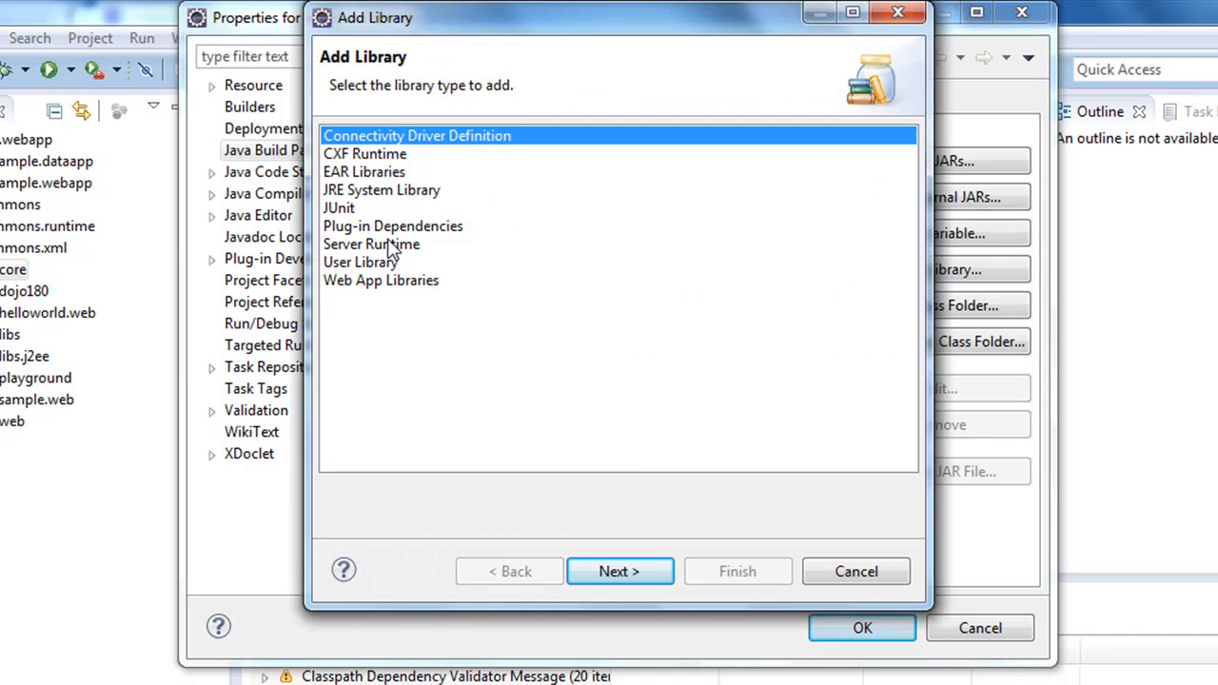
pyautogui.click(620, 571)
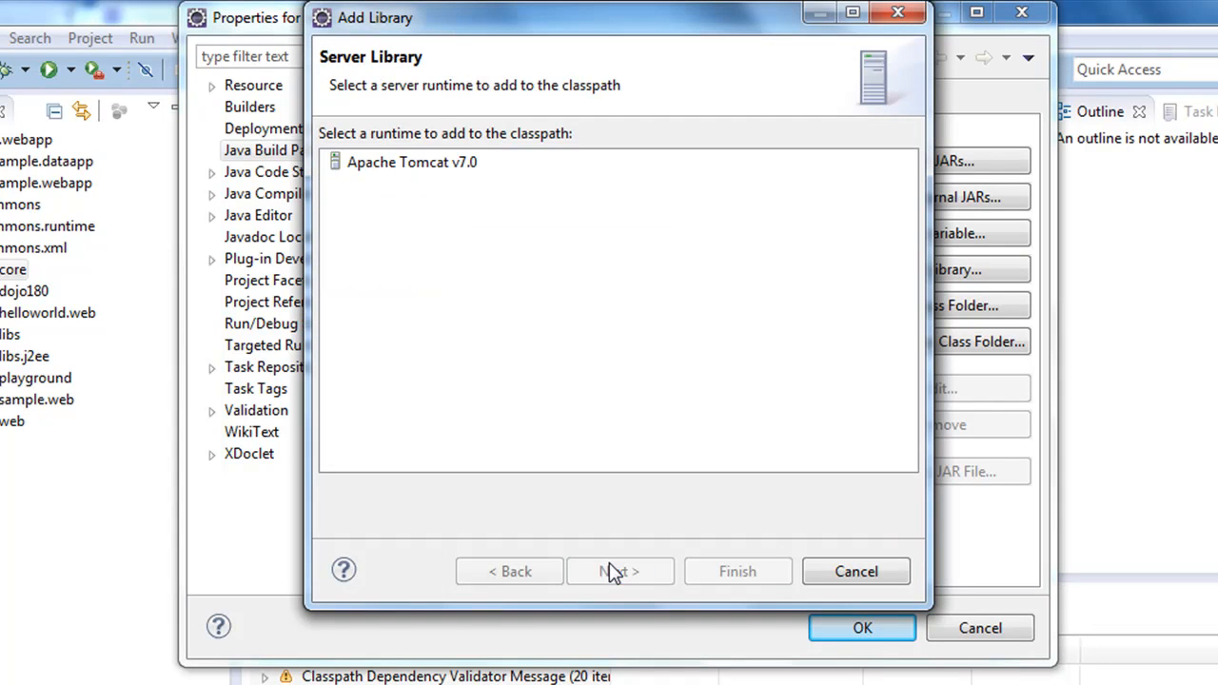
pyautogui.click(411, 162)
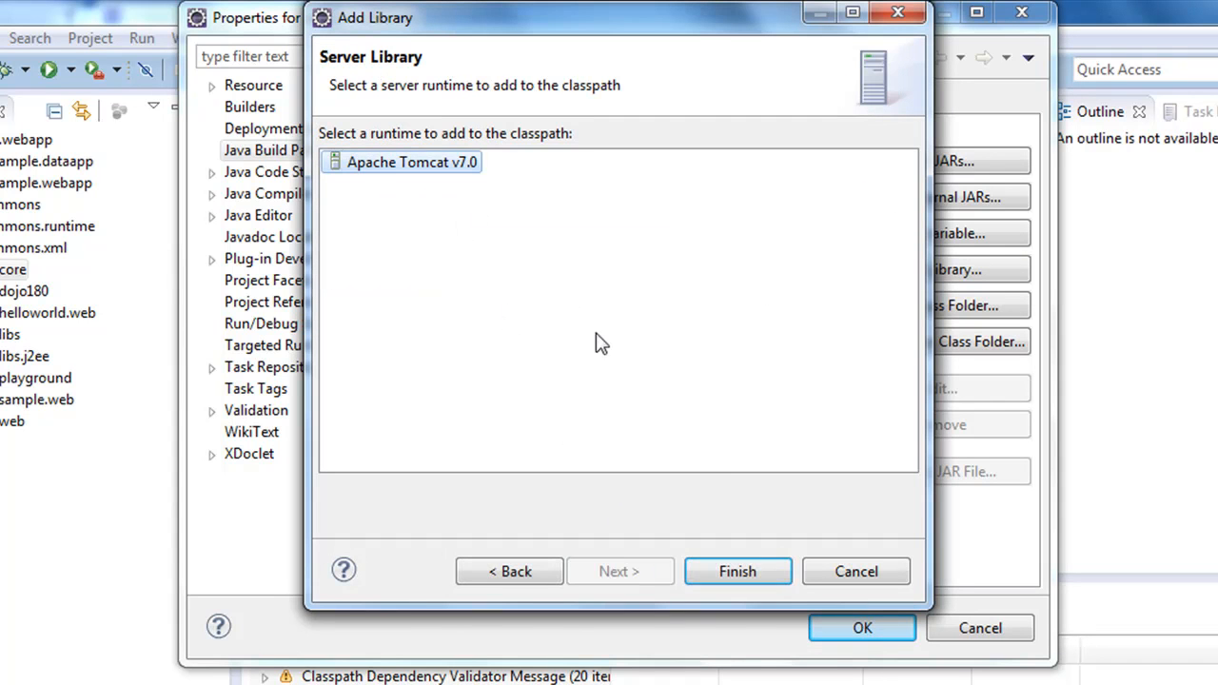
pyautogui.click(739, 572)
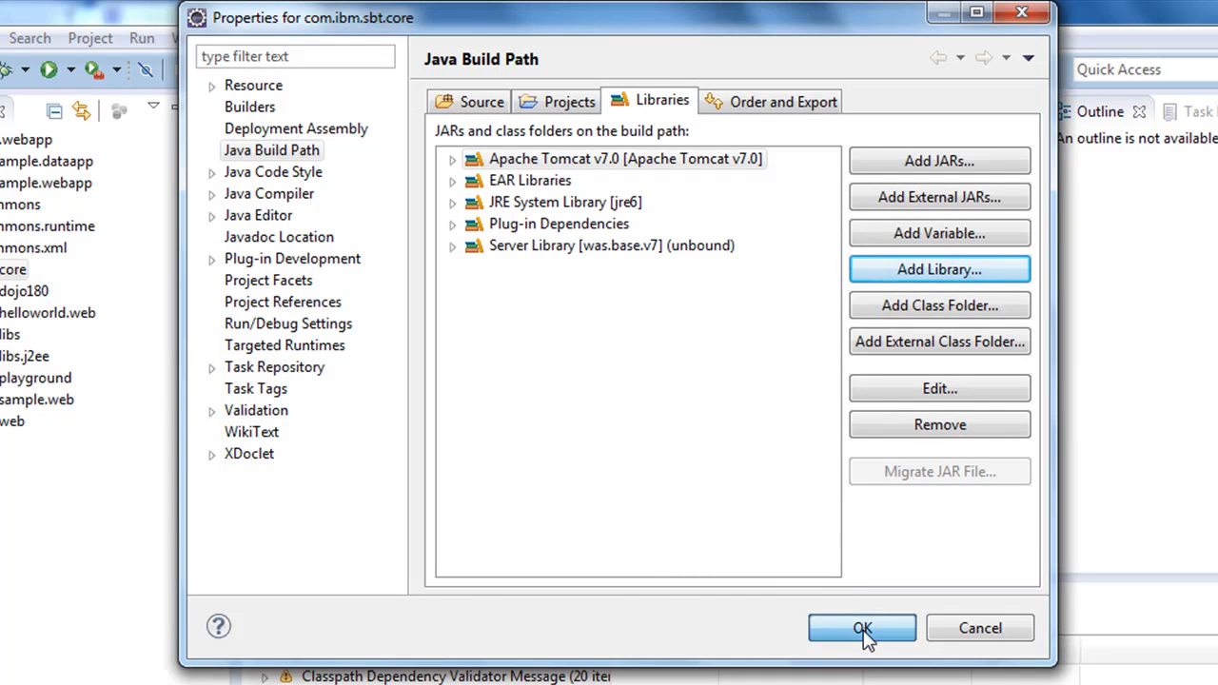
pyautogui.click(860, 629)
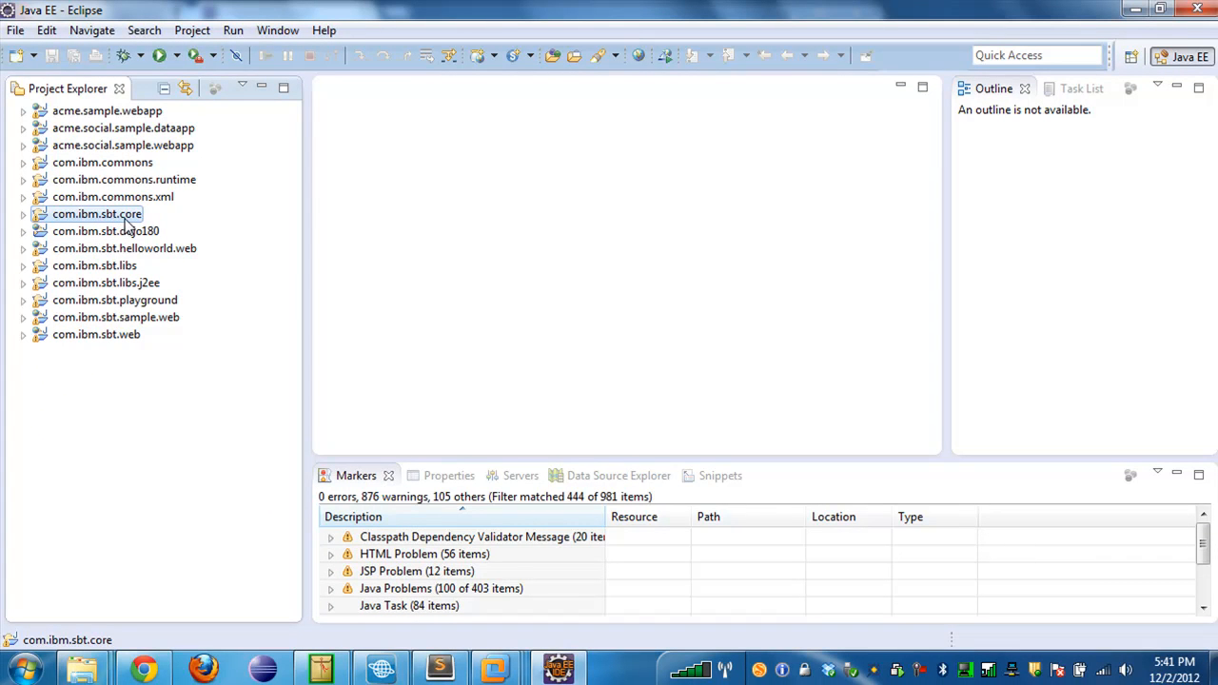
pyautogui.moveTo(137, 221)
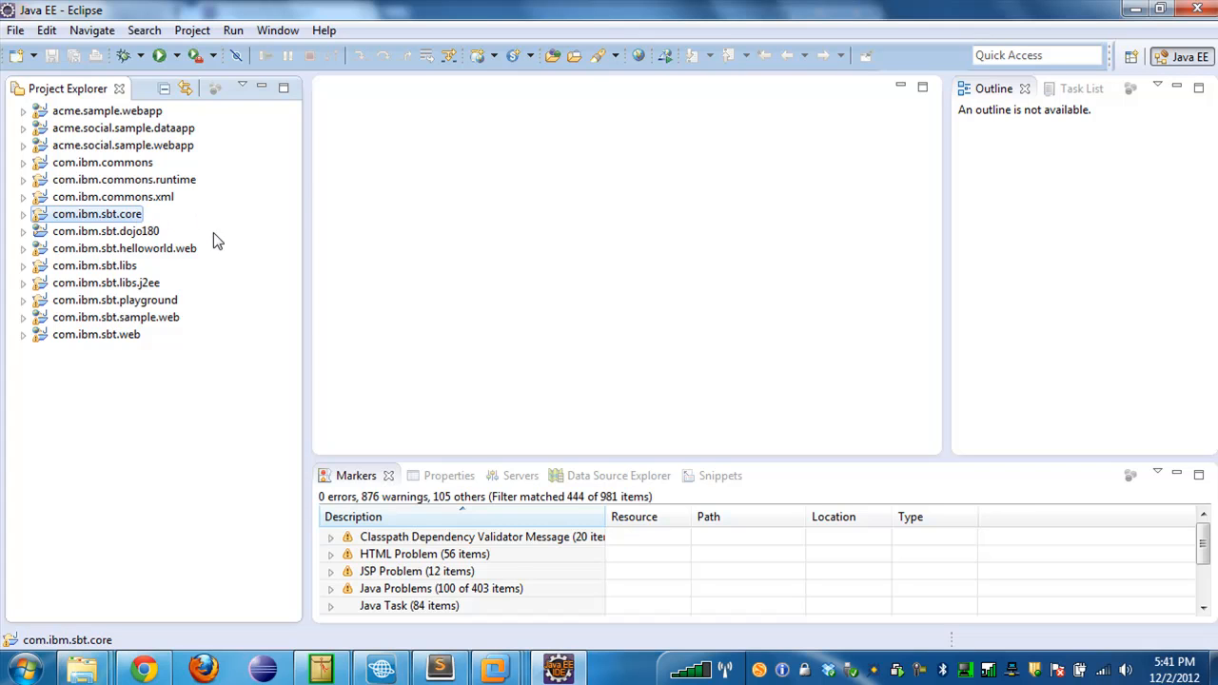
pyautogui.moveTo(225, 282)
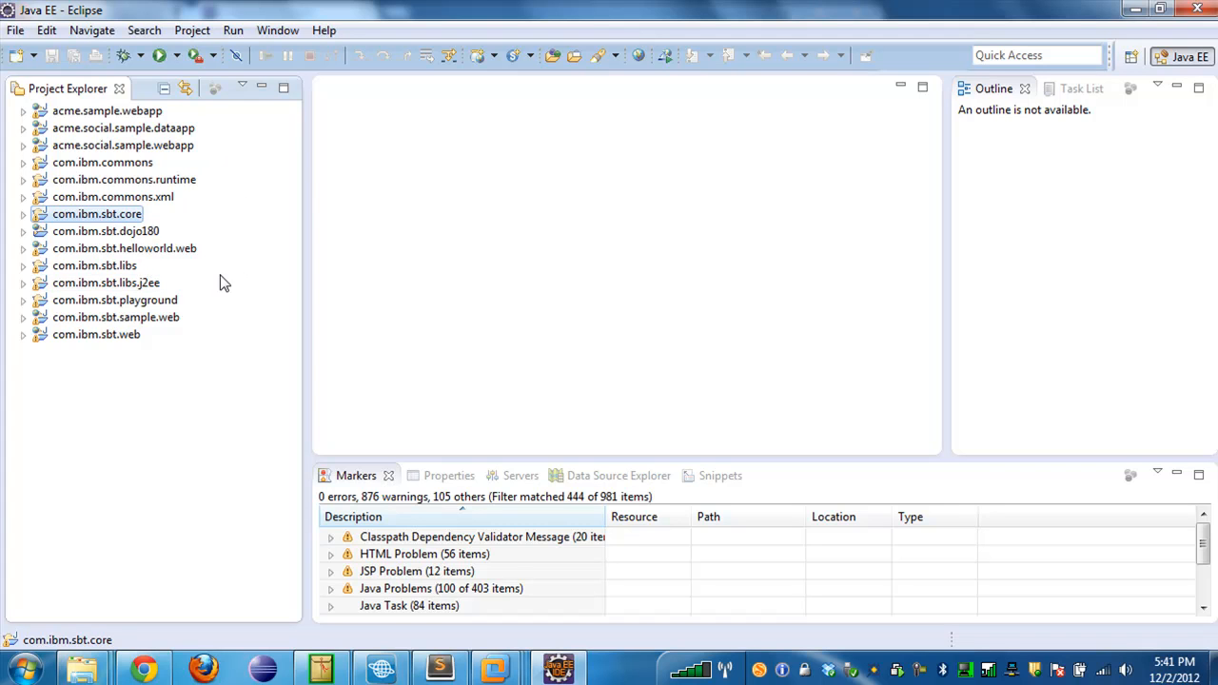
pyautogui.moveTo(246, 191)
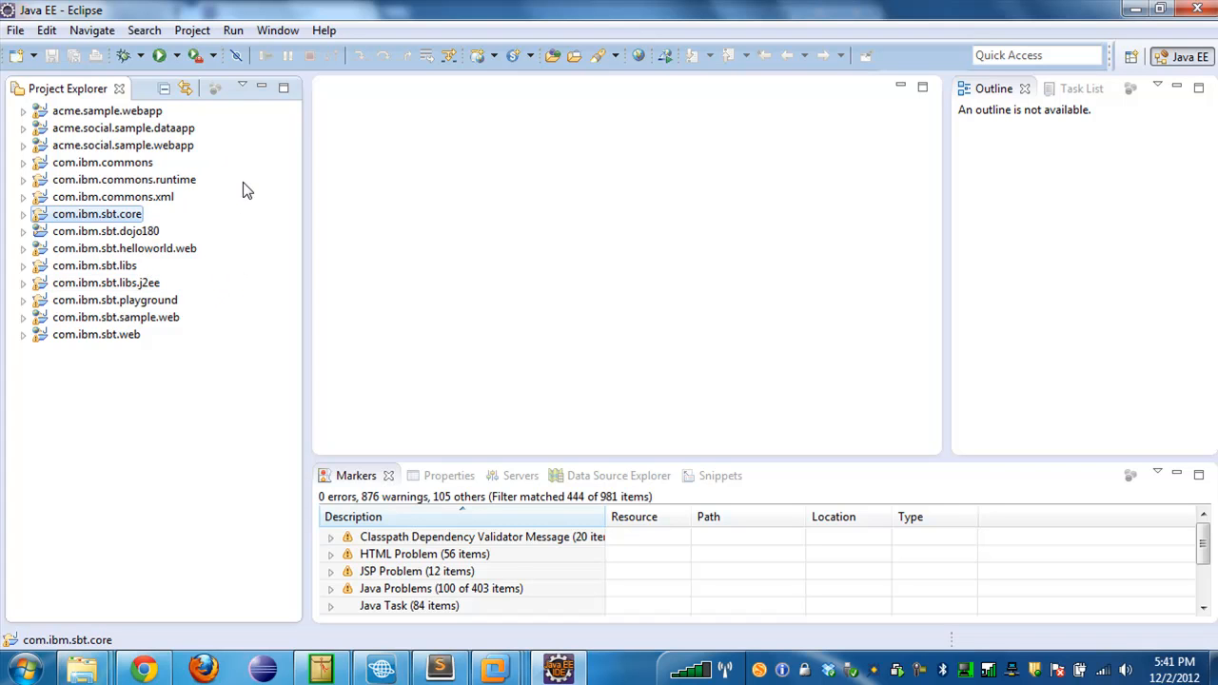
pyautogui.moveTo(251, 141)
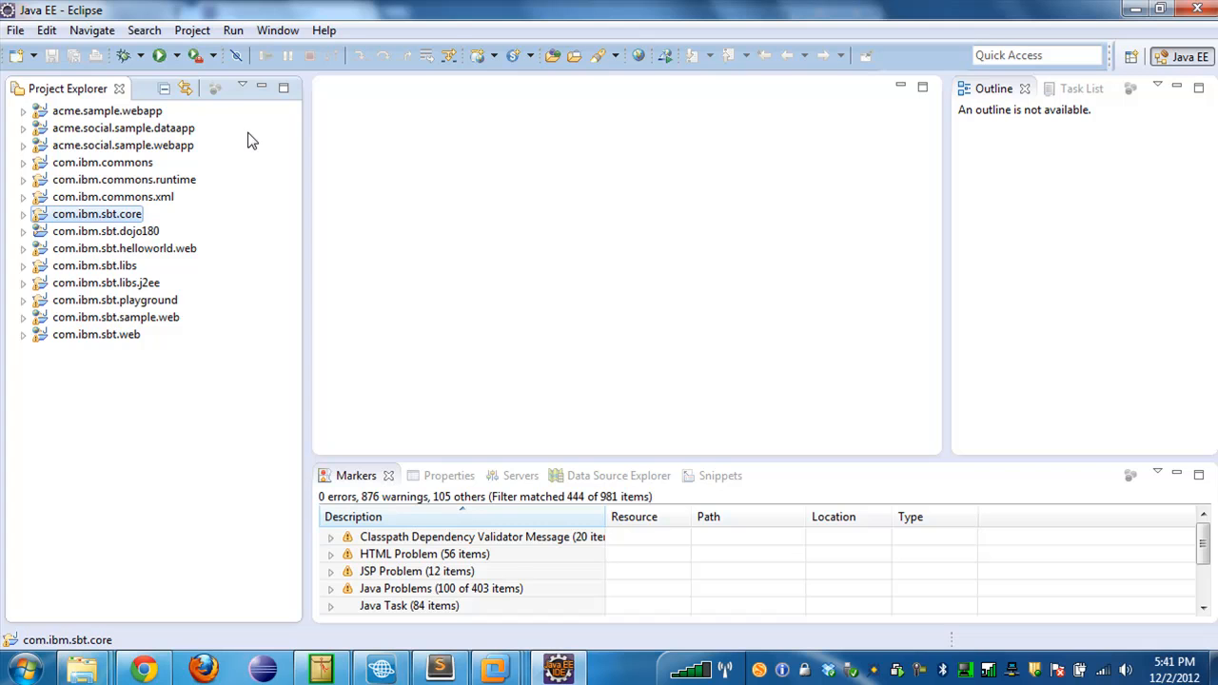
# Show the Window > Show View submenu listing Console, Servers and Task List.
pyautogui.click(278, 30)
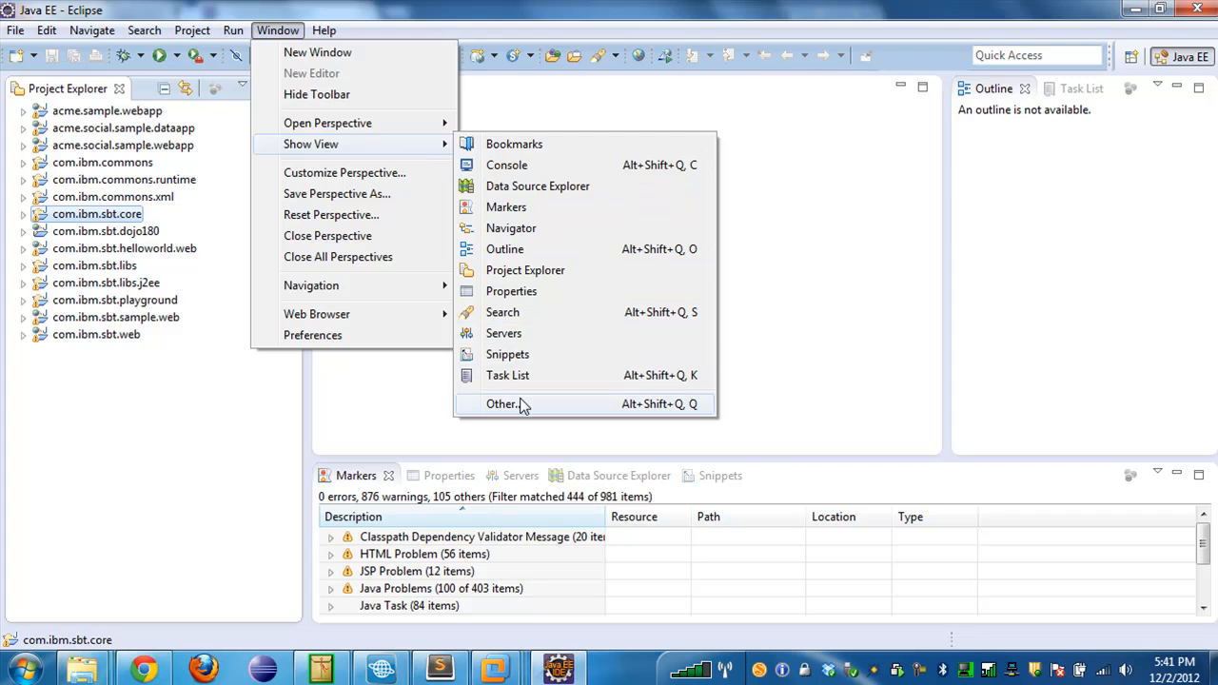
# Show the Servers view via Show View > Other > Server > Servers.
pyautogui.click(503, 404)
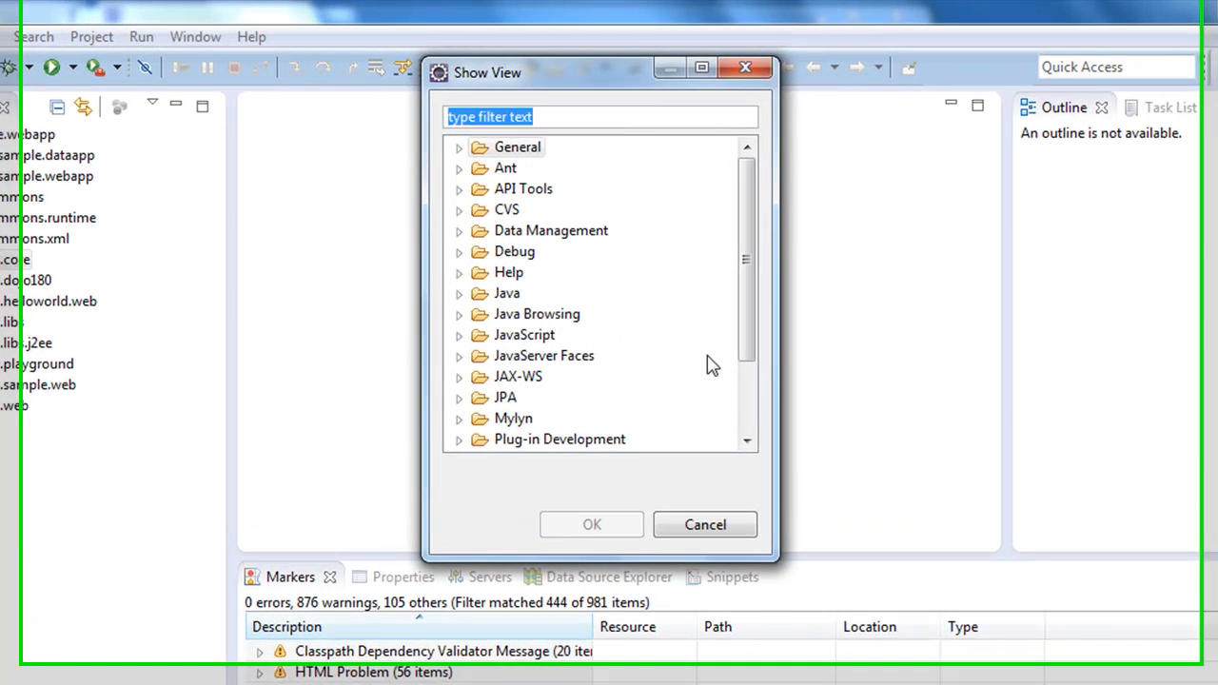
pyautogui.scroll(-3)
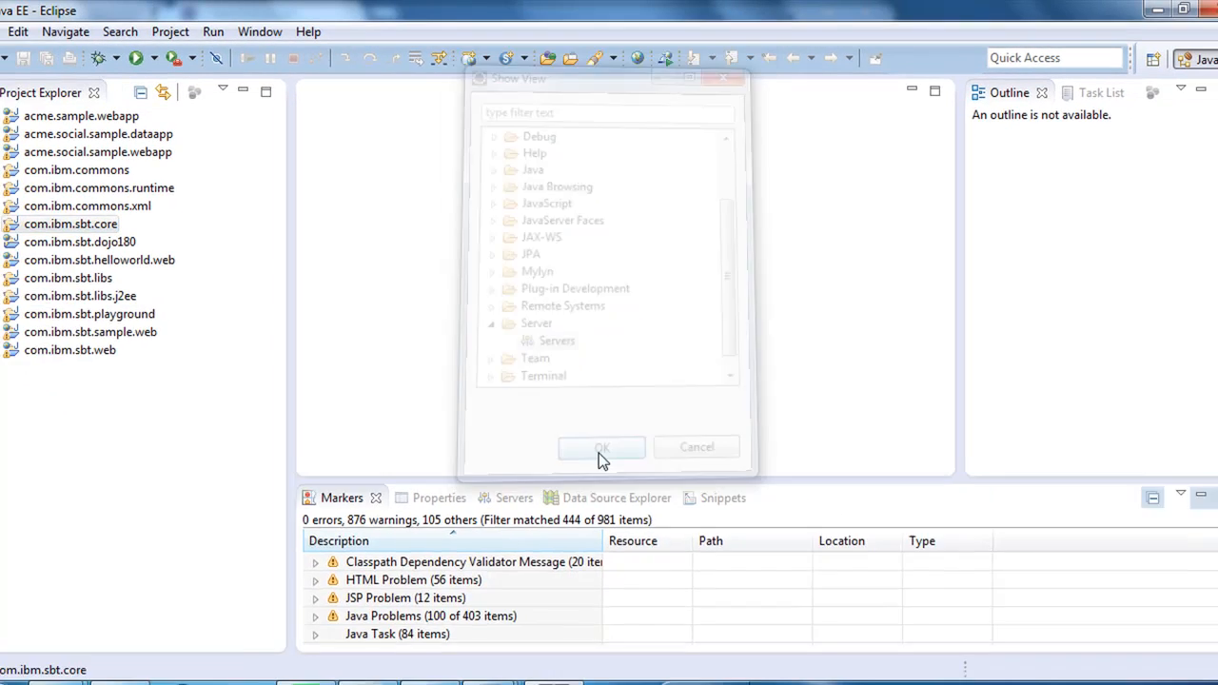
pyautogui.click(601, 445)
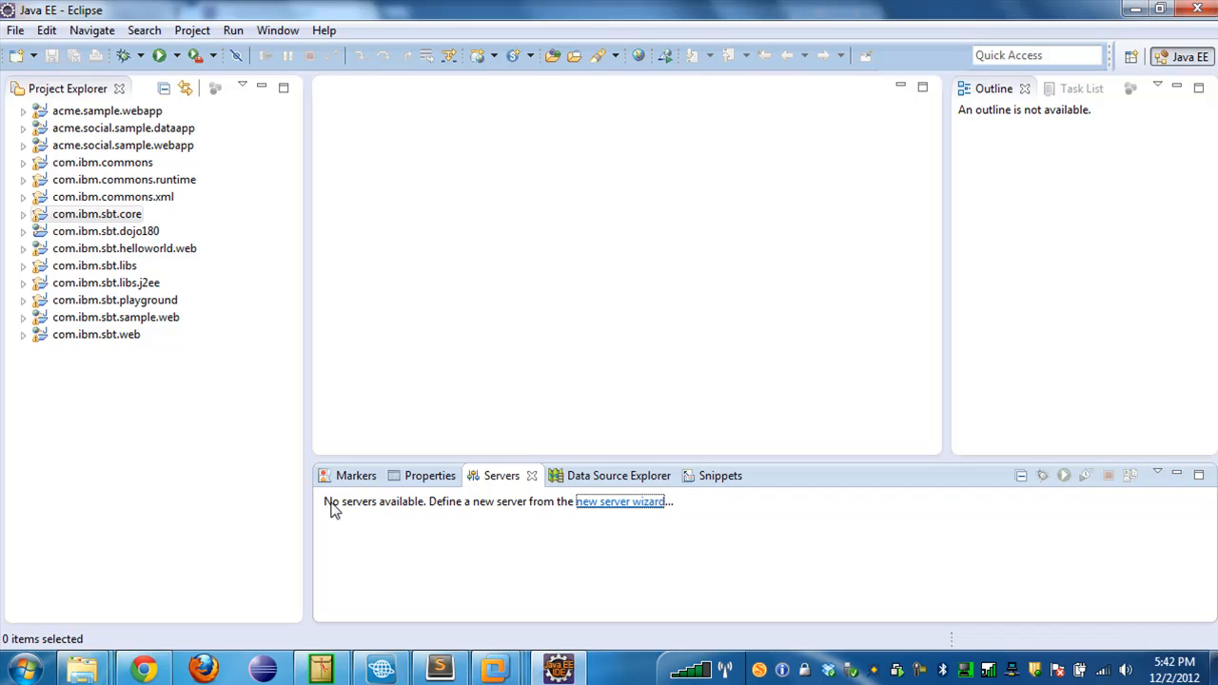
pyautogui.moveTo(548, 514)
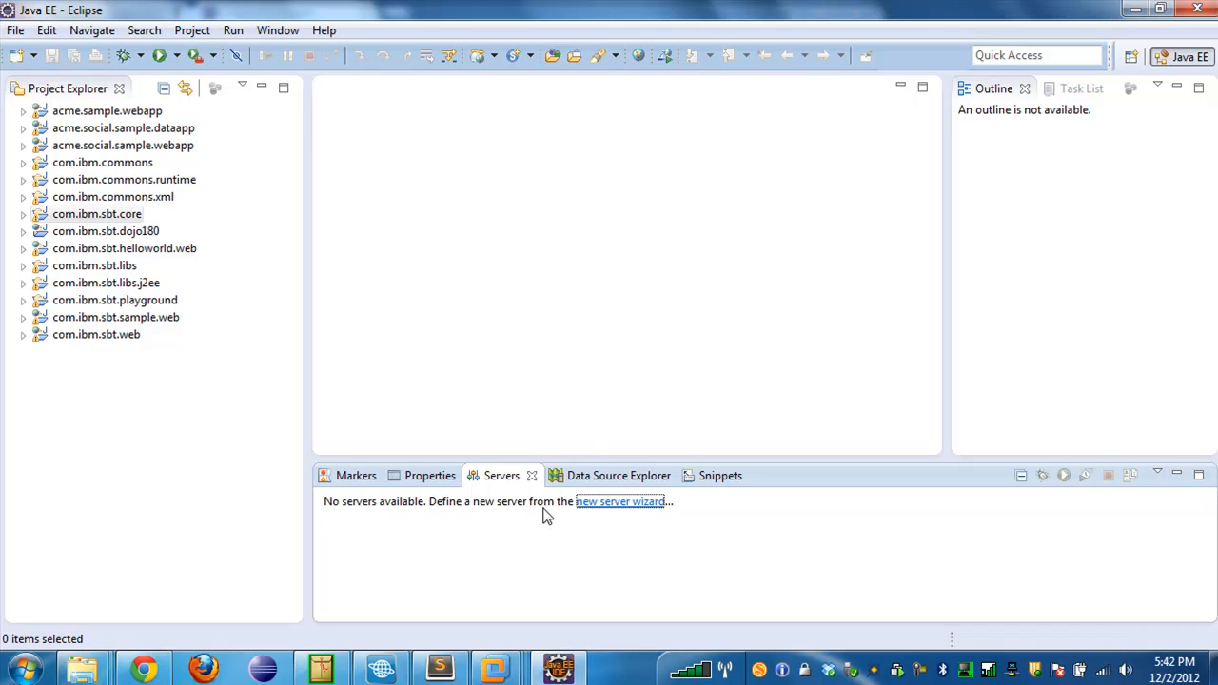
pyautogui.moveTo(619, 505)
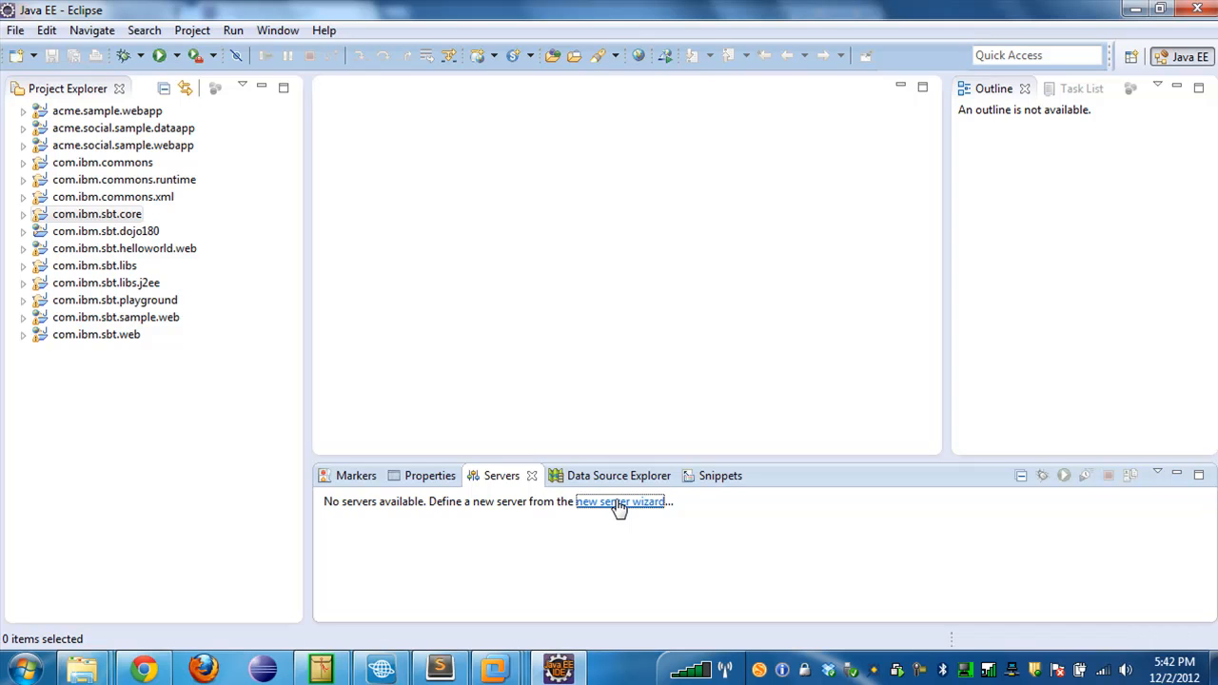
# Create a Tomcat v7.0 Server at localhost with all available projects added.
pyautogui.click(620, 503)
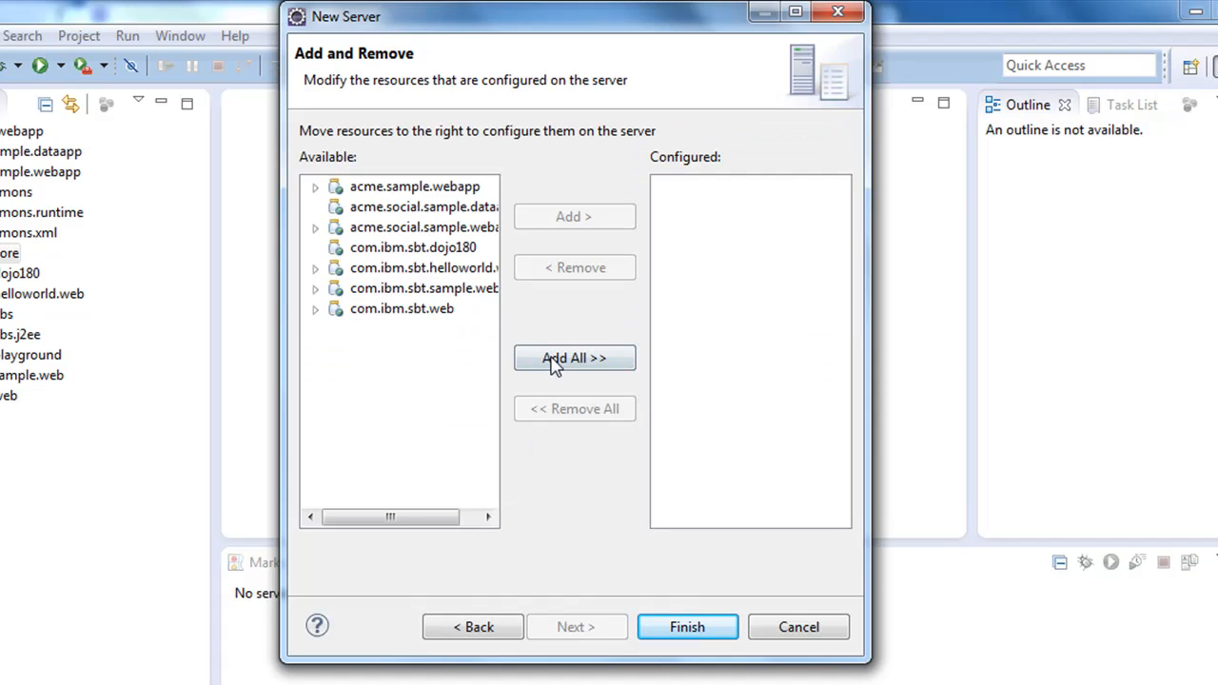
pyautogui.click(575, 358)
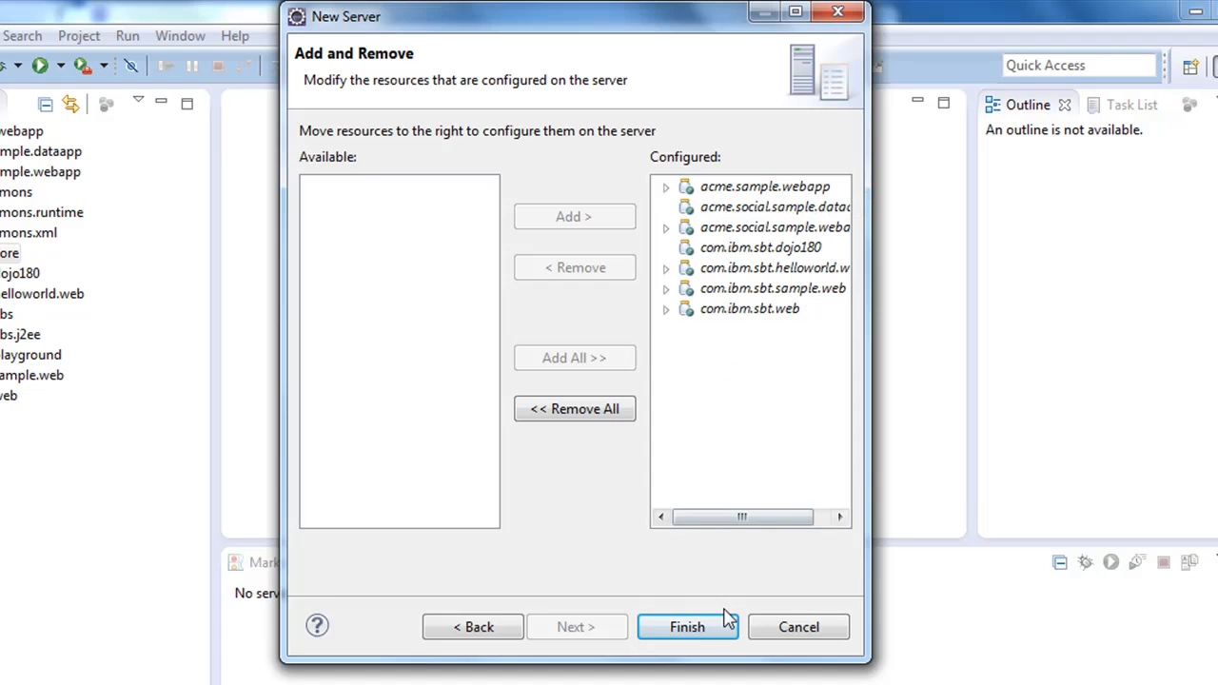
pyautogui.click(685, 626)
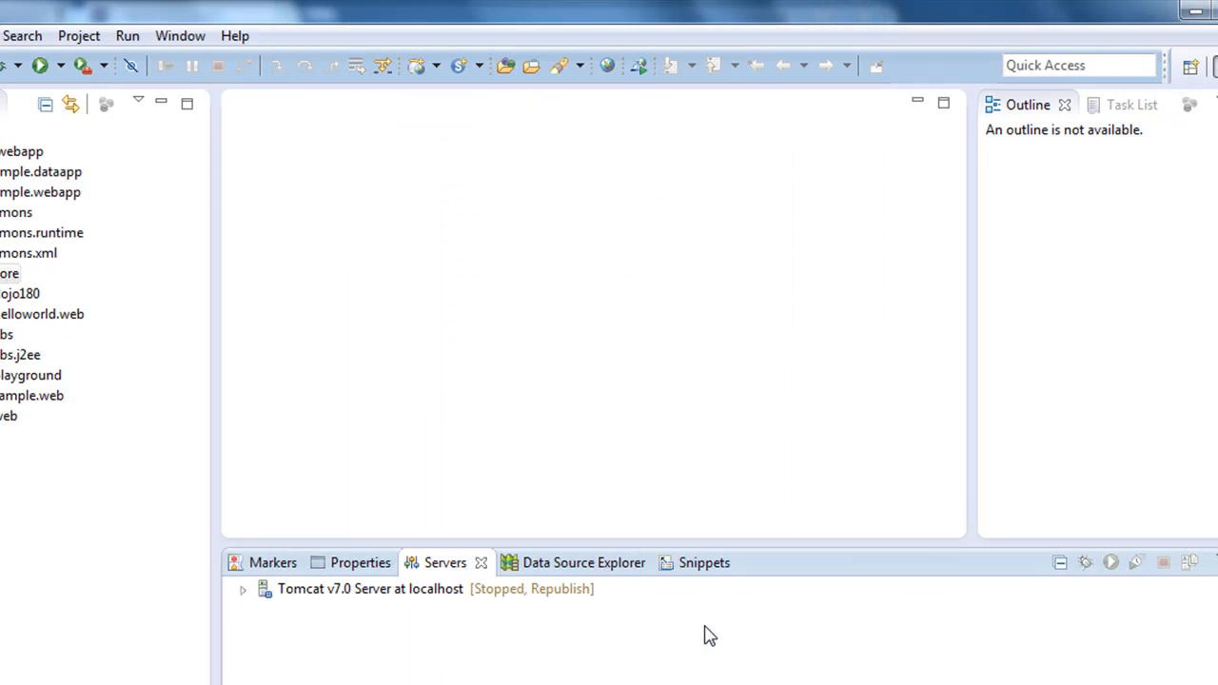
pyautogui.moveTo(689, 647)
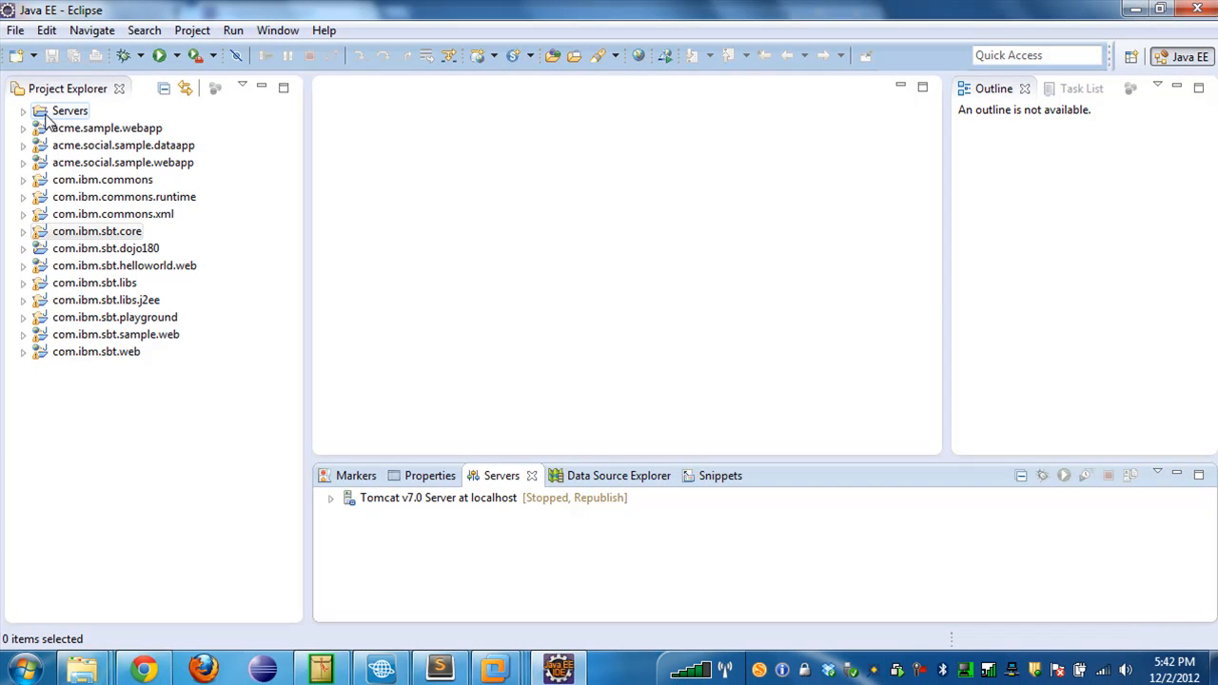
# Expand Servers > Tomcat v7.0 Server at localhost-config and select that config folder.
pyautogui.click(23, 111)
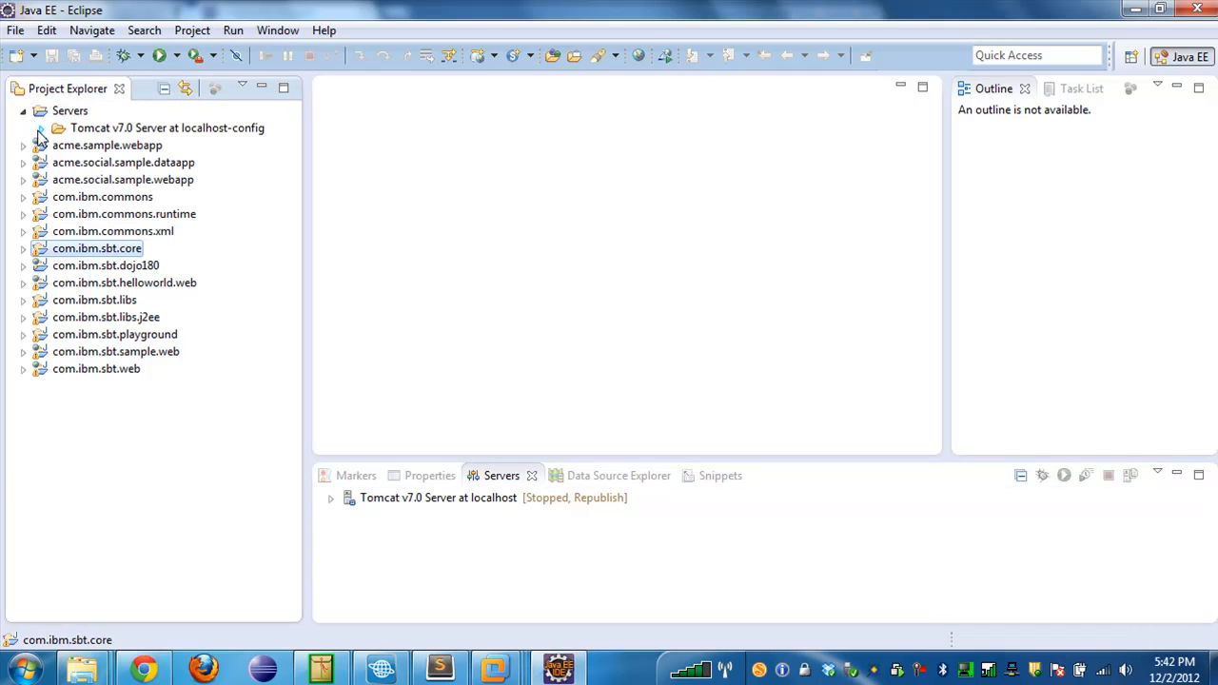
pyautogui.click(42, 128)
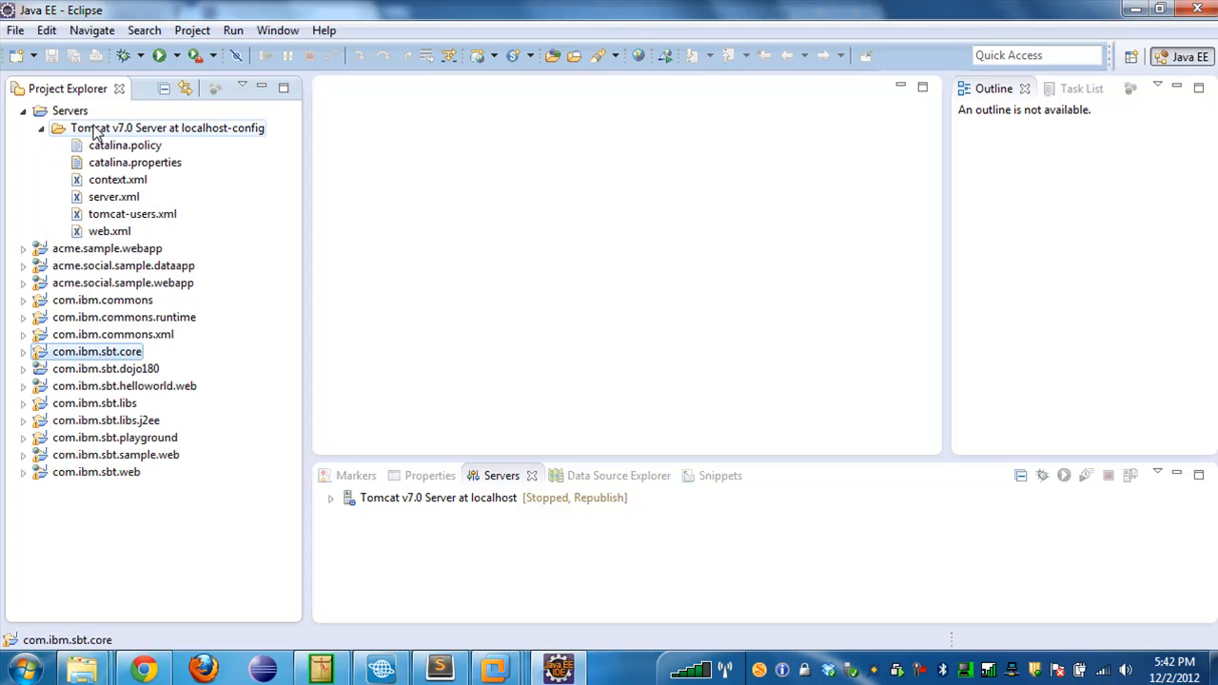
pyautogui.click(168, 128)
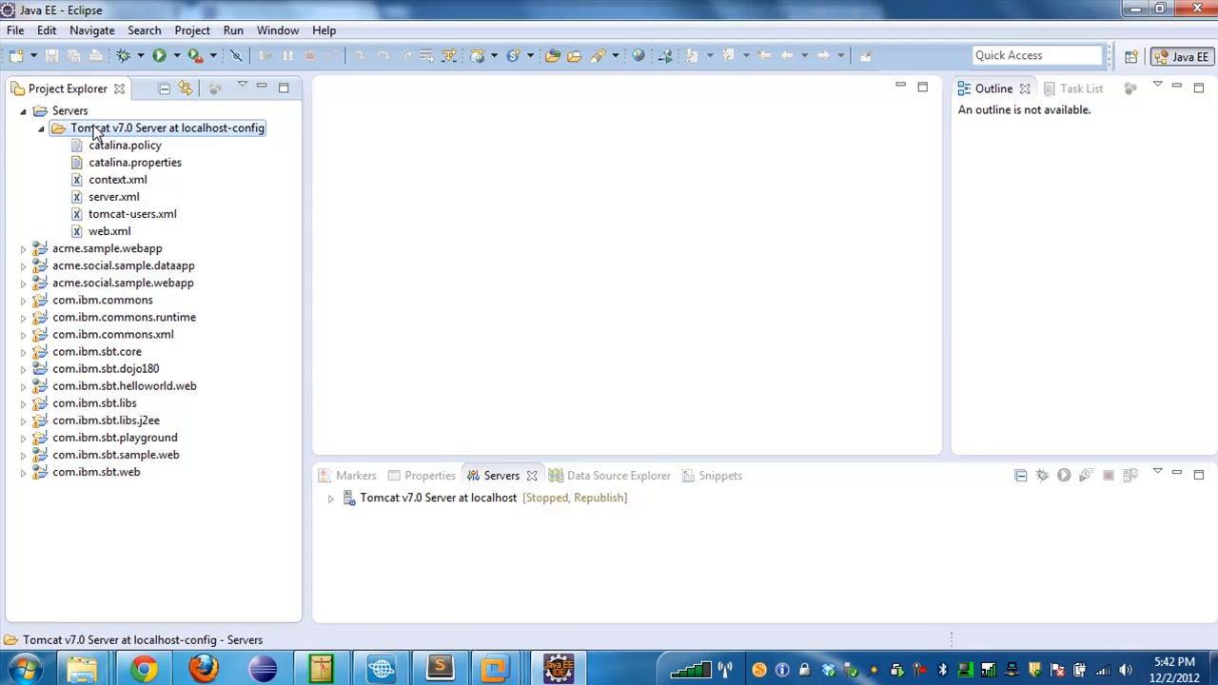
pyautogui.rightClick(167, 127)
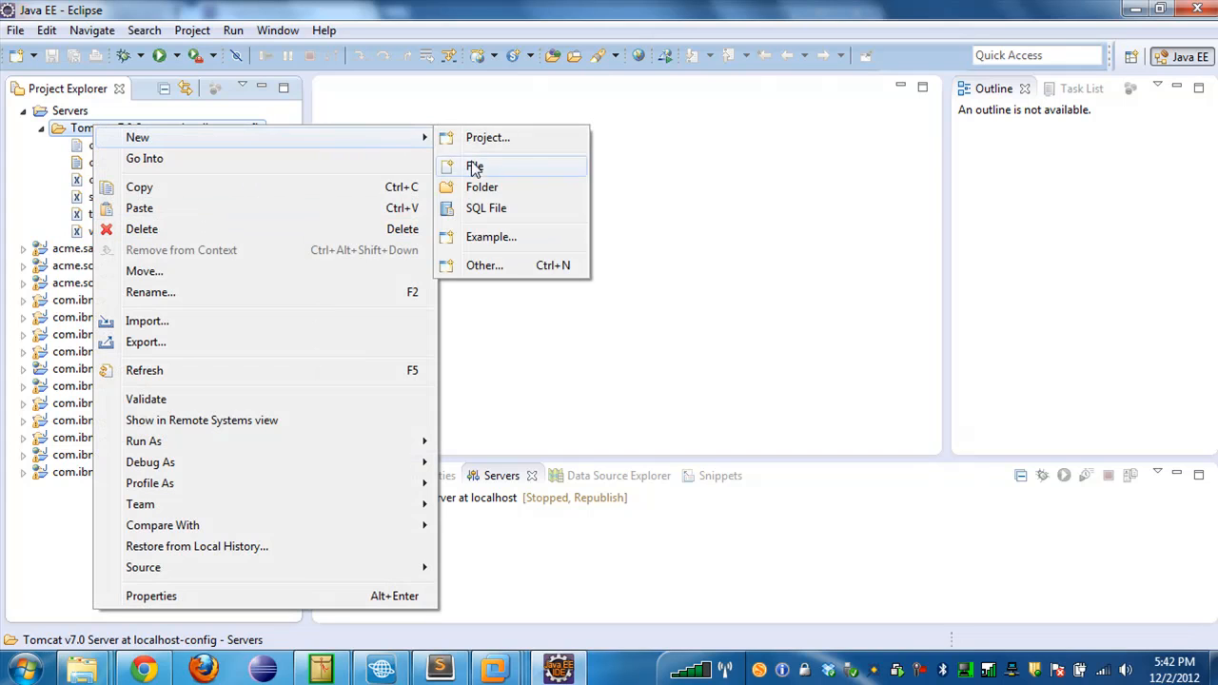
# Create a new empty file named sbt.properties in the Tomcat localhost-config folder.
pyautogui.click(476, 167)
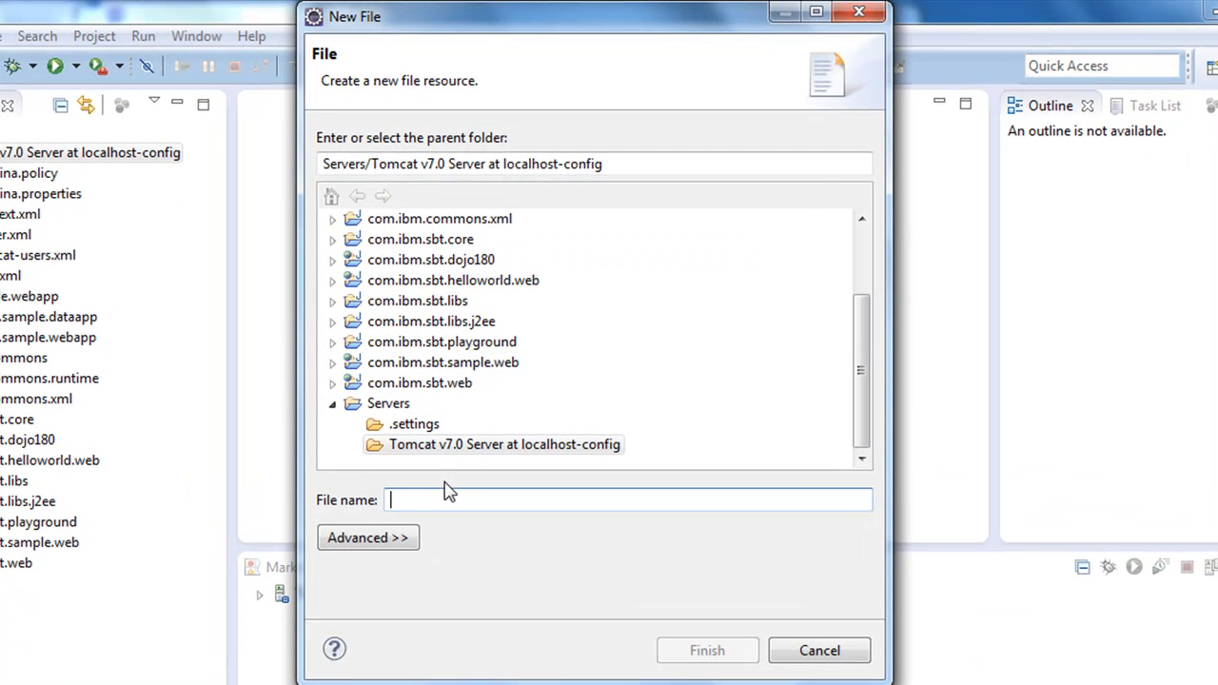
pyautogui.write('sbt.pro')
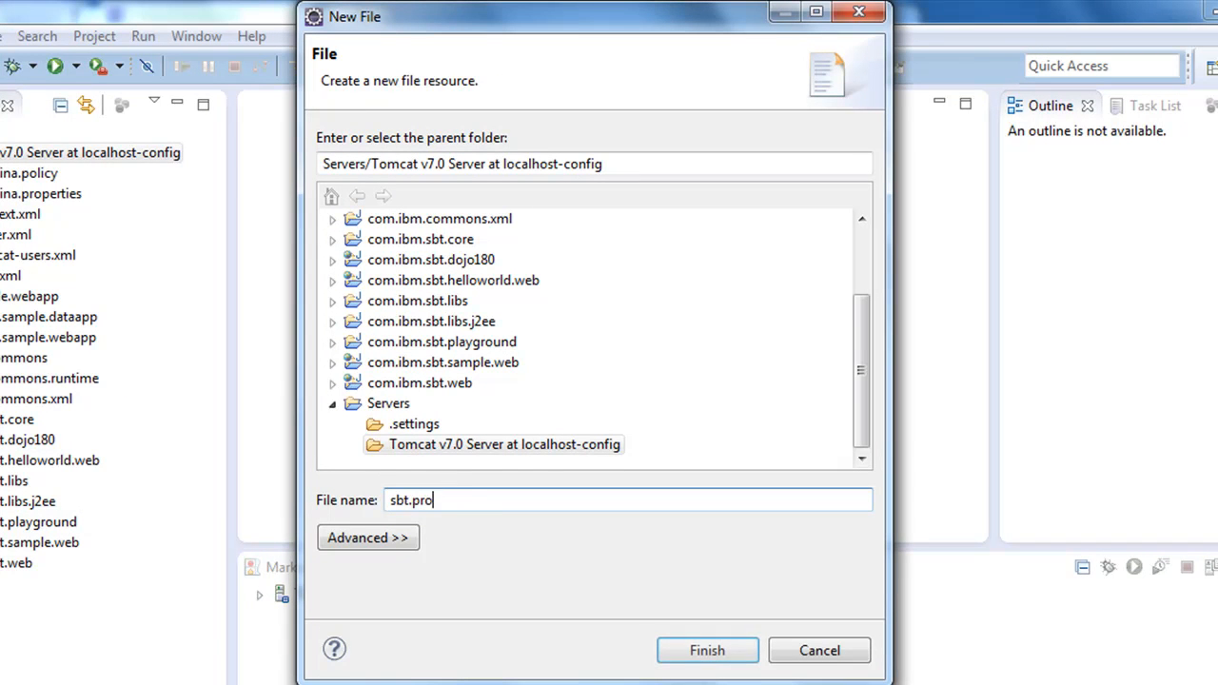
pyautogui.write('perties')
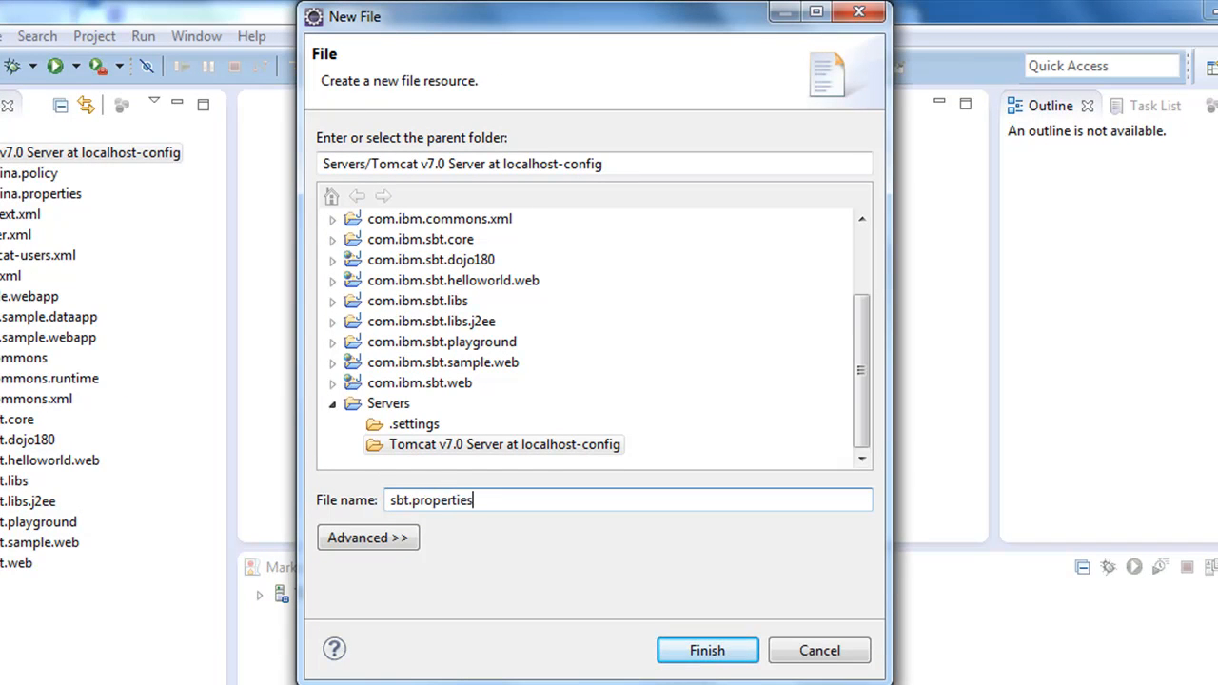
pyautogui.click(708, 651)
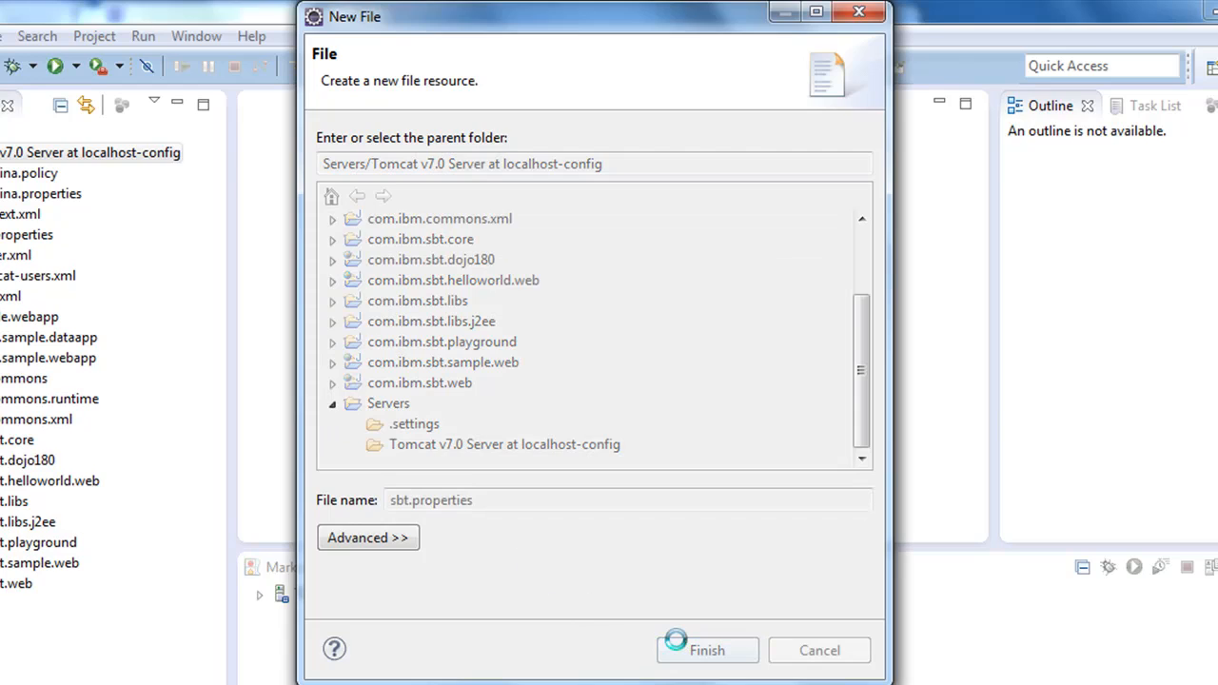
pyautogui.click(708, 651)
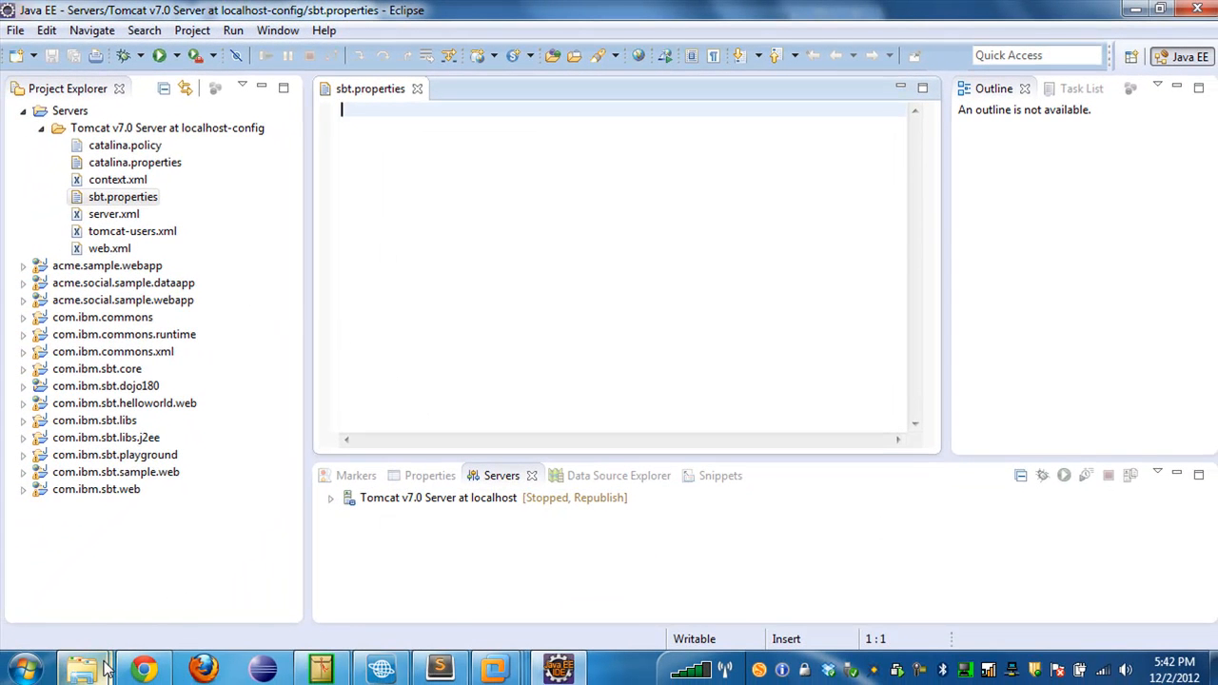
pyautogui.click(80, 670)
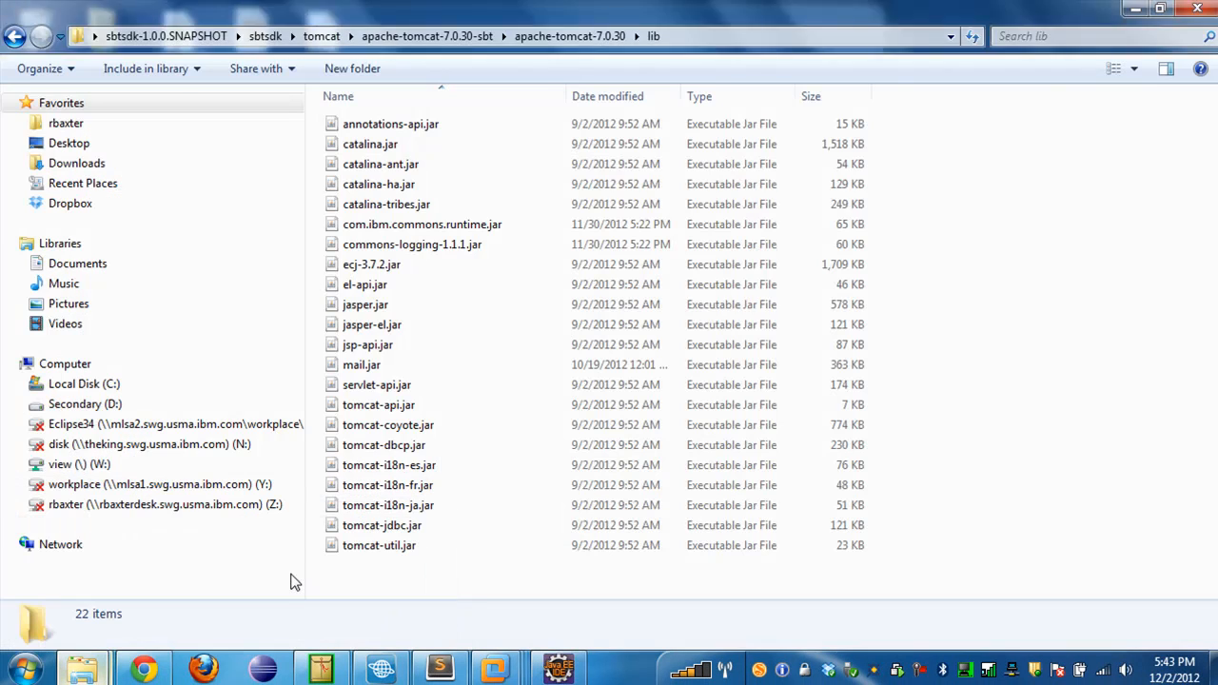
# Open sbtsdk\config\sbt.properties with Sublime Text 2 and copy its whole contents.
pyautogui.click(266, 36)
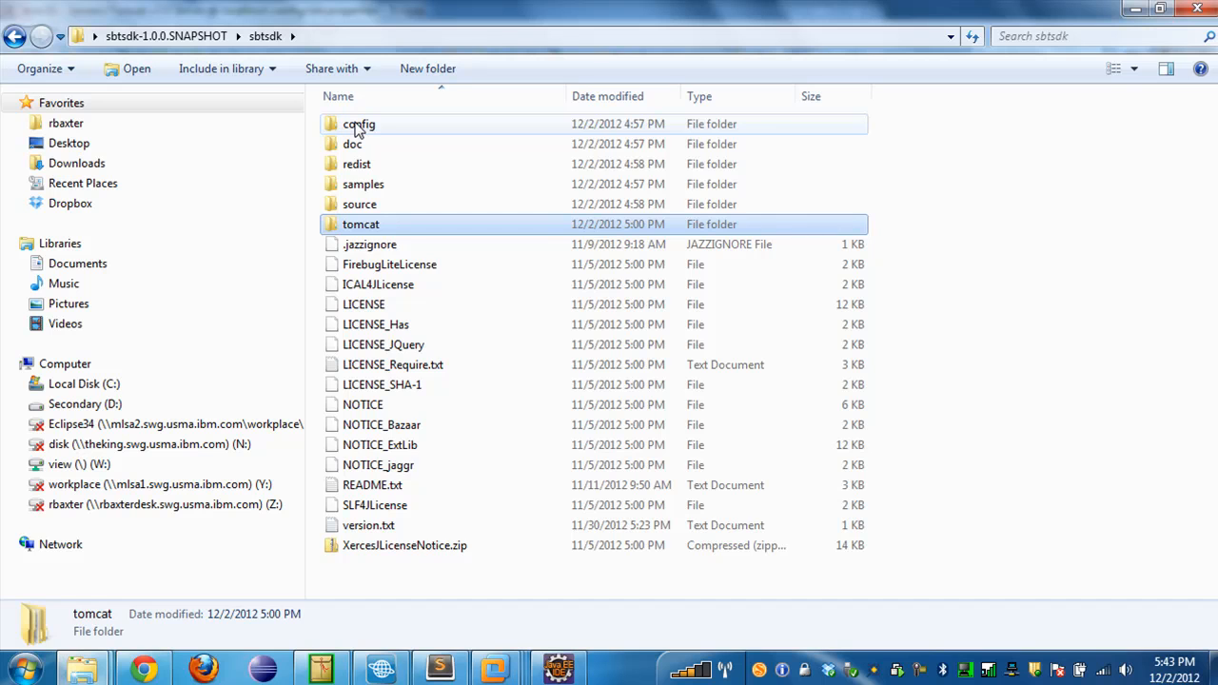
pyautogui.doubleClick(358, 124)
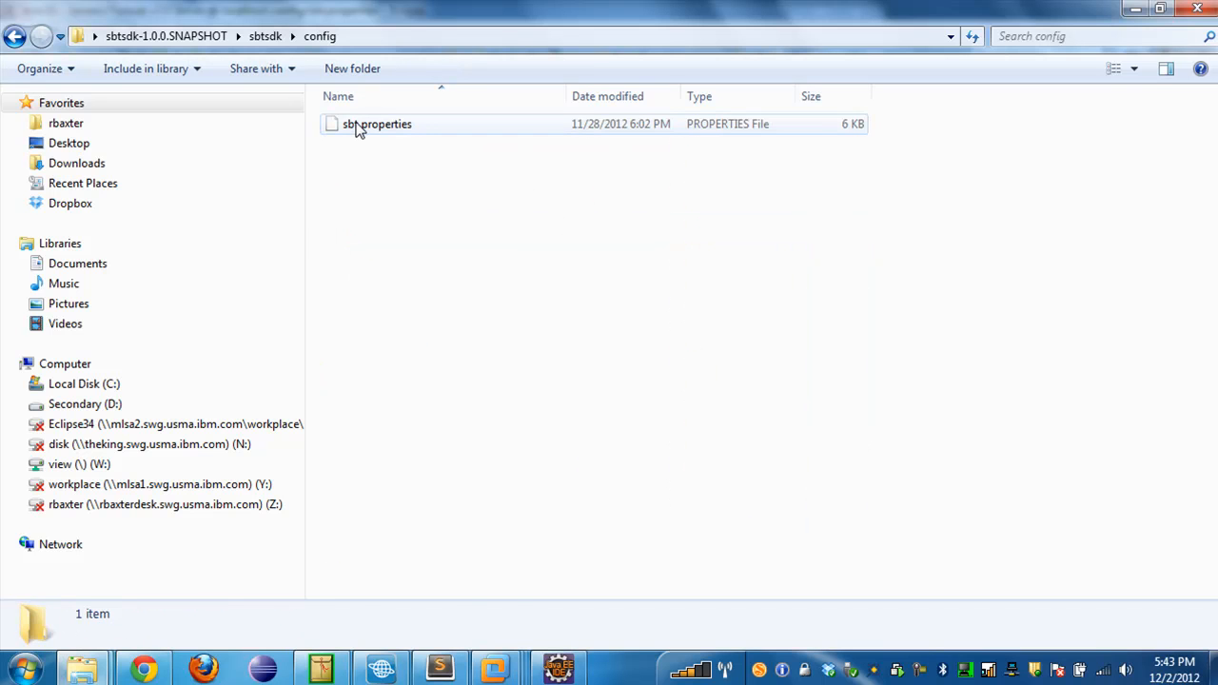
pyautogui.click(377, 124)
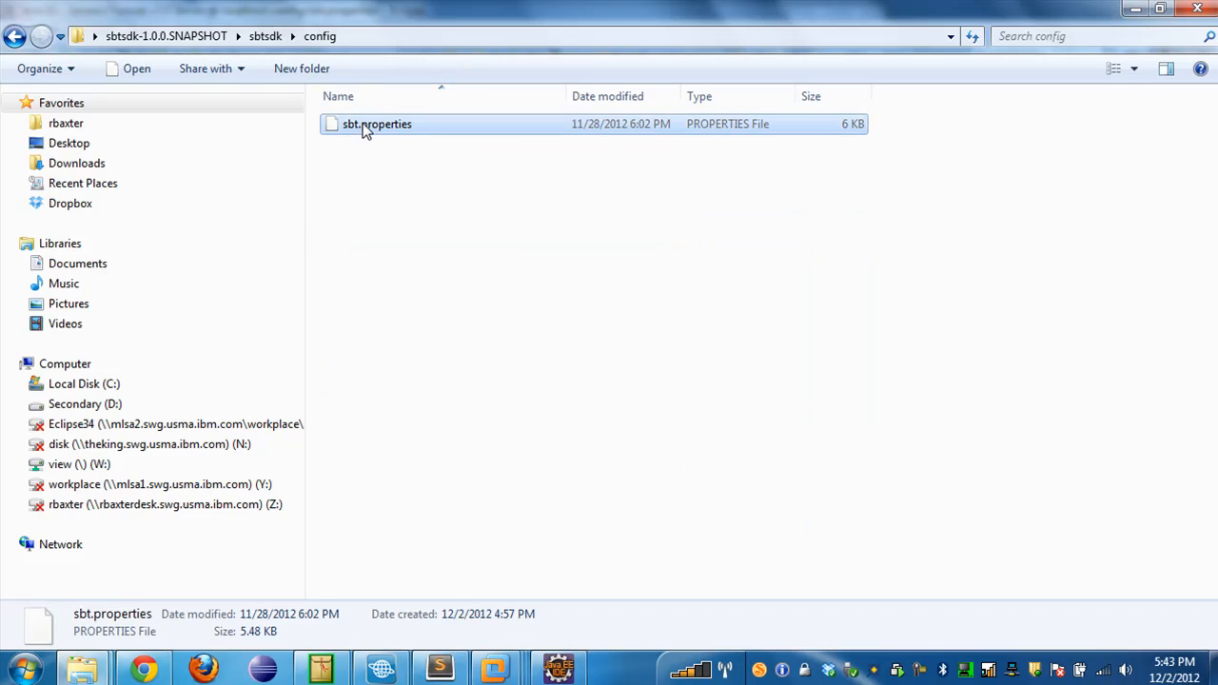
pyautogui.rightClick(377, 124)
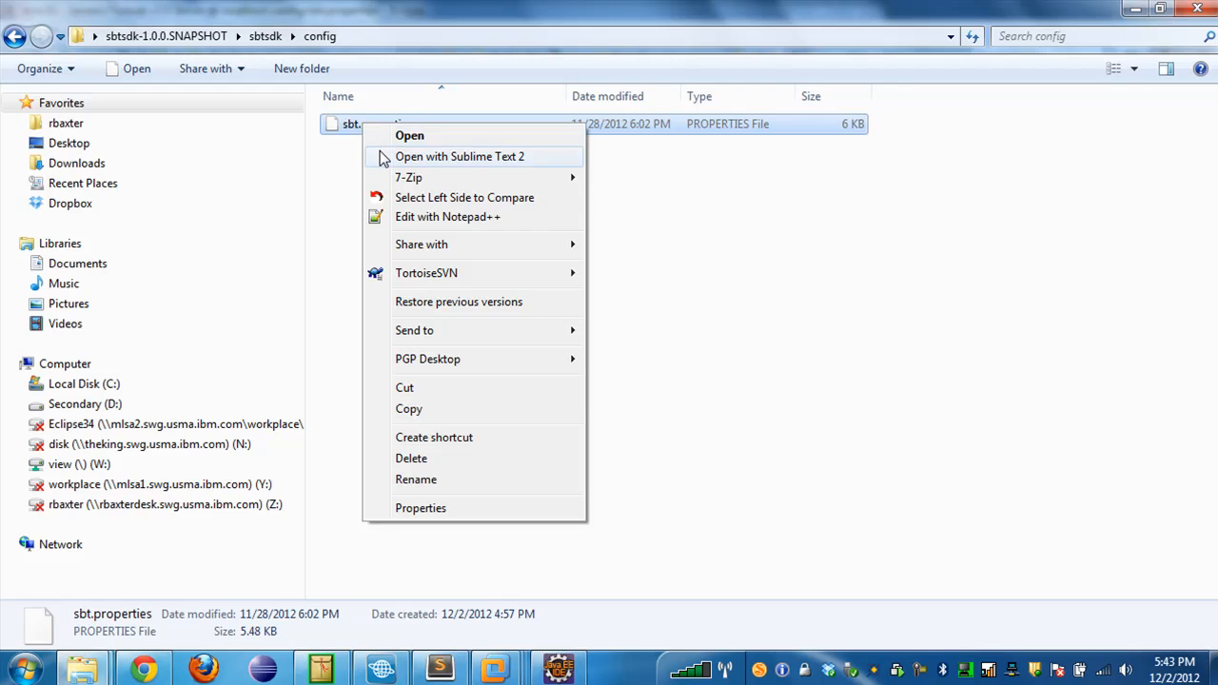
pyautogui.click(459, 156)
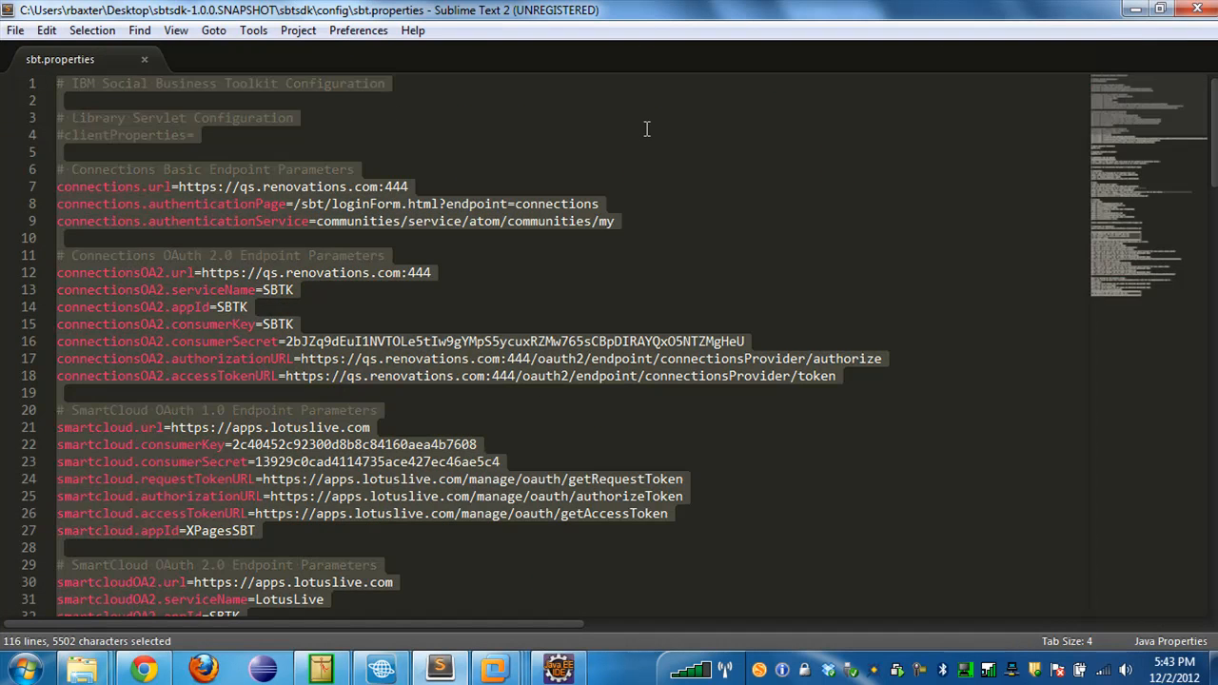
pyautogui.press('ctrl+c')
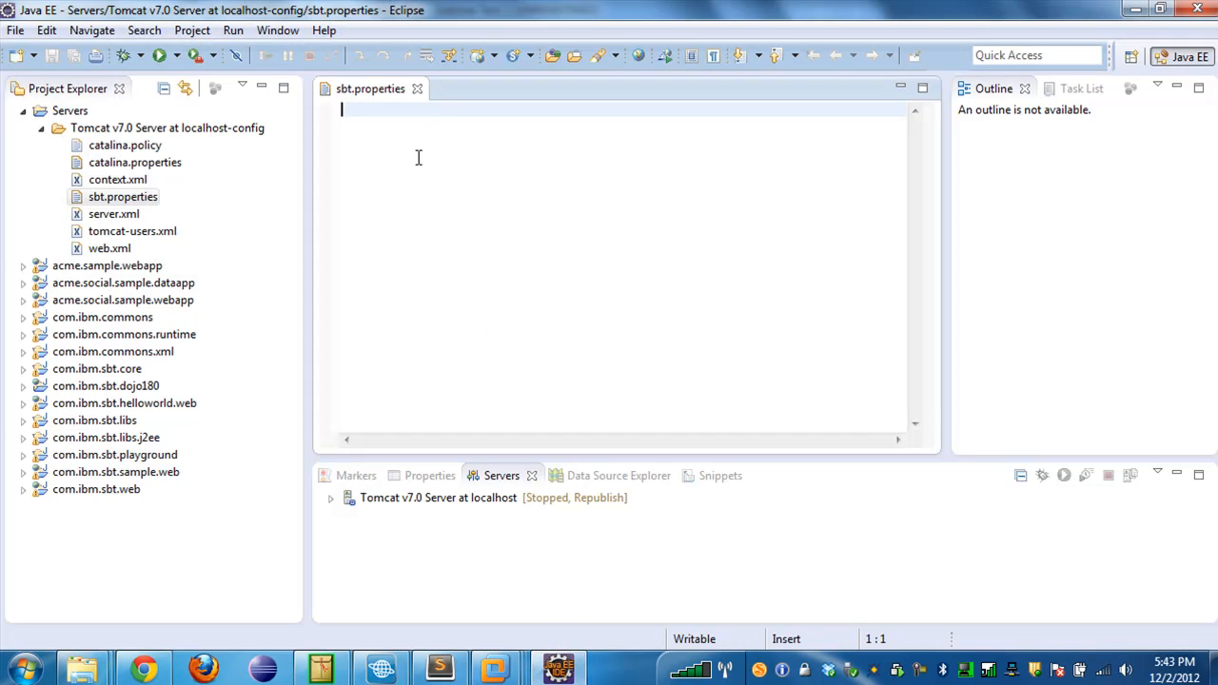
pyautogui.moveTo(411, 129)
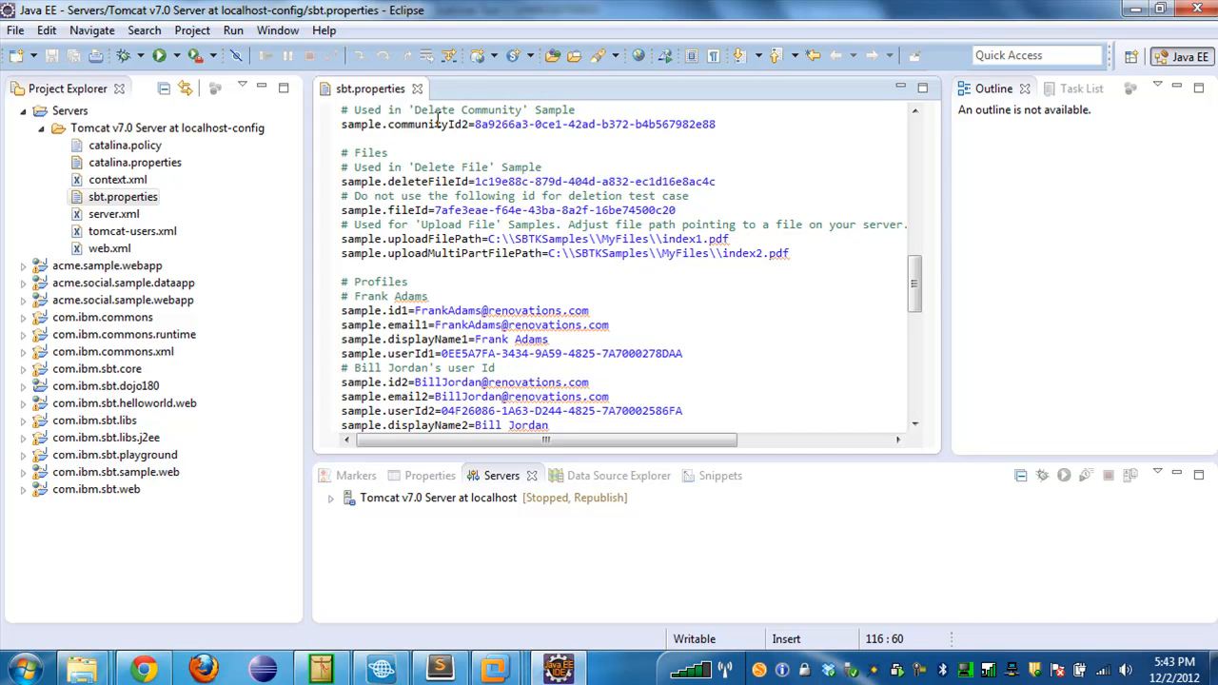
# Close the filled sbt.properties and start Tomcat v7.0 Server at localhost in debug mode.
pyautogui.click(417, 90)
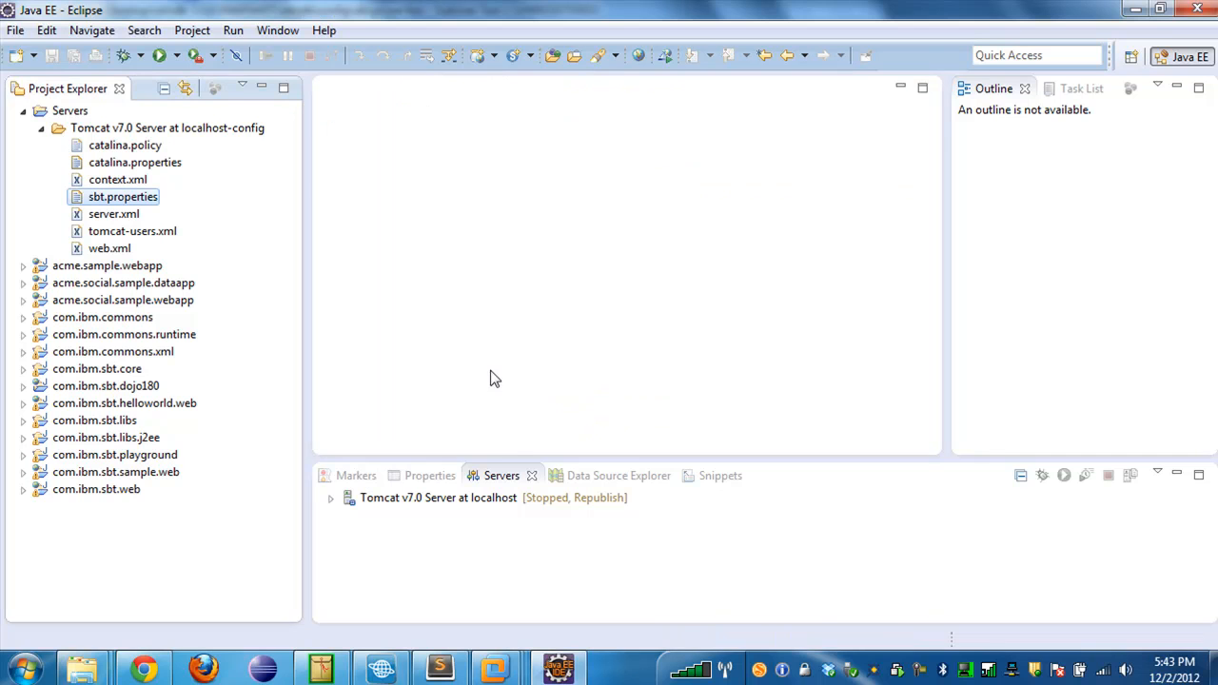
pyautogui.click(438, 497)
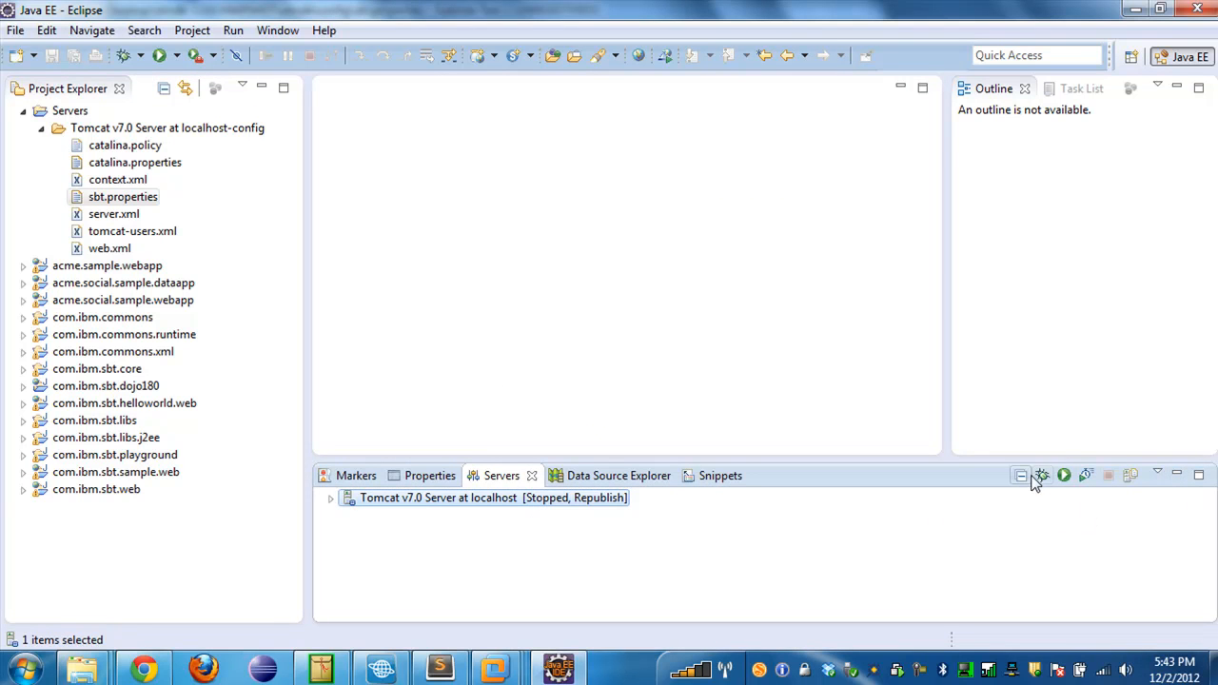
pyautogui.click(1042, 476)
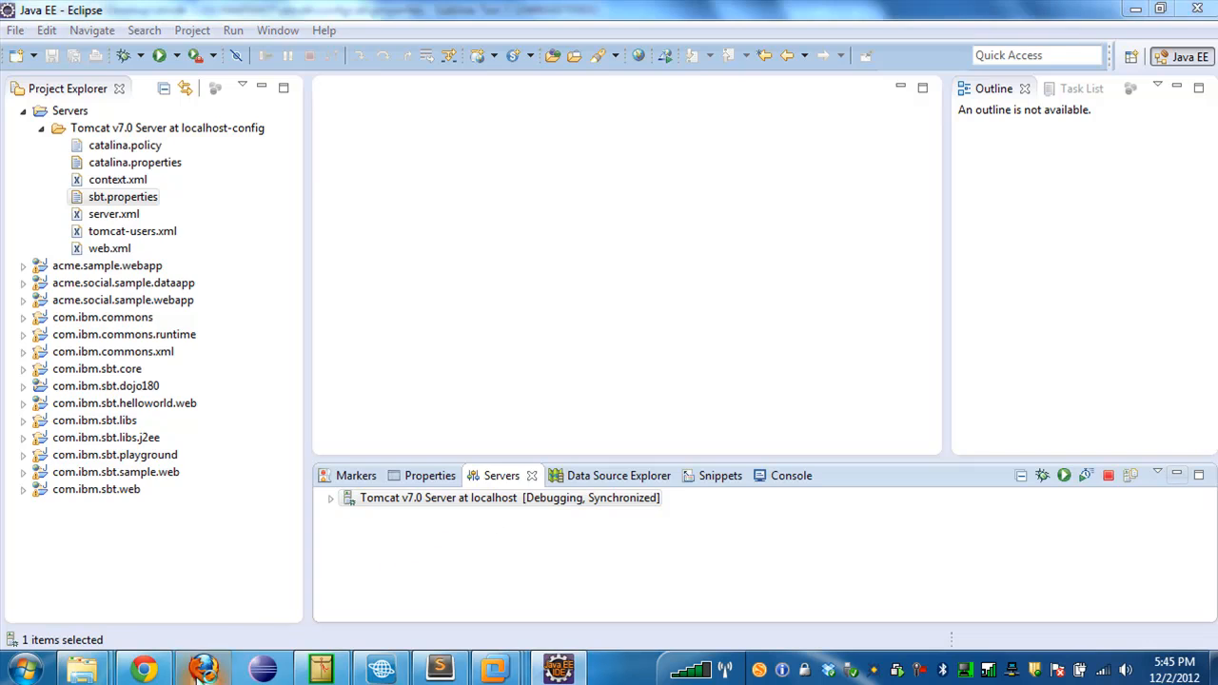
# Go to the SBT Samples page via the SDK bookmarks folder and glance through the sample list.
pyautogui.click(202, 670)
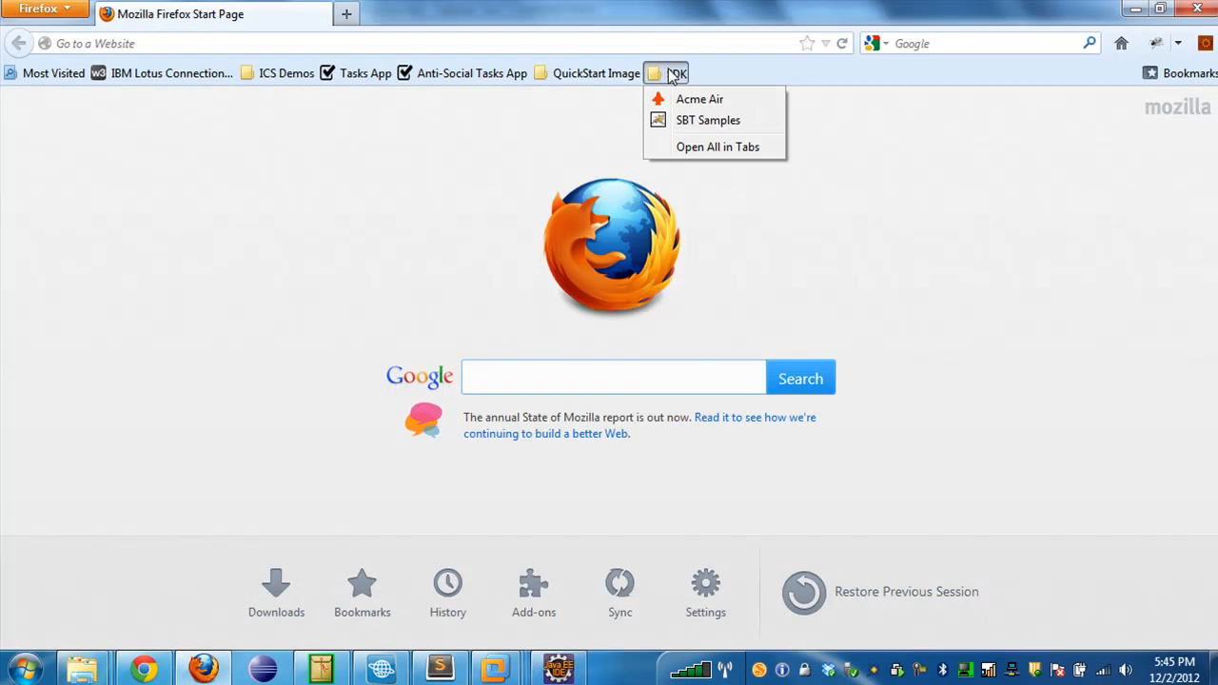
pyautogui.click(708, 120)
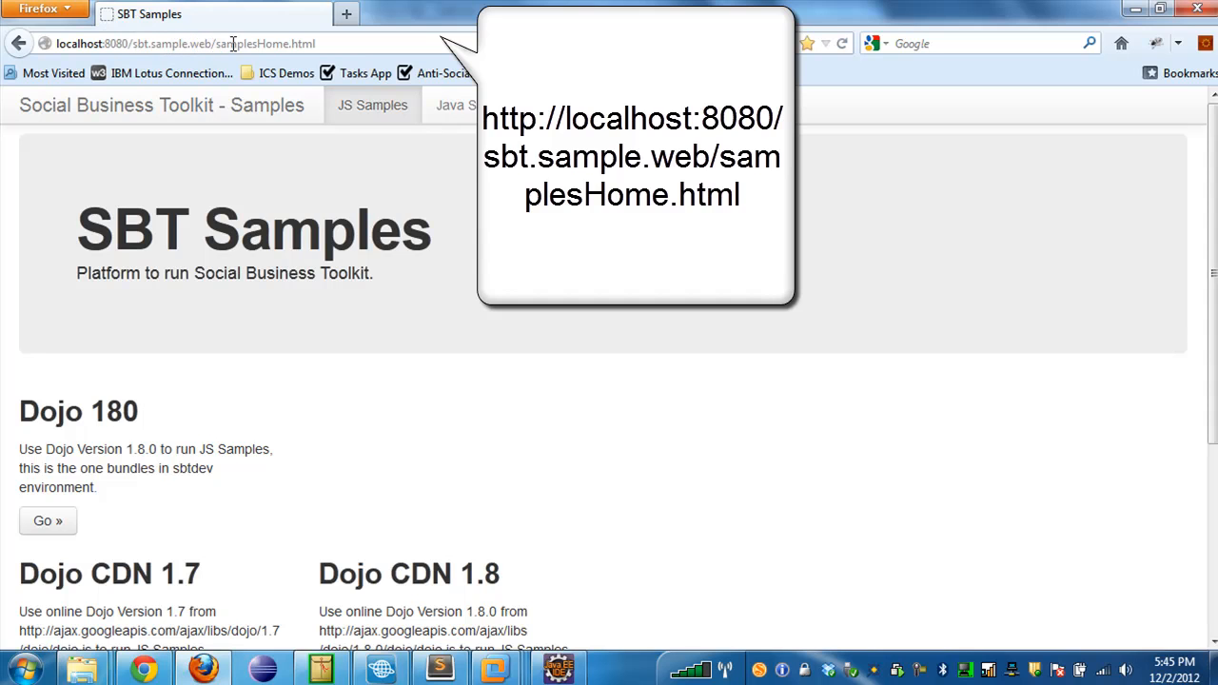
pyautogui.moveTo(103, 190)
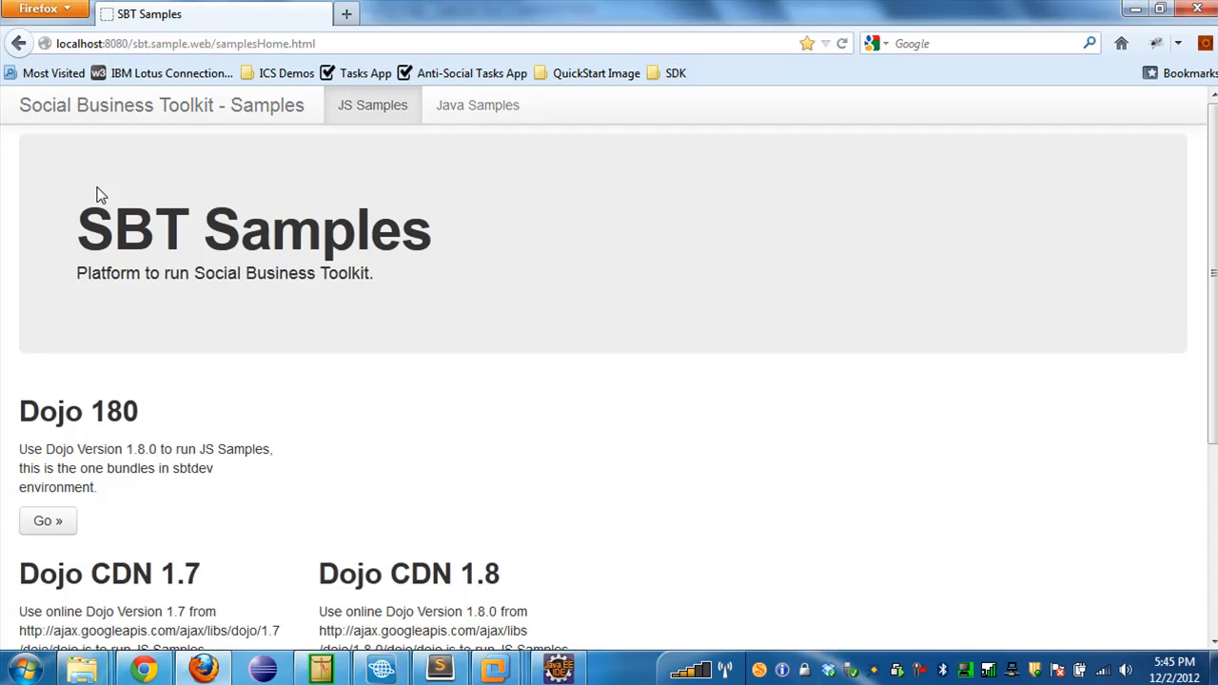
pyautogui.scroll(-3)
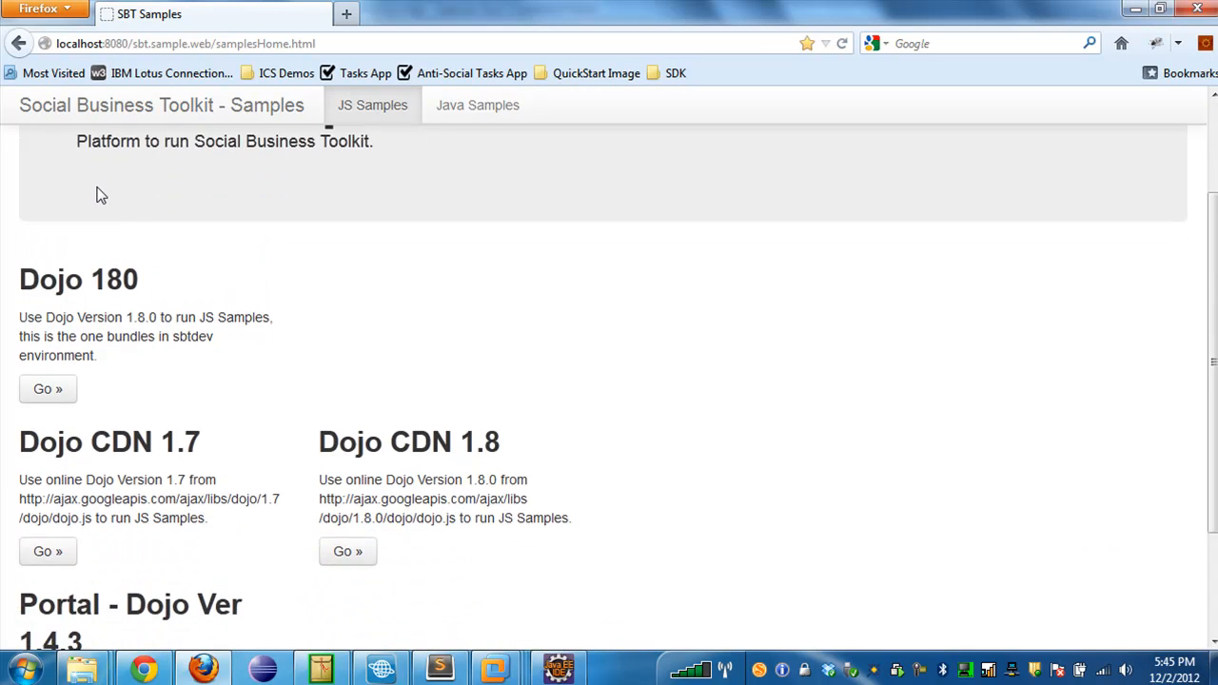
pyautogui.scroll(3)
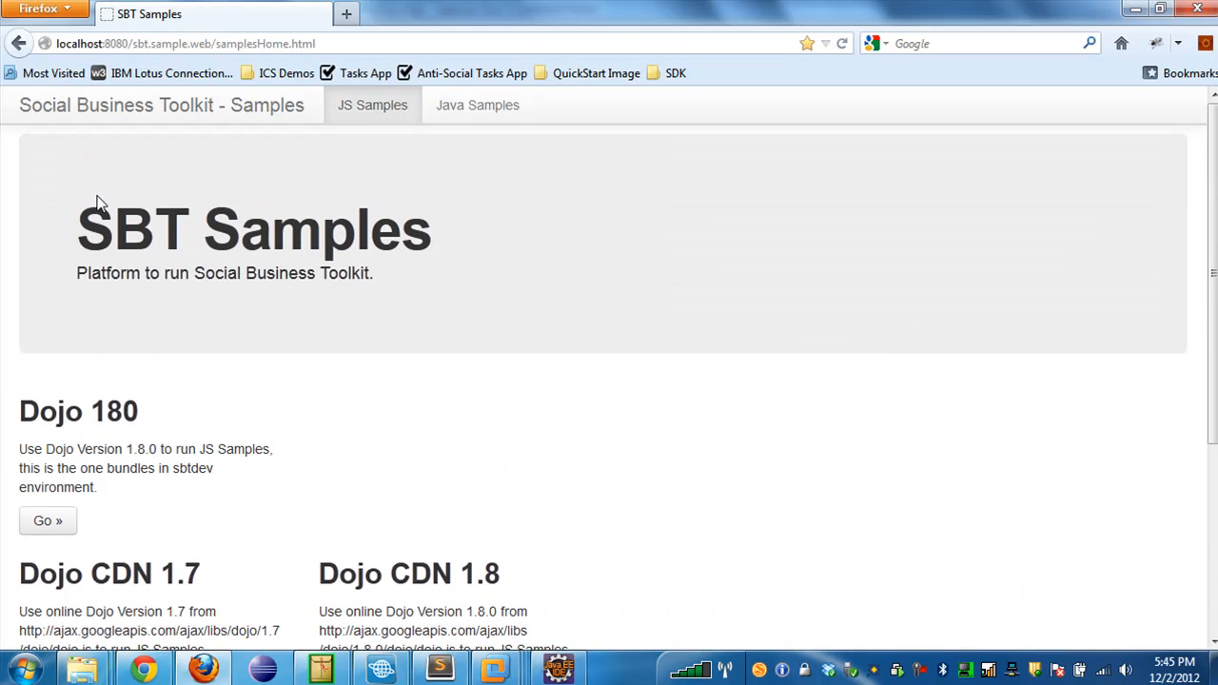
# Launch the Dojo 180 samples and run Profiles > Get Display Name, returning "Frank Adams".
pyautogui.click(48, 522)
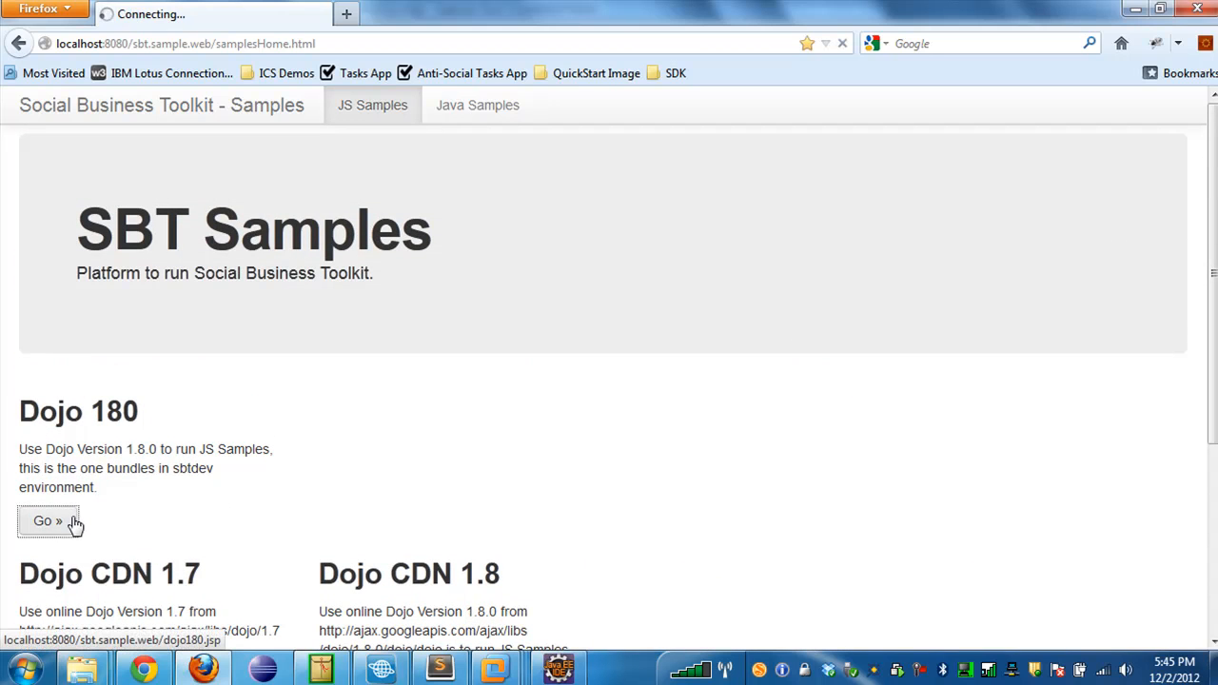
pyautogui.click(48, 522)
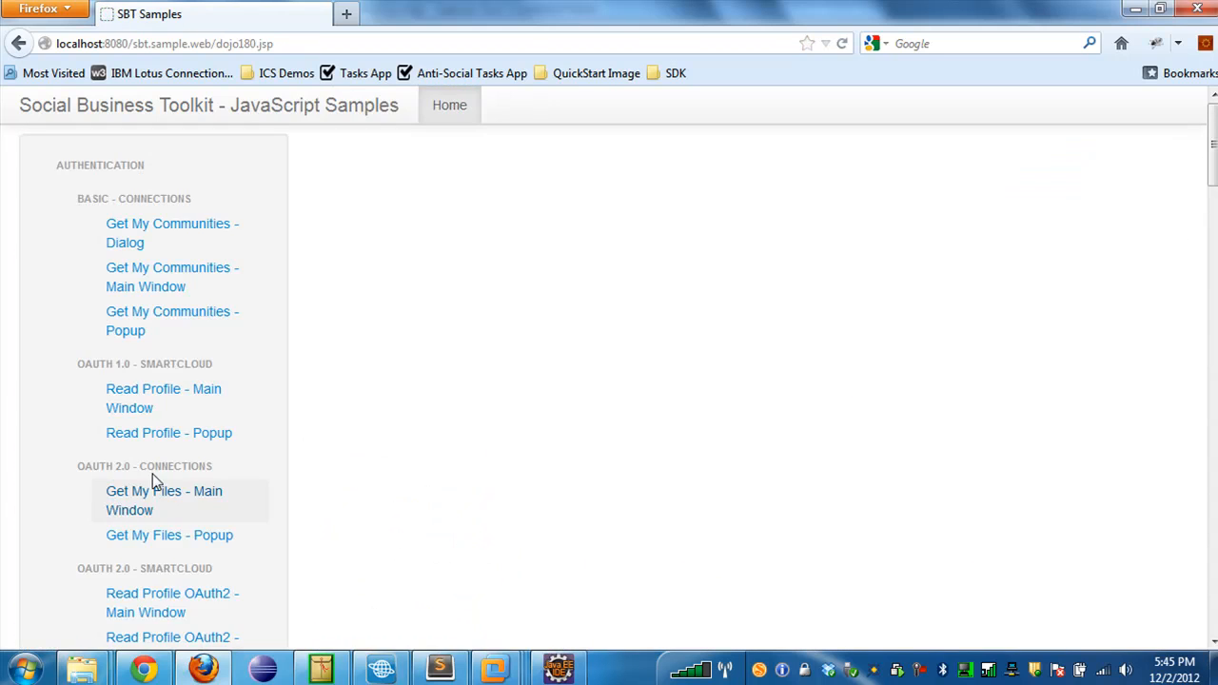
pyautogui.scroll(-3)
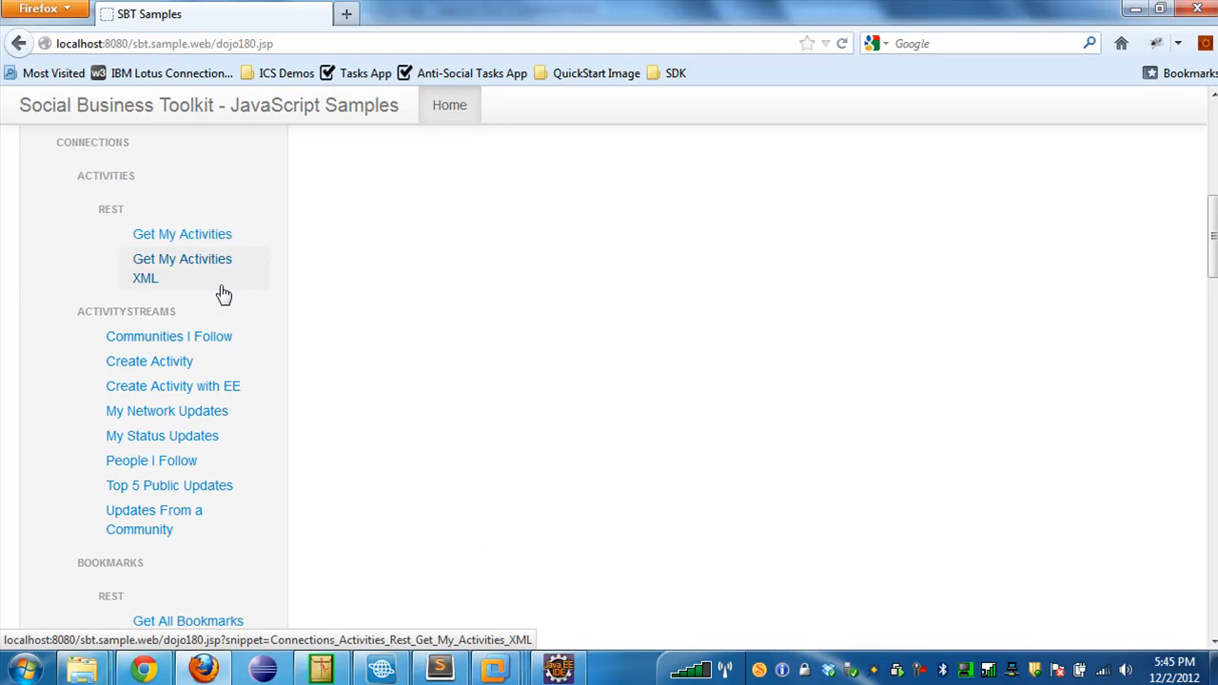
pyautogui.scroll(-3)
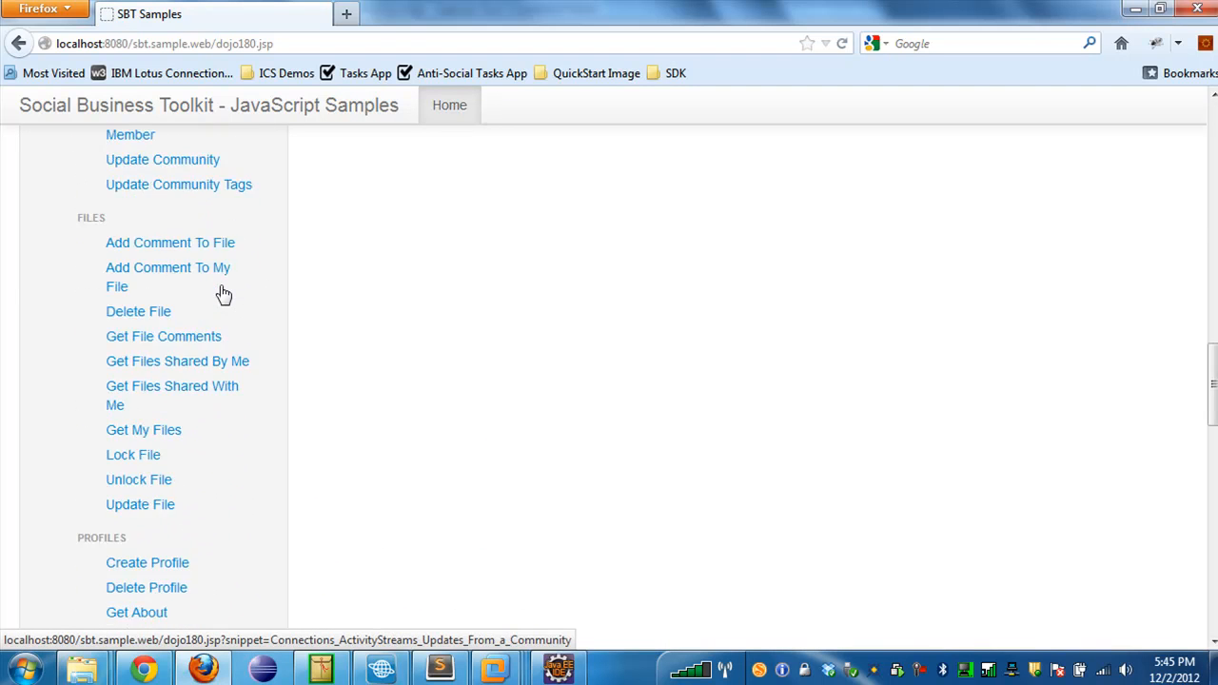
pyautogui.scroll(-3)
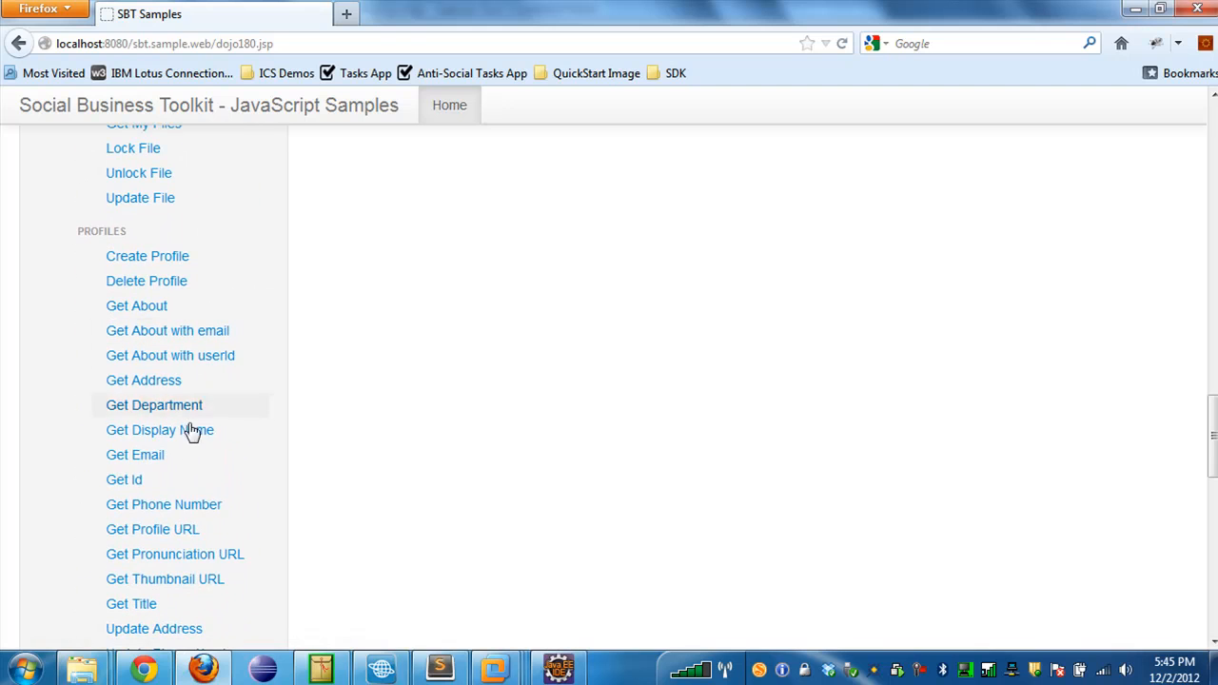
pyautogui.click(160, 430)
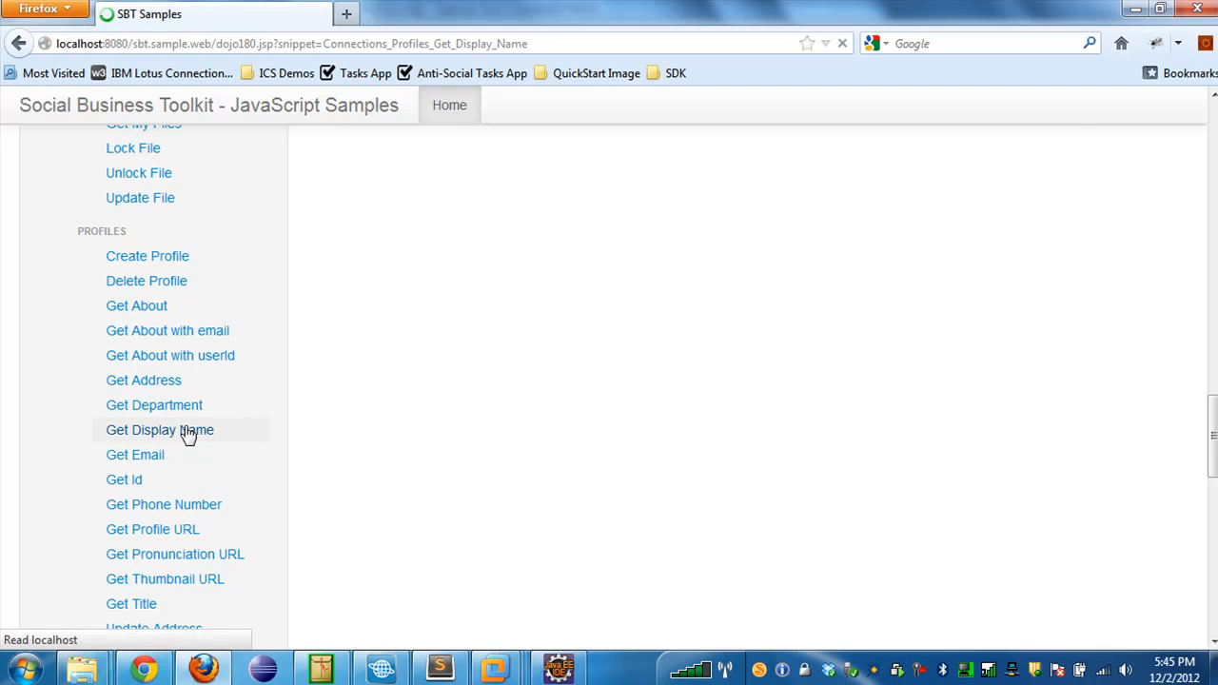
pyautogui.click(160, 430)
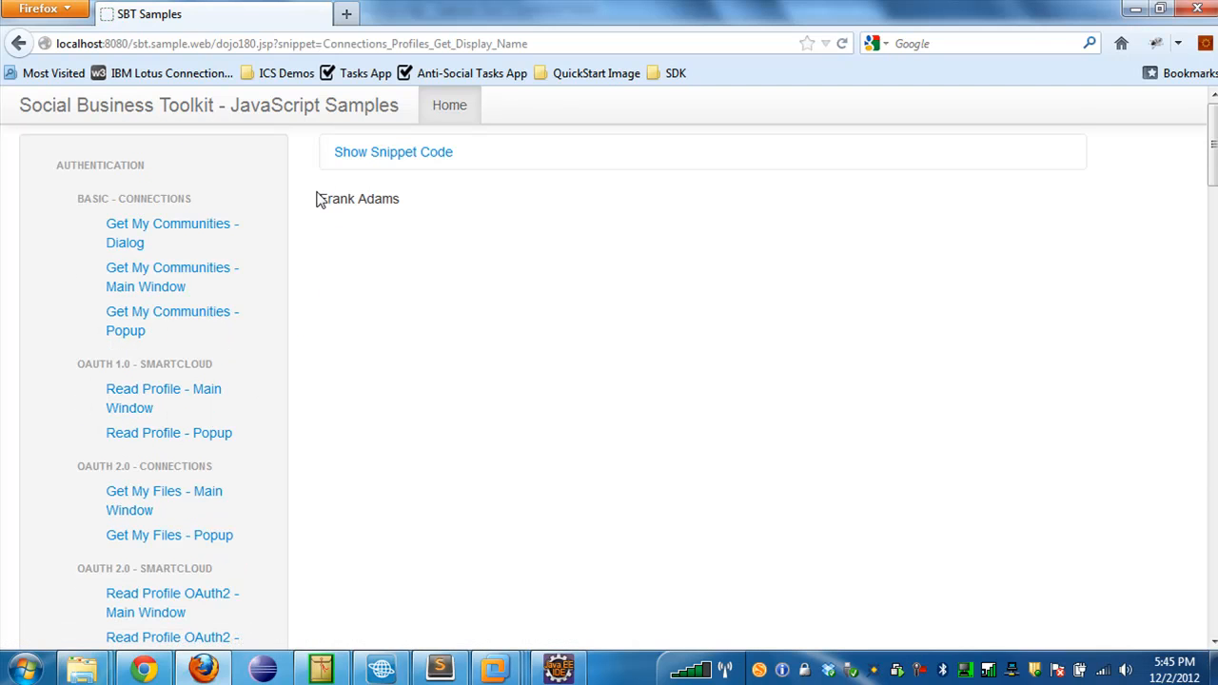
pyautogui.moveTo(434, 219)
pyautogui.write('local')
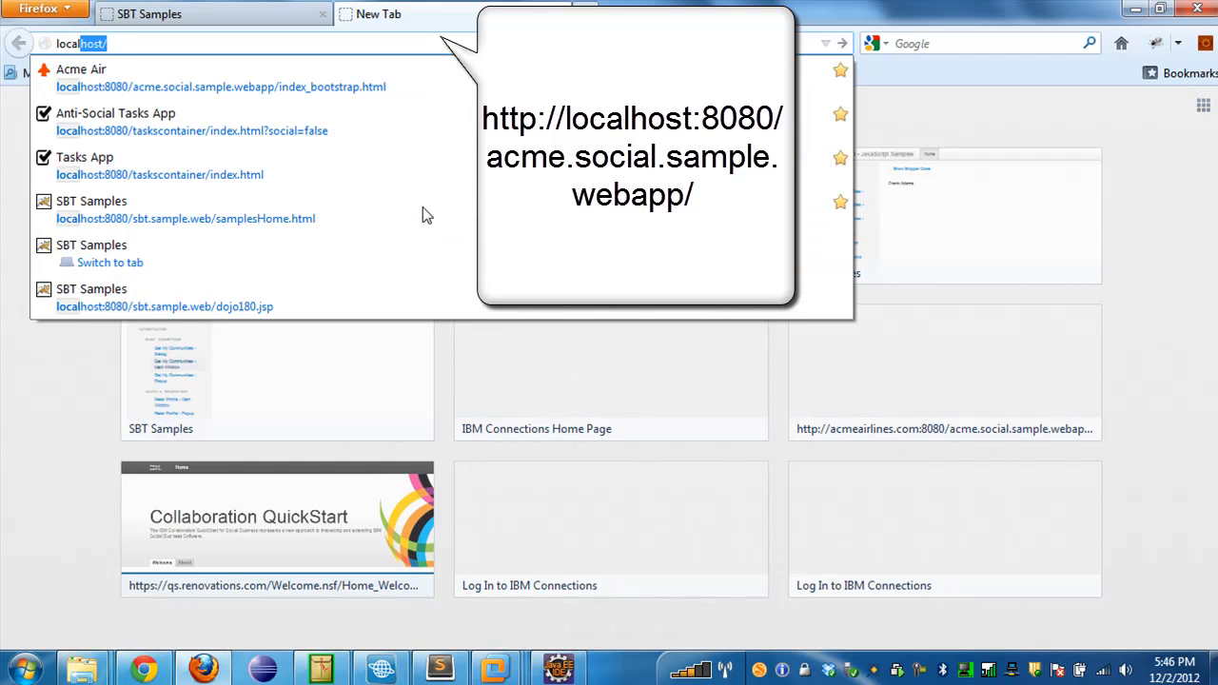
# Load localhost:8080/acme.social.sample.webapp/ in a new tab and show the Flights list.
pyautogui.write(':8')
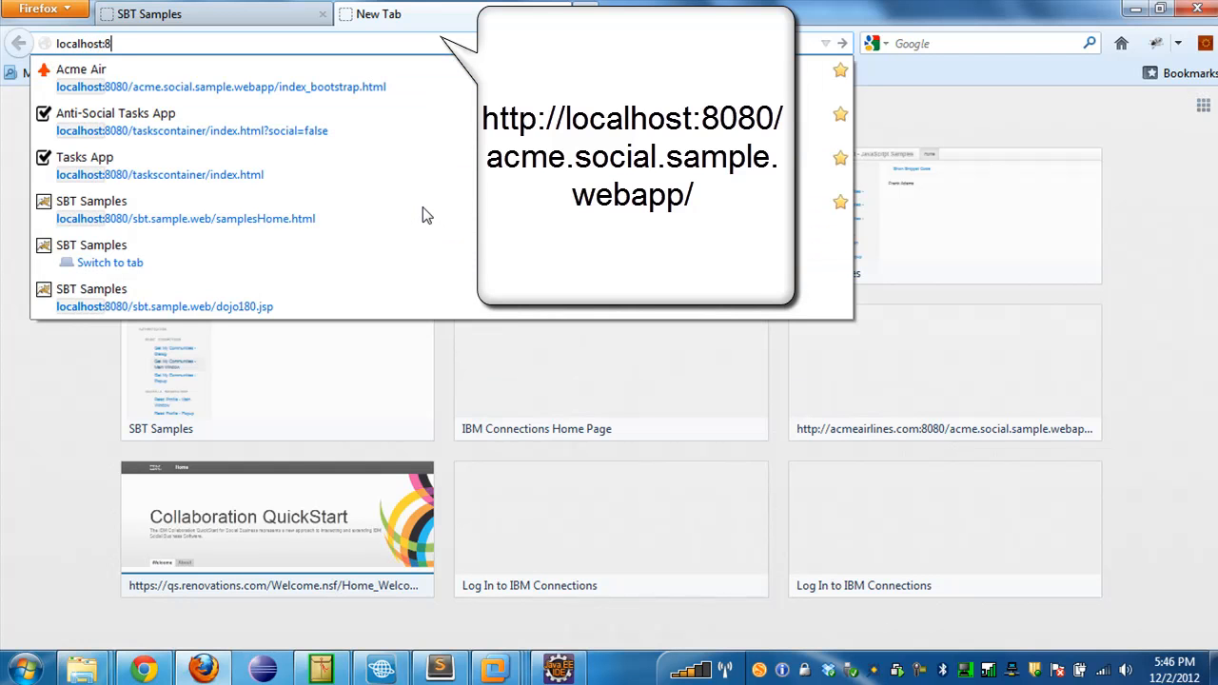
pyautogui.write('080/acme.social.sample.webapp/')
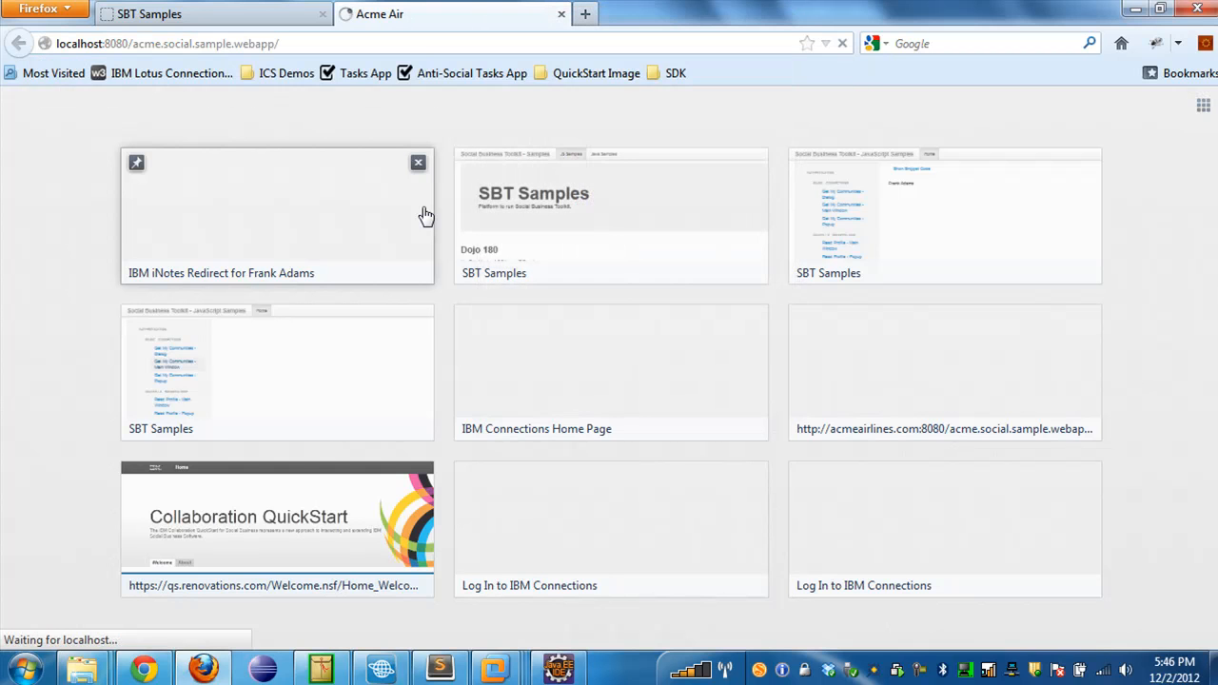
pyautogui.click(379, 13)
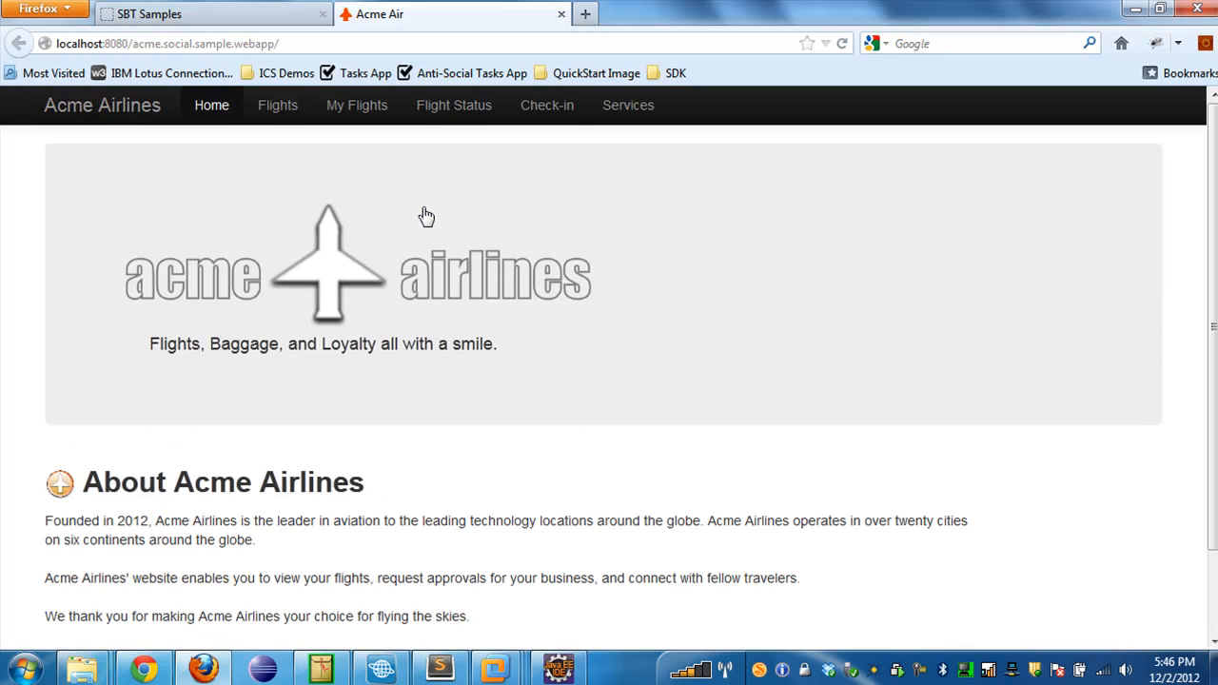
pyautogui.moveTo(369, 184)
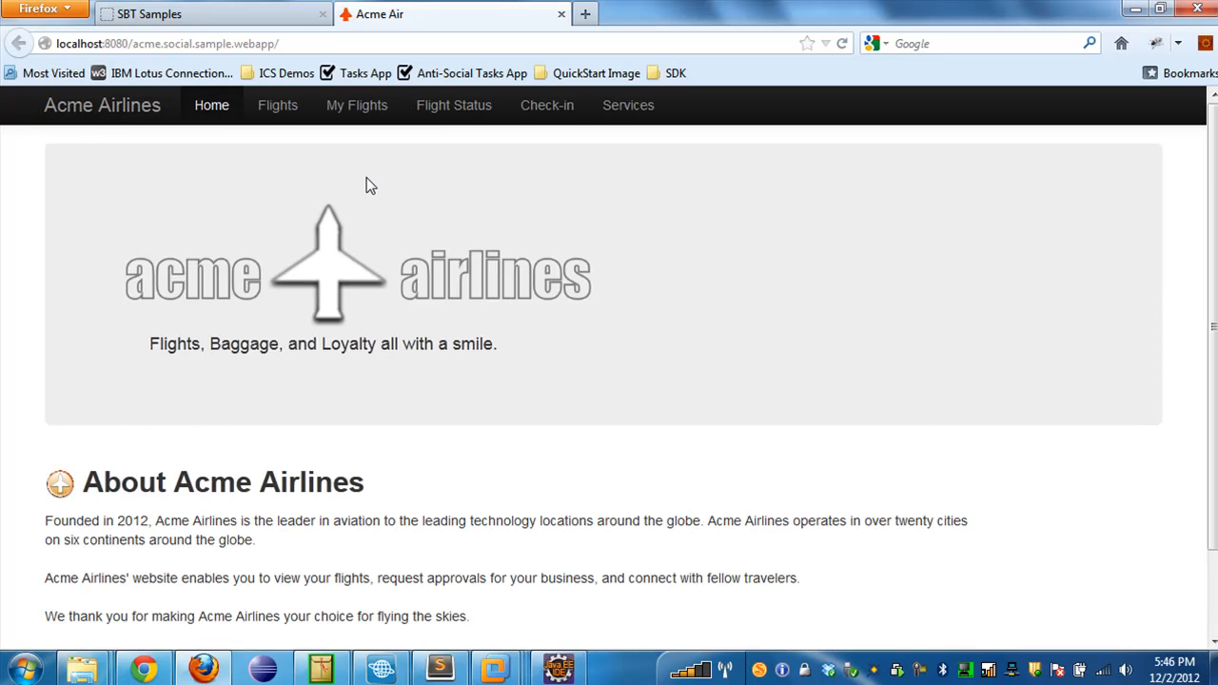
pyautogui.moveTo(285, 141)
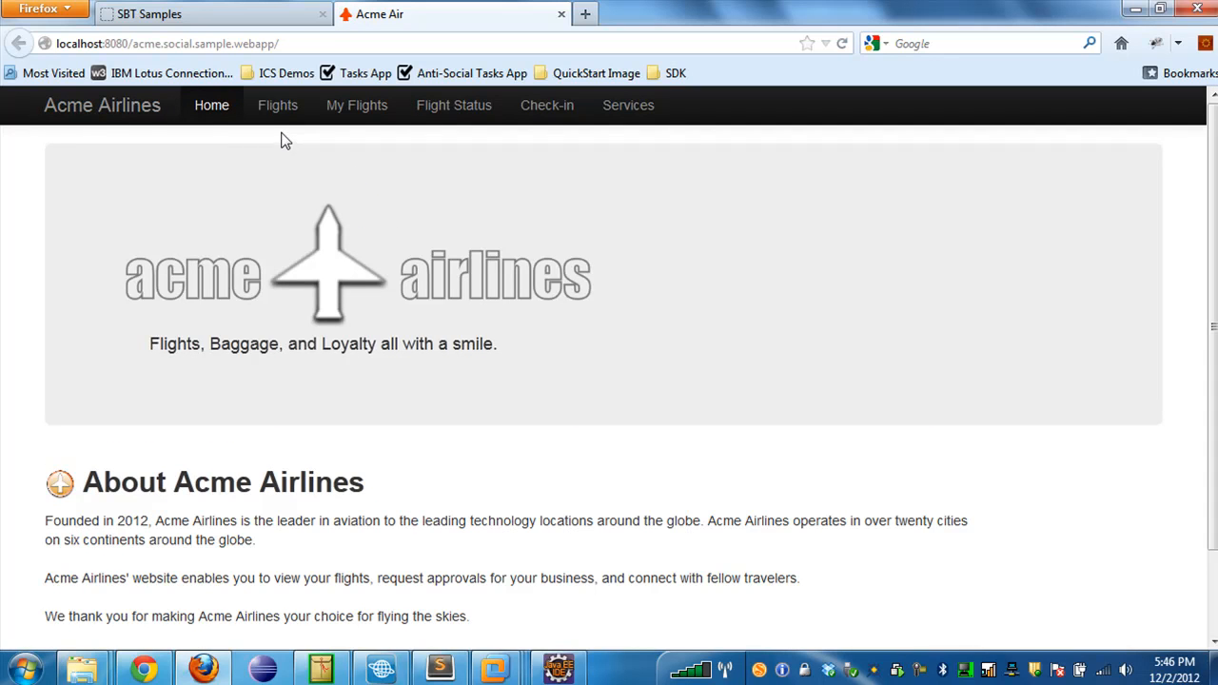
pyautogui.moveTo(278, 105)
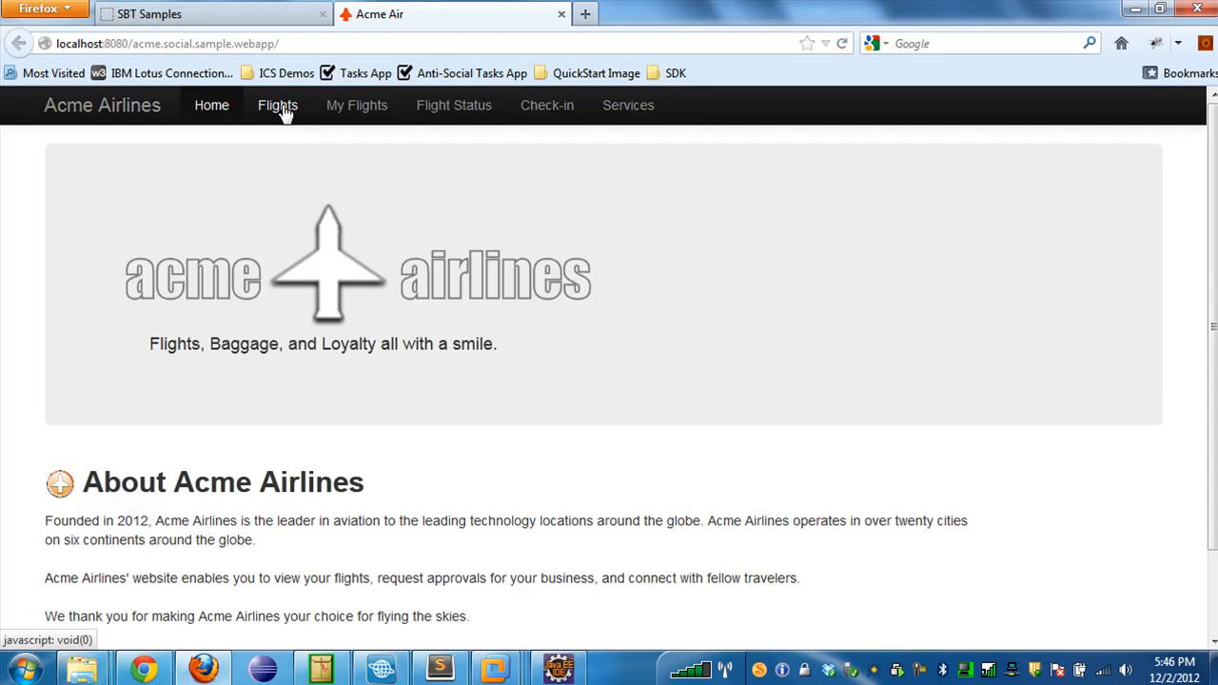
pyautogui.click(278, 105)
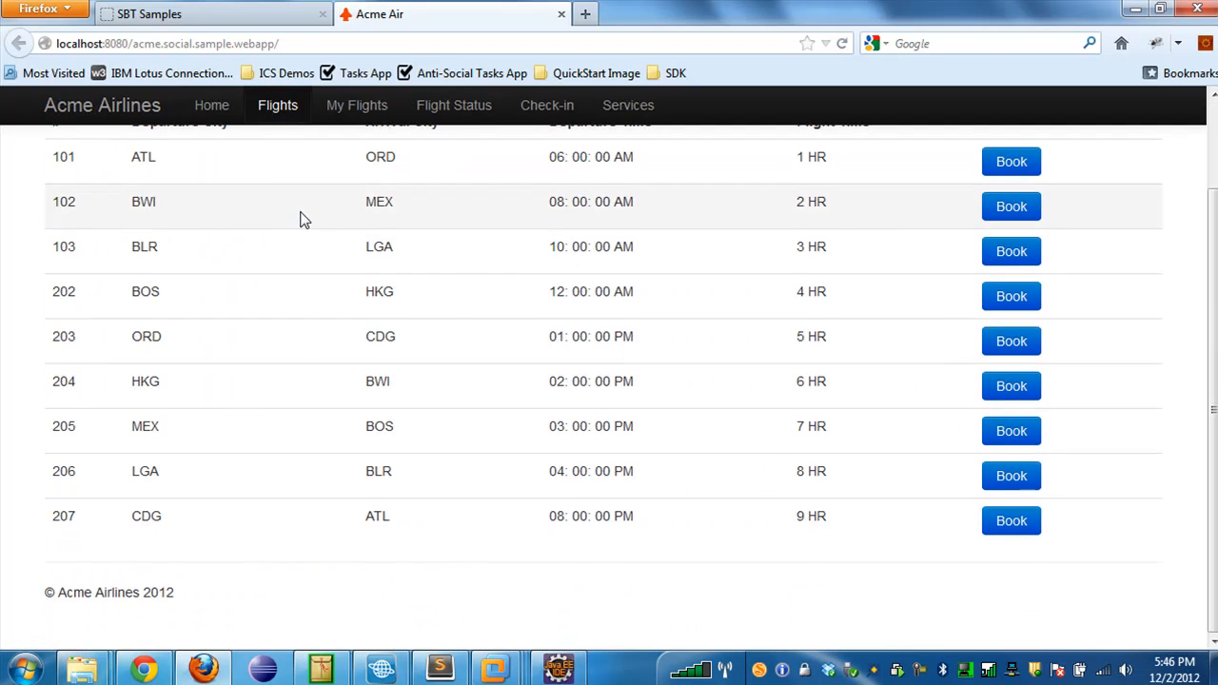
pyautogui.scroll(3)
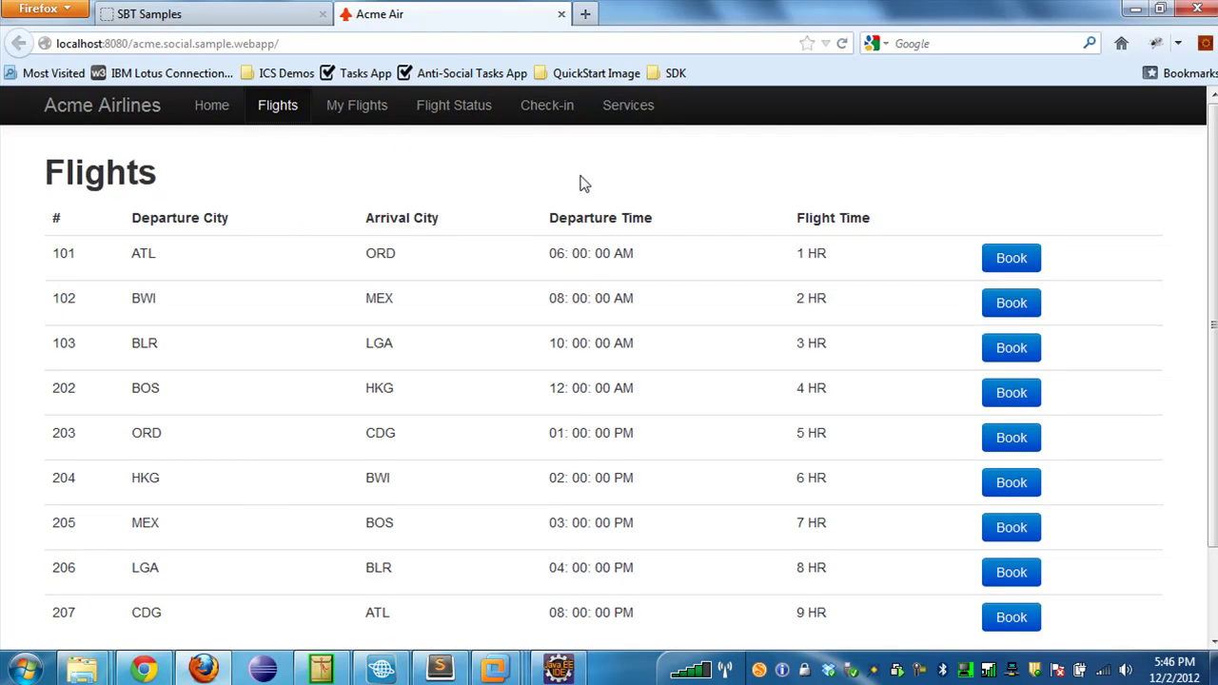
pyautogui.moveTo(426, 398)
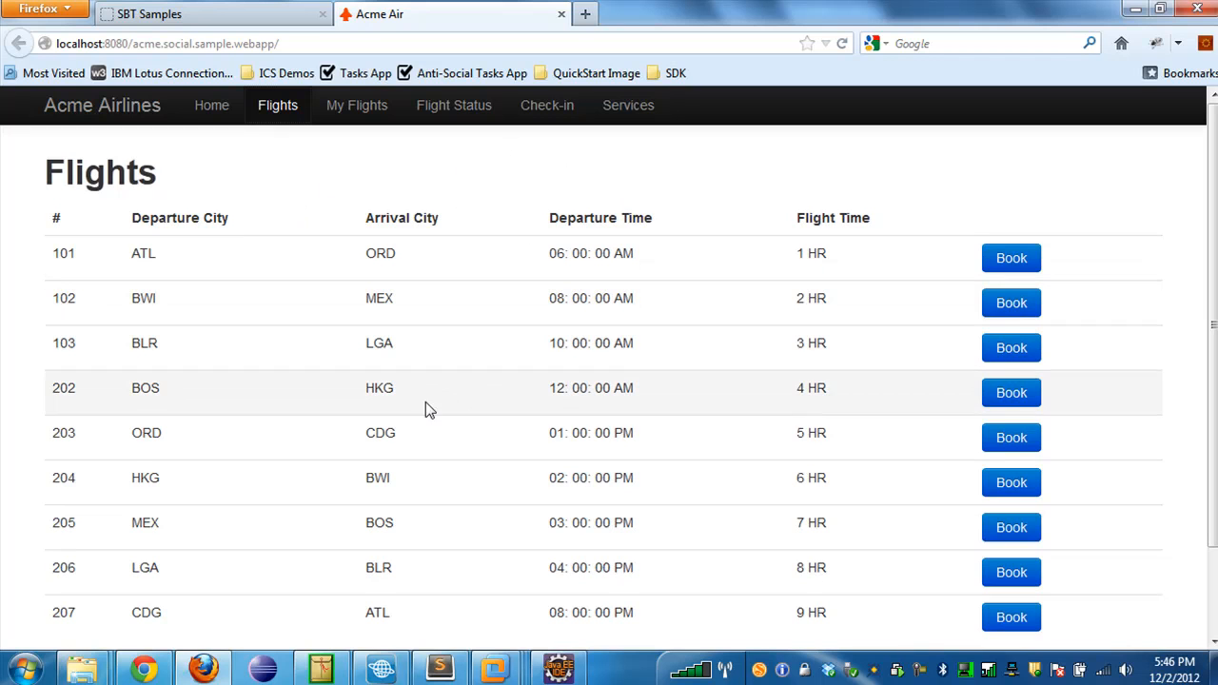
pyautogui.moveTo(316, 186)
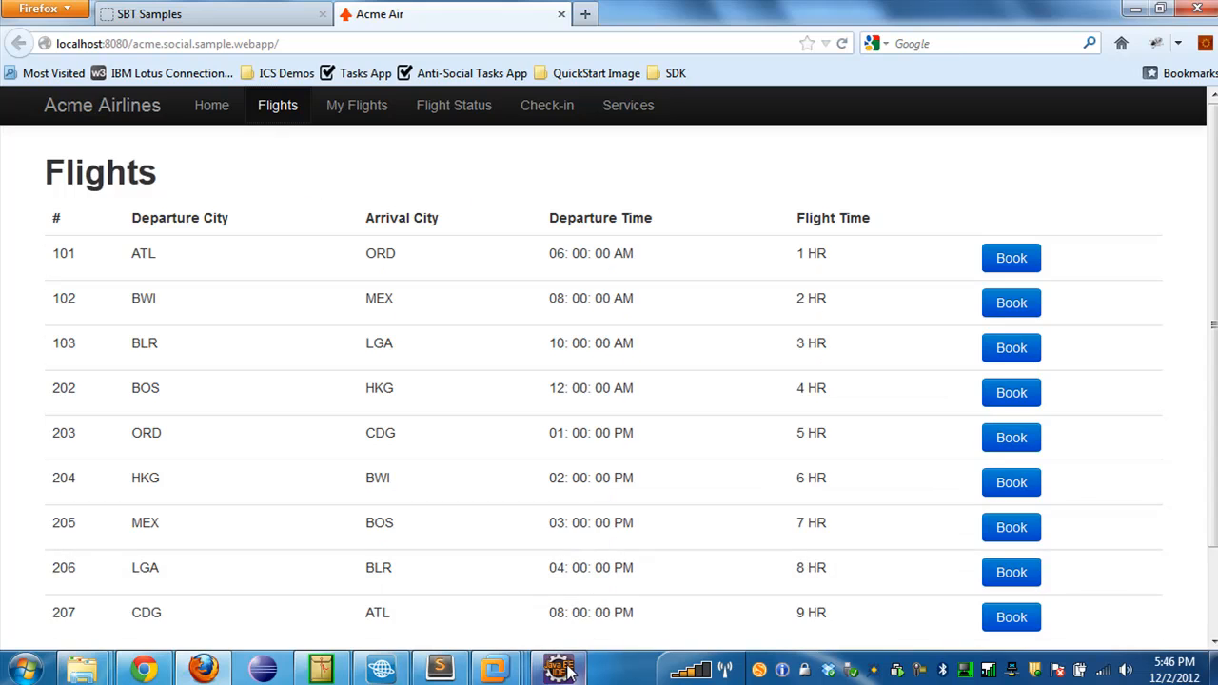
# Back in Eclipse, open FlightsServlet.java from acme.social.sample.dataapp's services package.
pyautogui.click(559, 666)
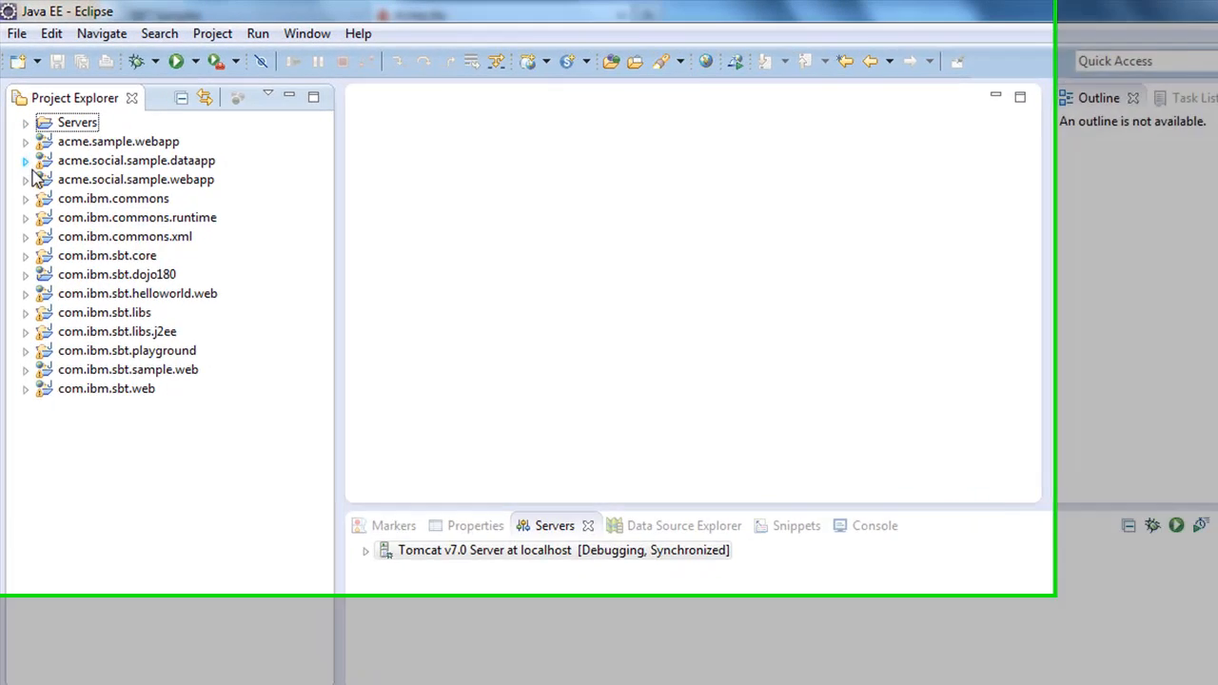
pyautogui.click(27, 160)
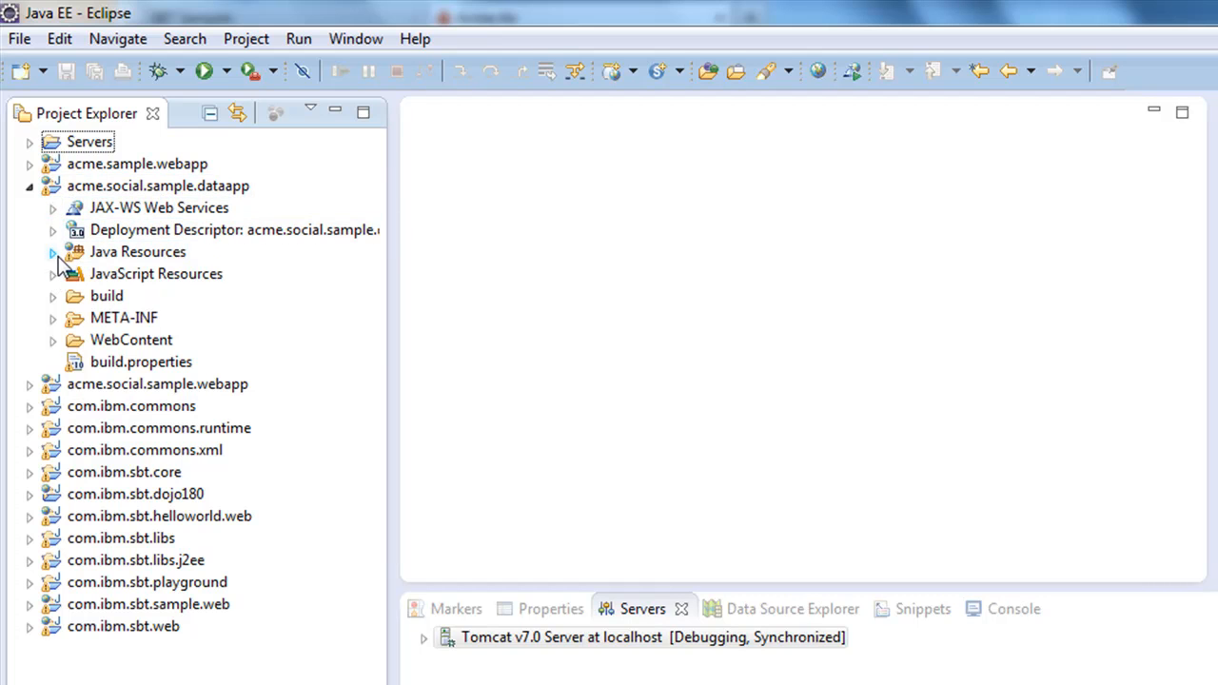
pyautogui.click(54, 251)
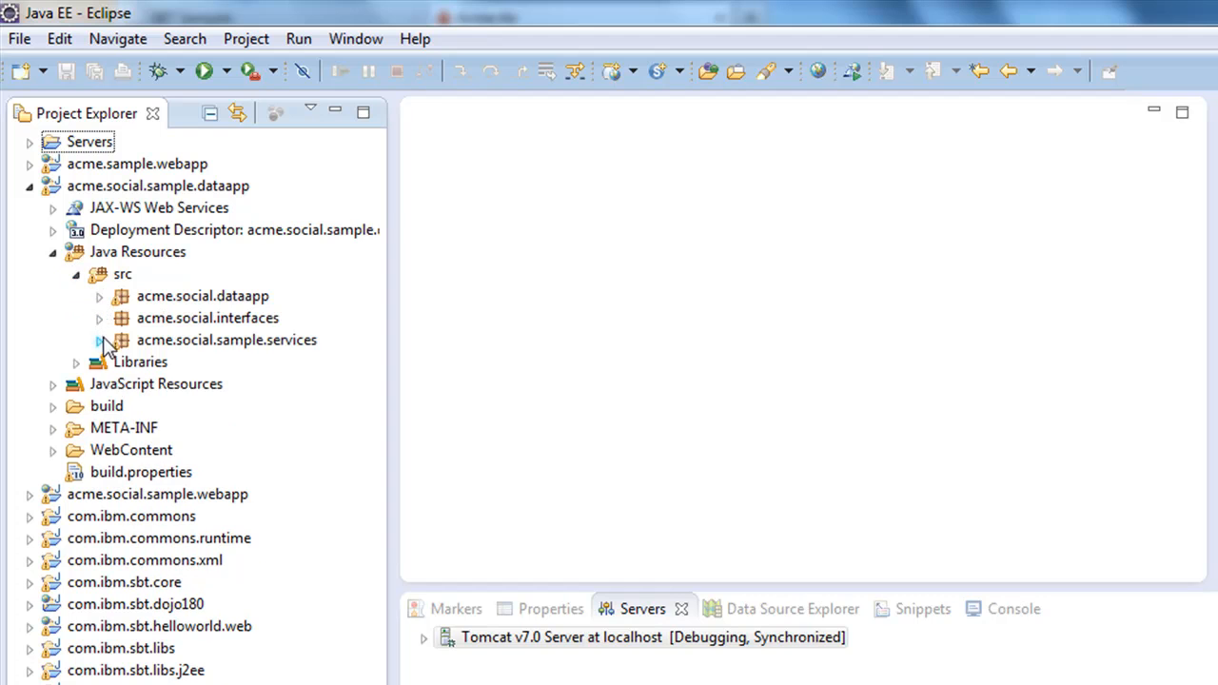
pyautogui.click(99, 339)
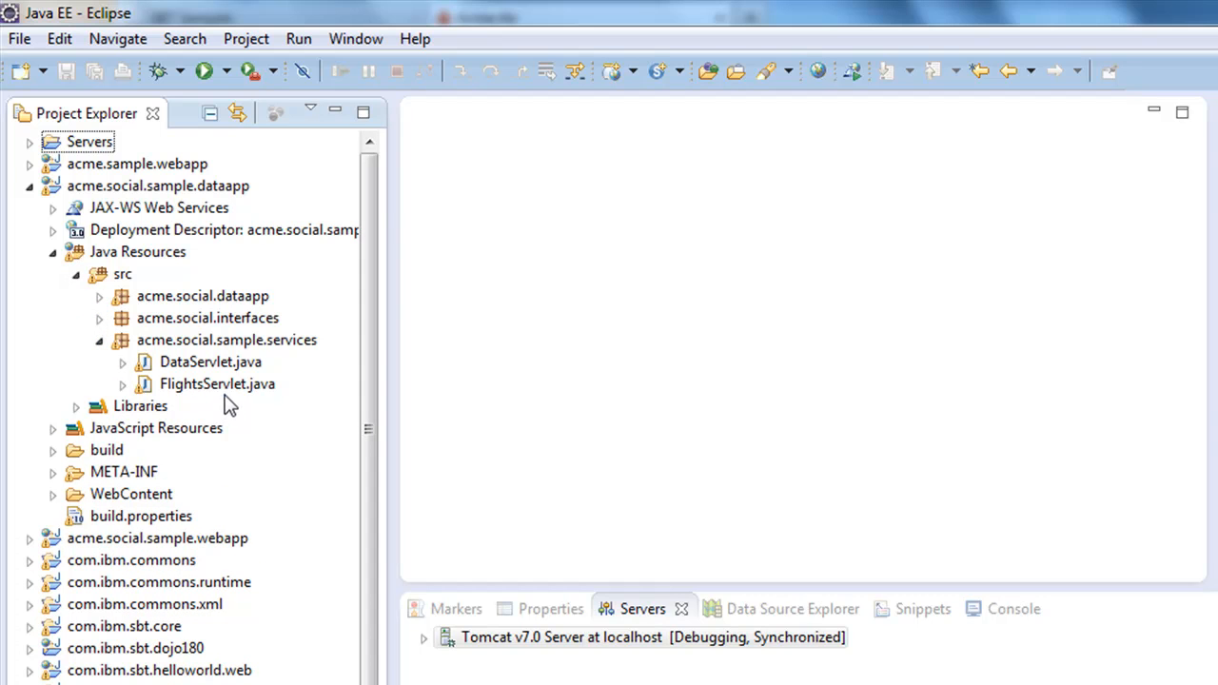
pyautogui.click(217, 385)
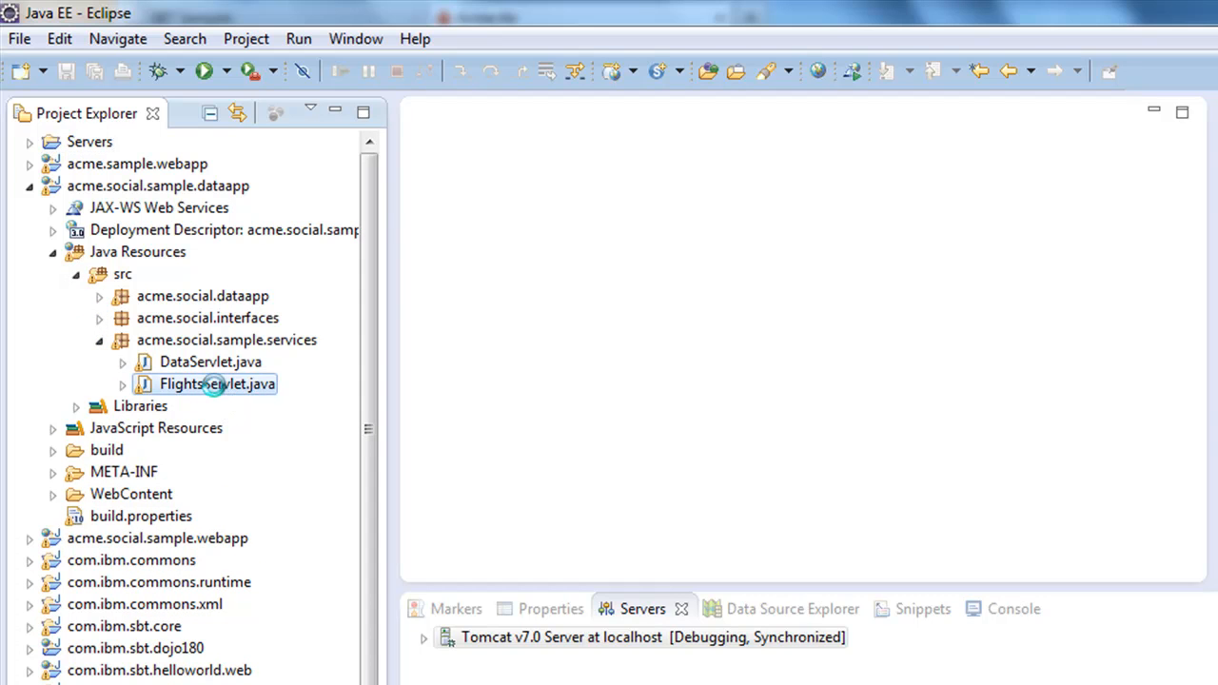
pyautogui.doubleClick(217, 385)
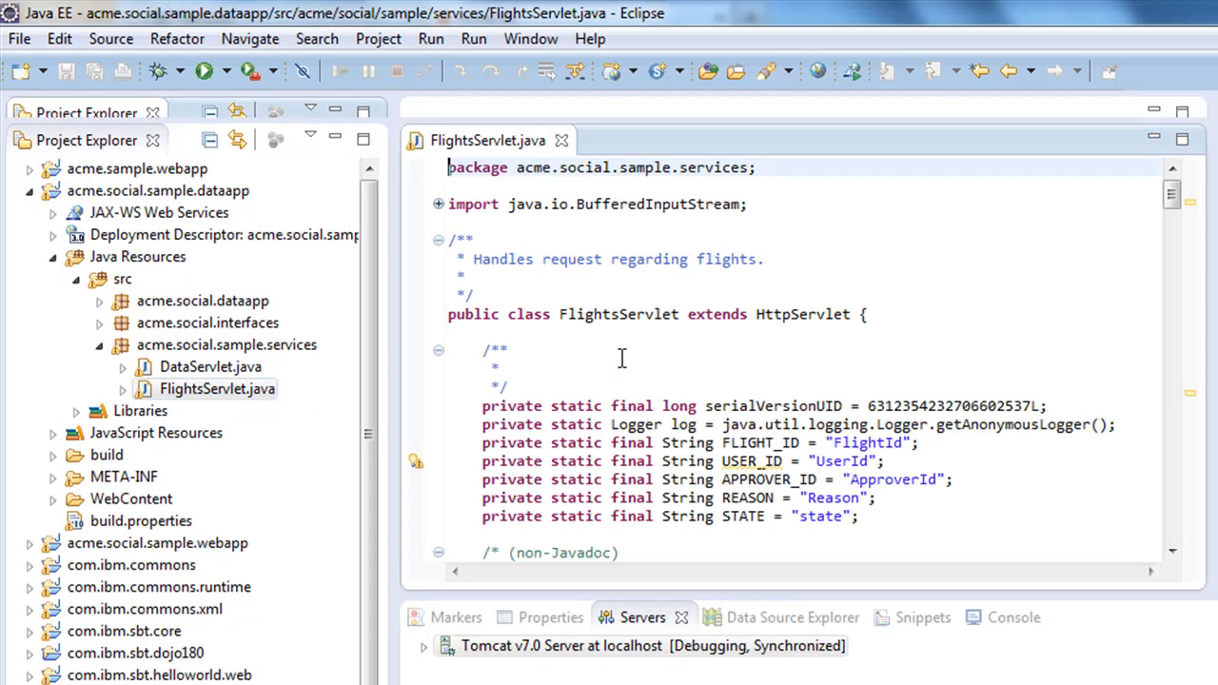
# Bring the doGet request-handling method of FlightsServlet into view.
pyautogui.scroll(-3)
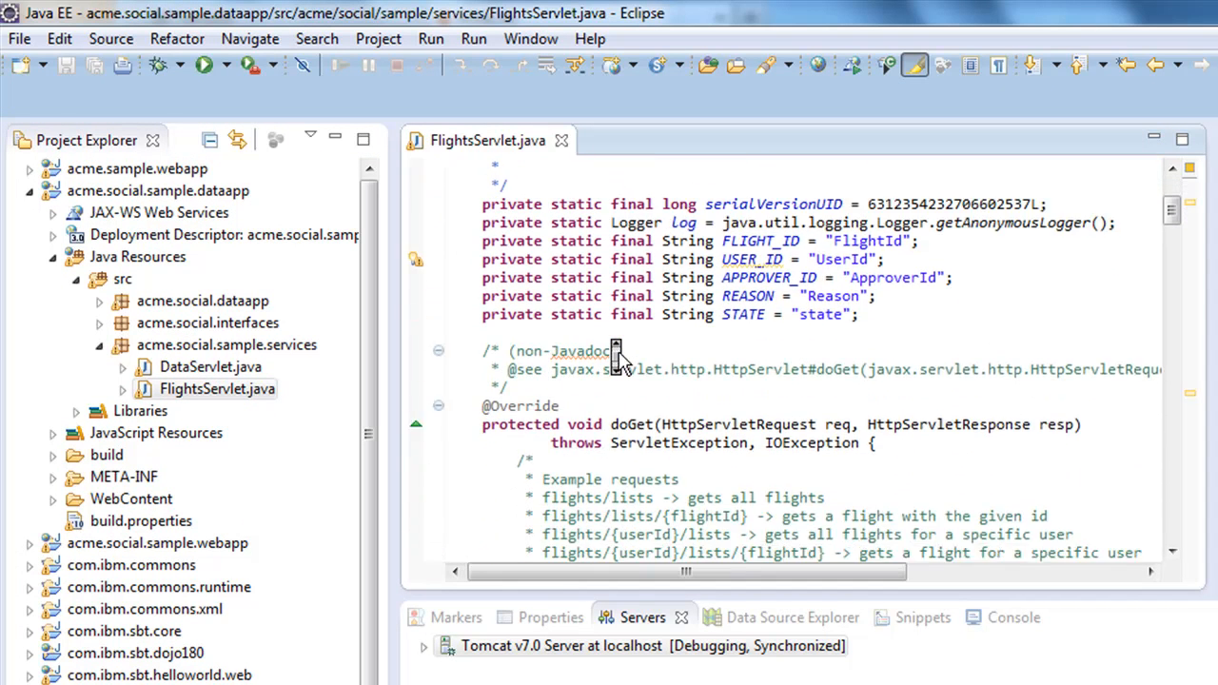
pyautogui.scroll(-3)
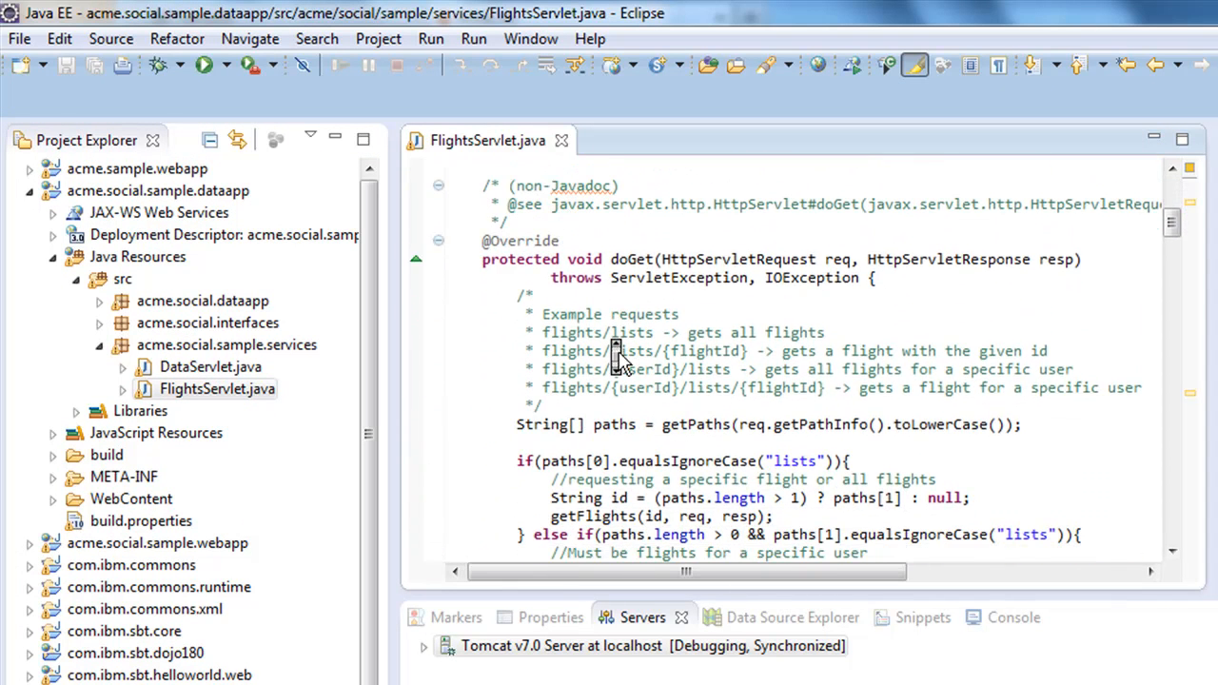
pyautogui.scroll(-3)
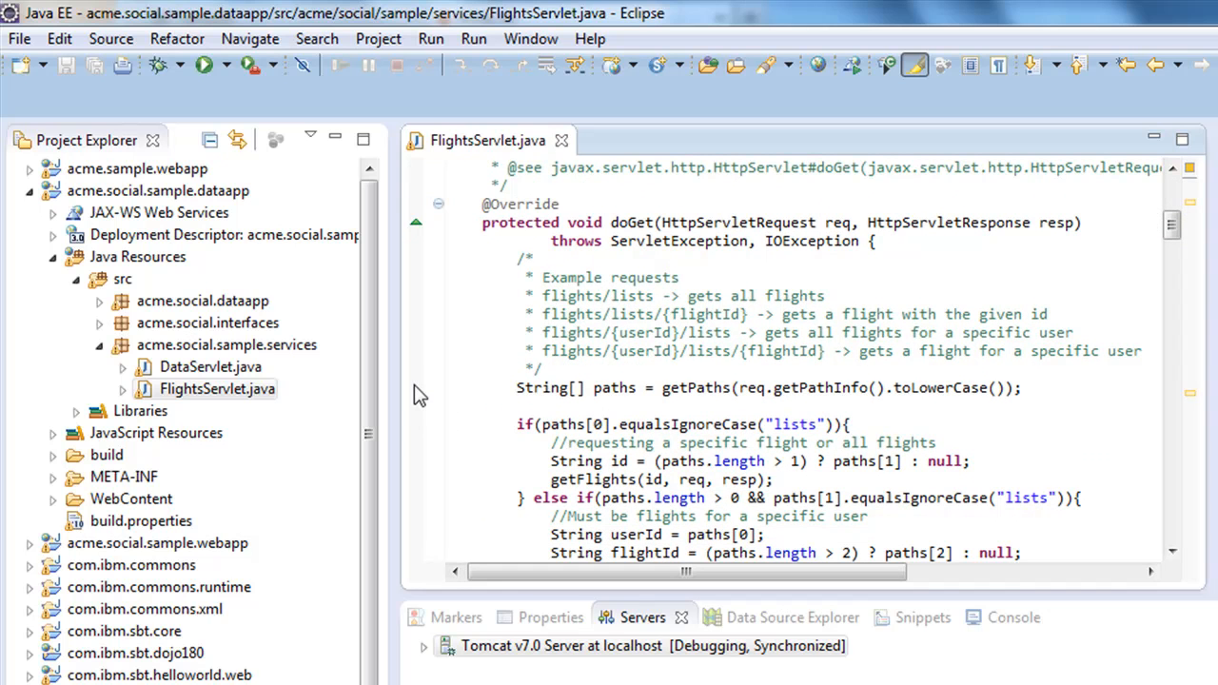
pyautogui.moveTo(426, 394)
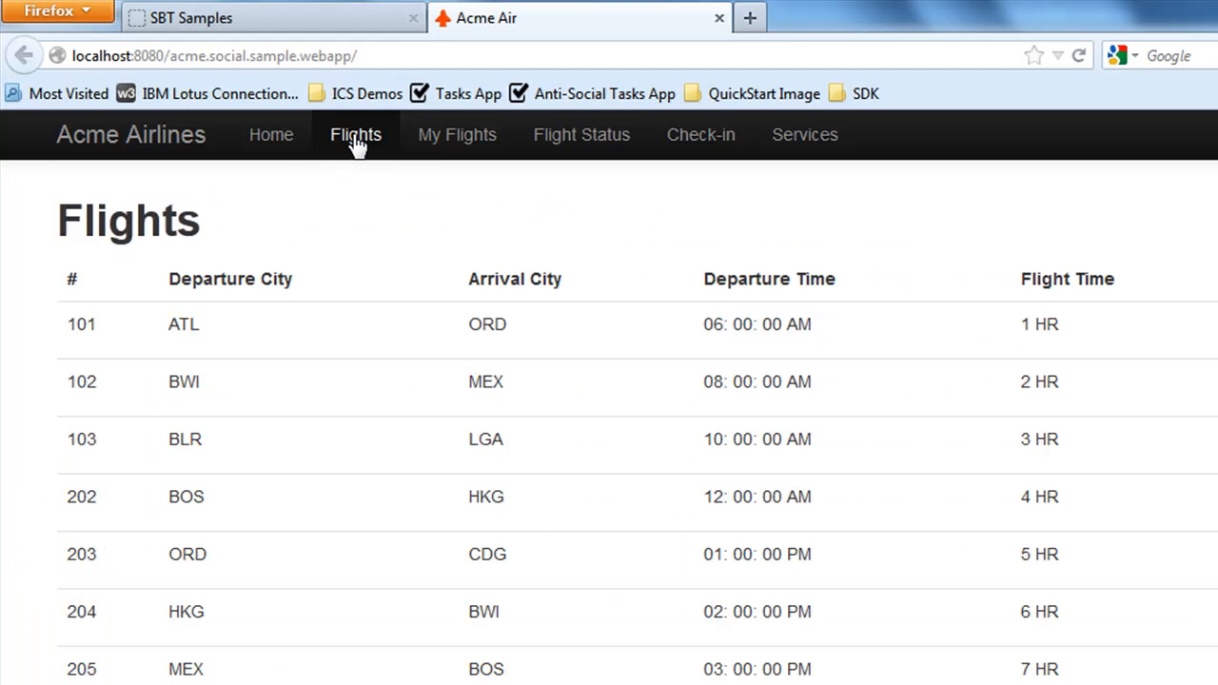
pyautogui.moveTo(385, 112)
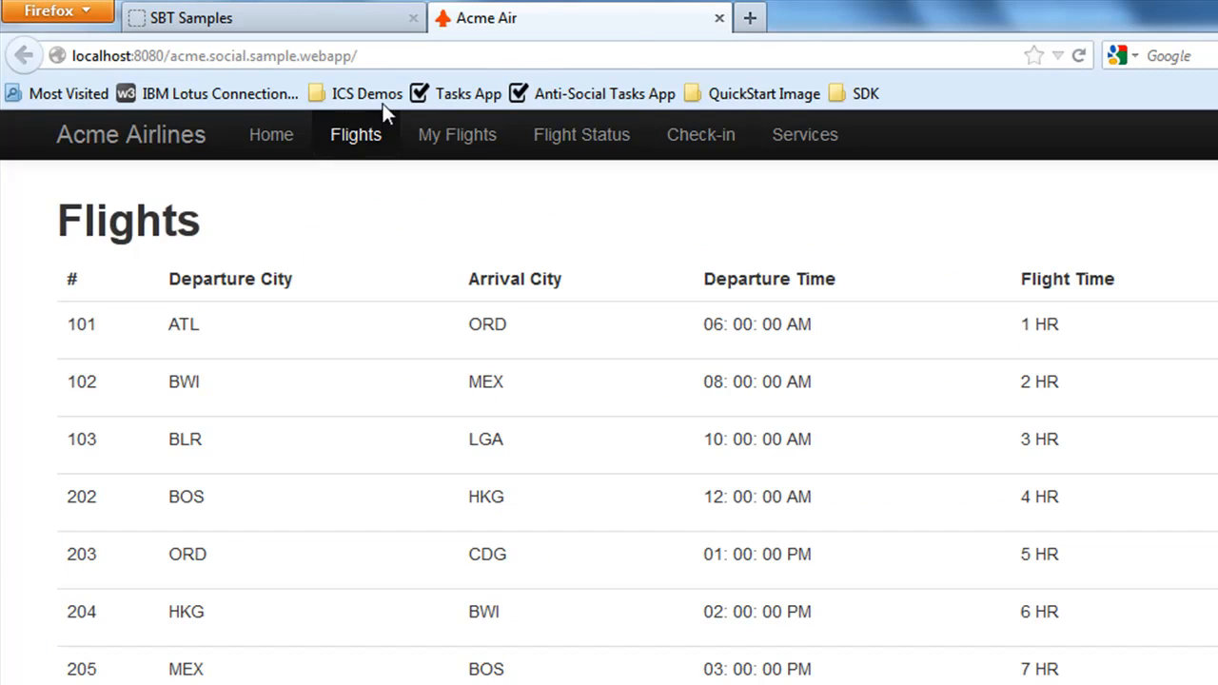
# Reload the Acme Air Flights page so the servlet receives a new flights request.
pyautogui.click(1079, 55)
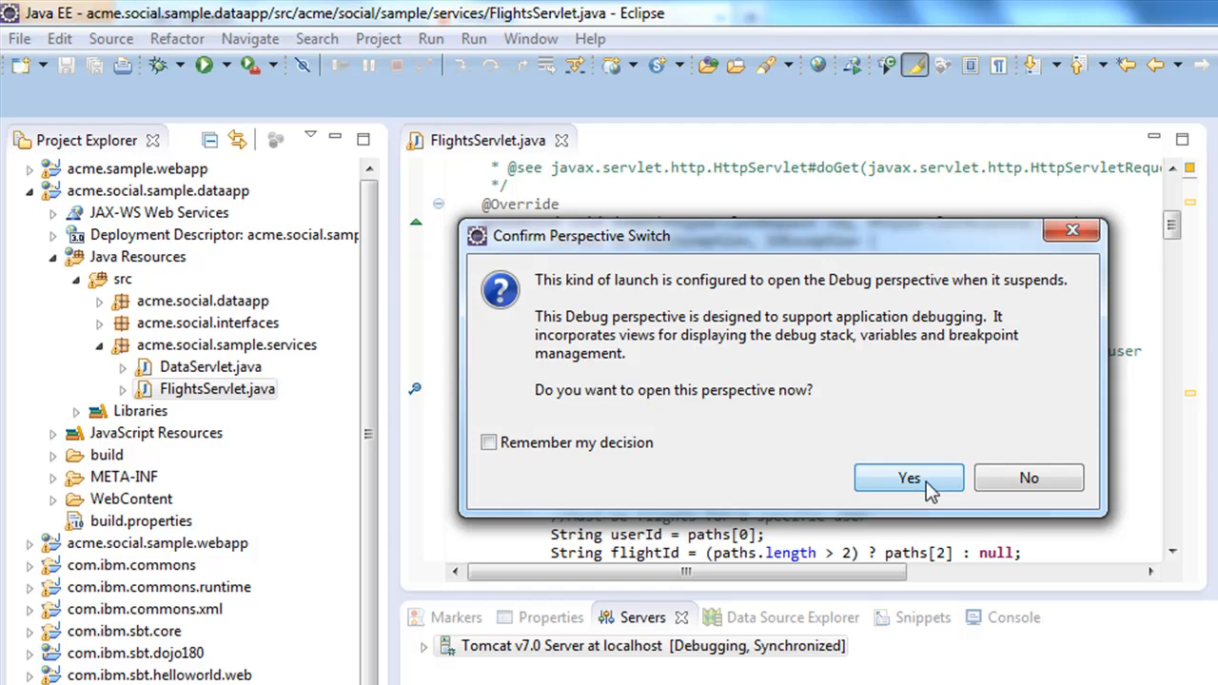
# Switch to the Debug perspective and step over twice in doGet until paths holds [lists].
pyautogui.click(908, 478)
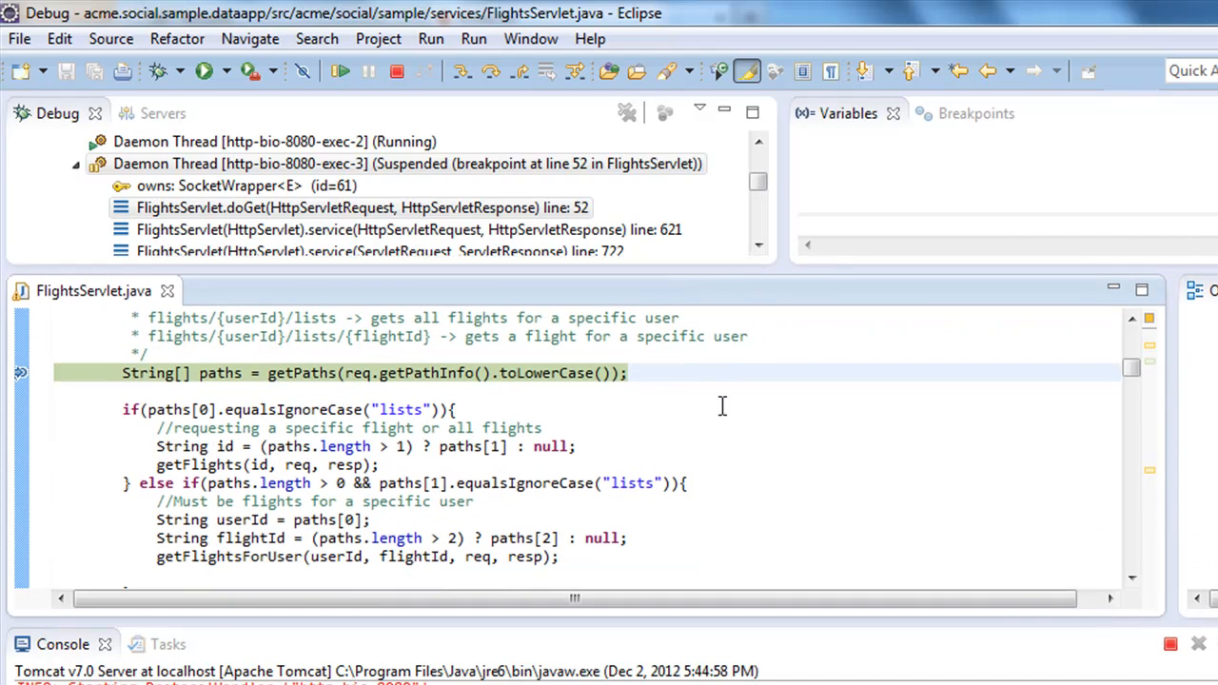
pyautogui.click(461, 71)
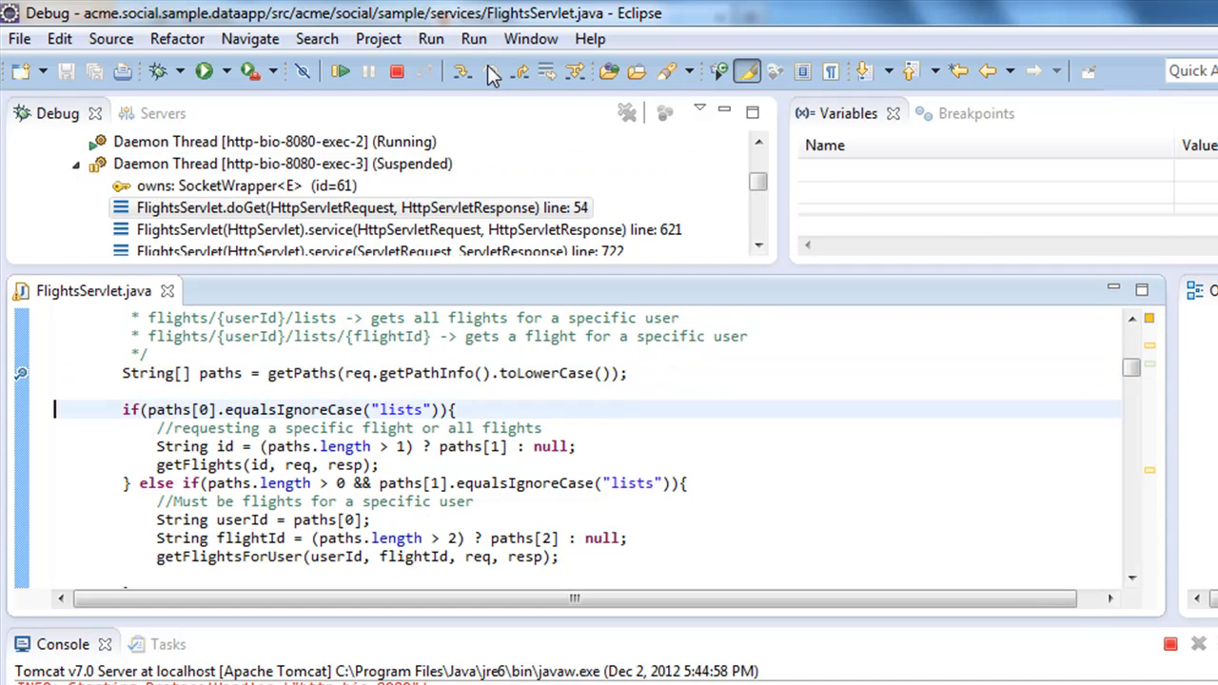
pyautogui.click(491, 72)
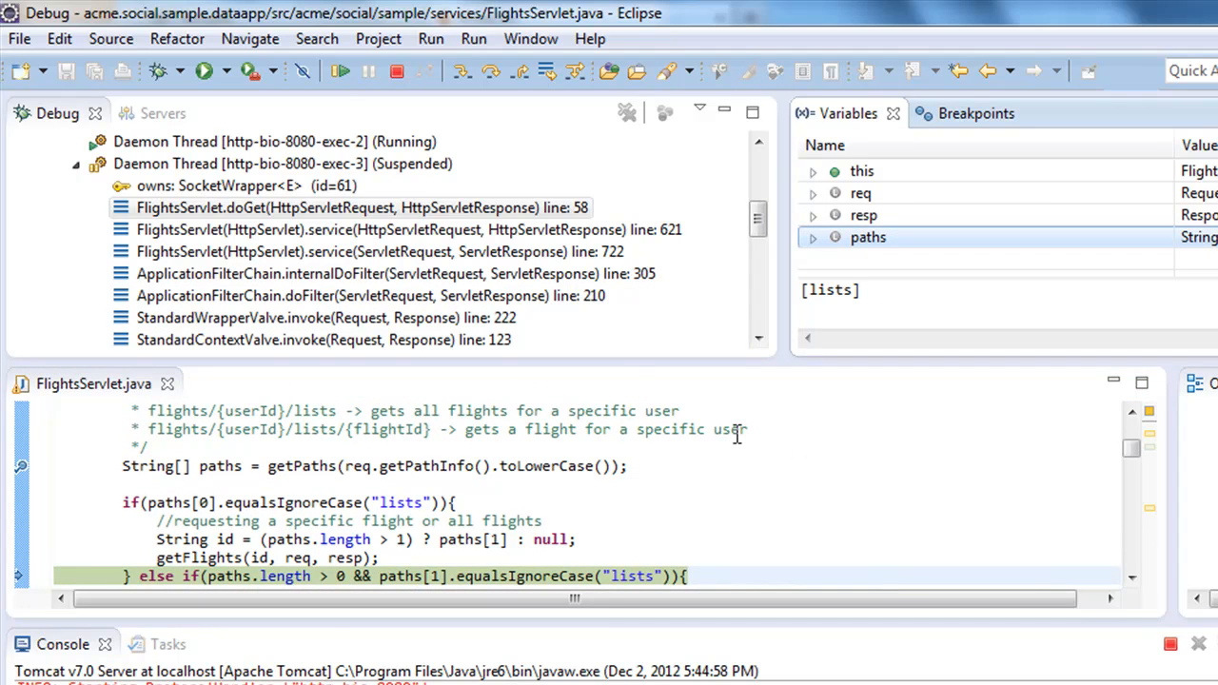
pyautogui.moveTo(339, 71)
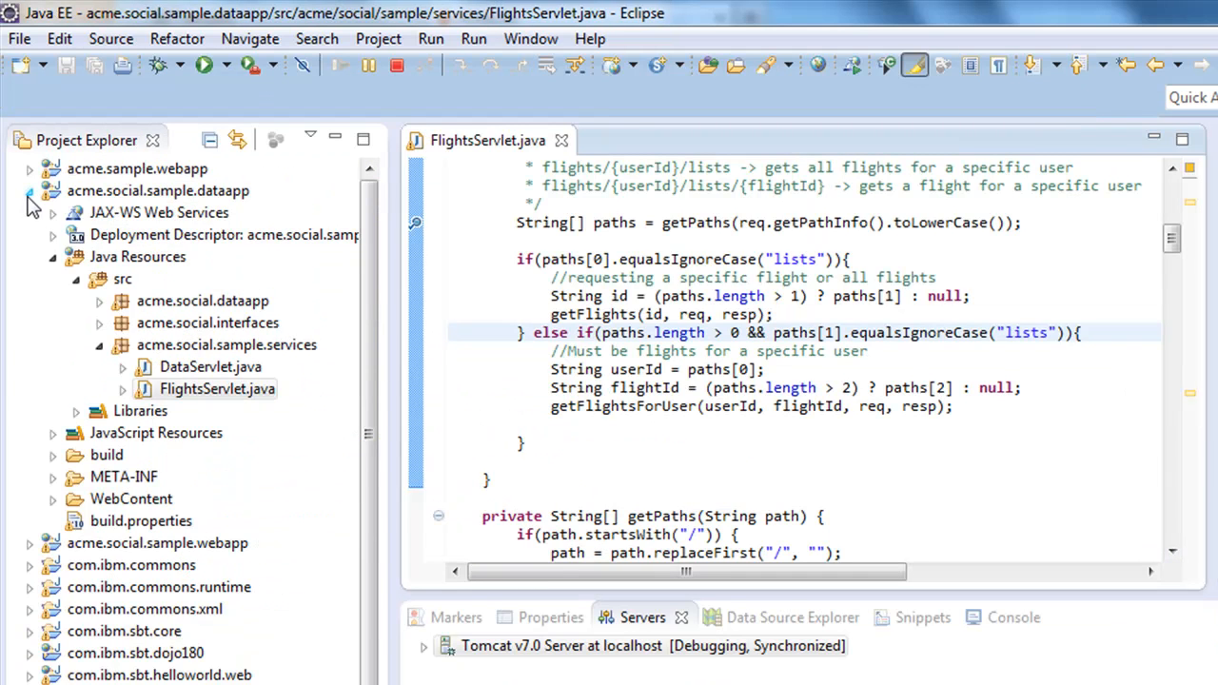
# Collapse the dataapp project and open sbt.properties from the Servers > Tomcat config folder.
pyautogui.click(28, 190)
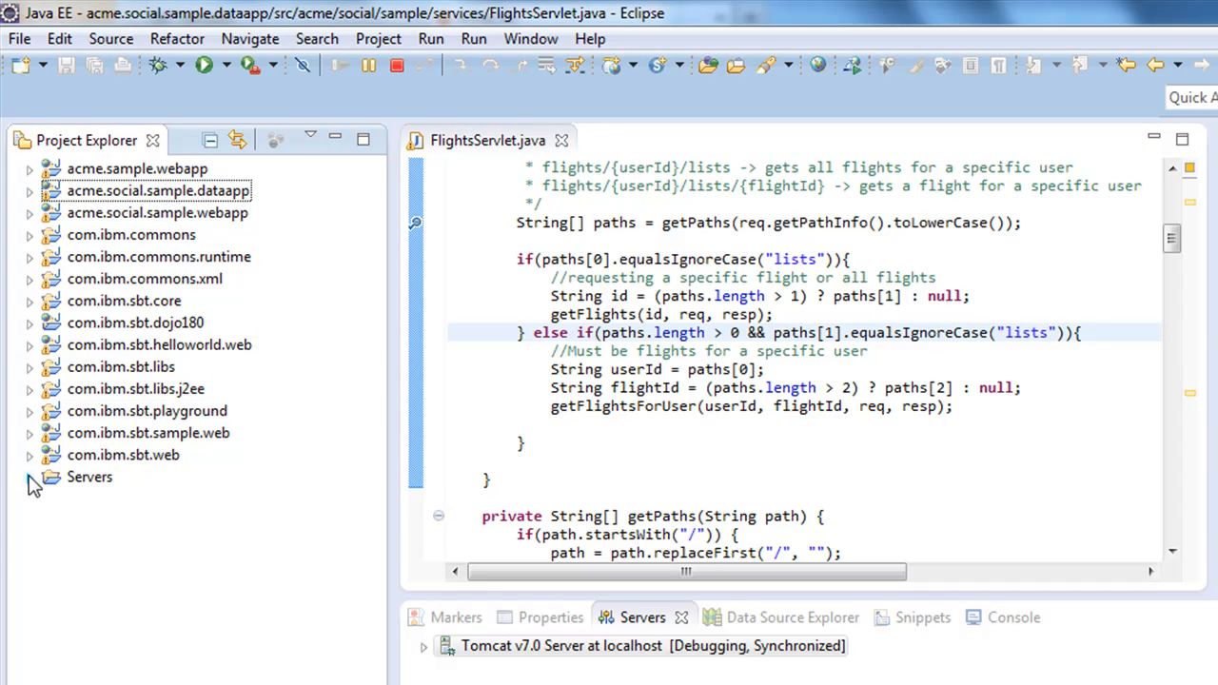
pyautogui.click(31, 476)
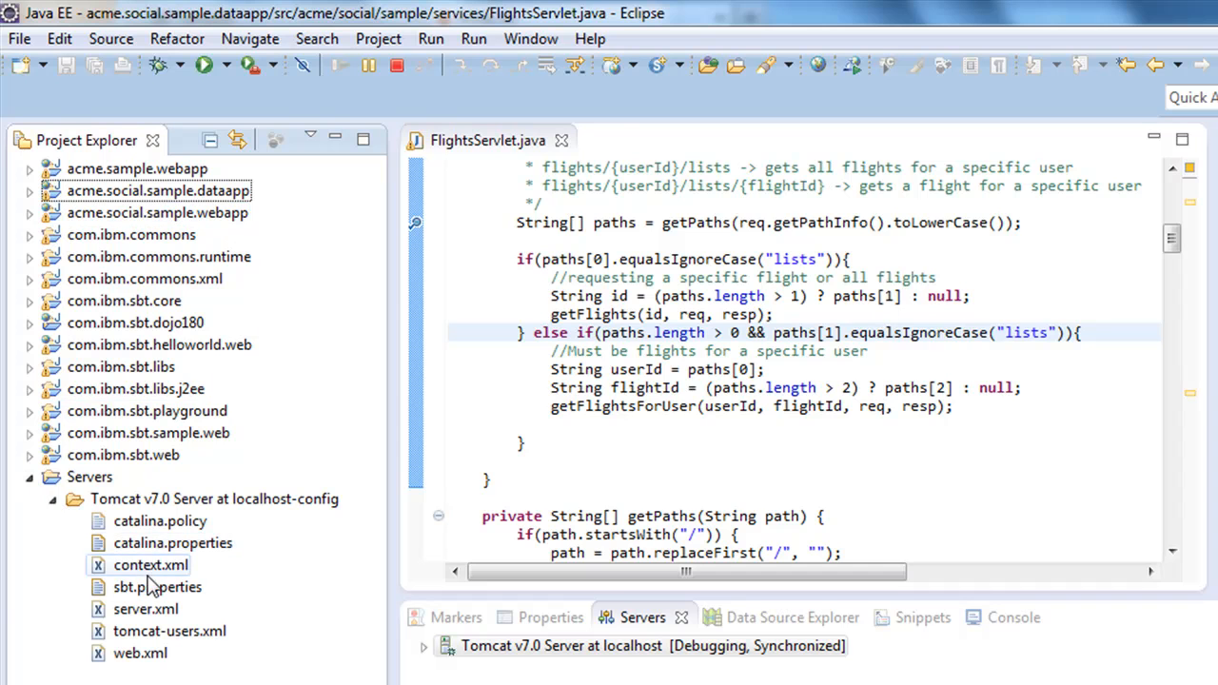
pyautogui.doubleClick(156, 586)
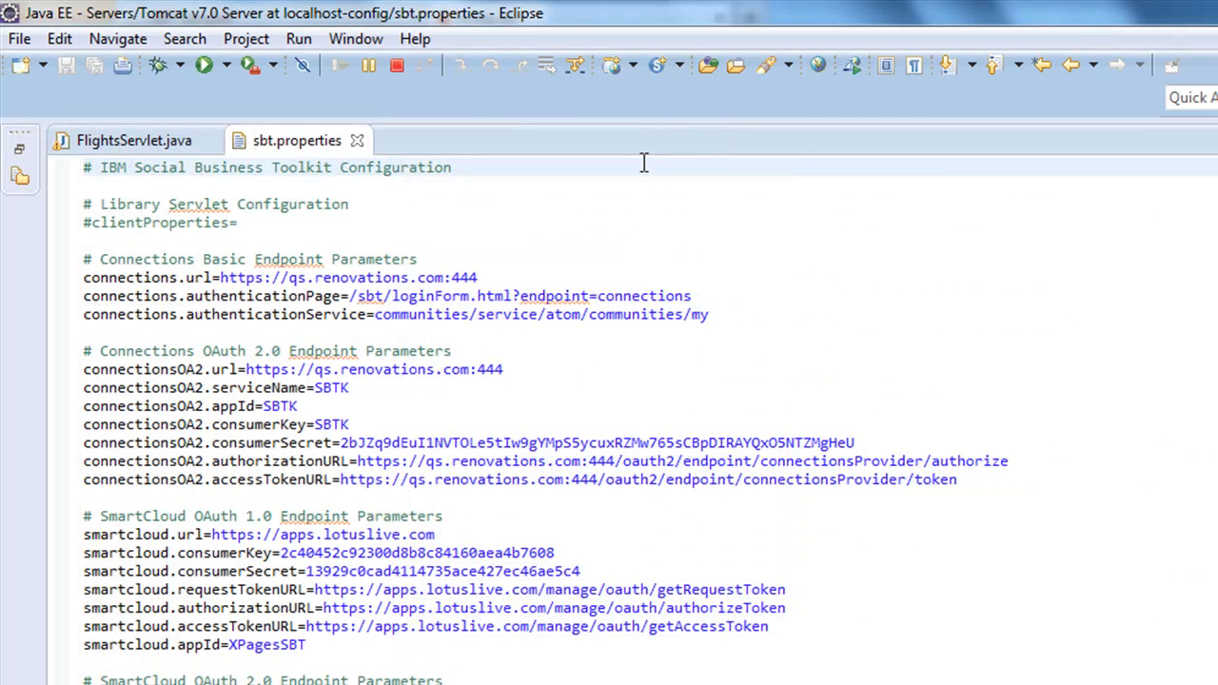
pyautogui.moveTo(529, 297)
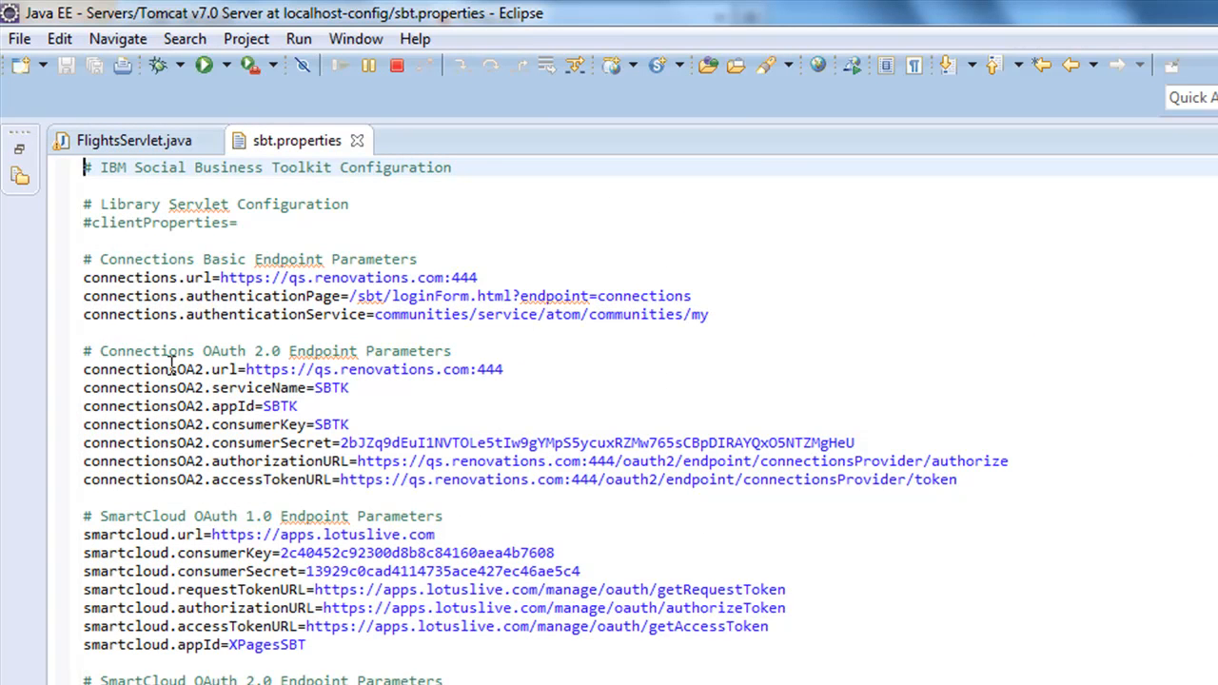
pyautogui.moveTo(219, 278)
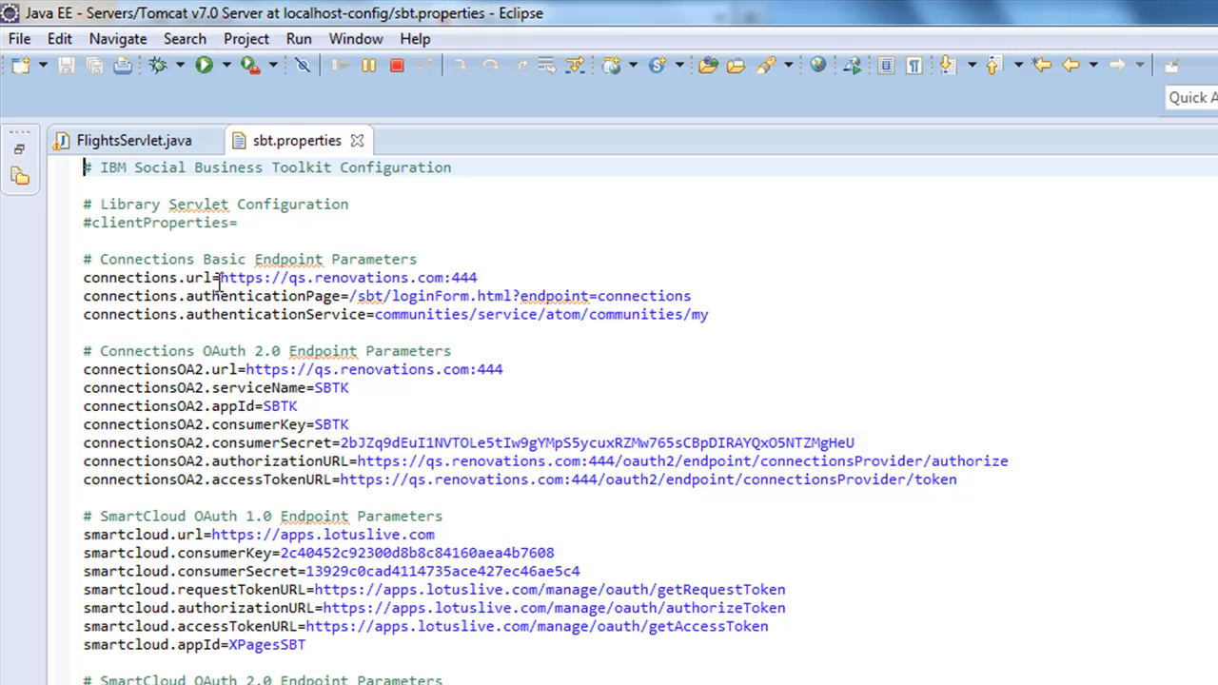
pyautogui.moveTo(224, 282)
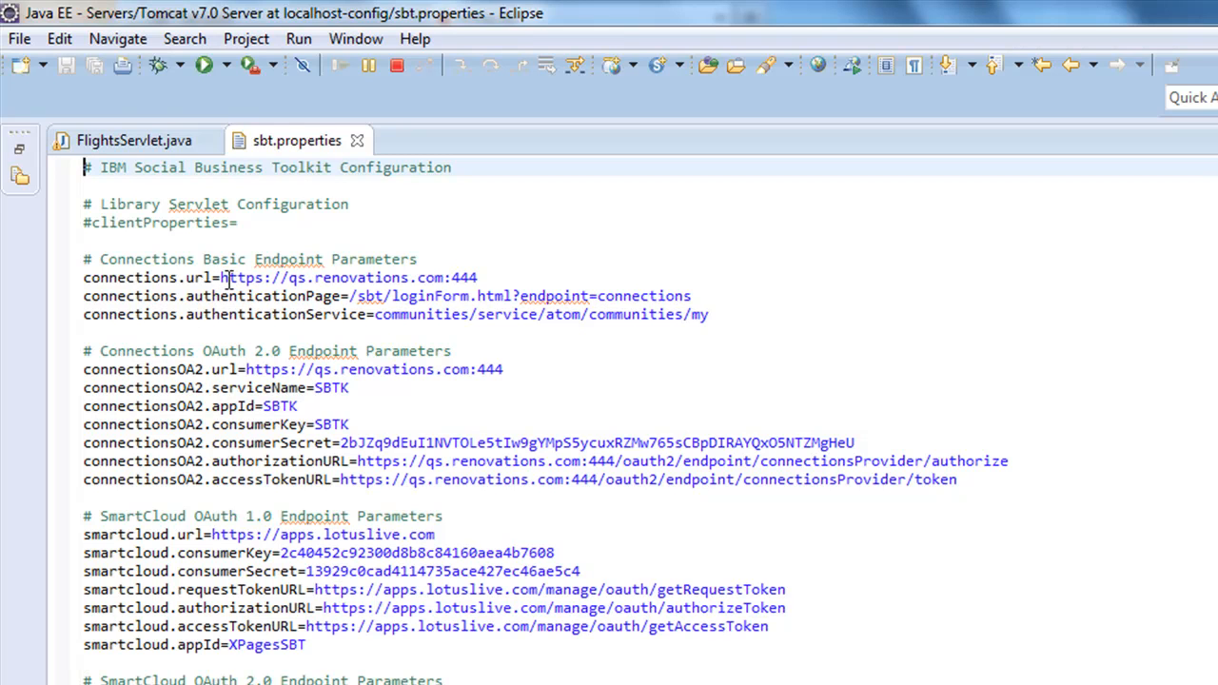
pyautogui.moveTo(695, 392)
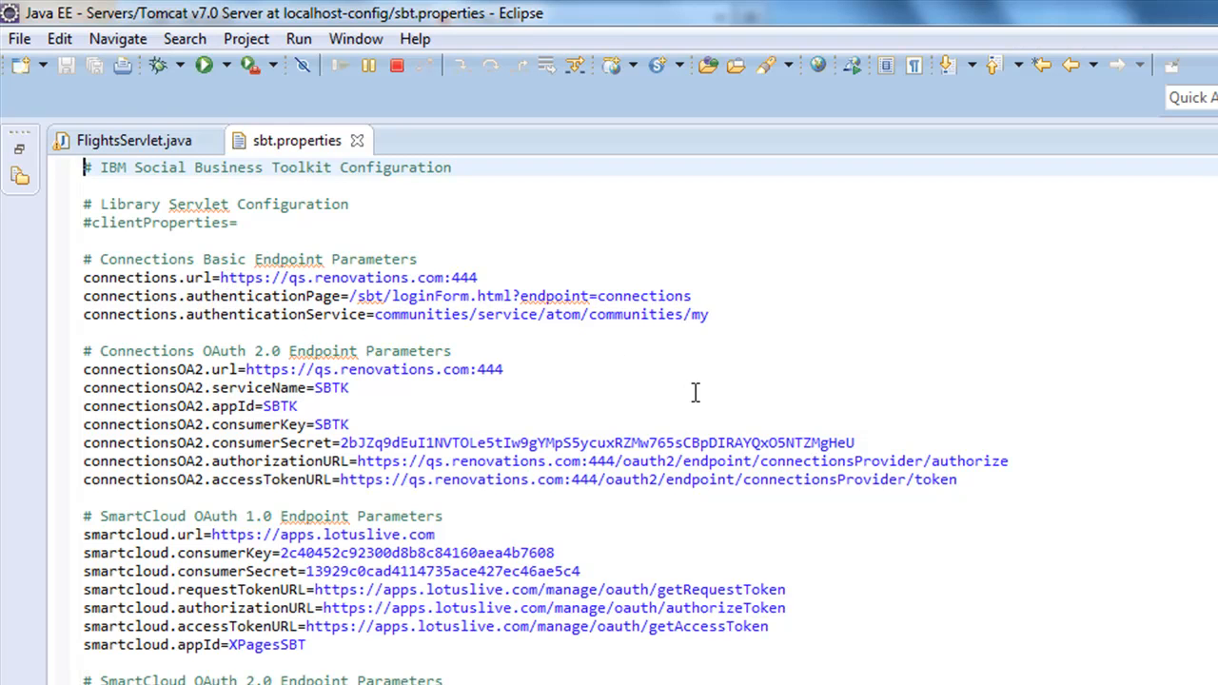
pyautogui.moveTo(144, 316)
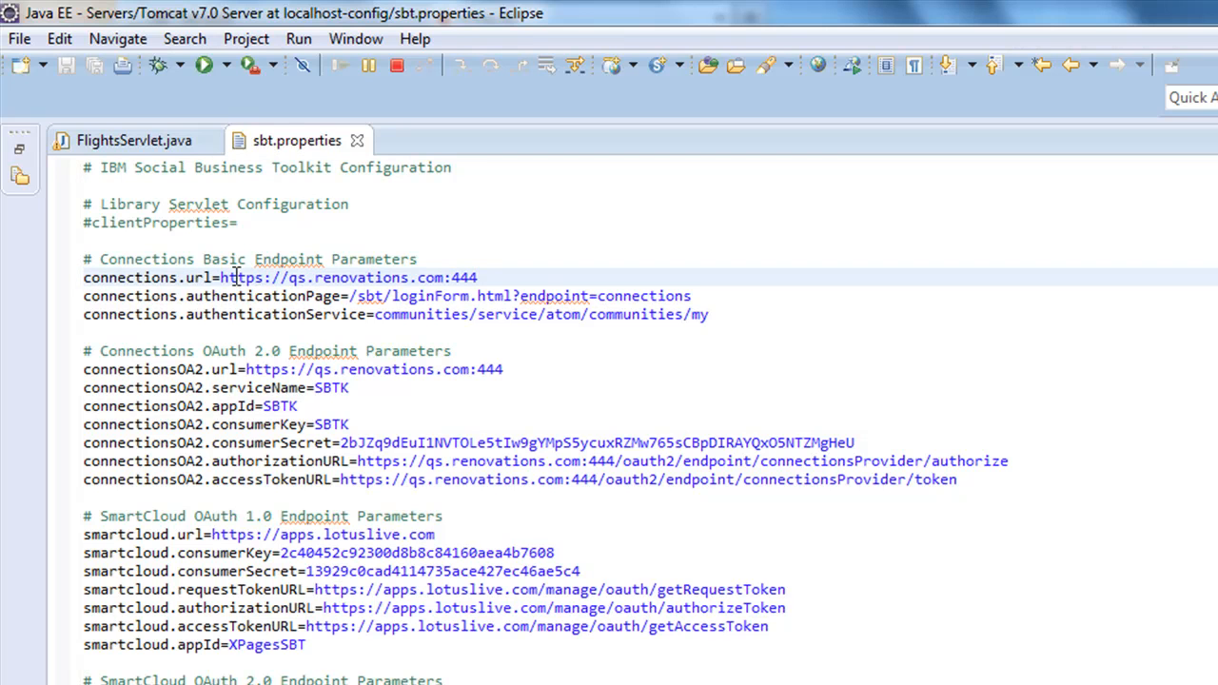
pyautogui.doubleClick(351, 277)
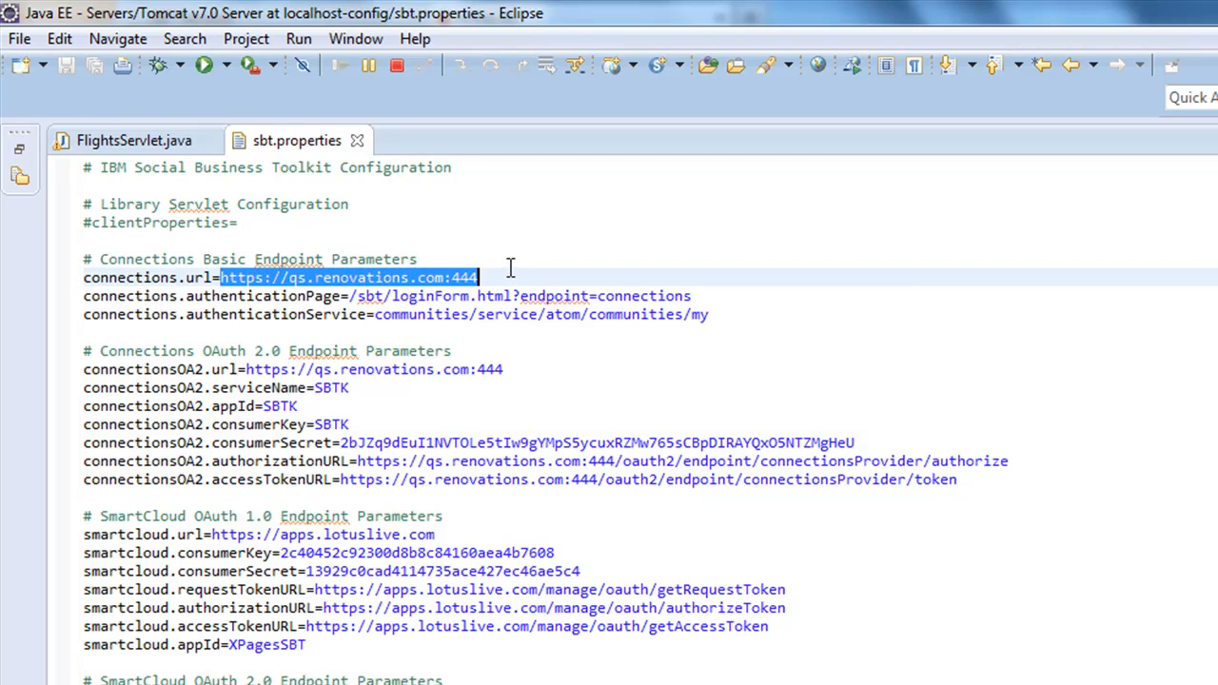
pyautogui.click(479, 278)
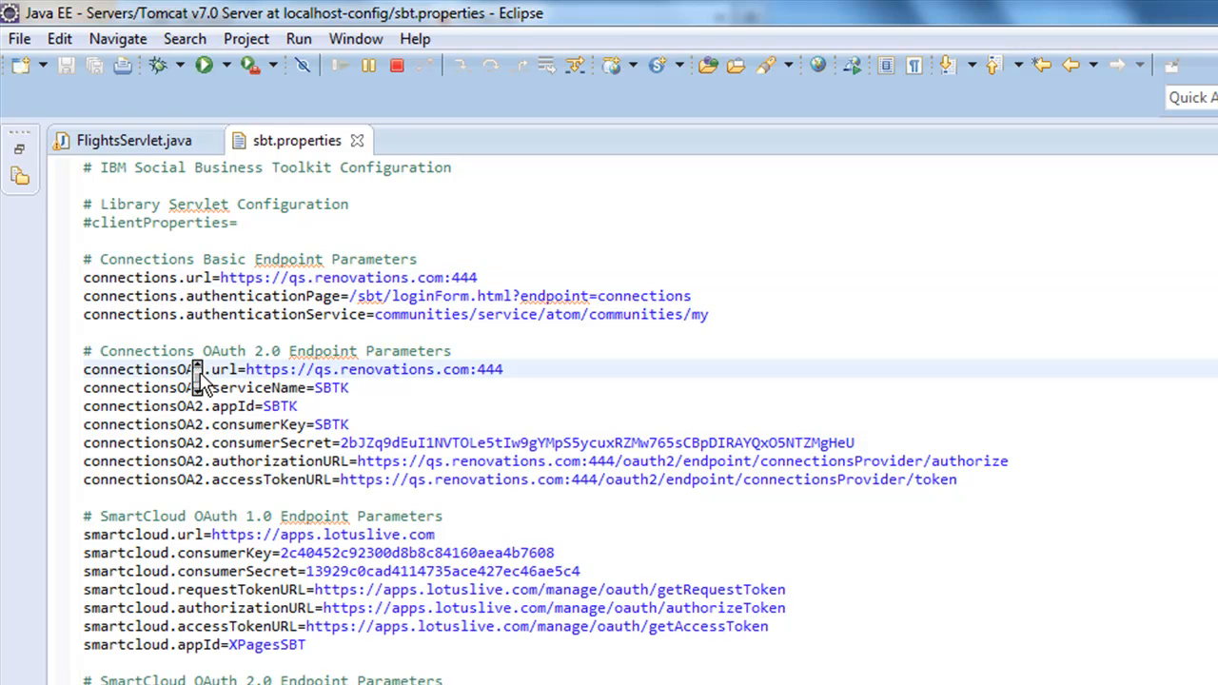
pyautogui.scroll(-3)
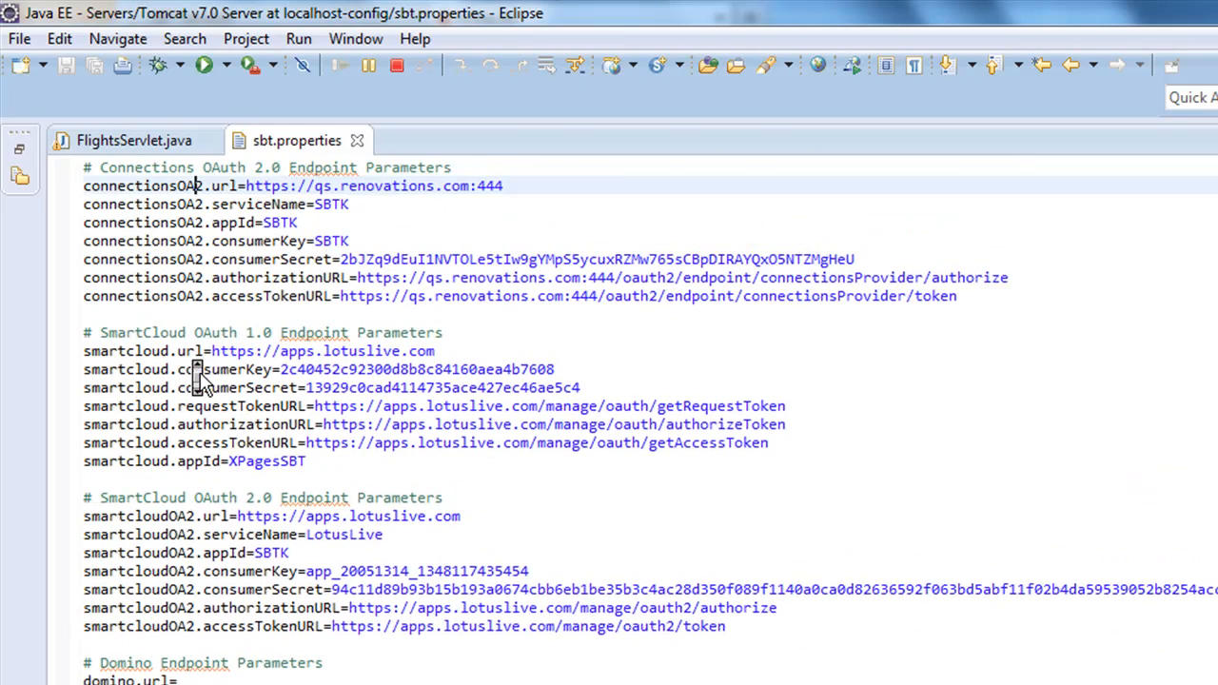
pyautogui.scroll(3)
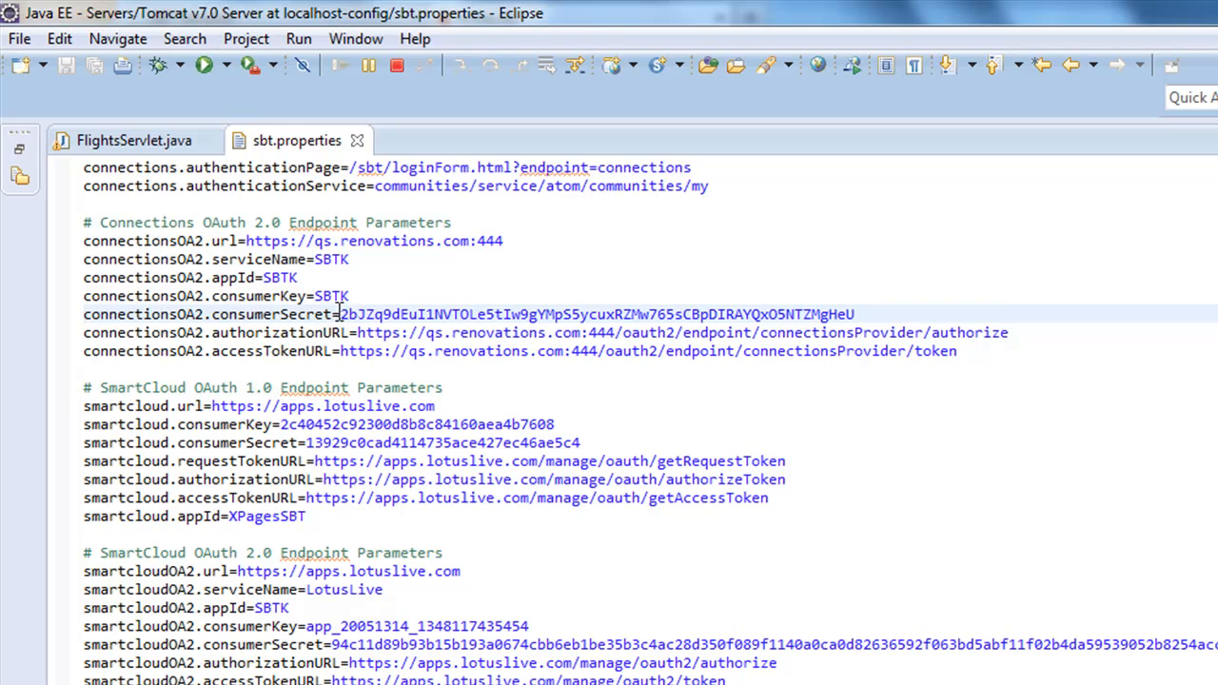
pyautogui.click(346, 297)
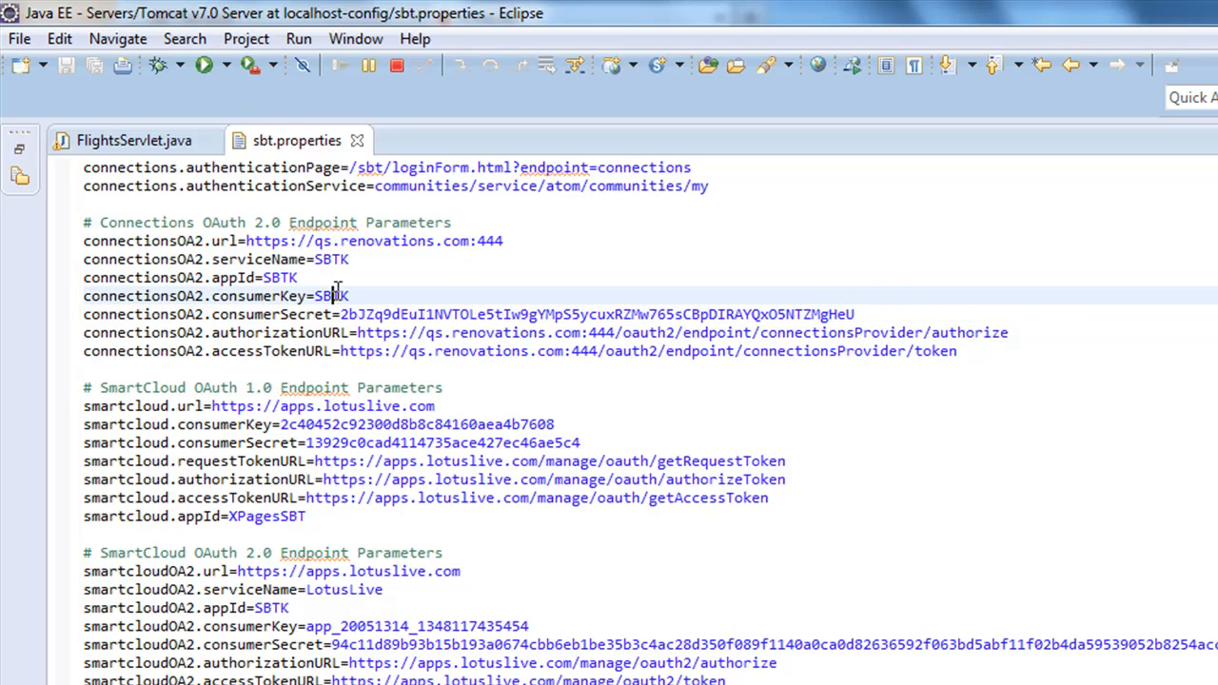
pyautogui.click(360, 314)
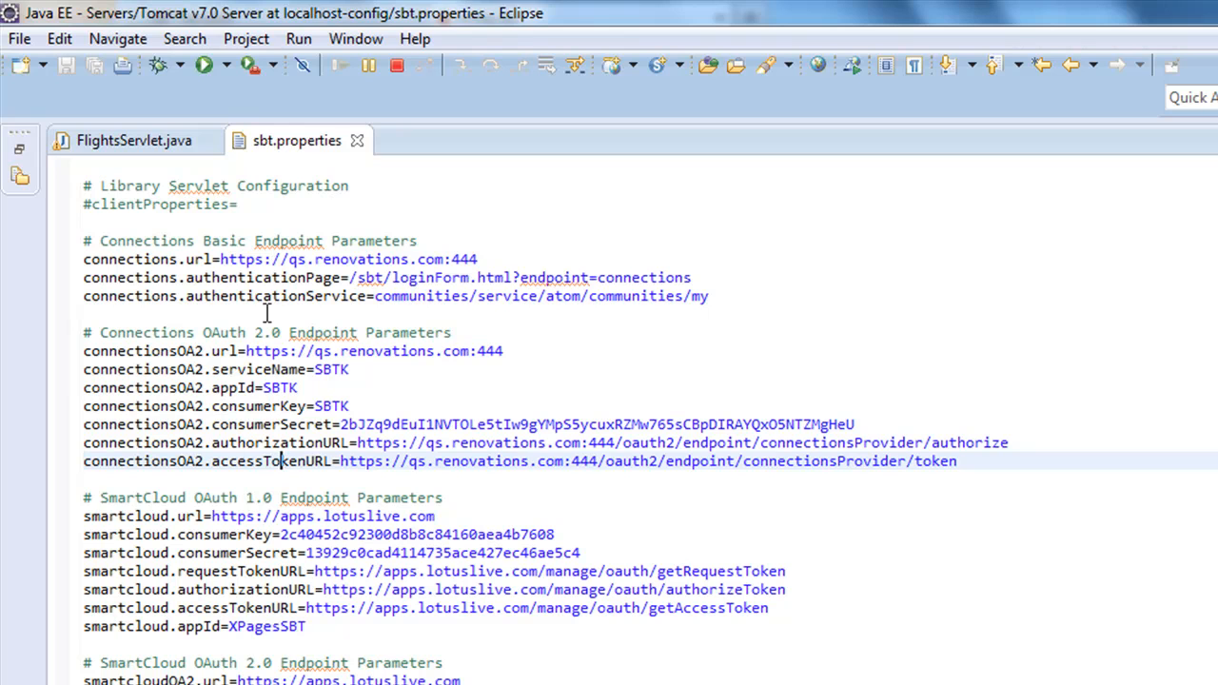
pyautogui.moveTo(312, 278)
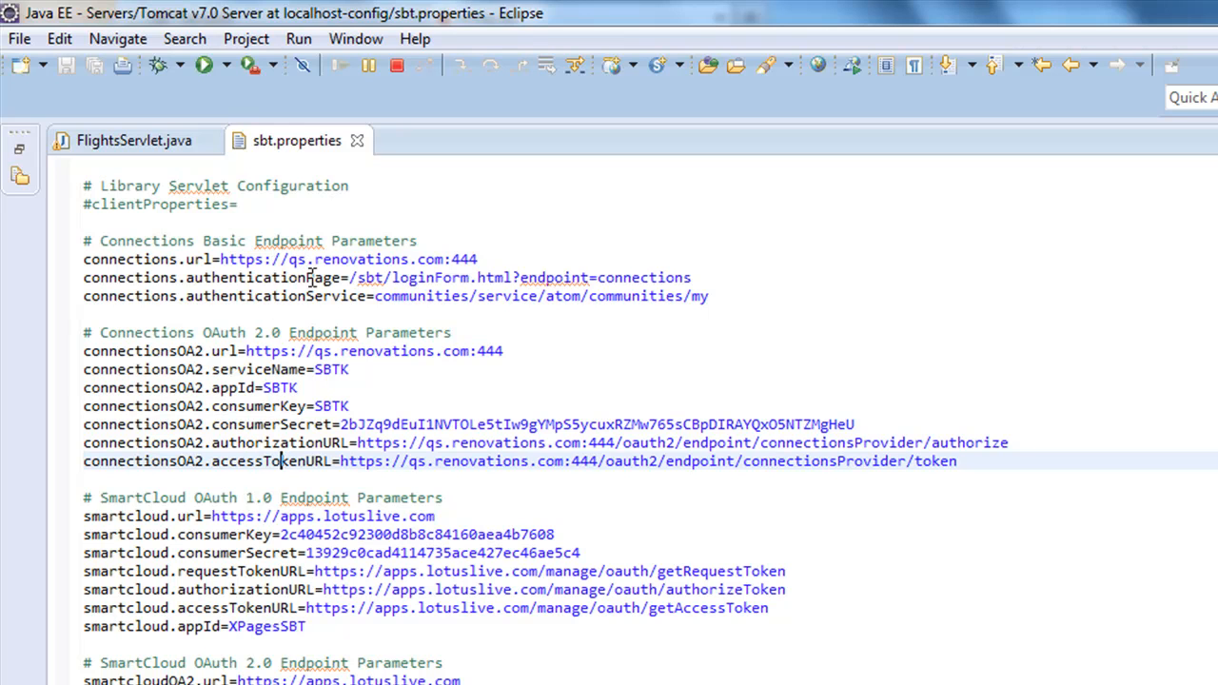
pyautogui.moveTo(354, 394)
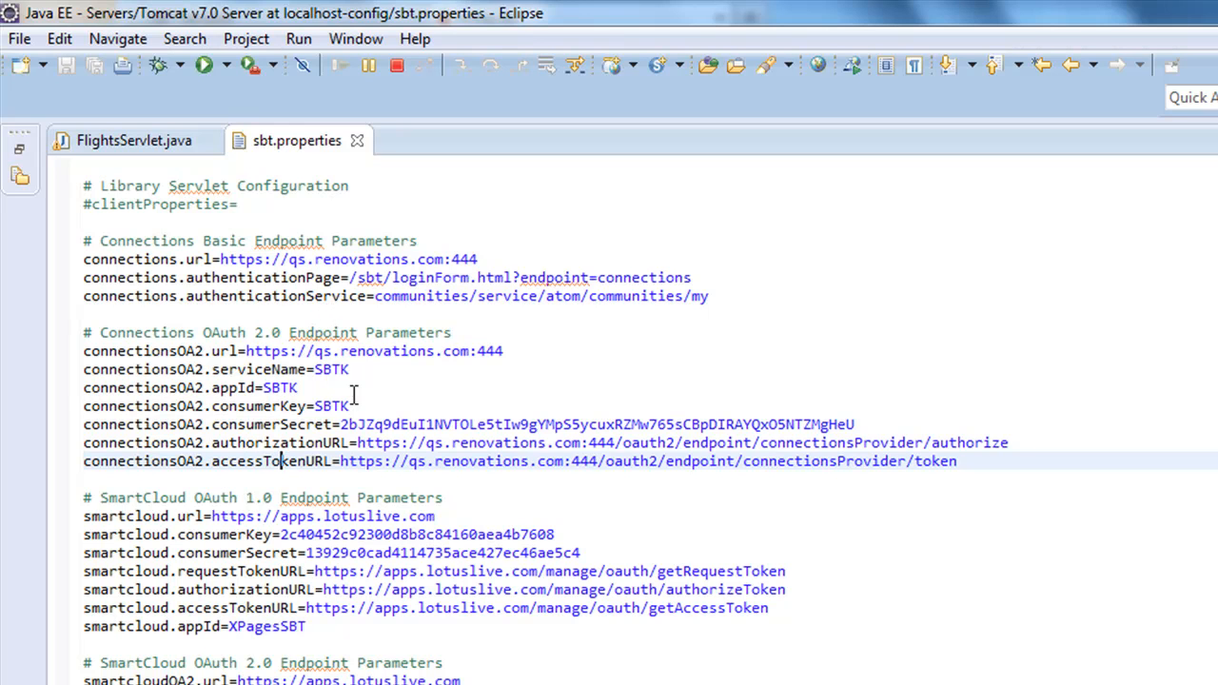
pyautogui.moveTo(135, 449)
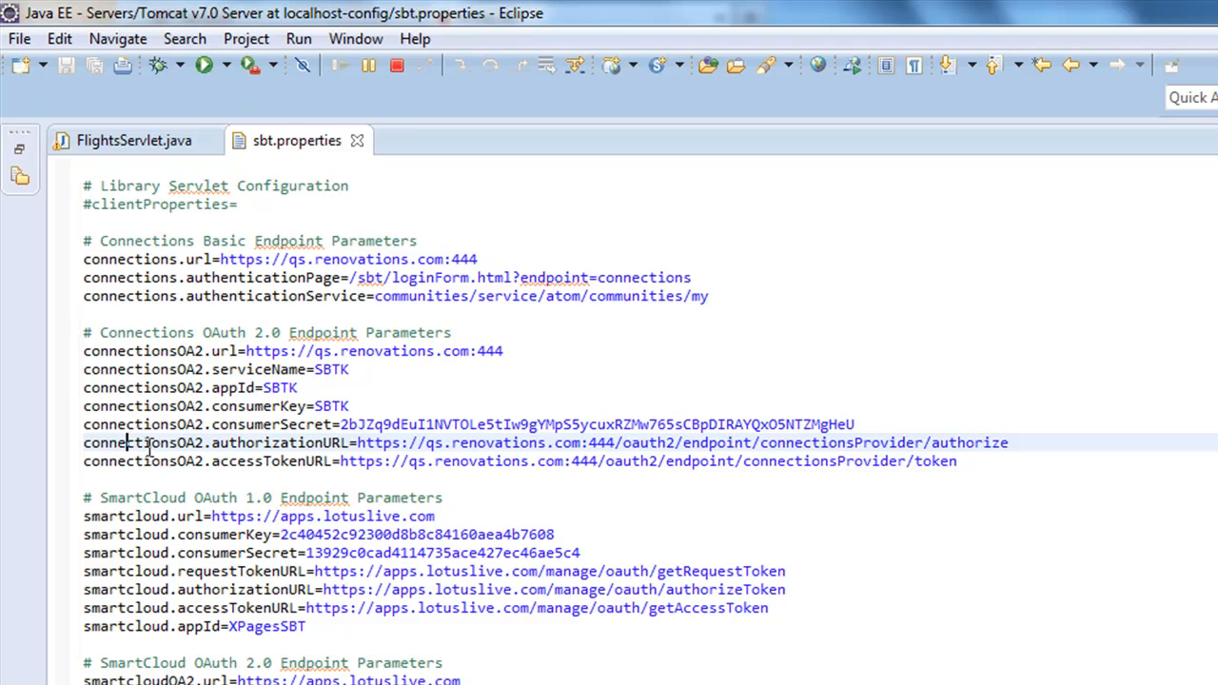
pyautogui.moveTo(252, 450)
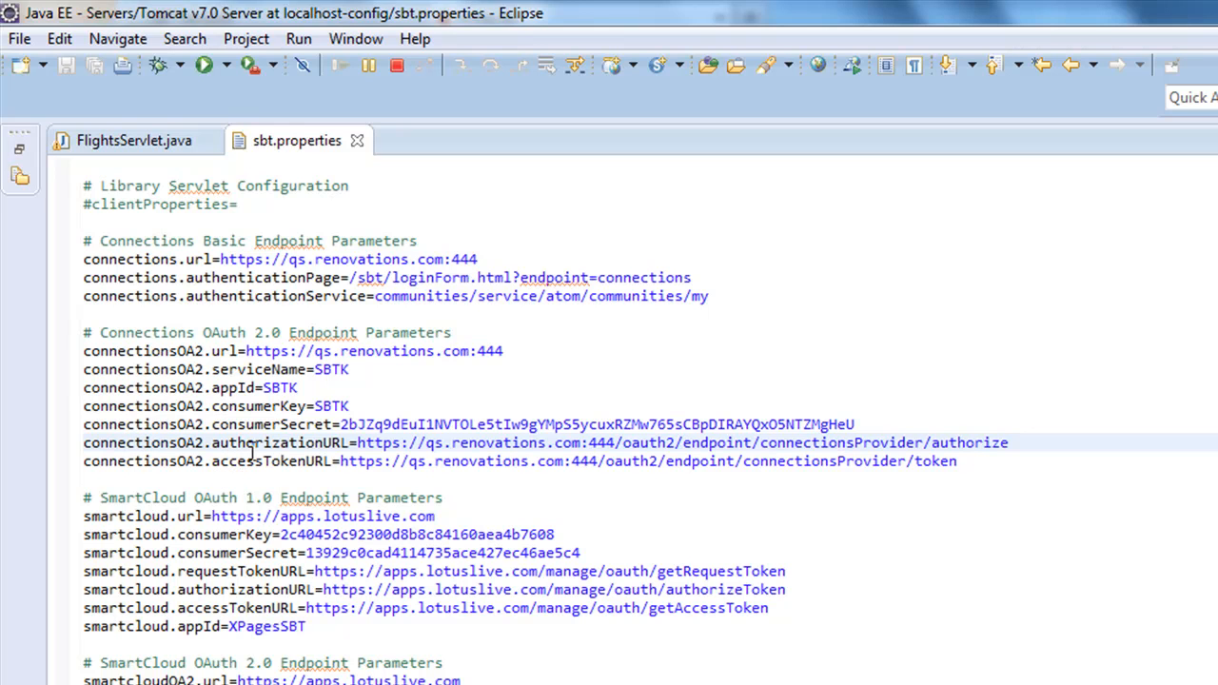